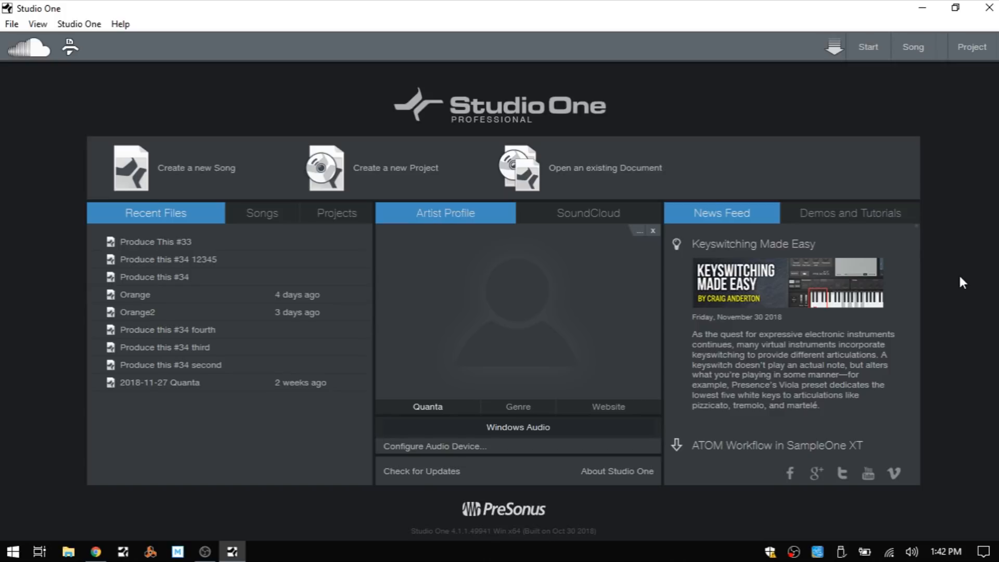
mouse_move(710, 93)
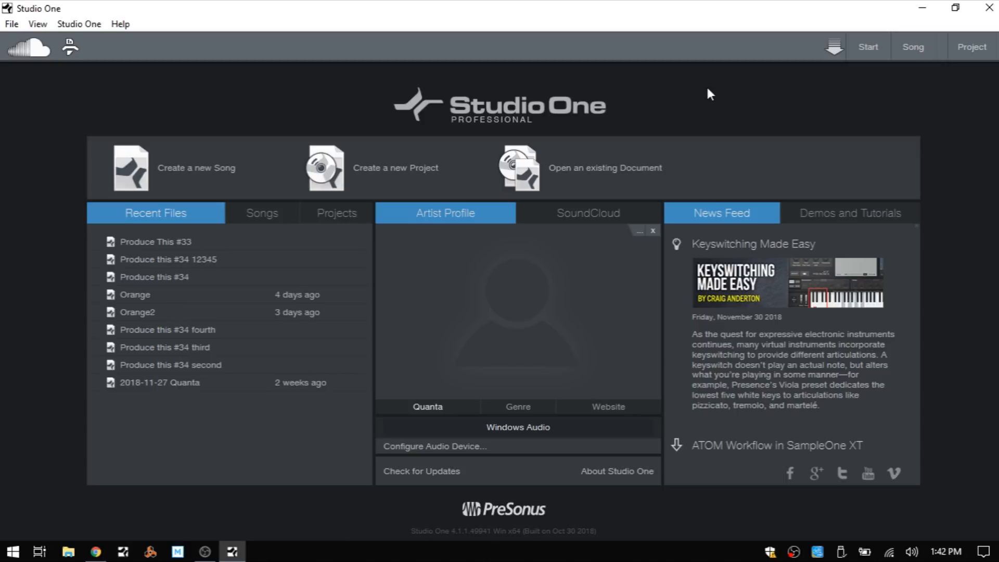
mouse_move(256, 52)
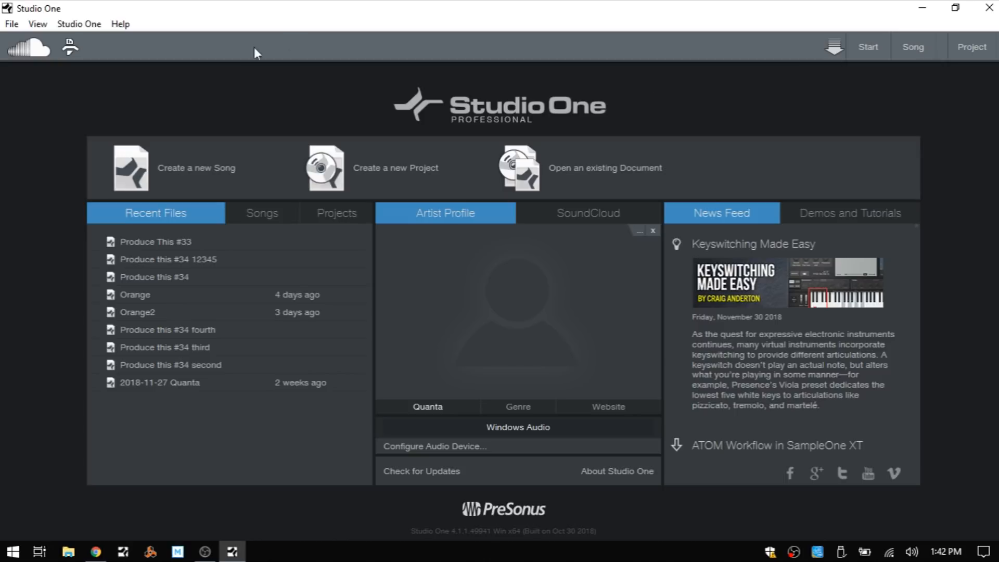
mouse_move(32, 49)
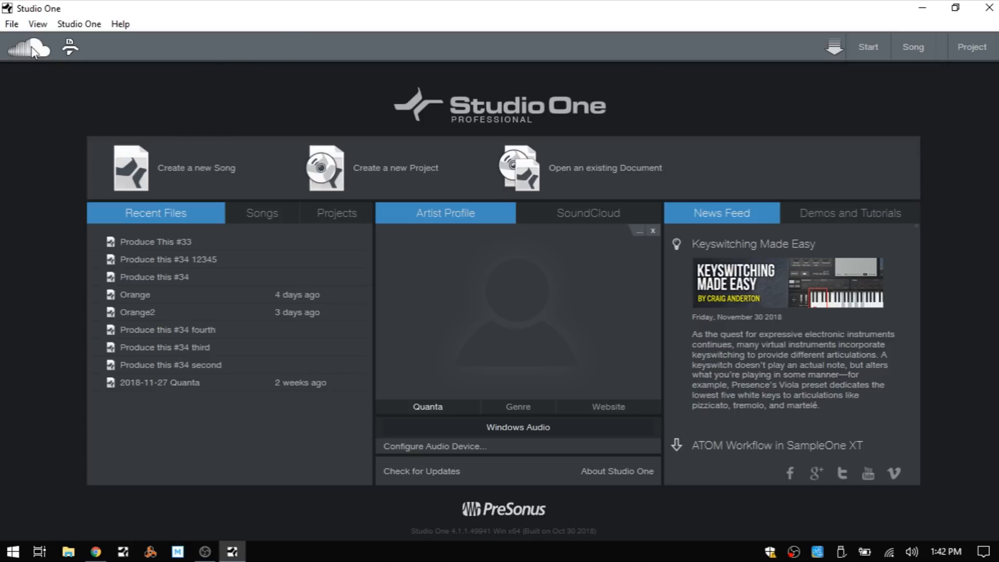
Step: Tour the Start page toolbar, viewing the SoundCloud client, macro organizer and transfers list, and cancel the file browser
click(27, 47)
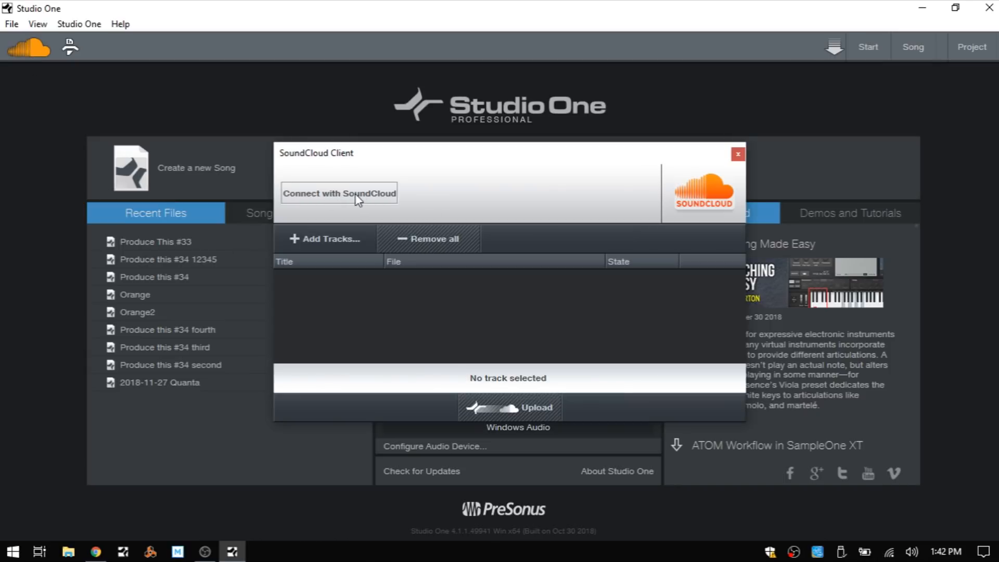
mouse_move(338, 214)
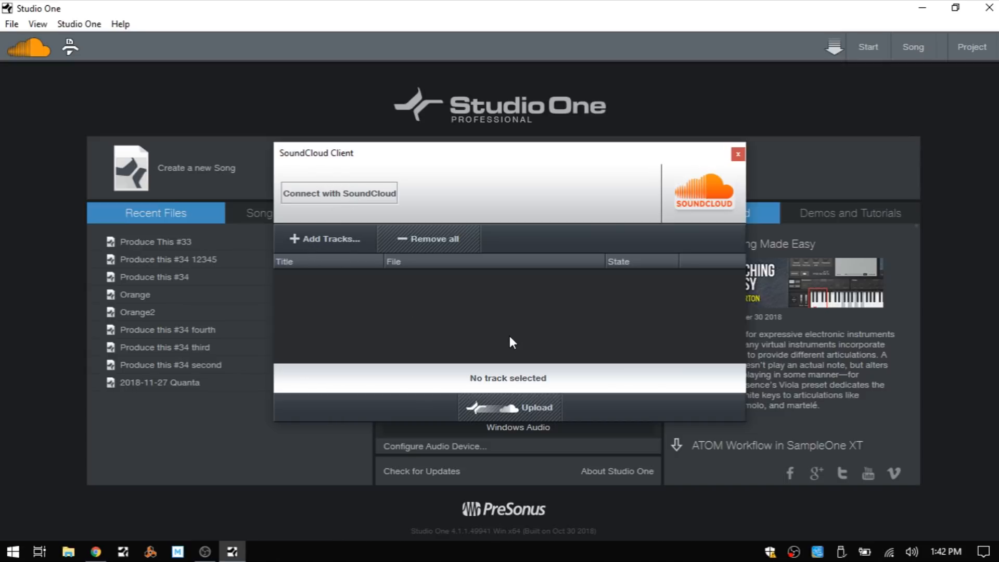
click(738, 154)
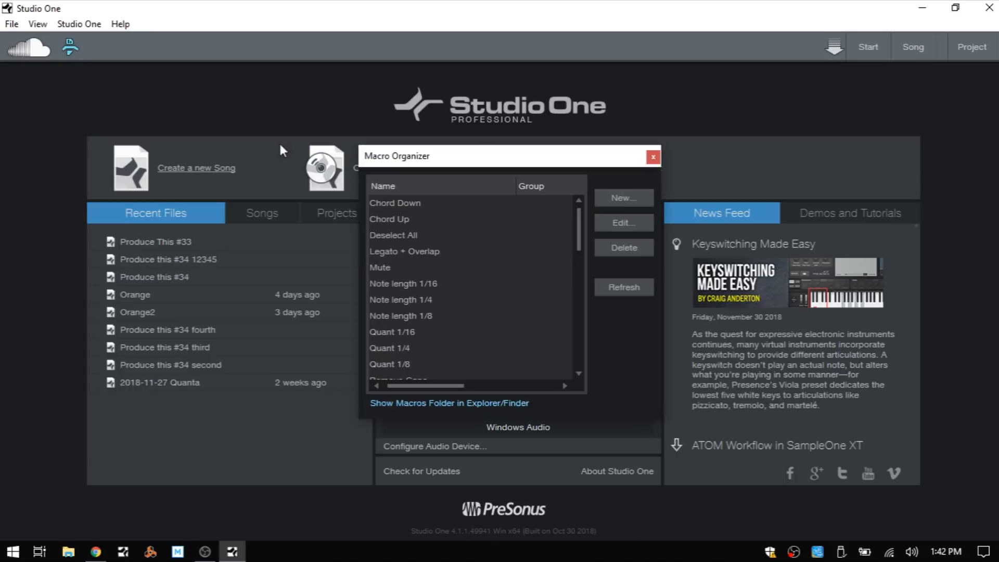
click(653, 156)
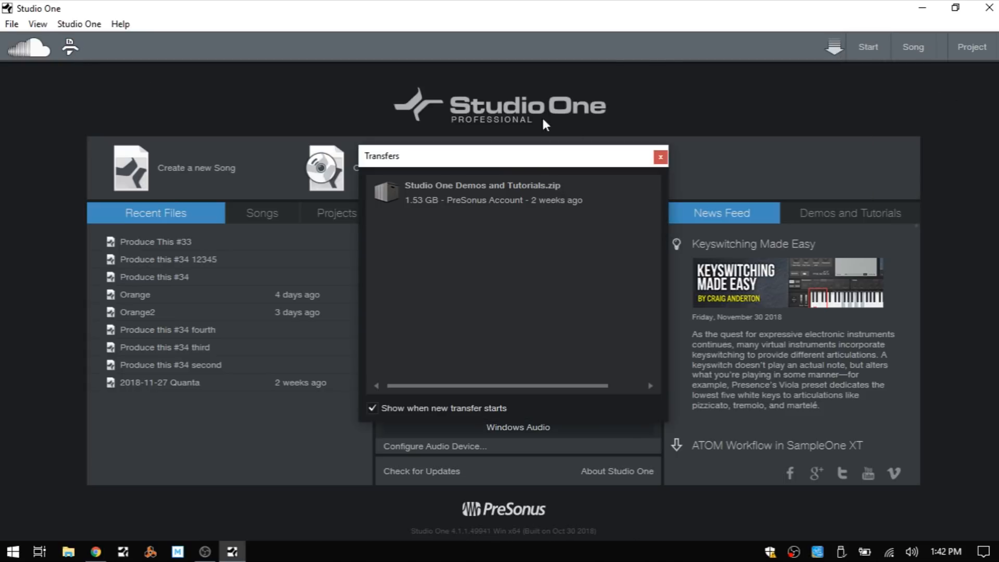
click(660, 156)
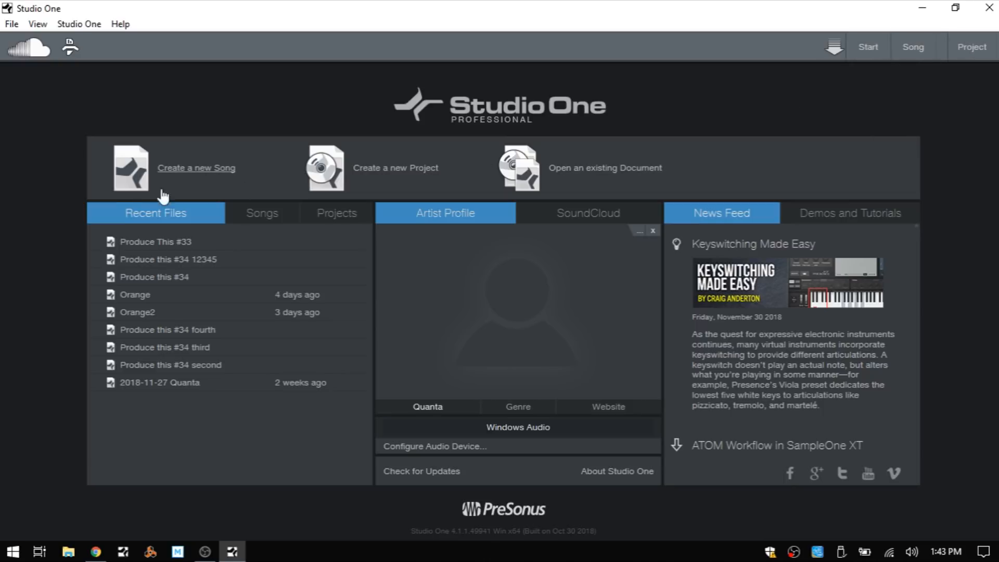
mouse_move(370, 175)
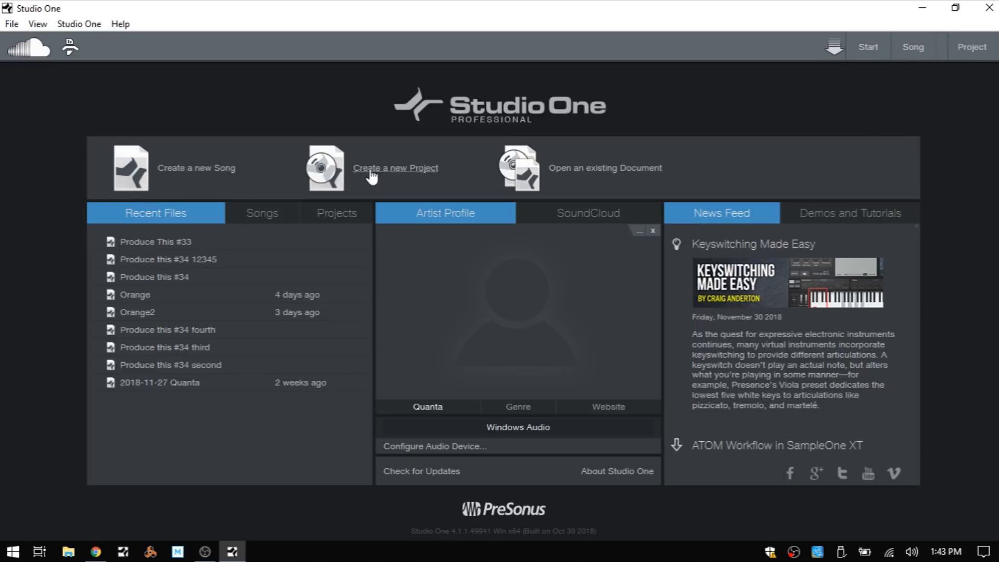
mouse_move(408, 171)
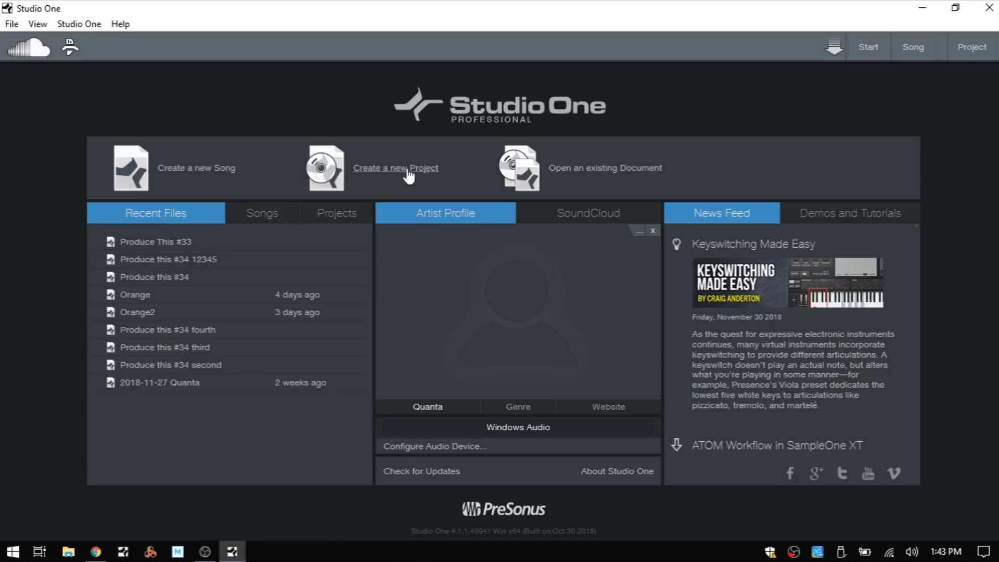
mouse_move(623, 177)
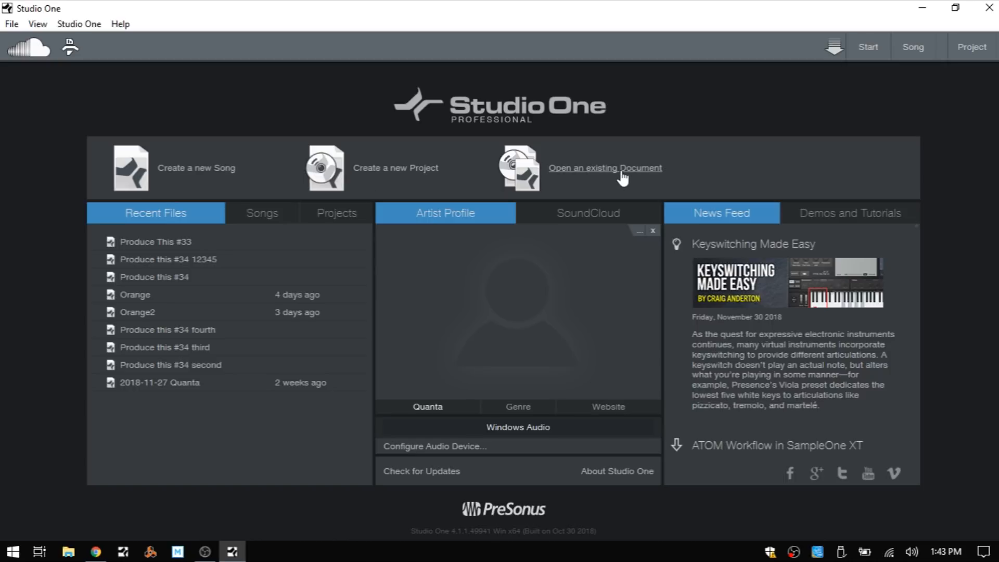
mouse_move(148, 220)
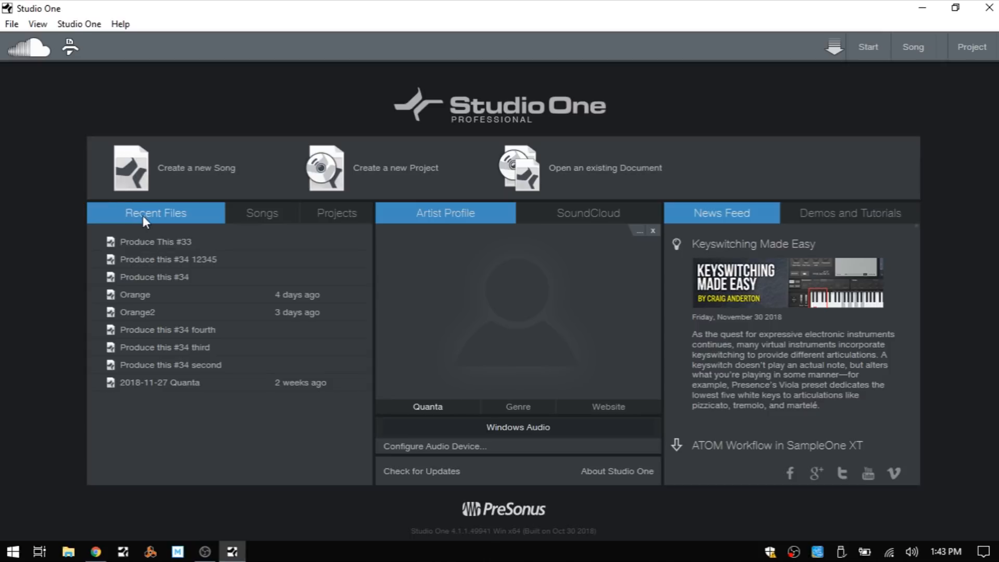
mouse_move(141, 372)
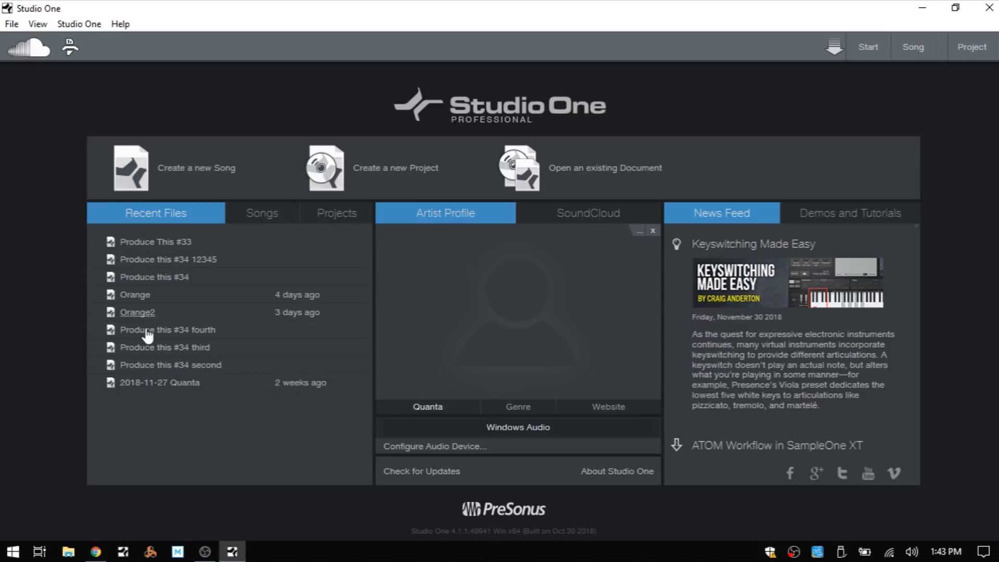
mouse_move(145, 242)
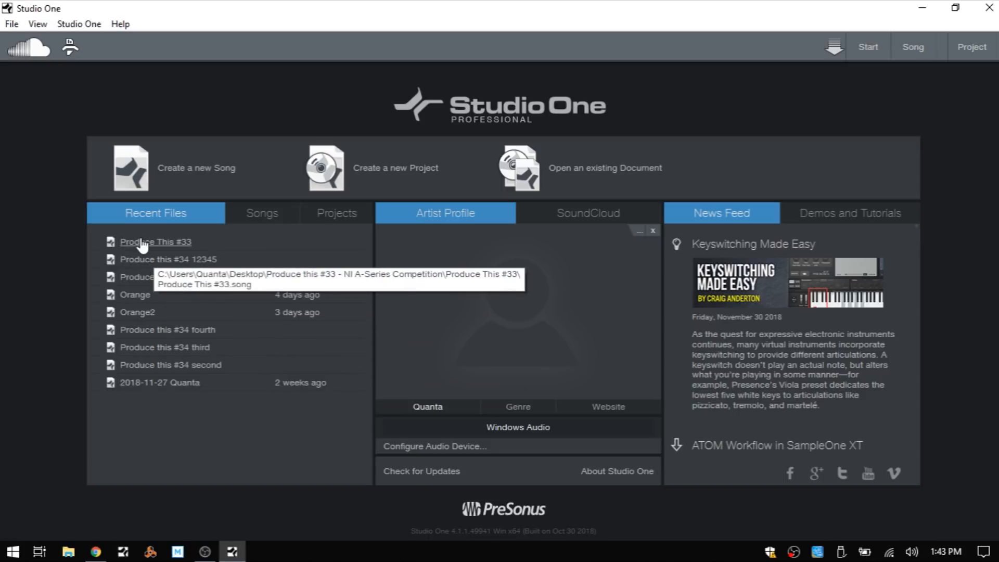
mouse_move(88, 250)
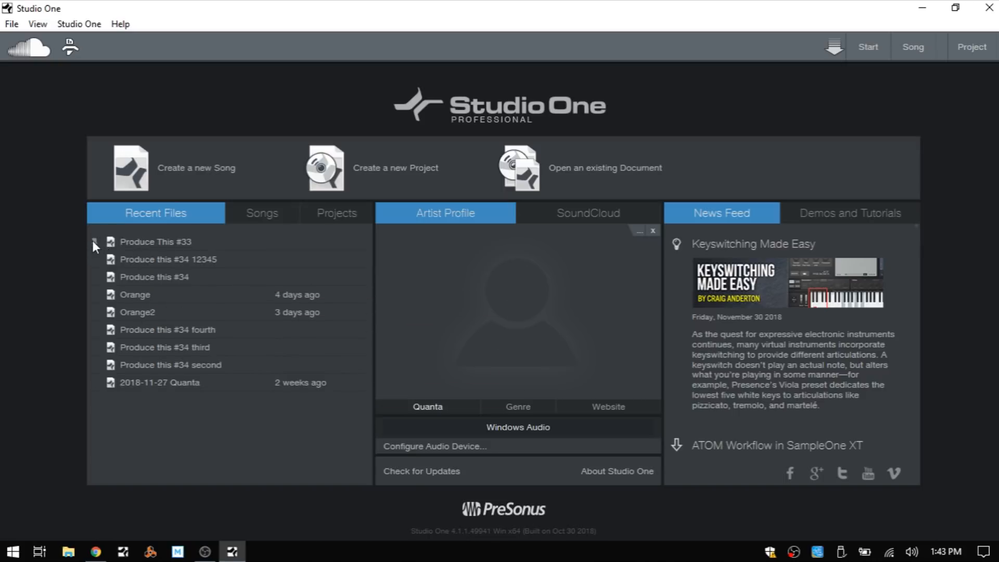
click(95, 242)
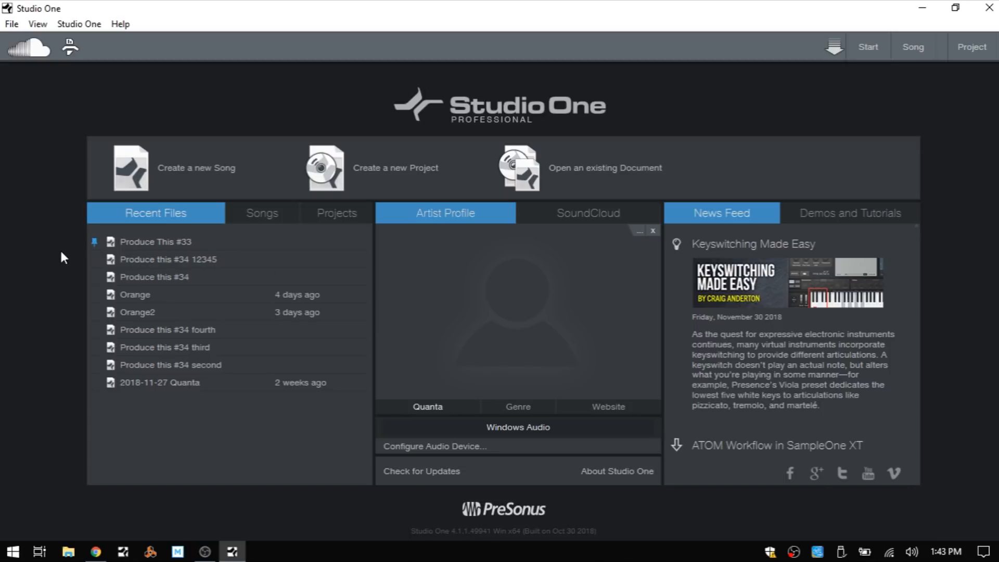
mouse_move(95, 244)
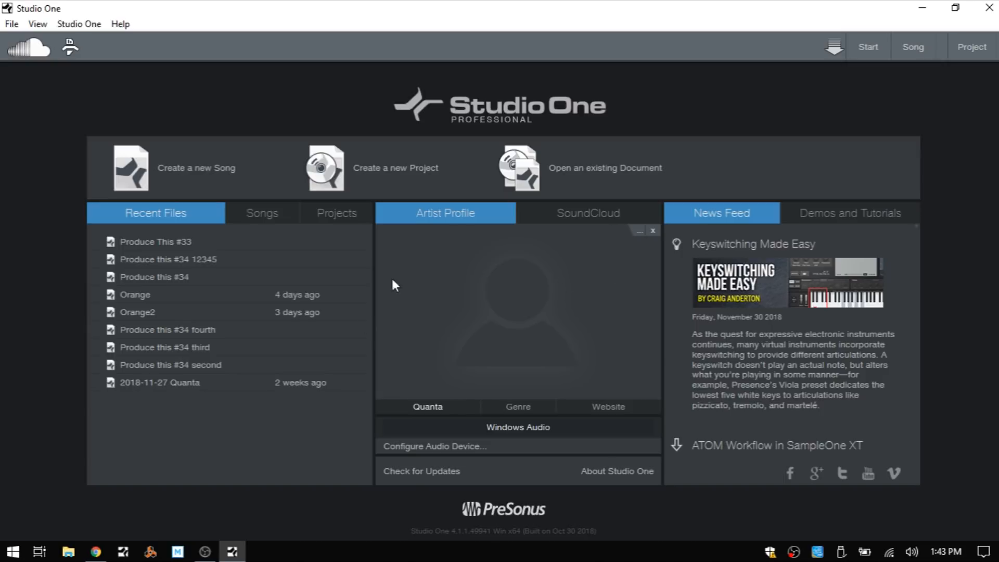
mouse_move(455, 283)
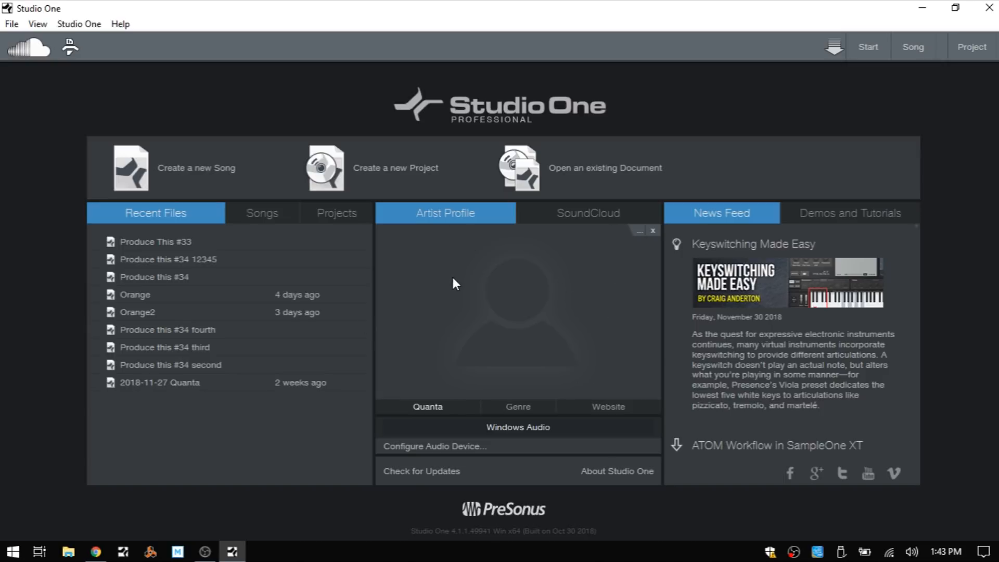
mouse_move(639, 249)
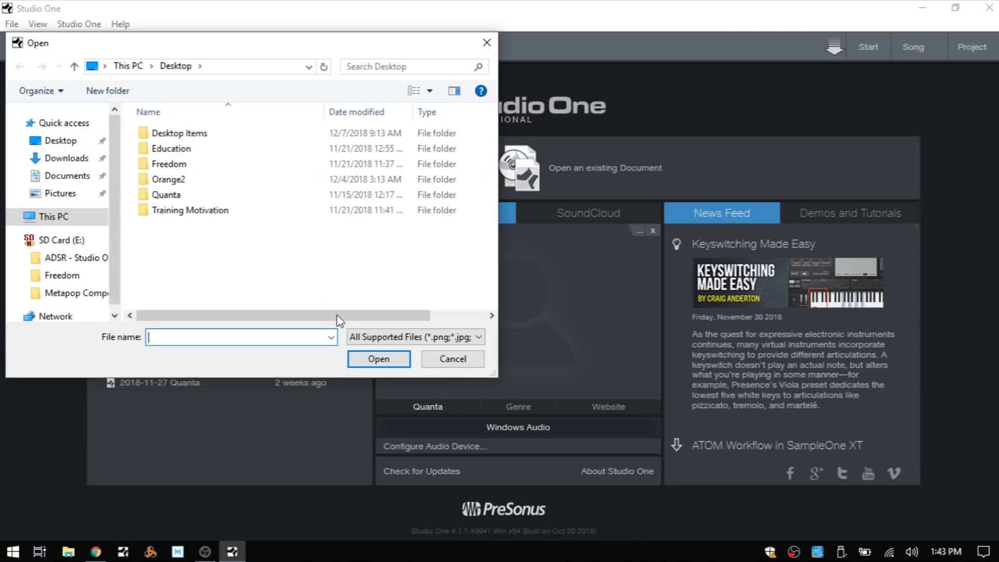
click(451, 359)
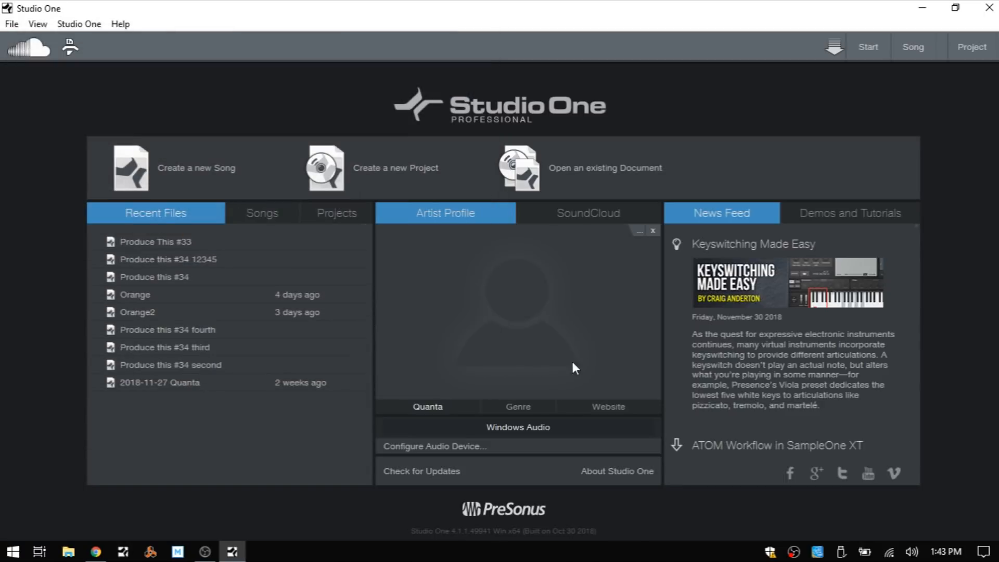
mouse_move(454, 380)
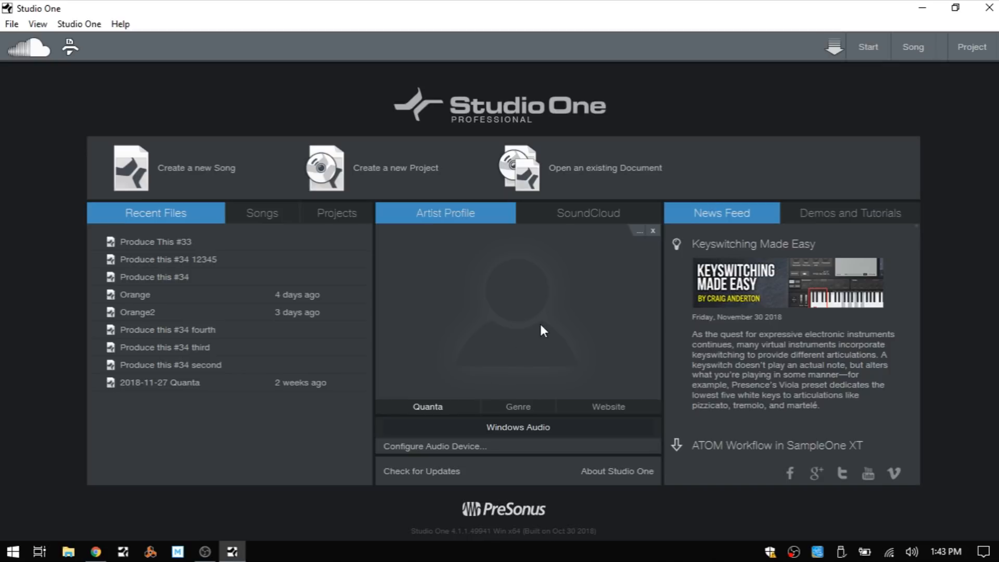
mouse_move(526, 322)
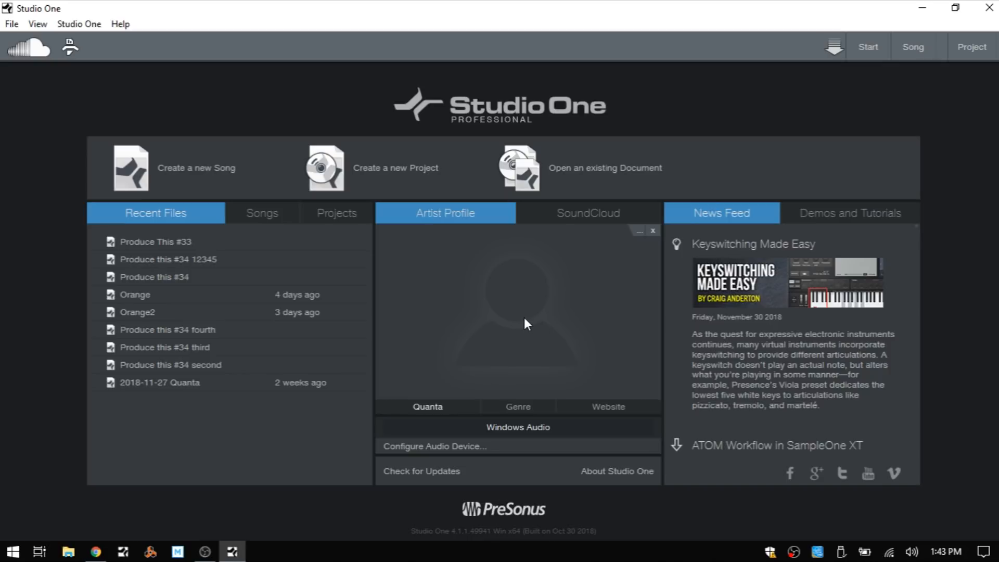
Step: Browse the SoundCloud, demos and news feeds, then review the audio device setup keeping Windows Audio
click(589, 213)
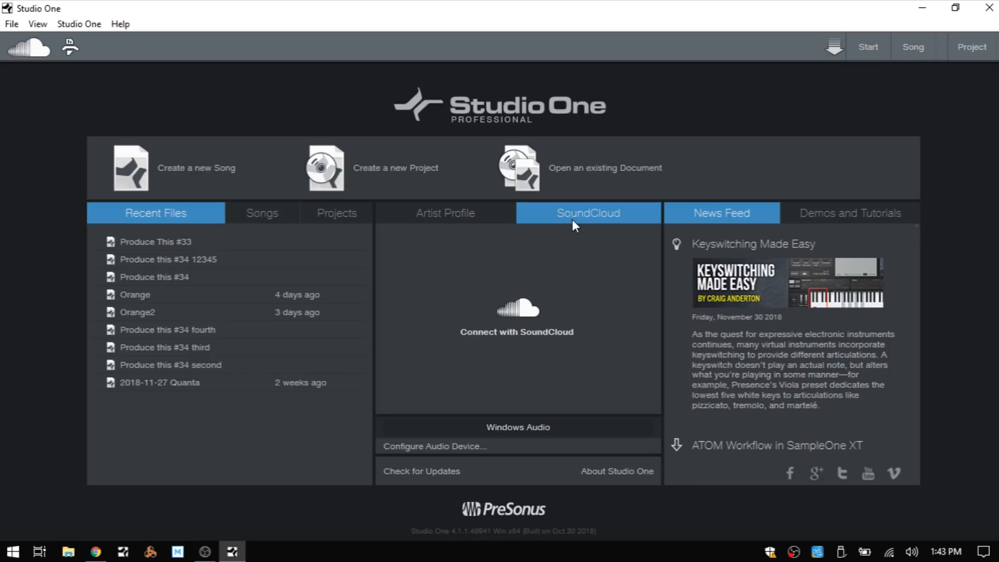
click(446, 212)
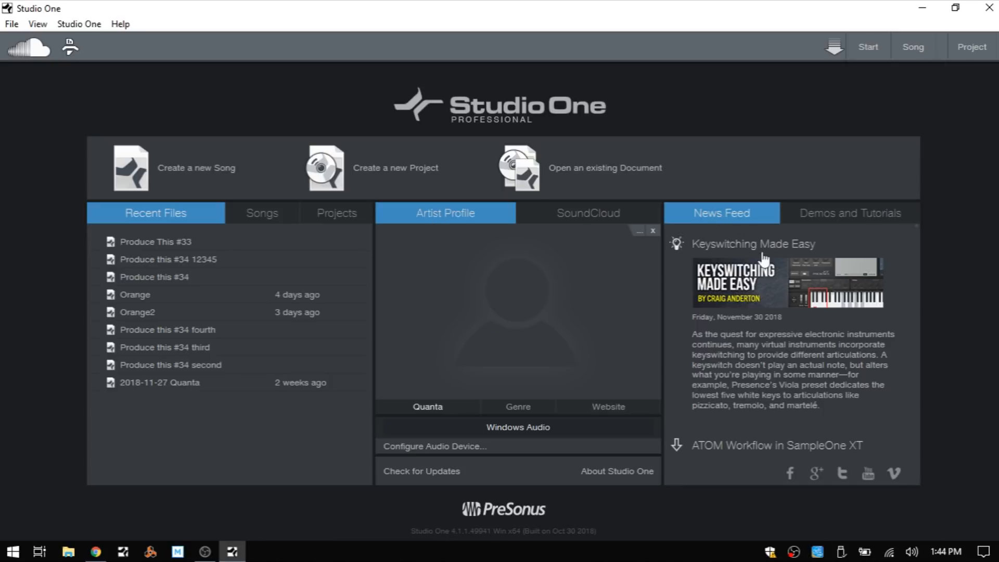
mouse_move(844, 225)
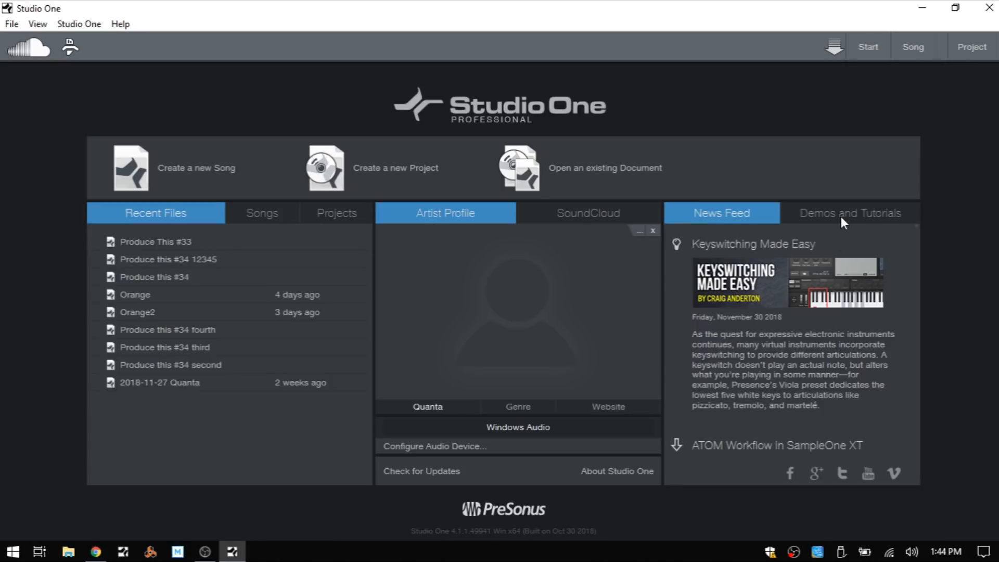
click(850, 213)
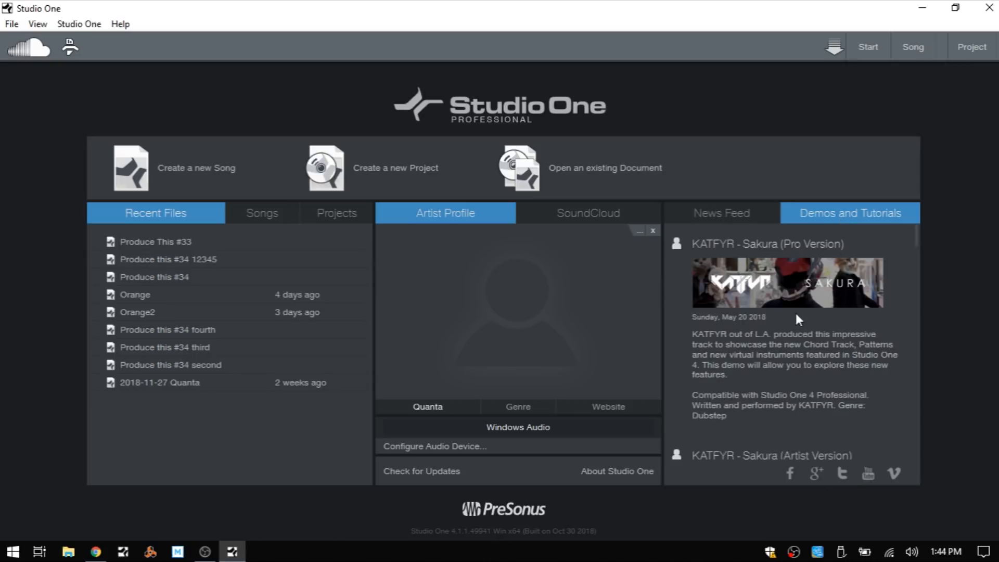
mouse_move(779, 335)
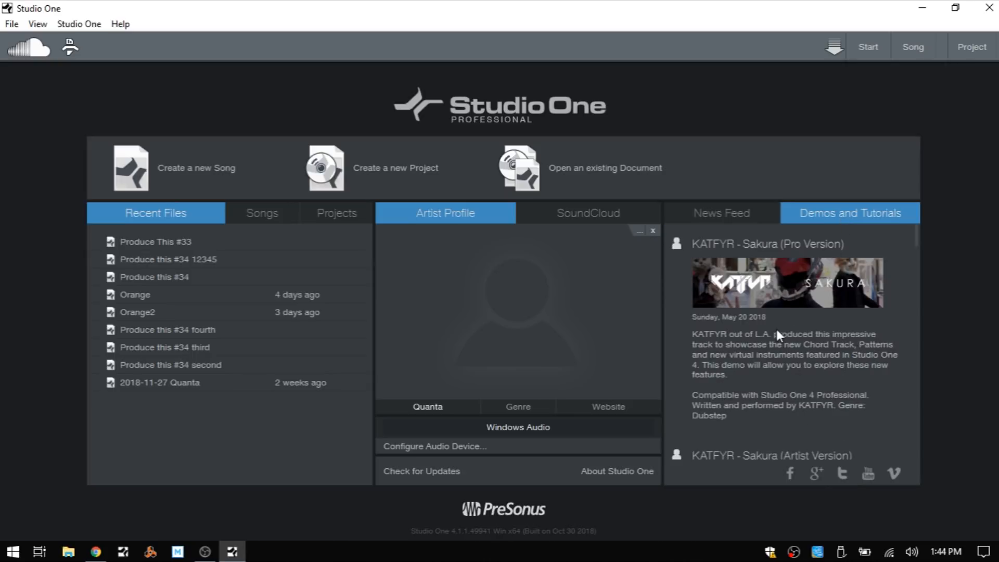
click(721, 213)
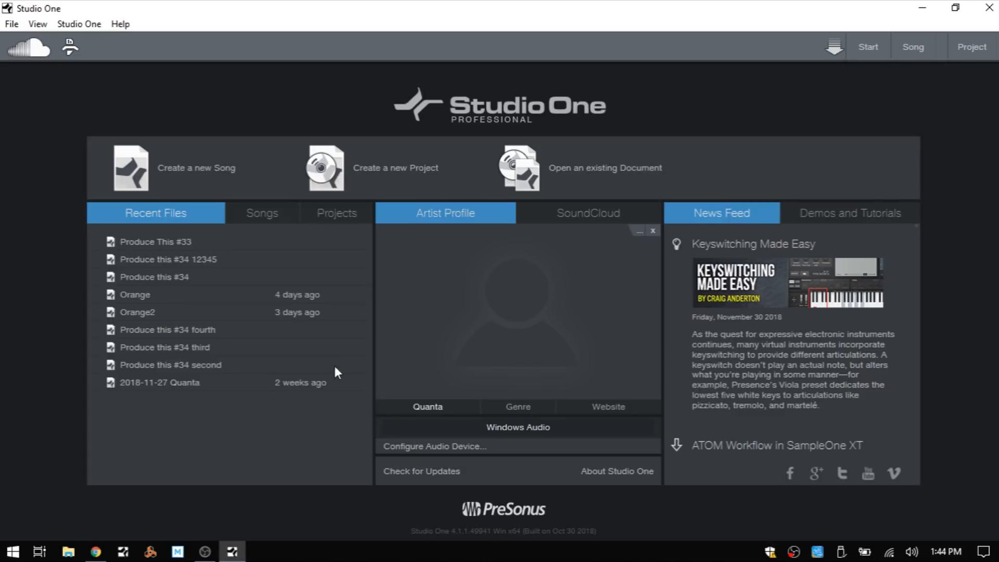
mouse_move(541, 435)
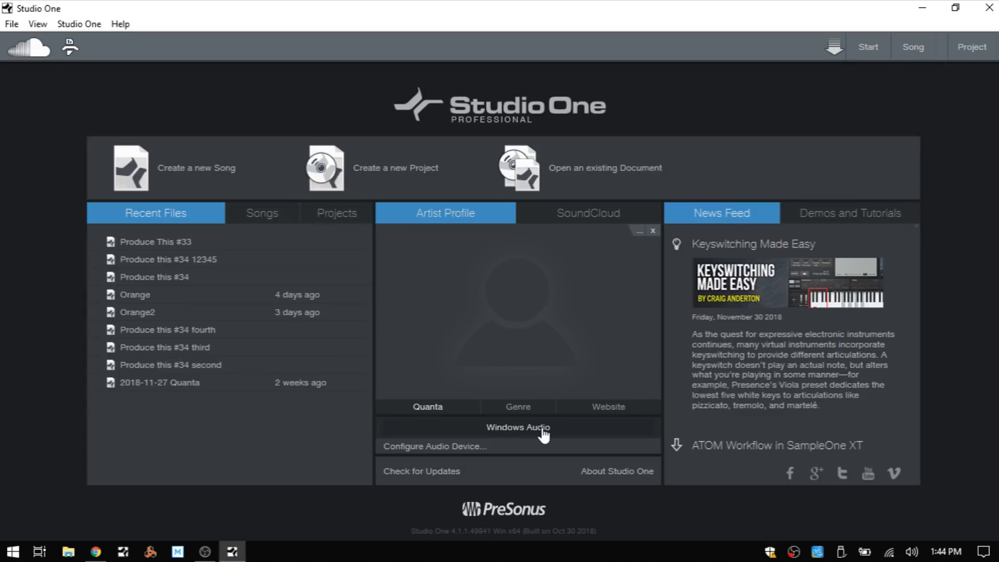
mouse_move(540, 437)
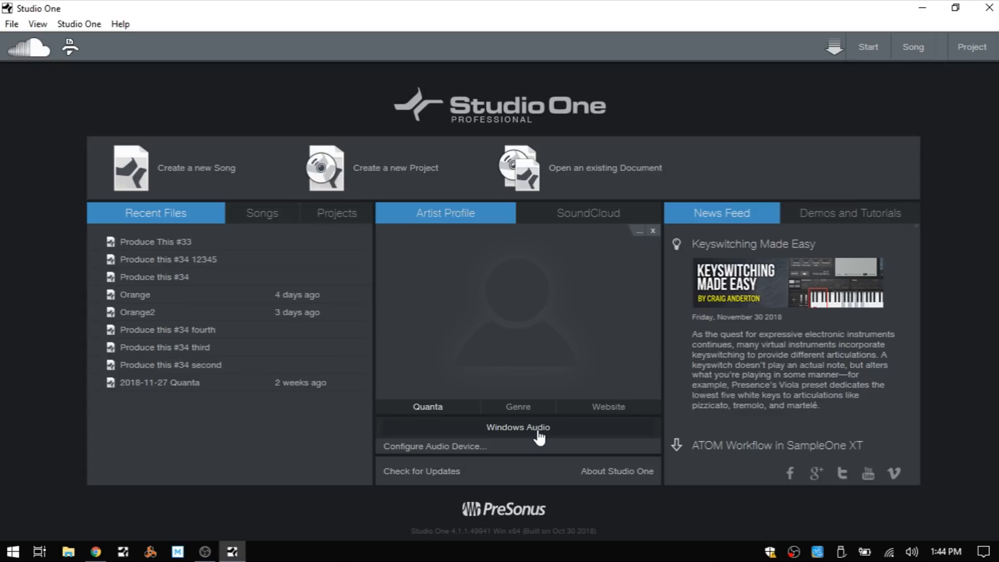
mouse_move(522, 435)
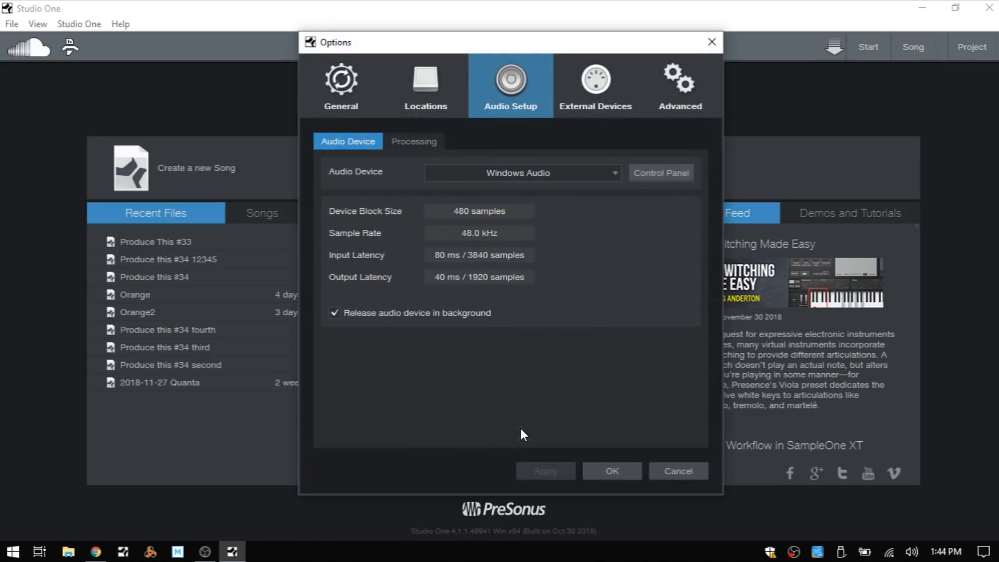
mouse_move(495, 106)
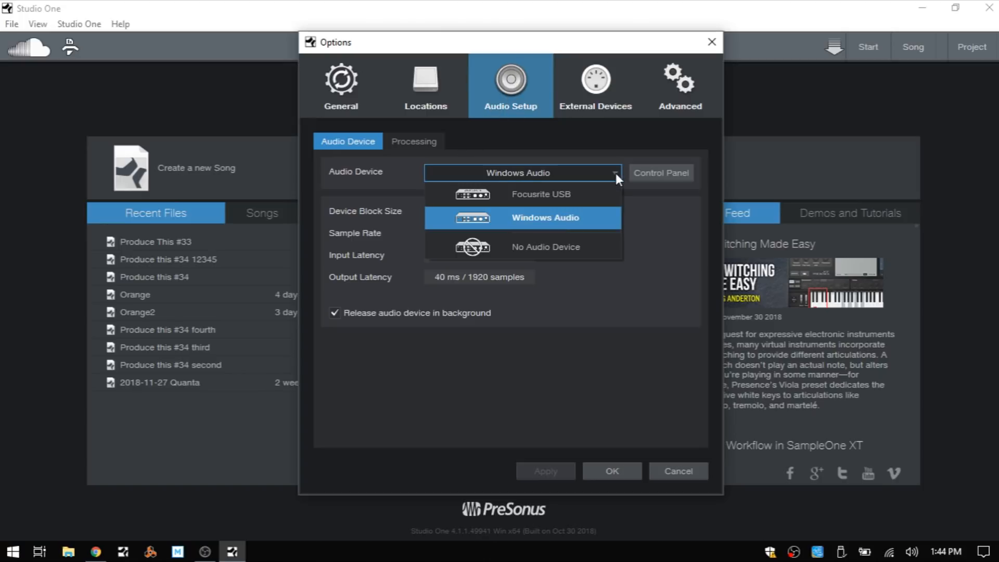
mouse_move(667, 230)
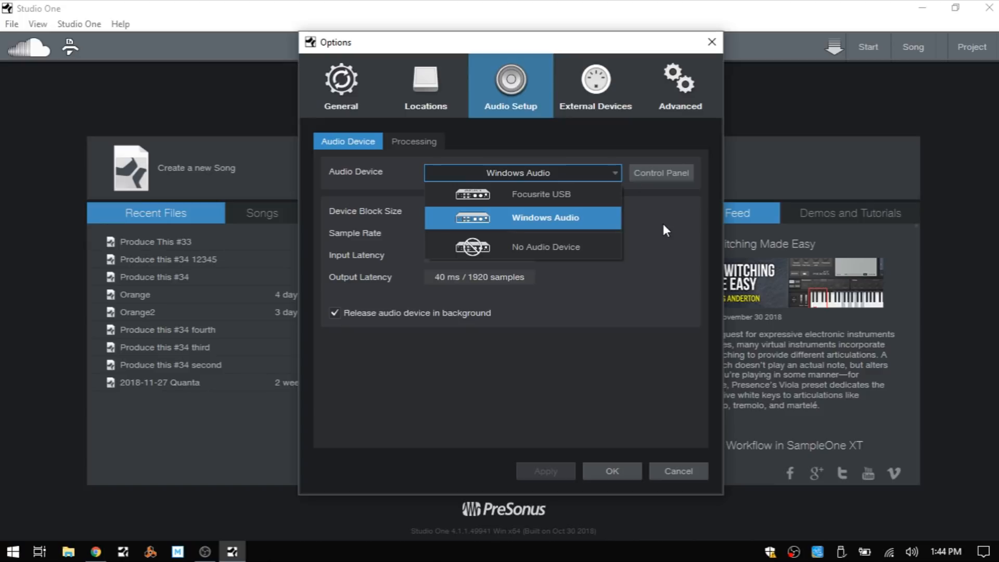
click(545, 218)
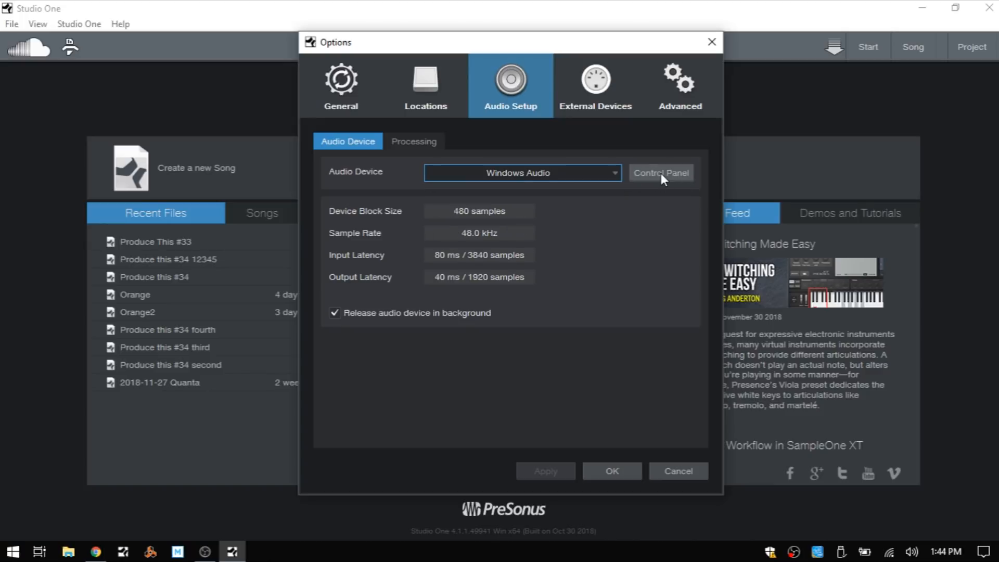
mouse_move(406, 161)
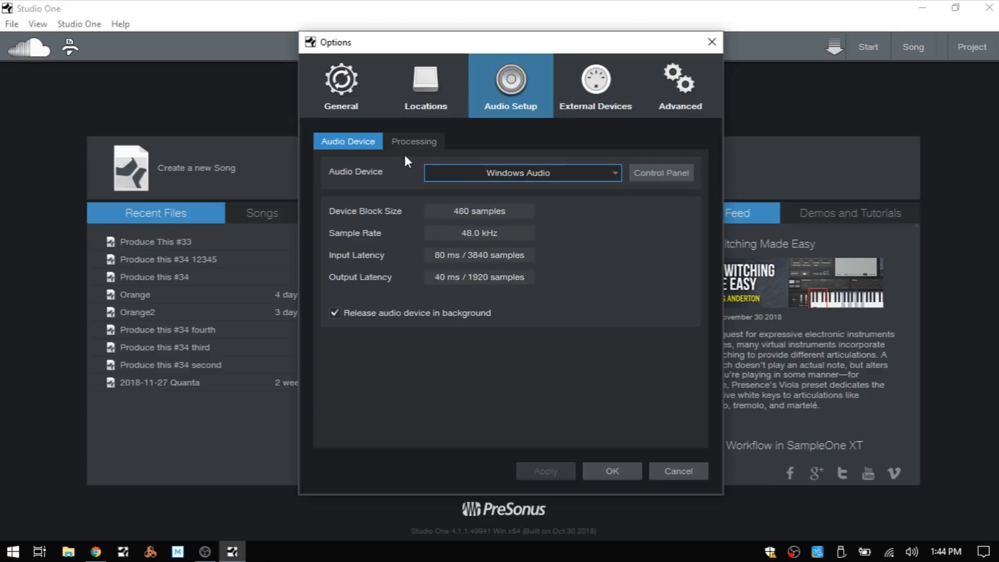
mouse_move(701, 310)
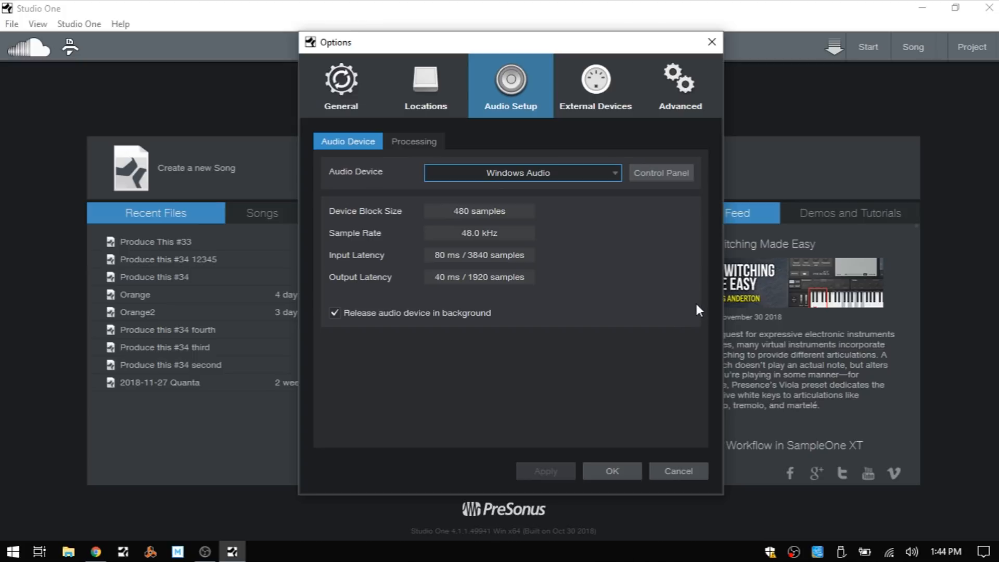
Step: Close the Options window and run Check for Updates, confirming version 4.1.1 is current
click(679, 472)
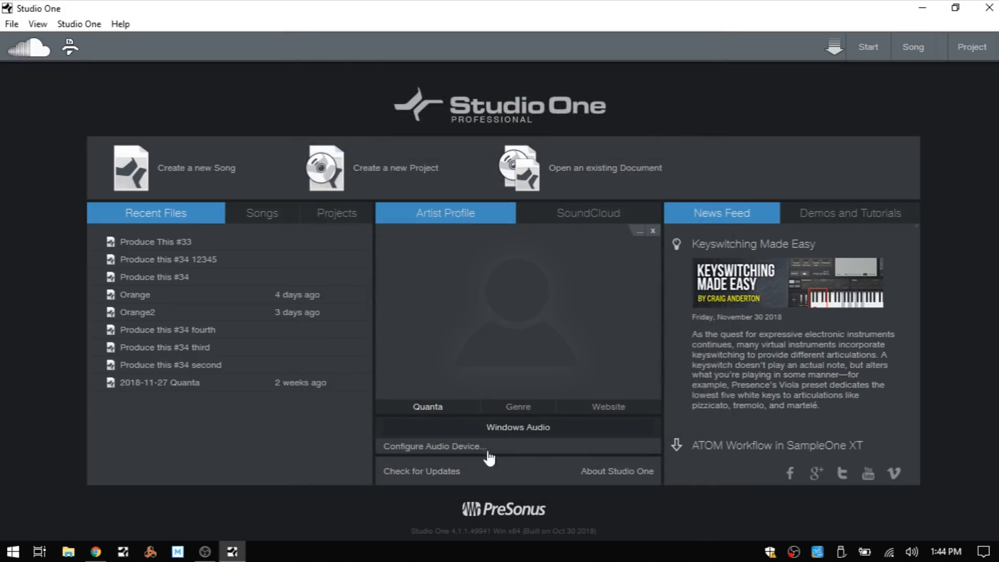
mouse_move(431, 454)
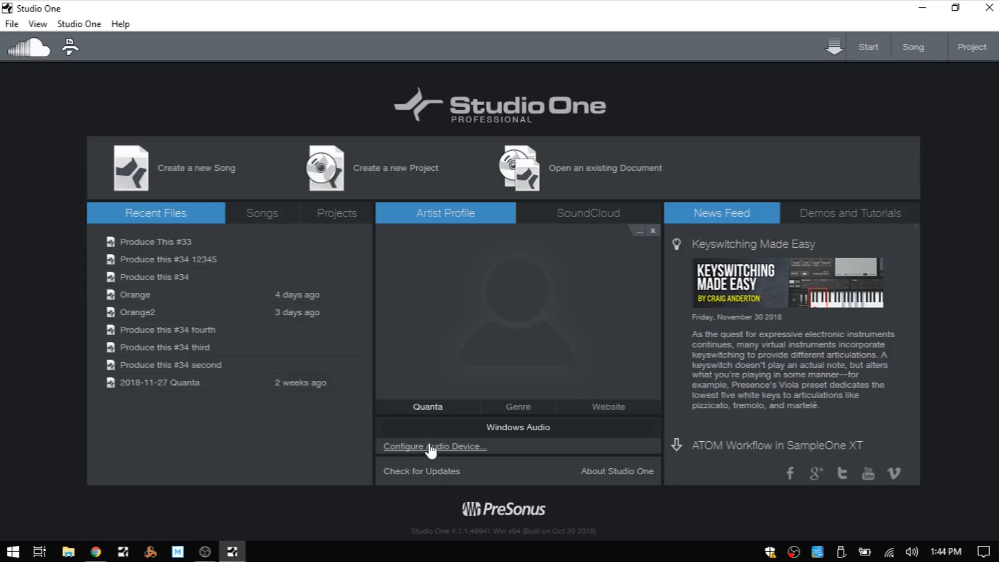
click(434, 446)
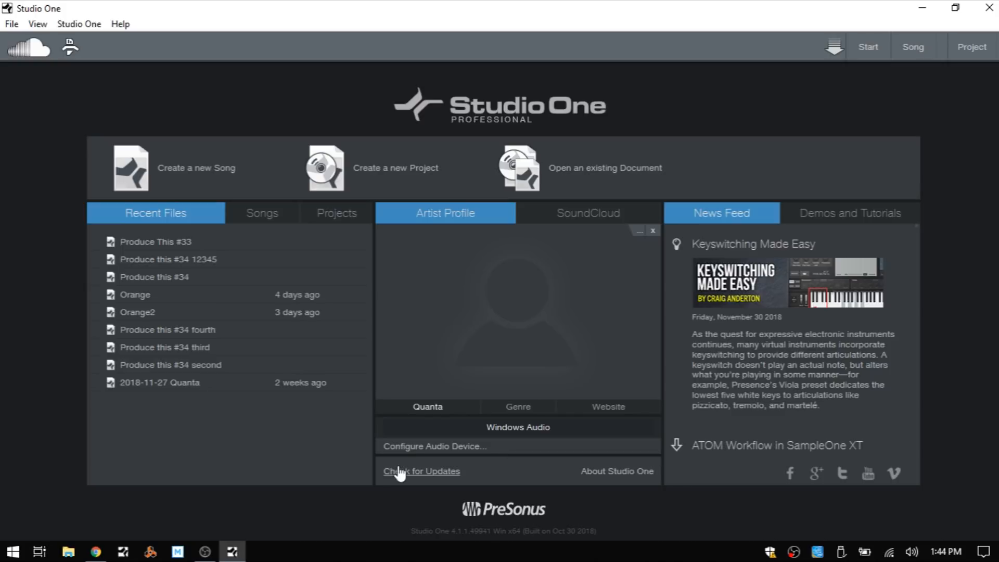
click(422, 472)
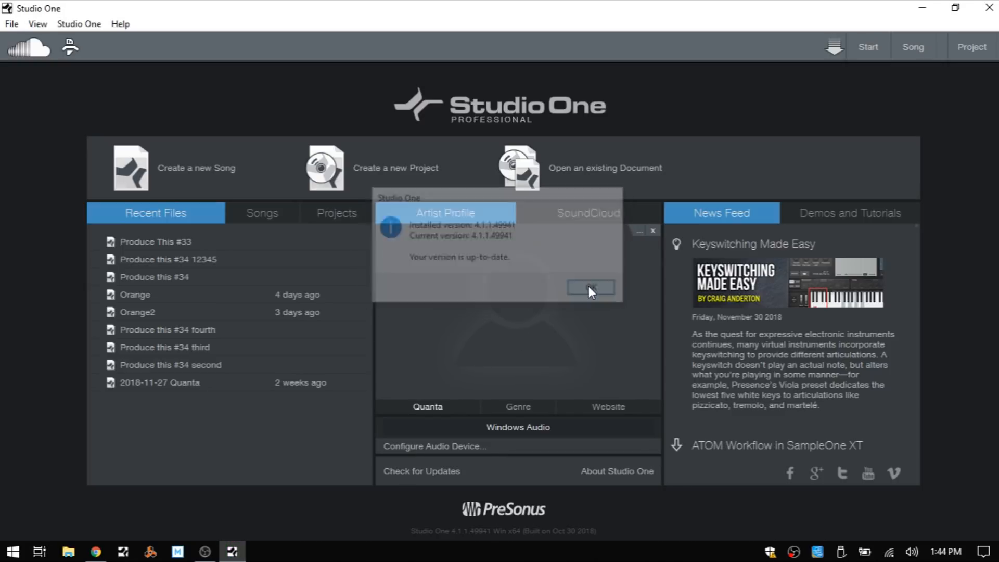
click(590, 287)
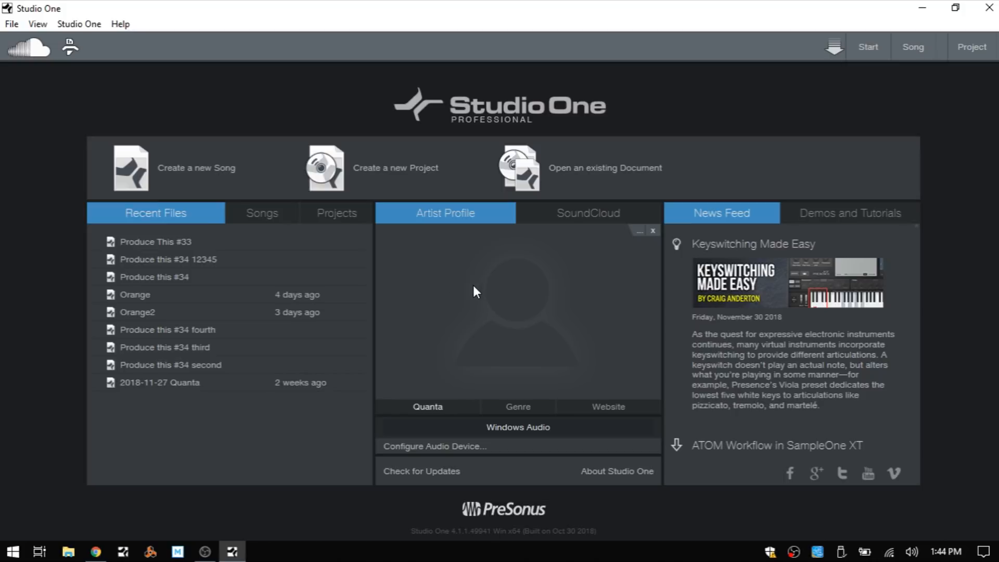
mouse_move(195, 179)
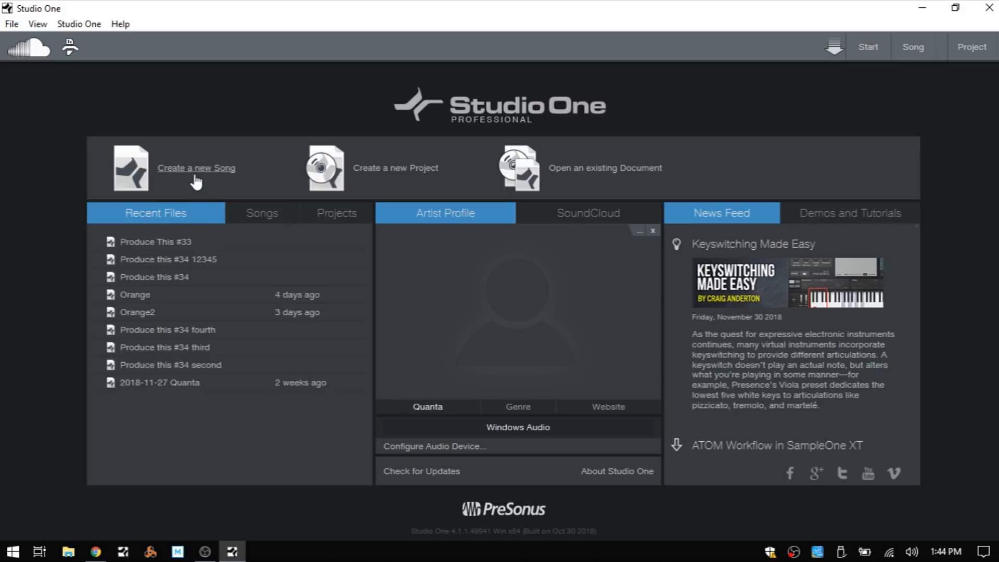
Step: Start a new song titled Song Page with Desktop chosen as its save folder
click(195, 168)
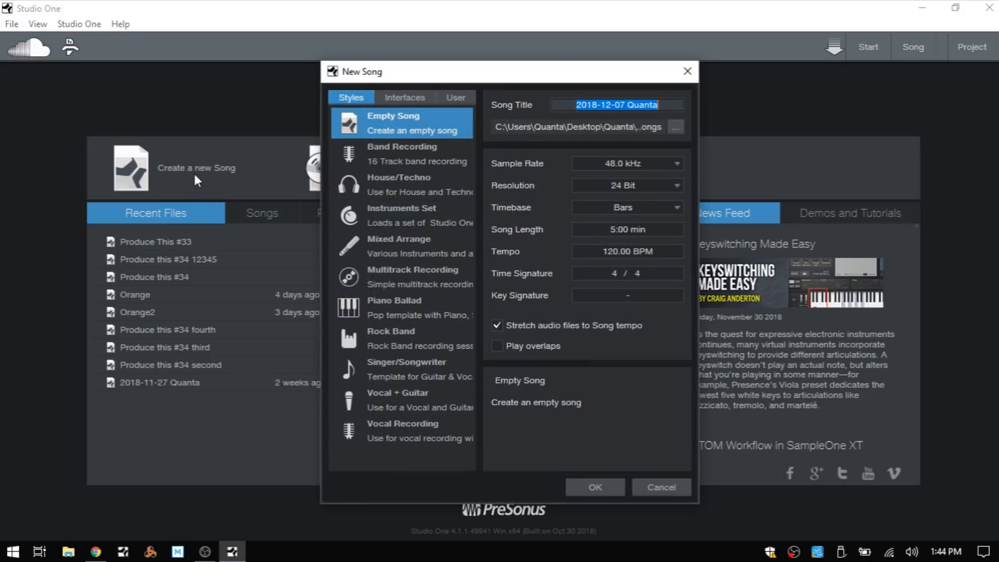
mouse_move(530, 132)
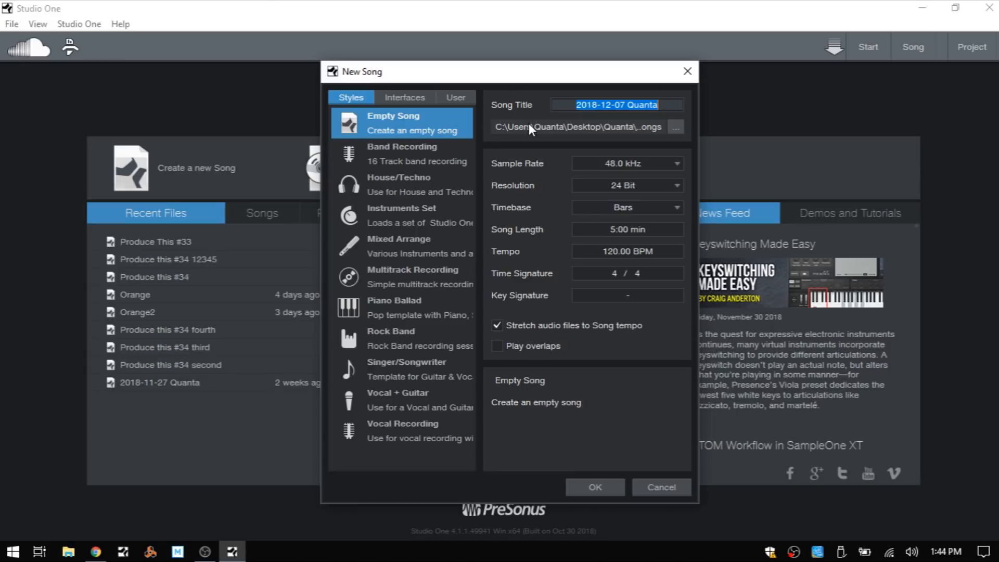
text(Song Page)
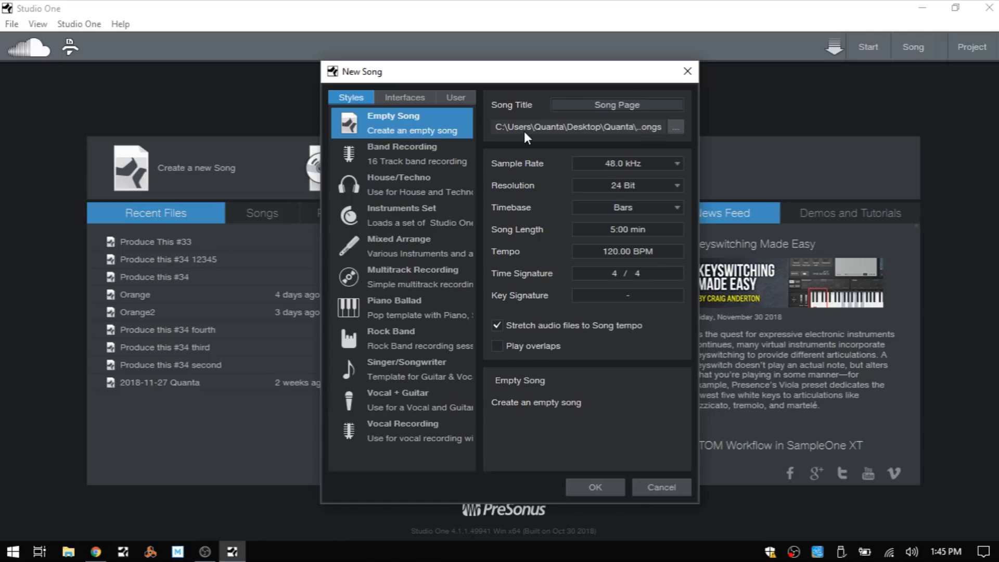
click(678, 126)
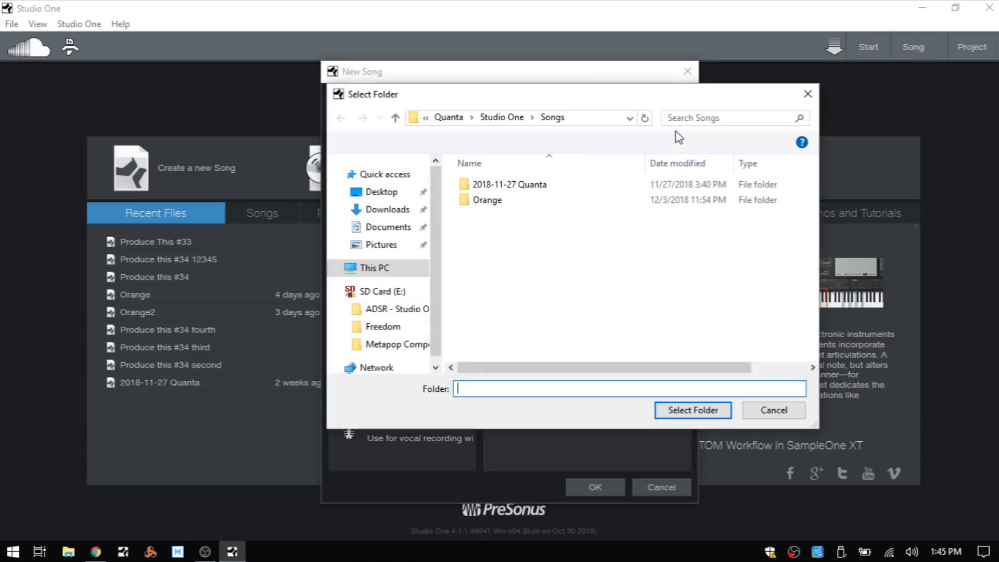
click(382, 192)
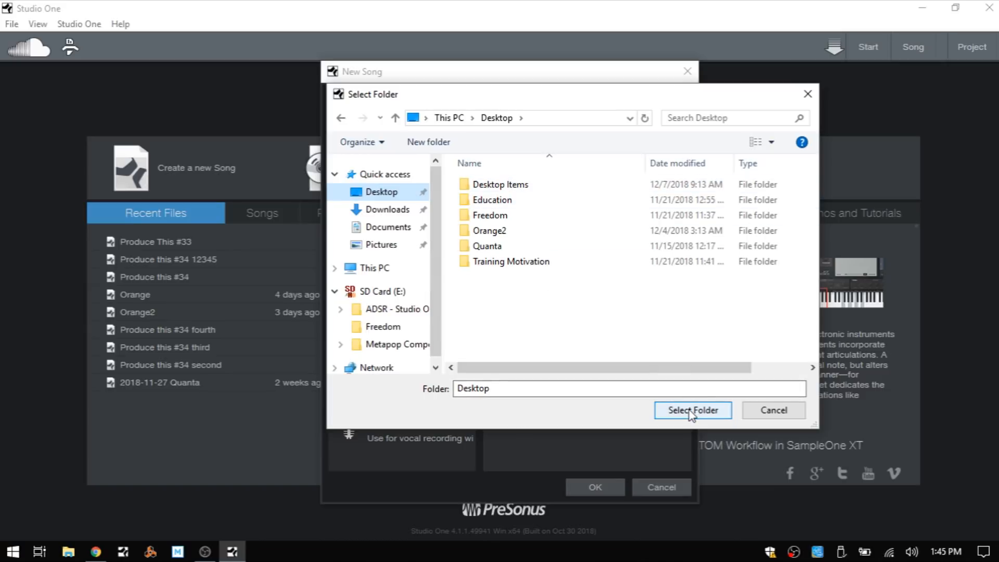
click(693, 410)
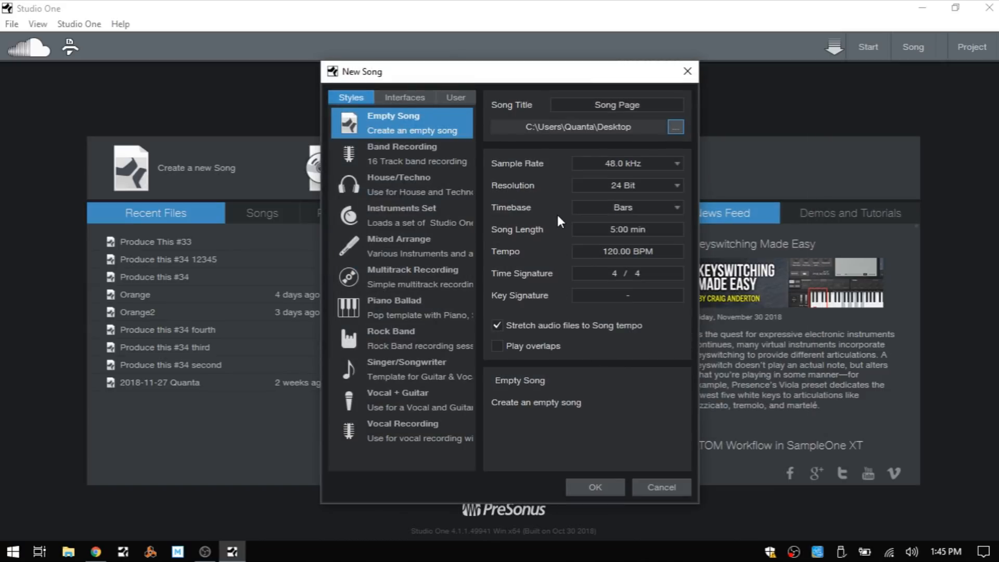
mouse_move(616, 168)
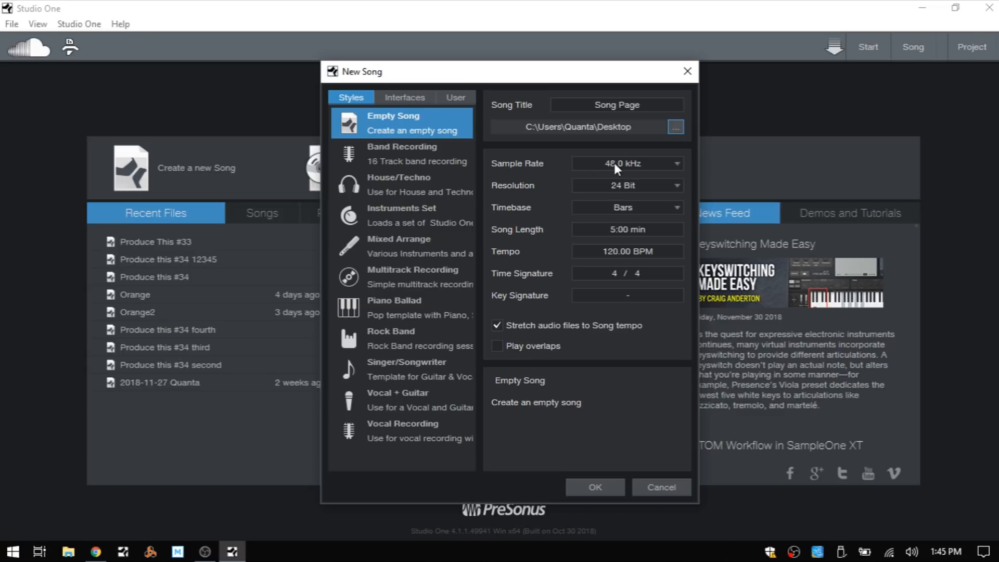
mouse_move(618, 217)
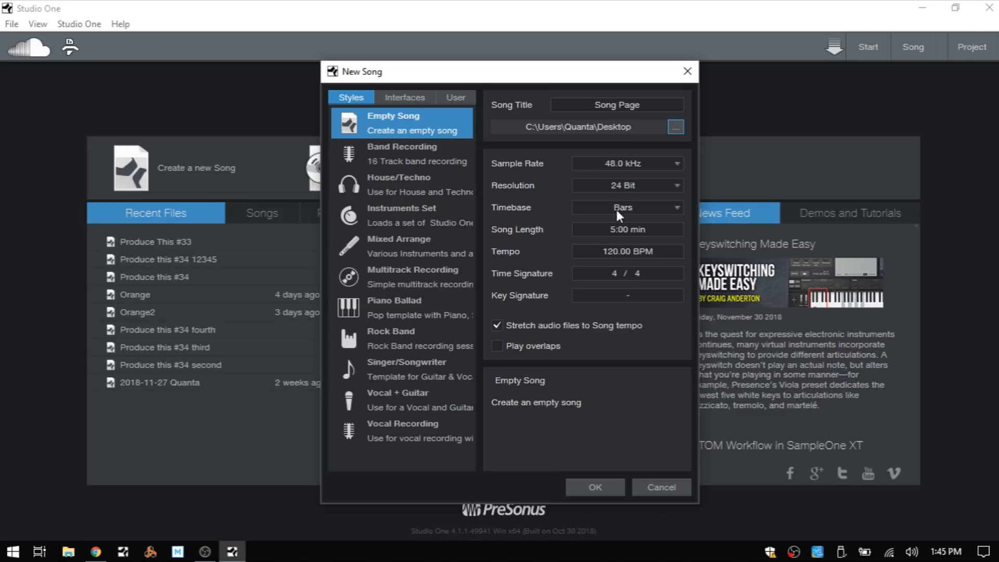
mouse_move(627, 235)
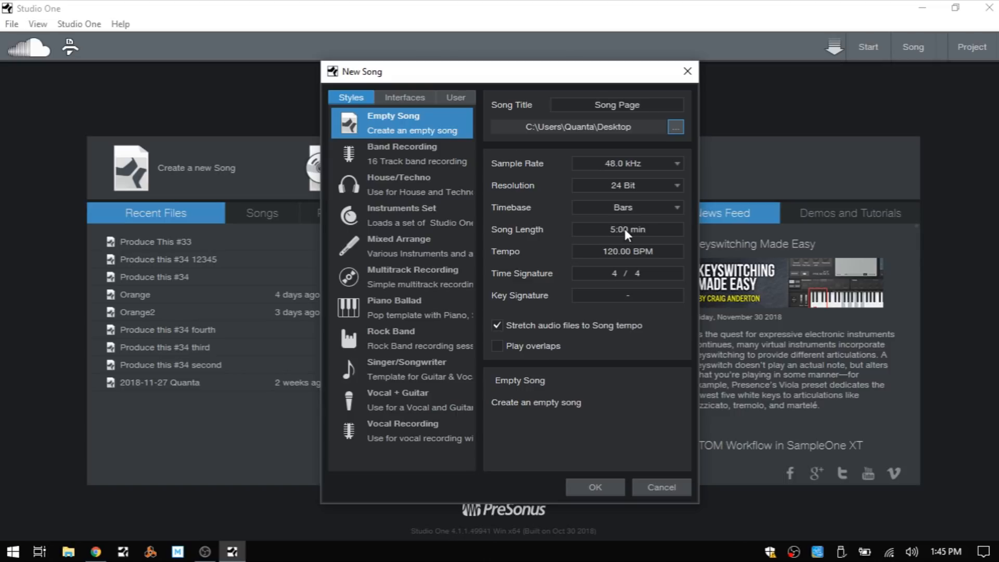
mouse_move(625, 299)
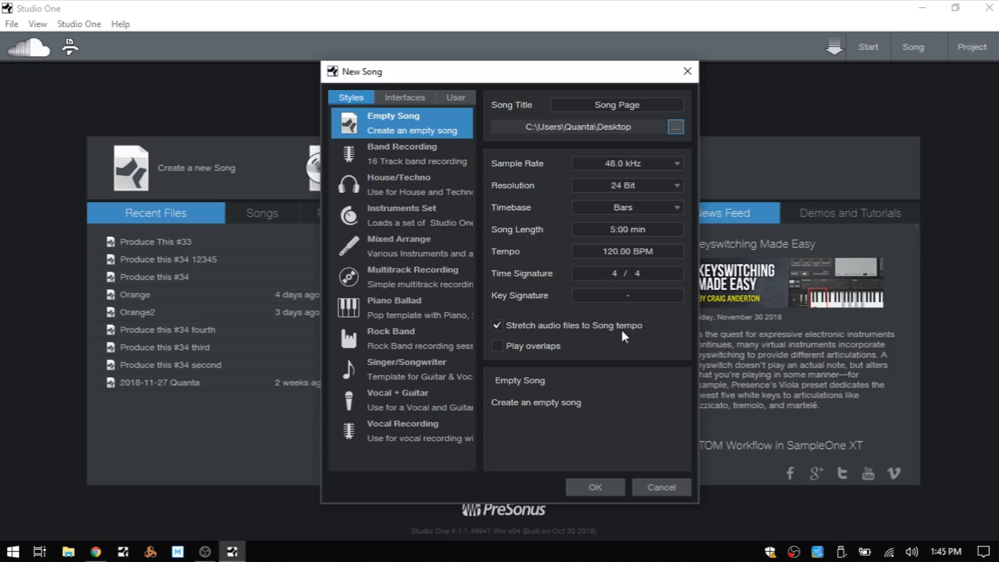
mouse_move(594, 340)
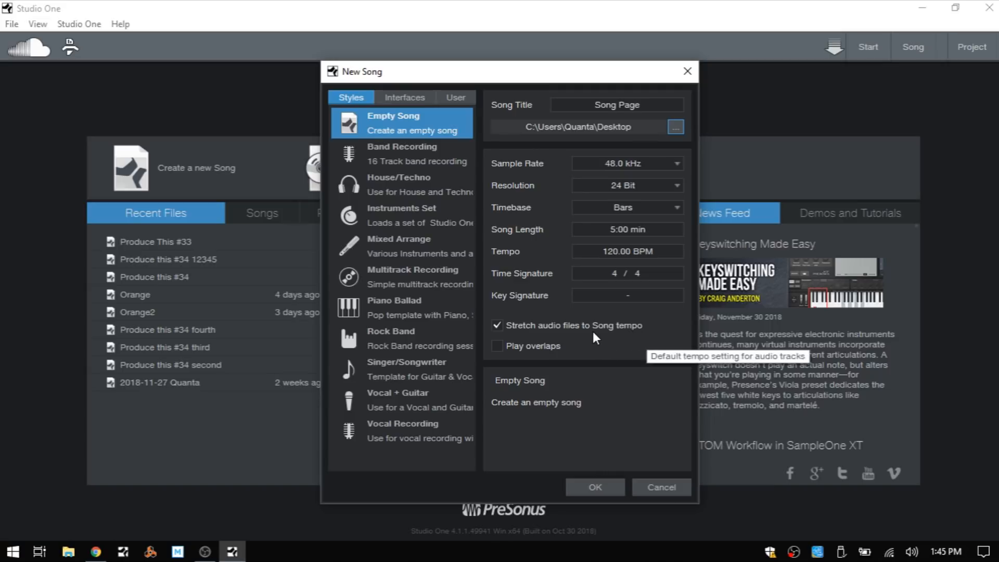
mouse_move(844, 338)
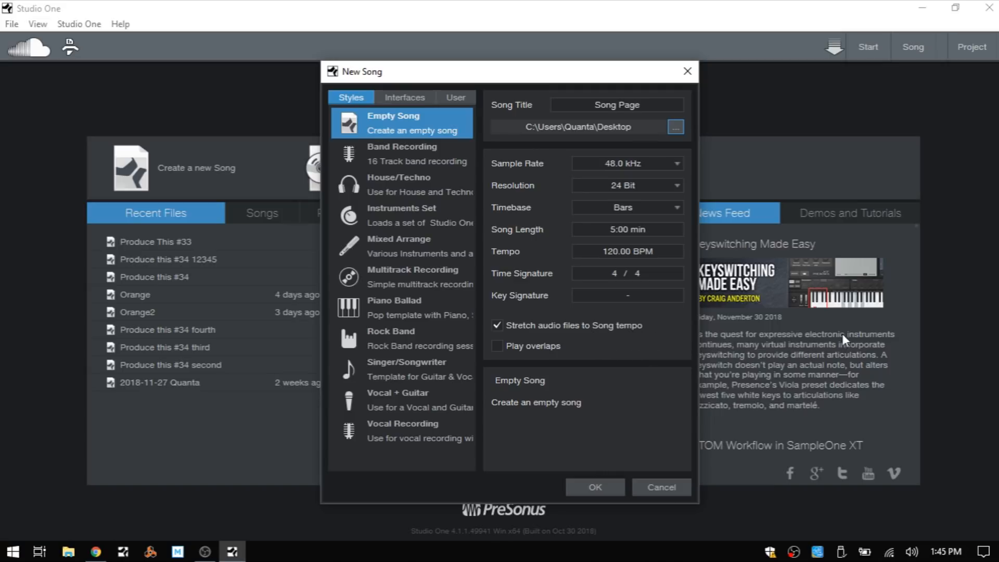
mouse_move(919, 313)
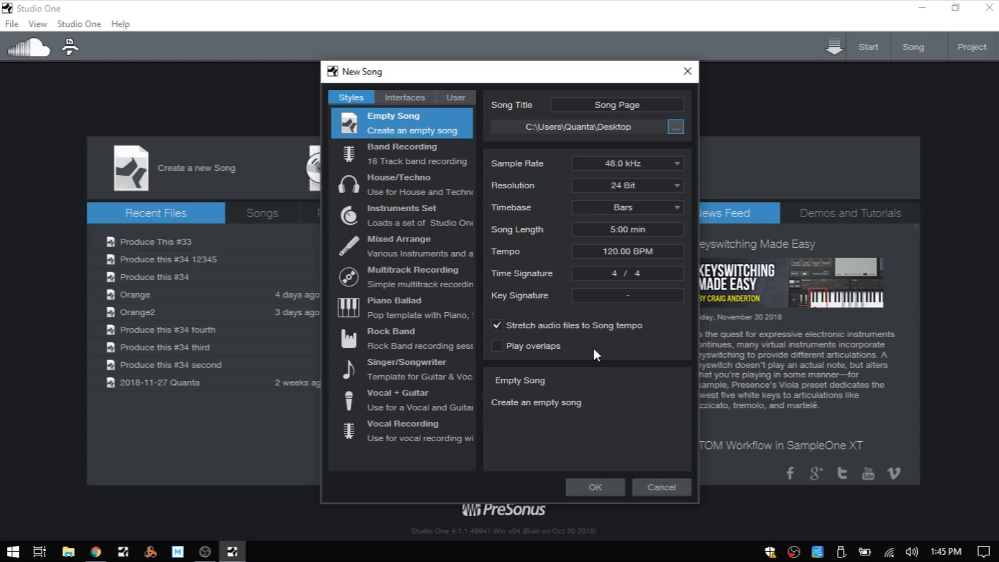
mouse_move(589, 475)
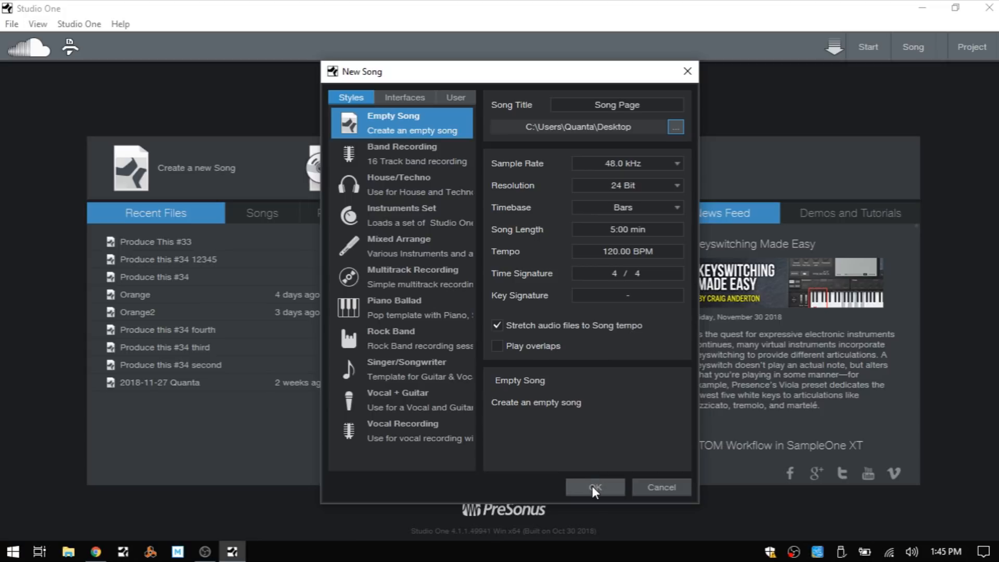
click(594, 488)
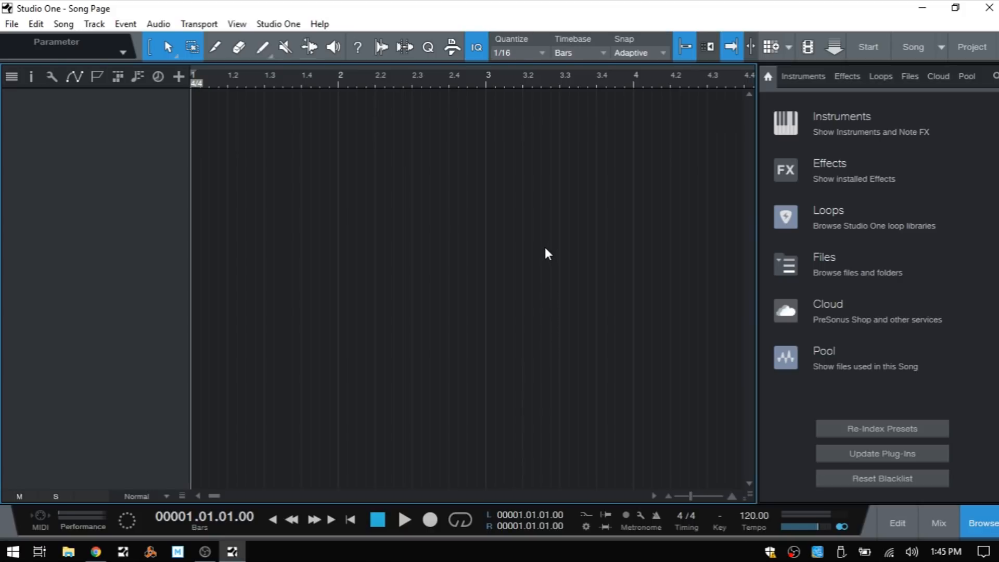
mouse_move(409, 314)
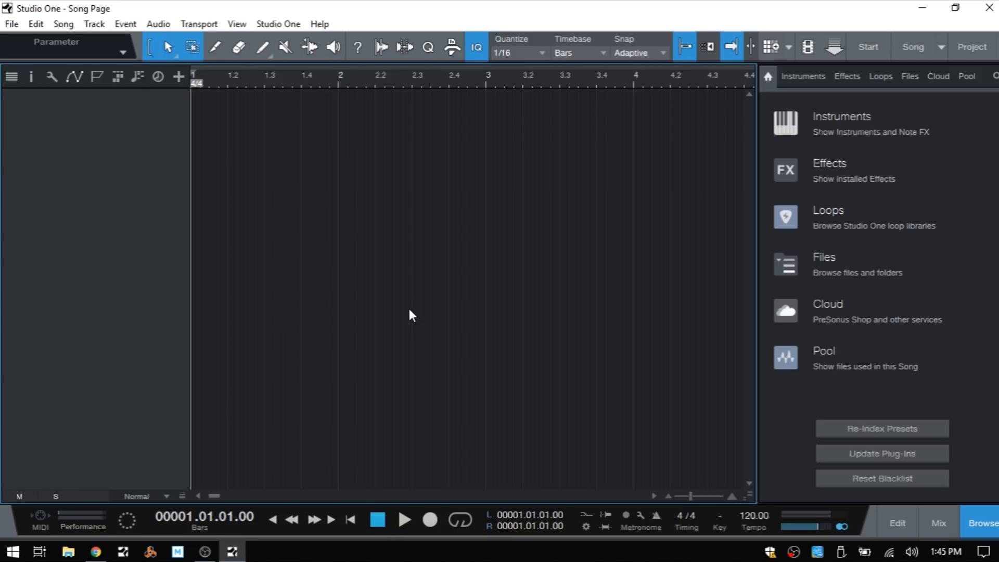
mouse_move(397, 318)
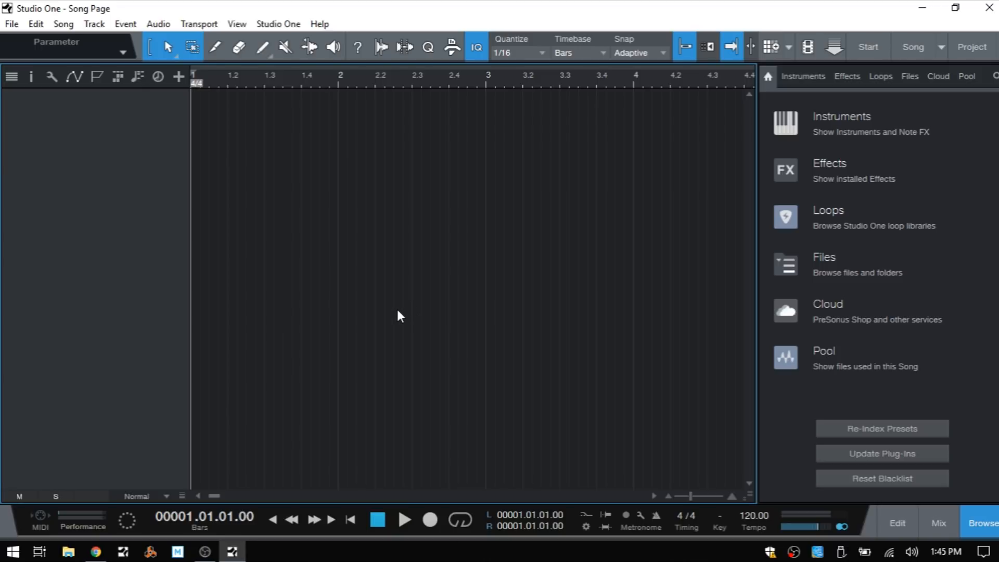
mouse_move(615, 304)
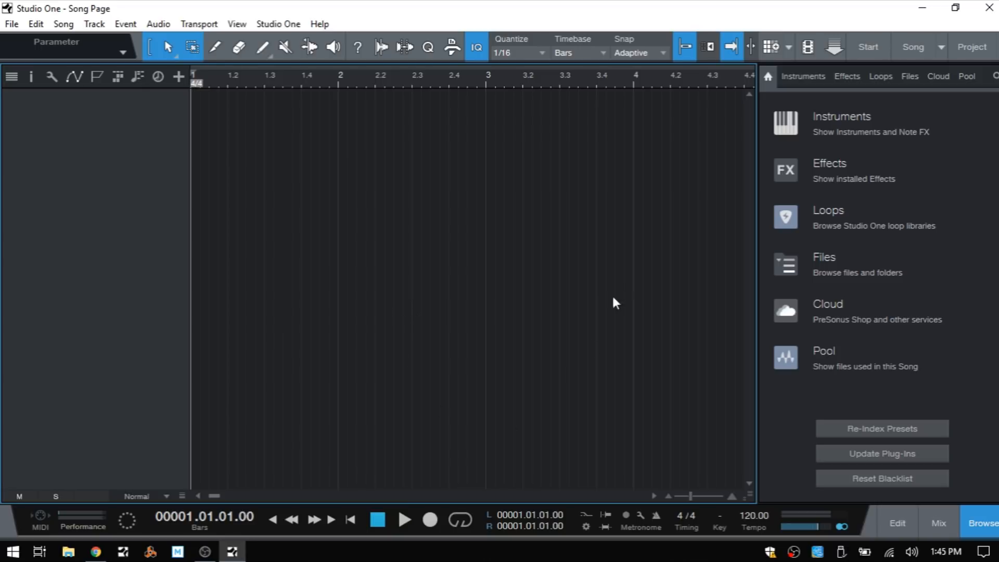
mouse_move(284, 370)
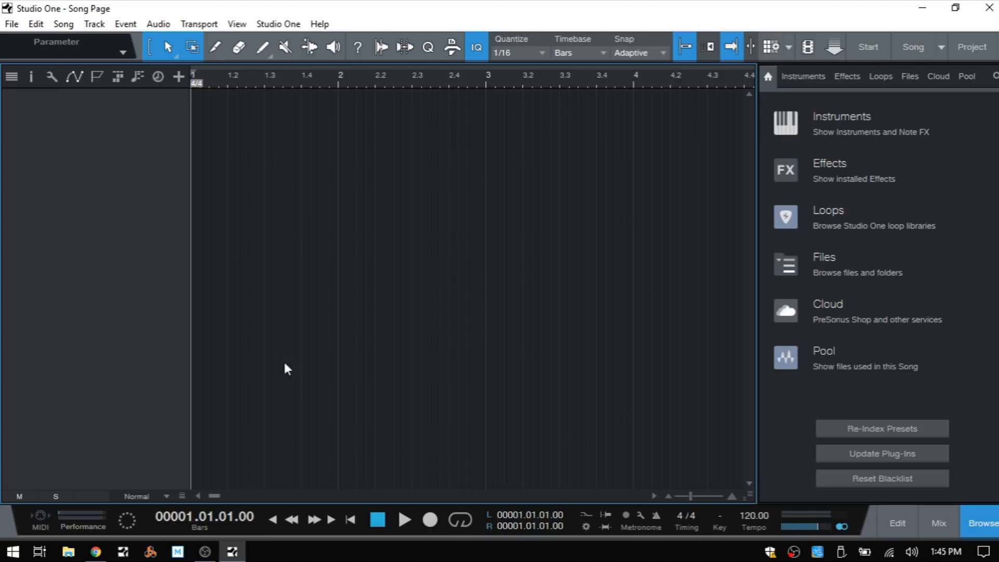
mouse_move(560, 137)
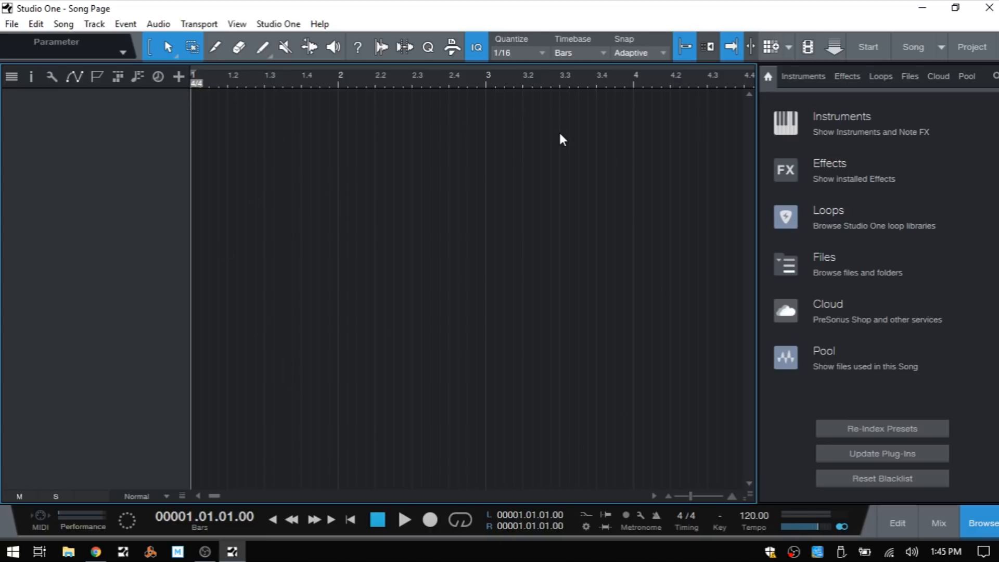
mouse_move(236, 134)
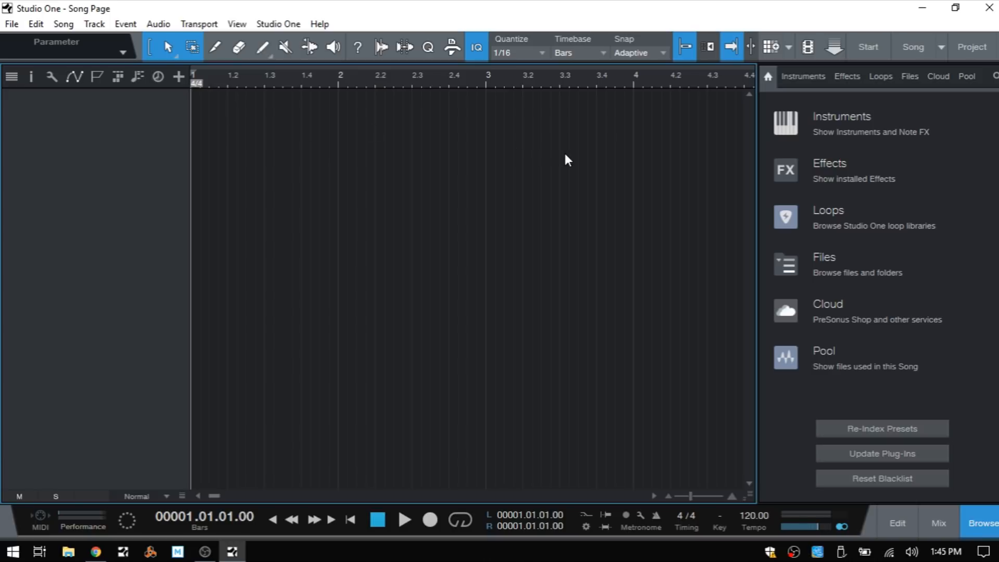
mouse_move(539, 176)
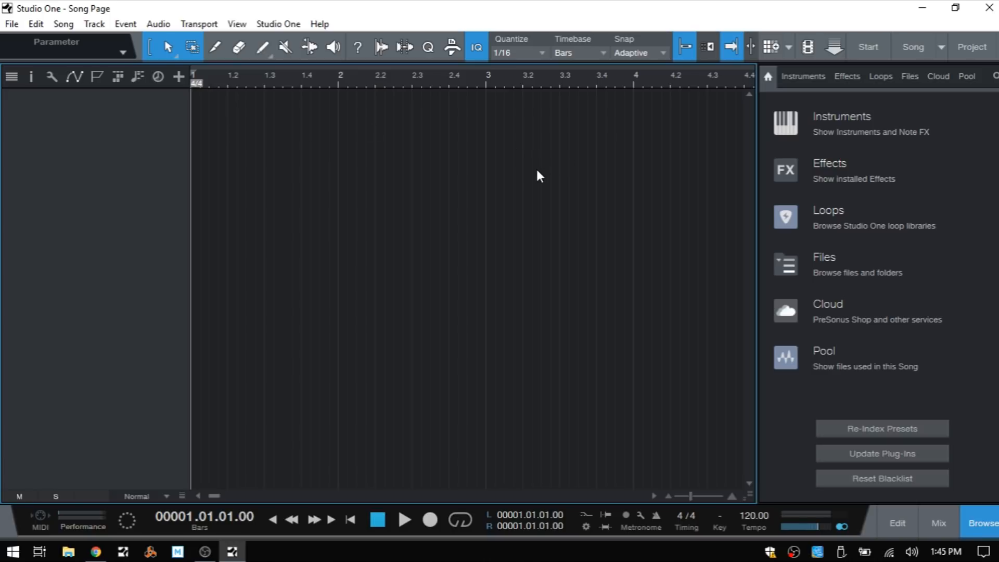
mouse_move(801, 406)
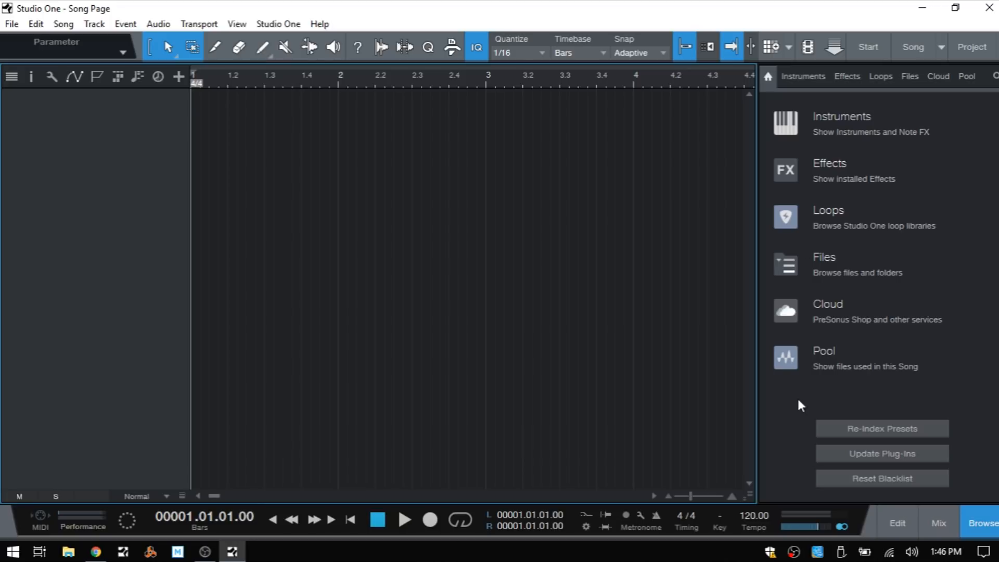
mouse_move(943, 356)
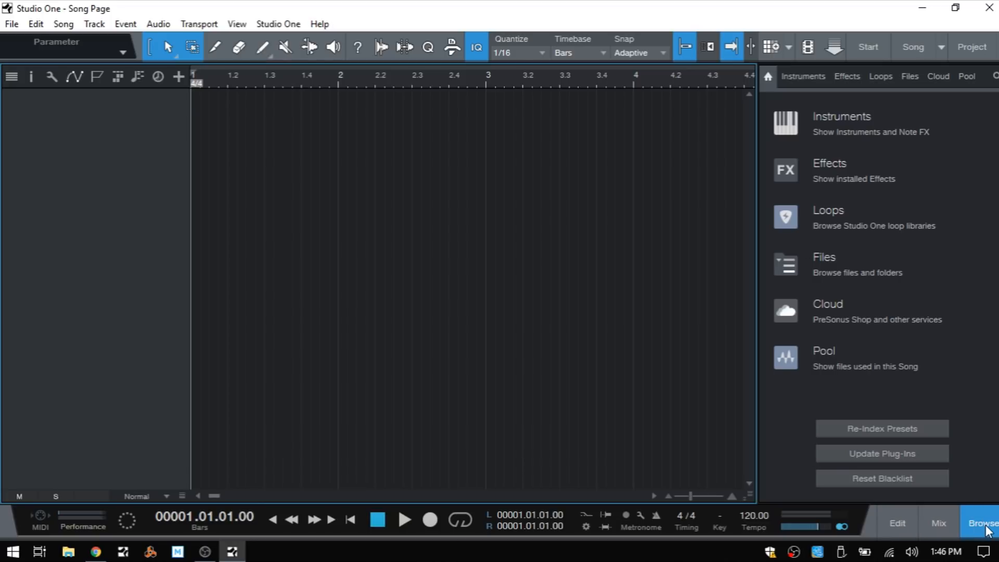
click(981, 523)
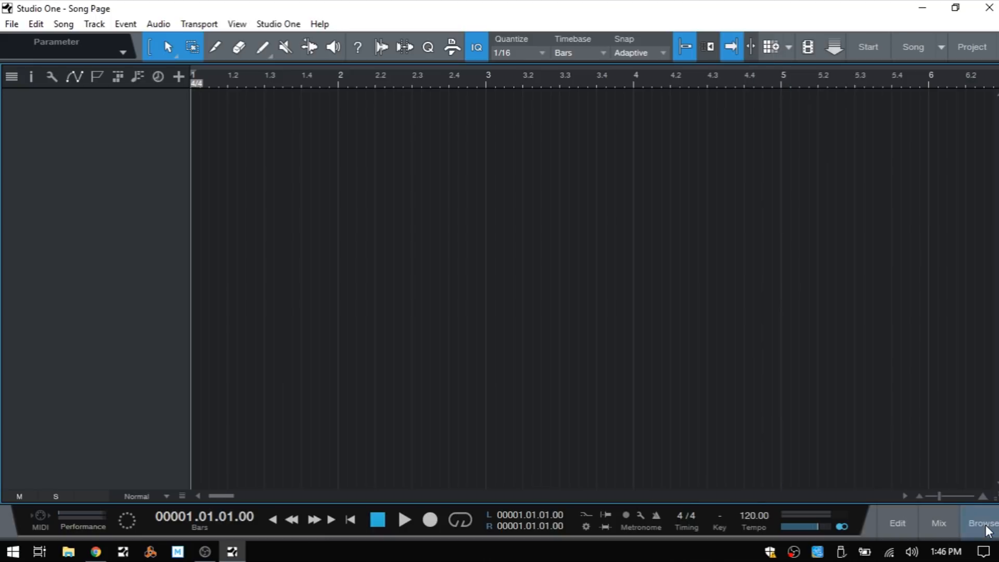
click(985, 524)
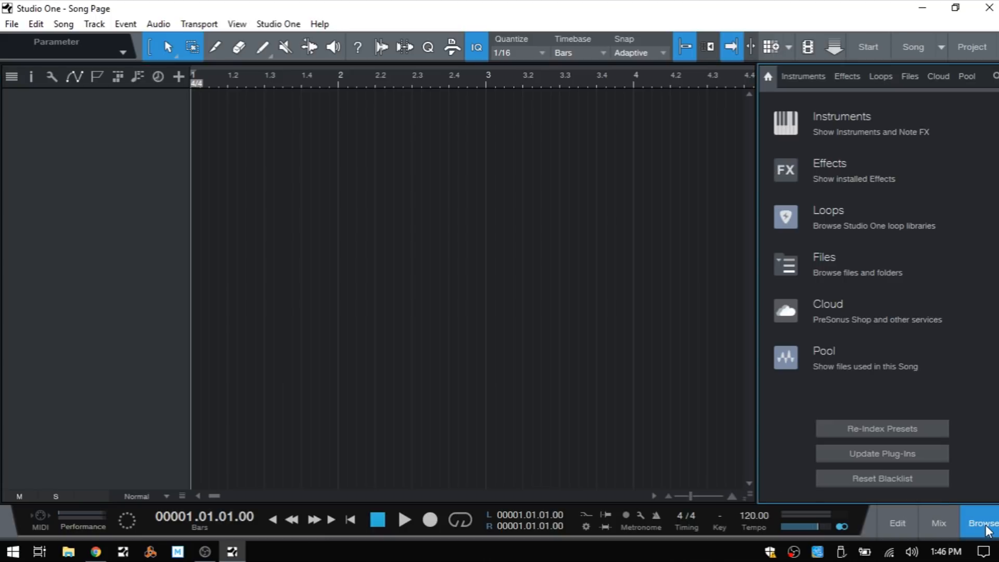
mouse_move(868, 141)
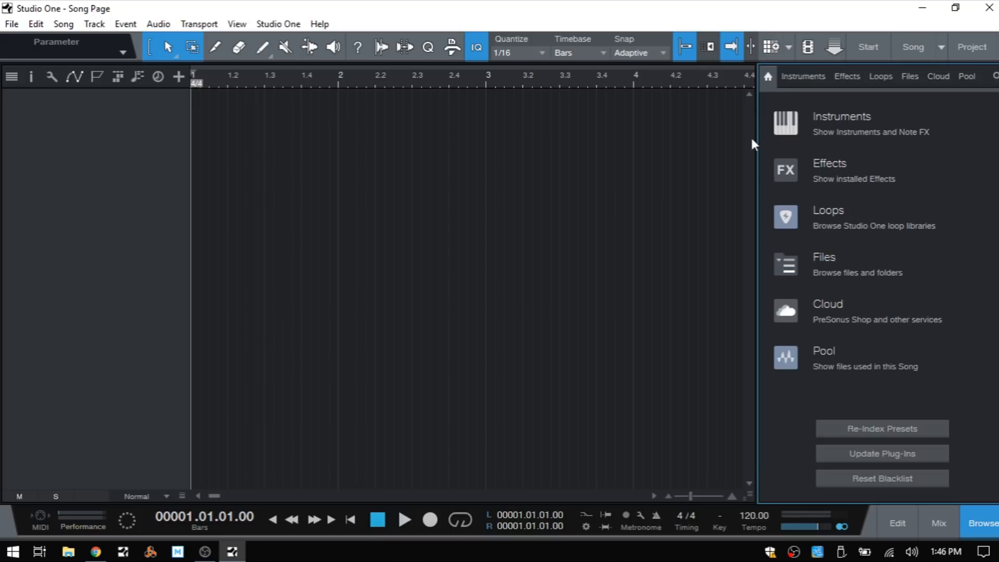
mouse_move(835, 171)
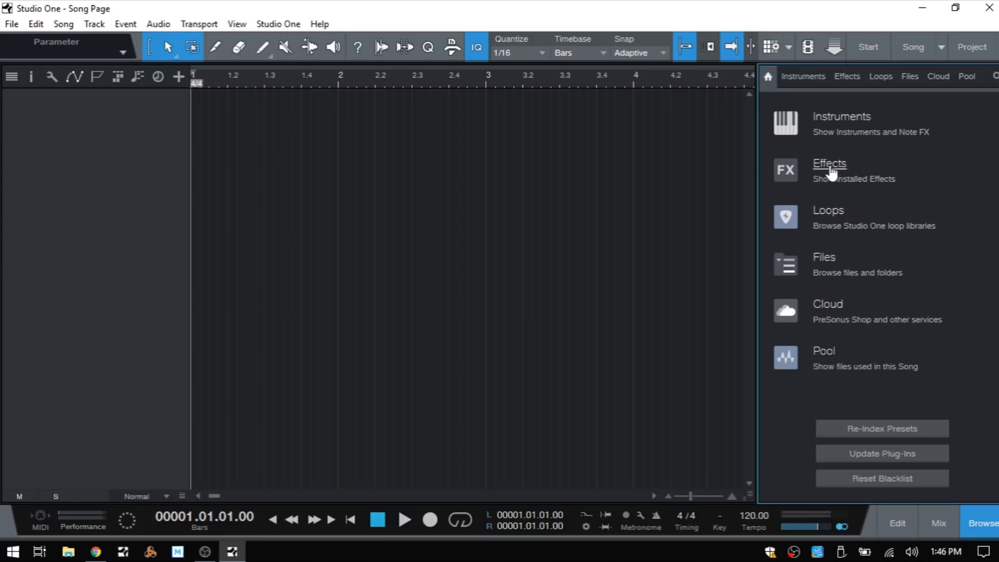
Step: Browse the Effects and Cloud tabs, then show the installed PreSonus instruments list
click(830, 163)
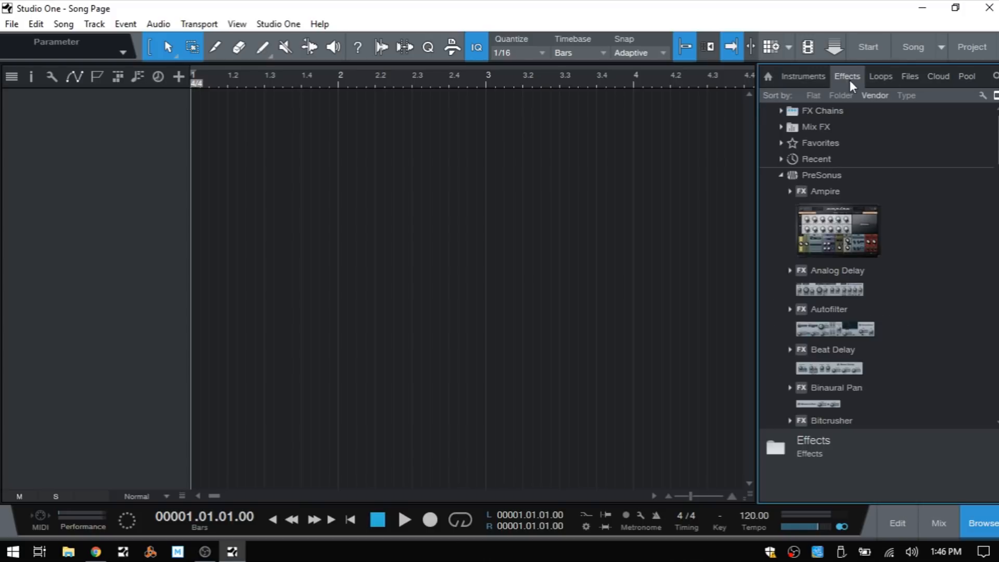
click(804, 76)
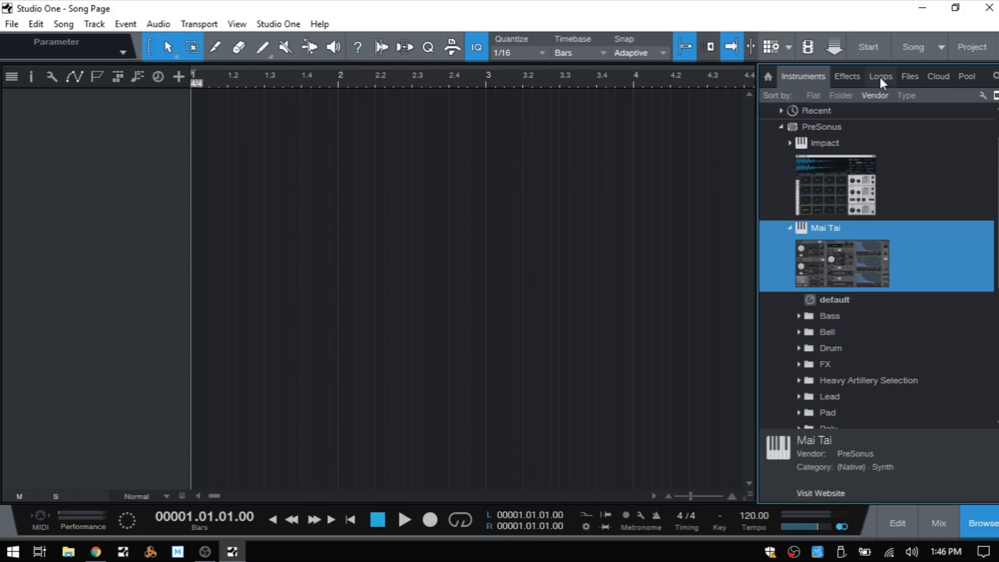
click(939, 76)
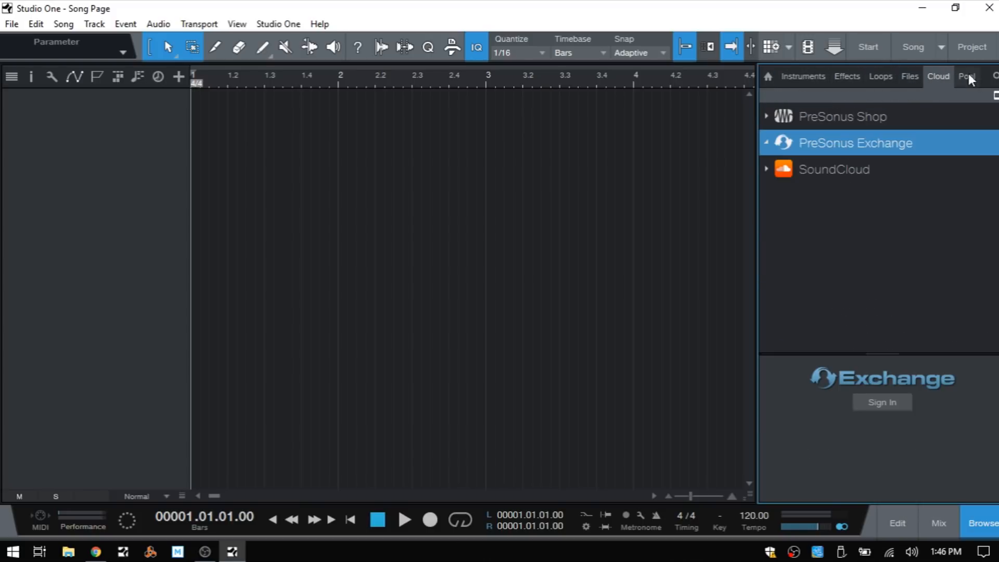
click(804, 77)
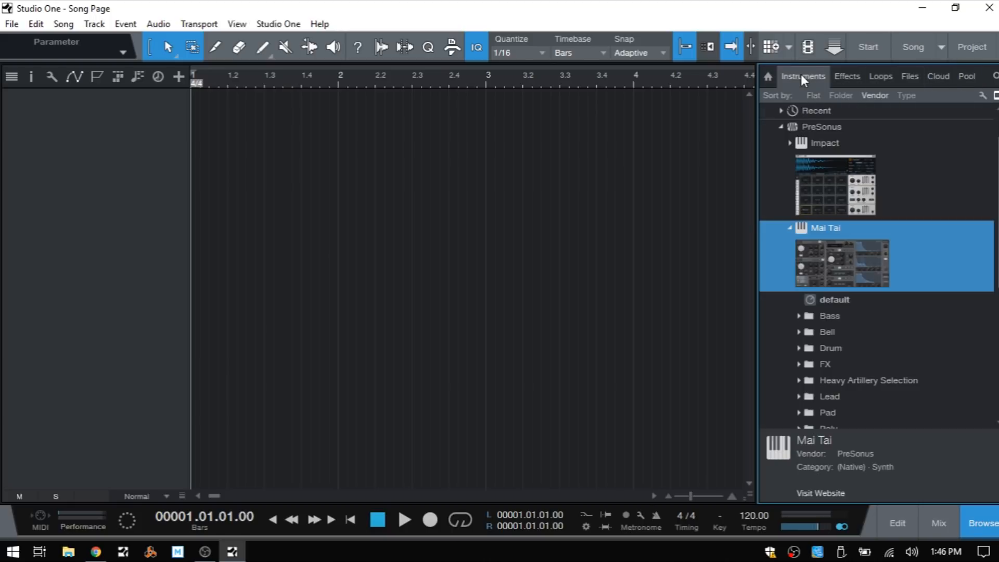
mouse_move(902, 202)
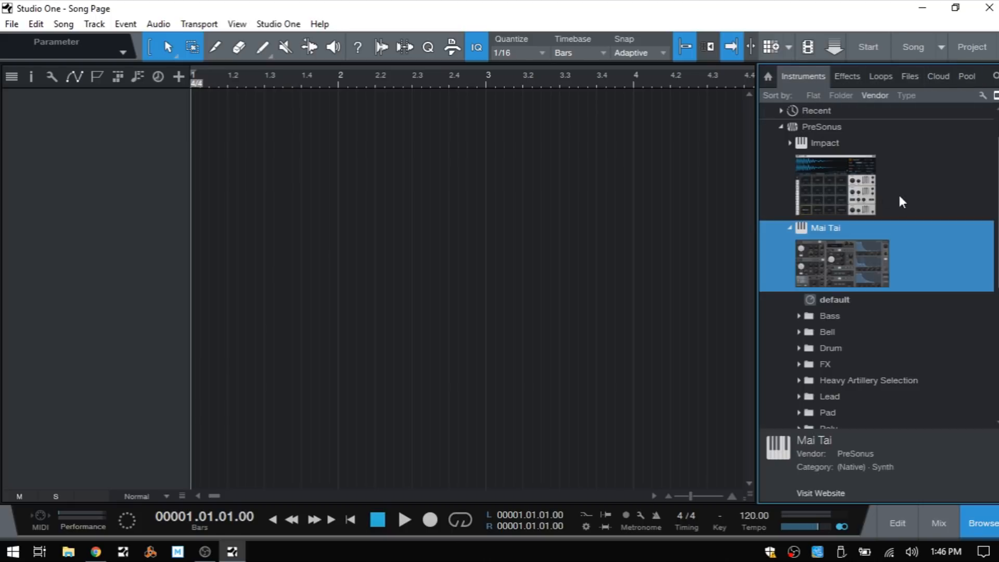
mouse_move(924, 210)
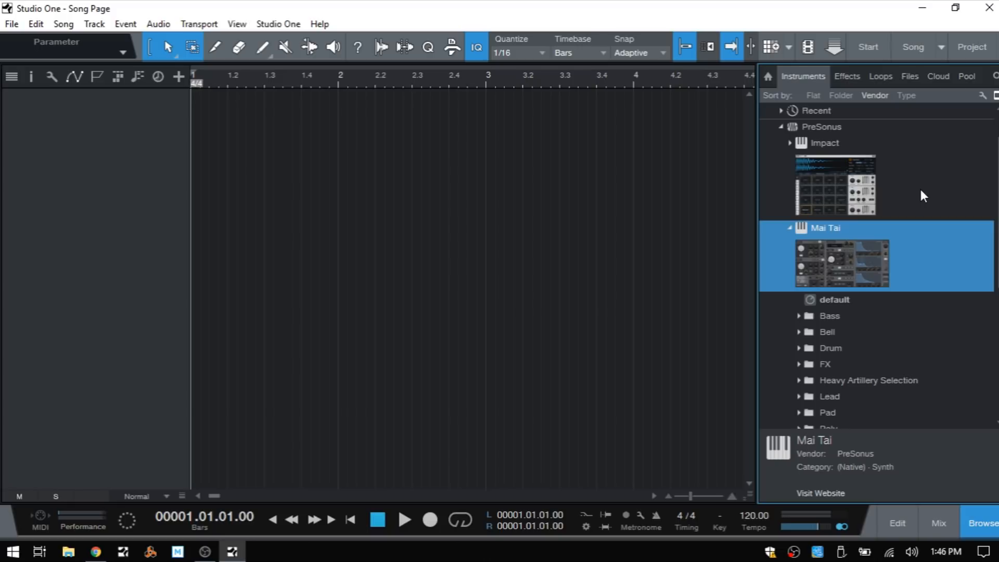
mouse_move(841, 185)
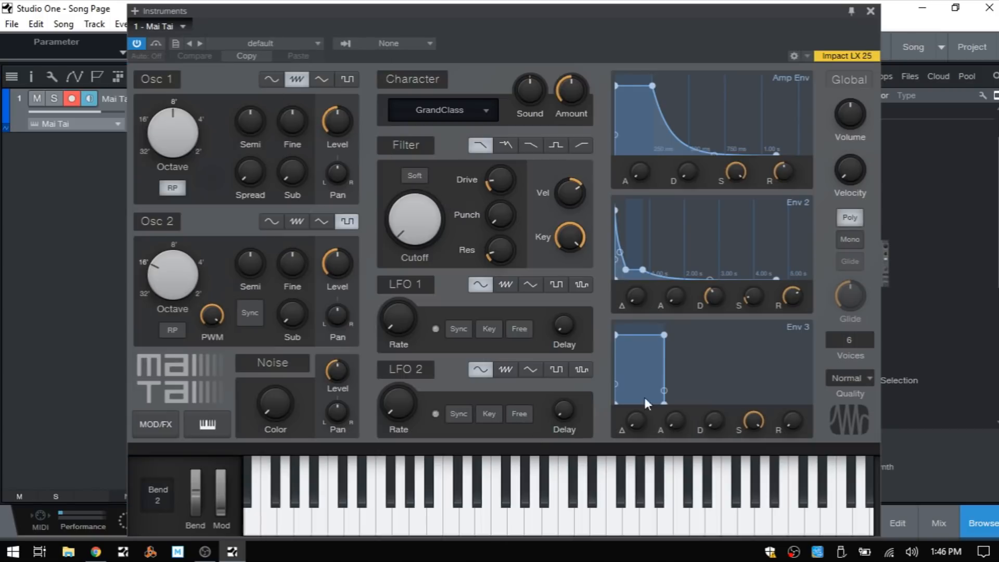
mouse_move(452, 260)
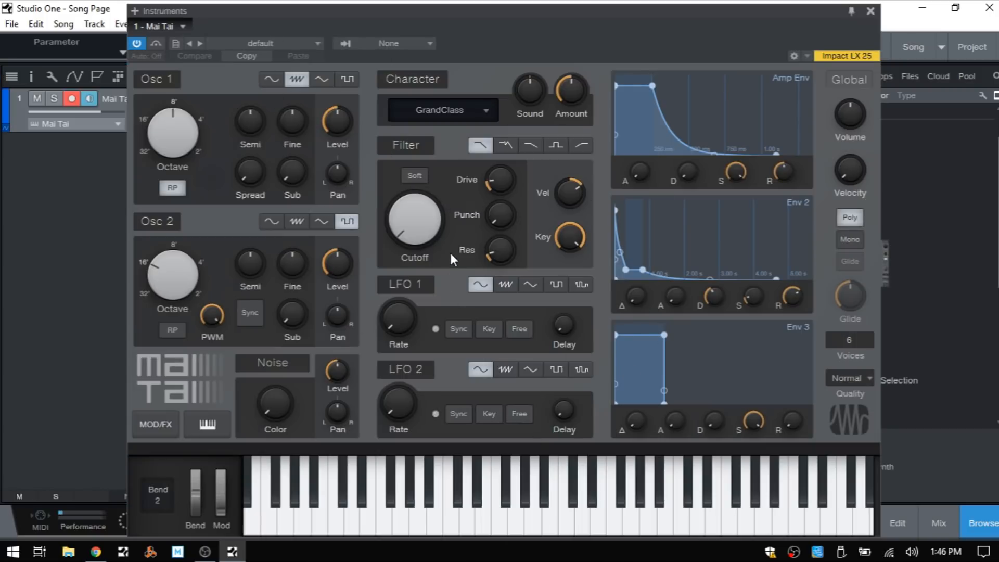
mouse_move(367, 171)
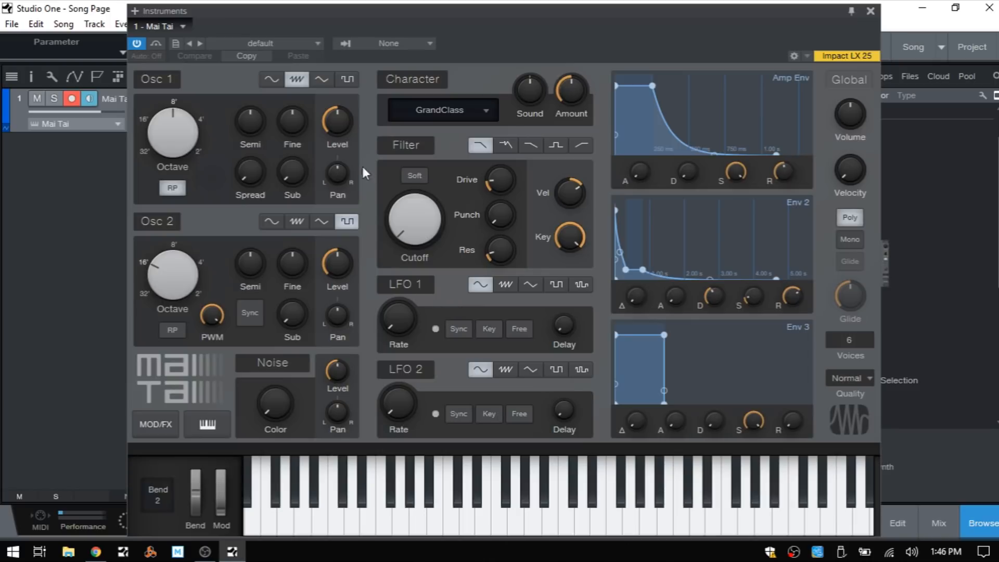
Step: Look through the Mai Tai preset categories in the plug-in window
click(314, 44)
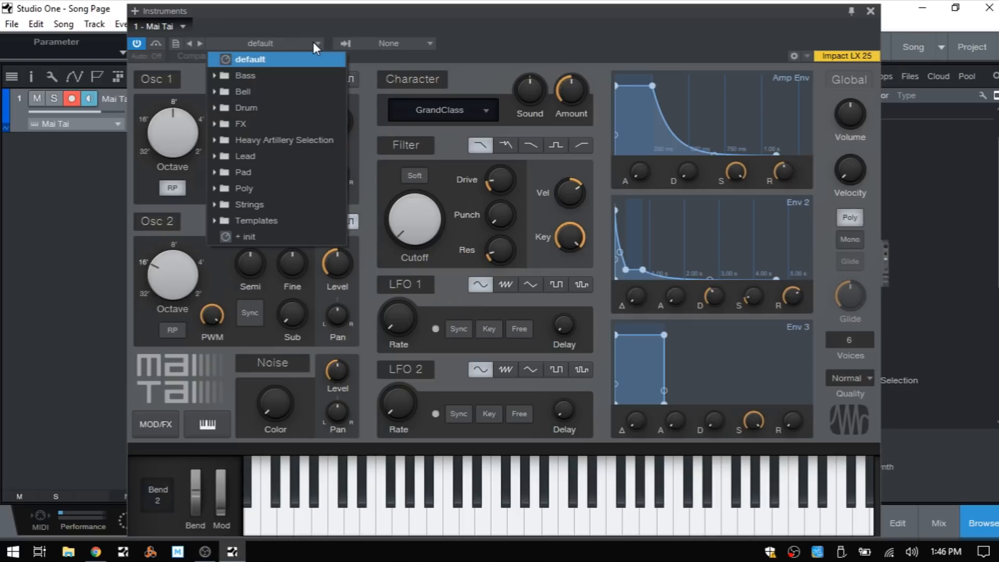
mouse_move(258, 193)
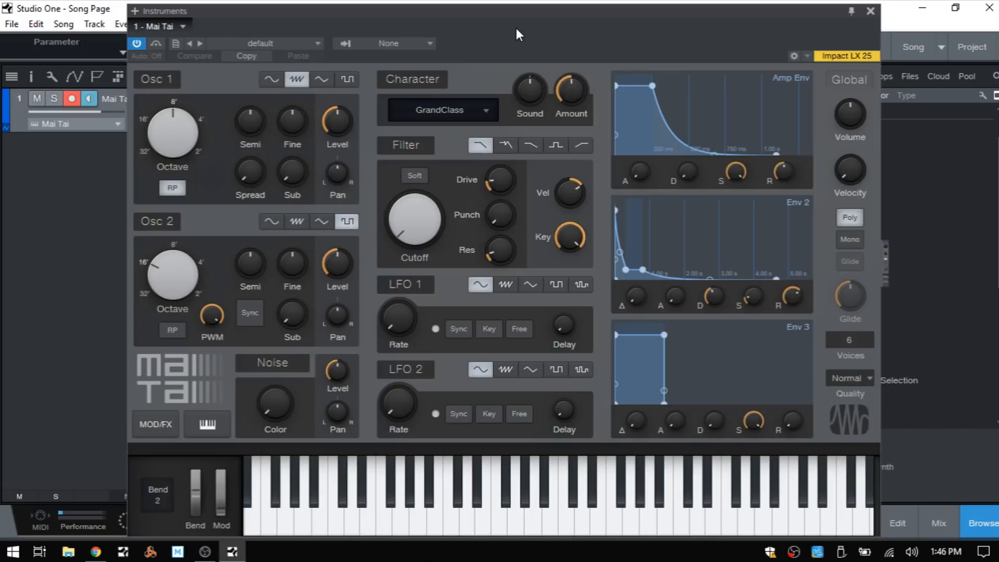
Step: Close the Mai Tai synth editor, leaving its track in the arrangement
click(868, 12)
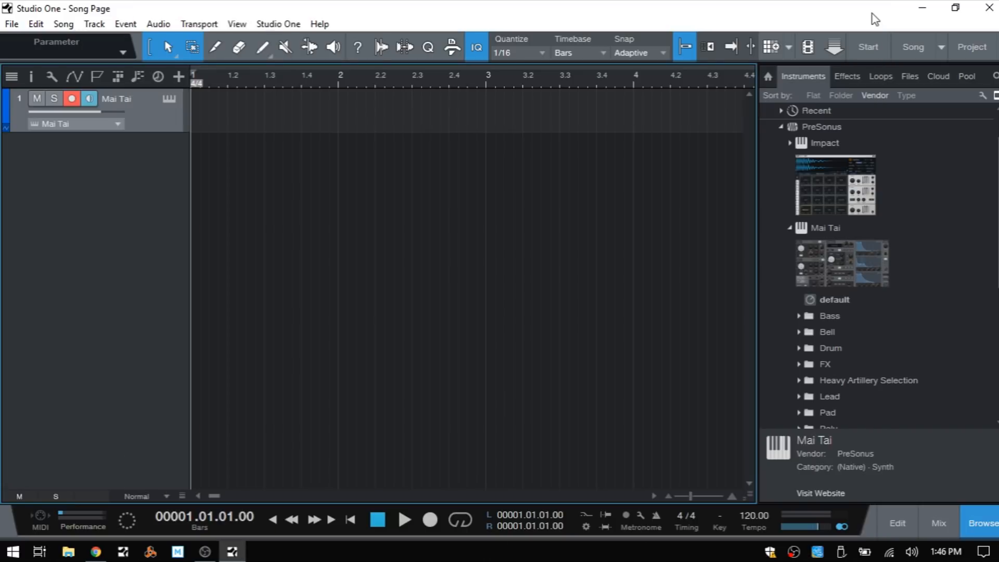
mouse_move(594, 141)
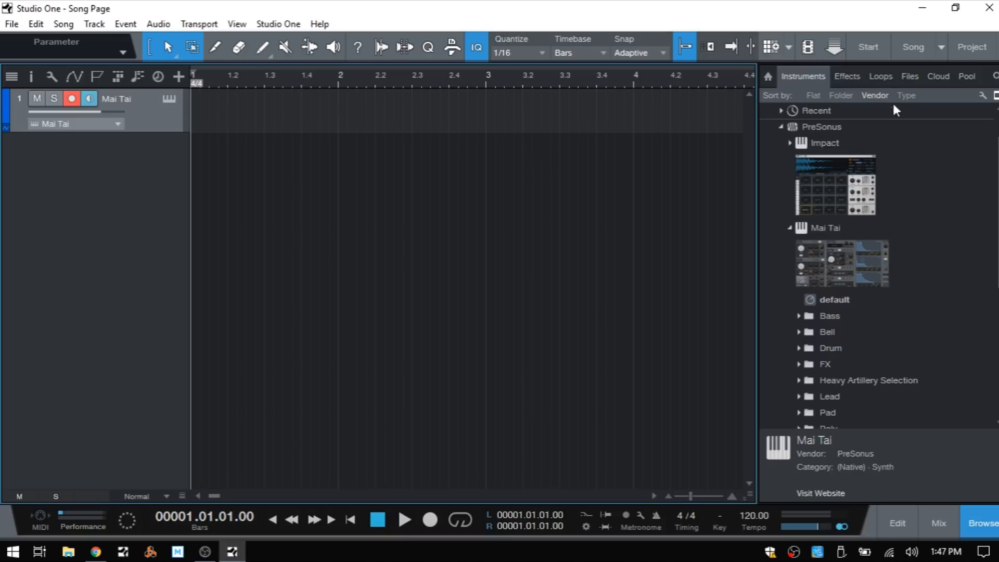
Step: Show the Loops browser sorted by Style, listing genre folders from Blues to World
click(880, 76)
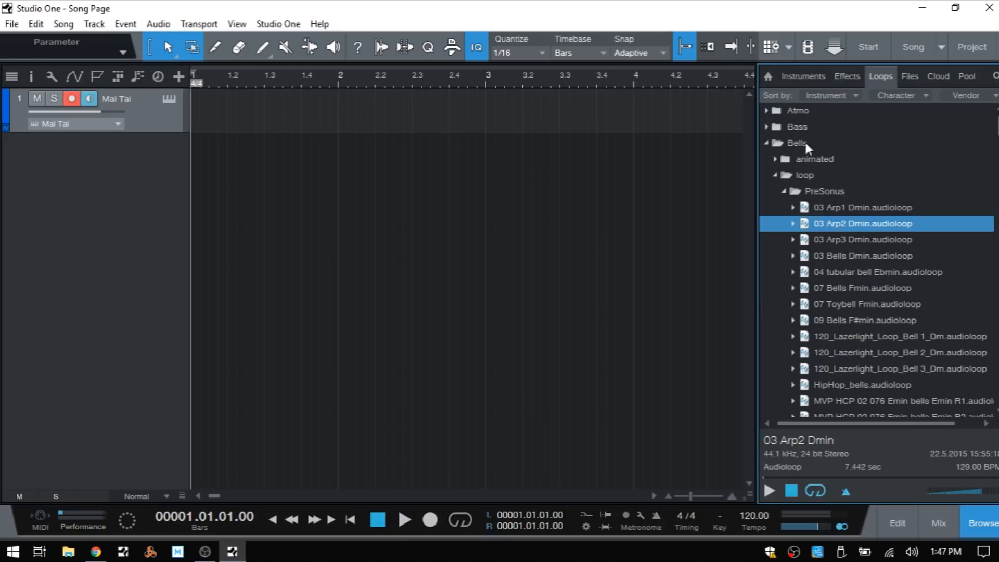
mouse_move(892, 299)
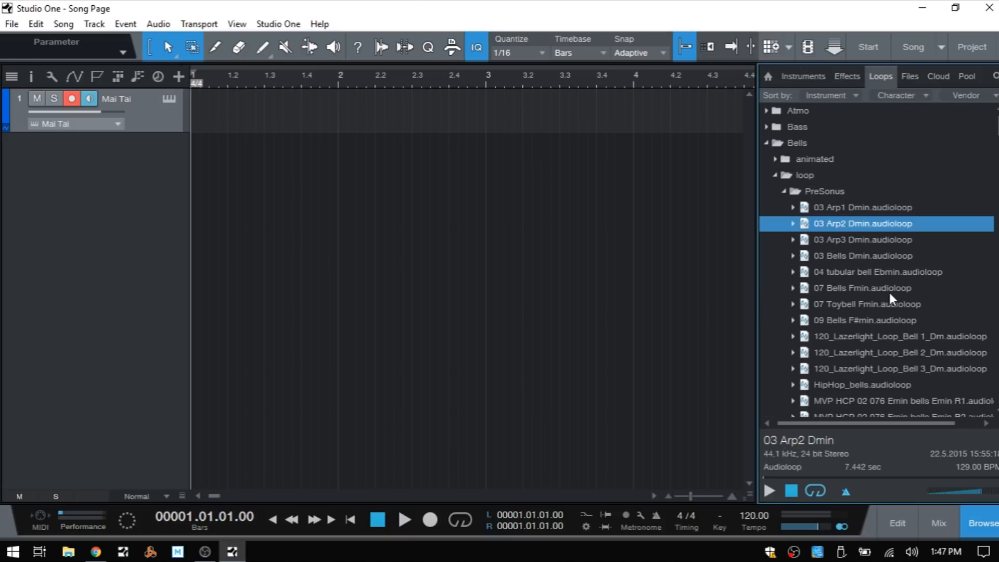
mouse_move(873, 339)
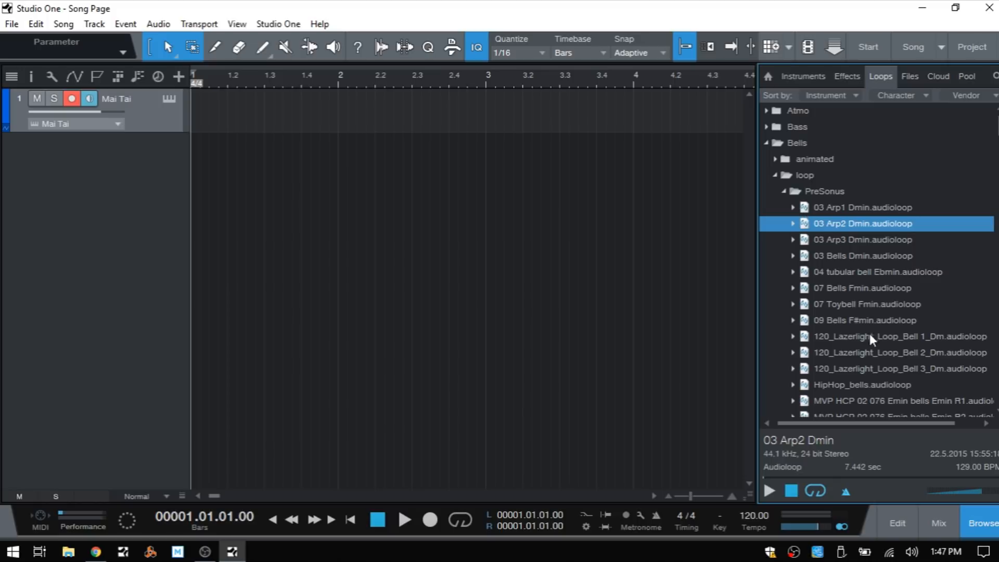
mouse_move(860, 106)
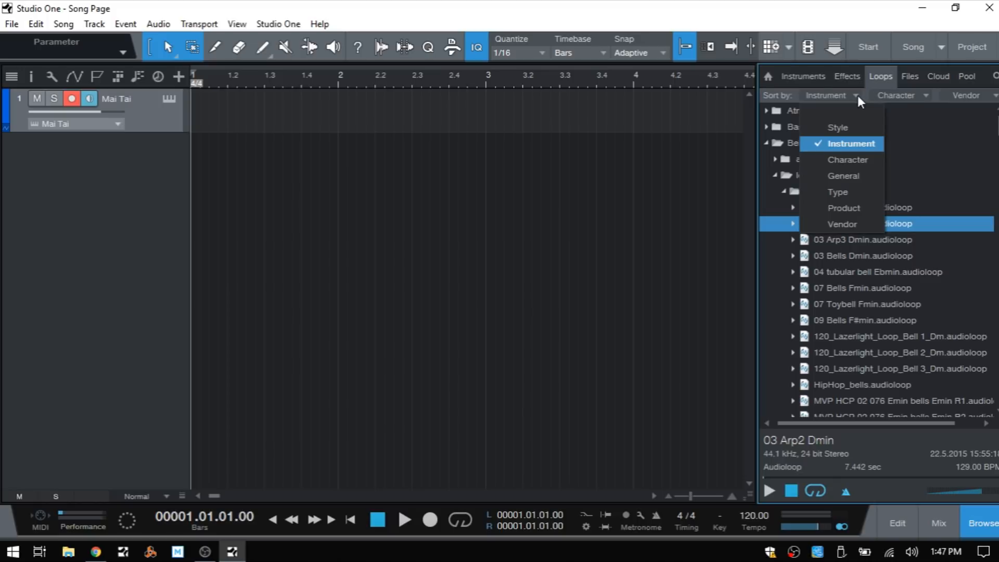
click(852, 144)
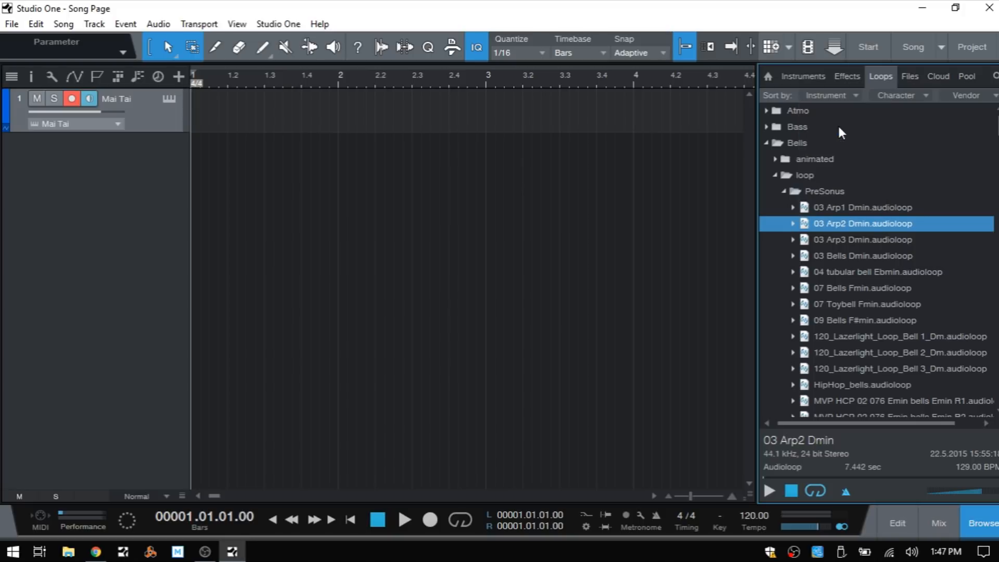
click(831, 95)
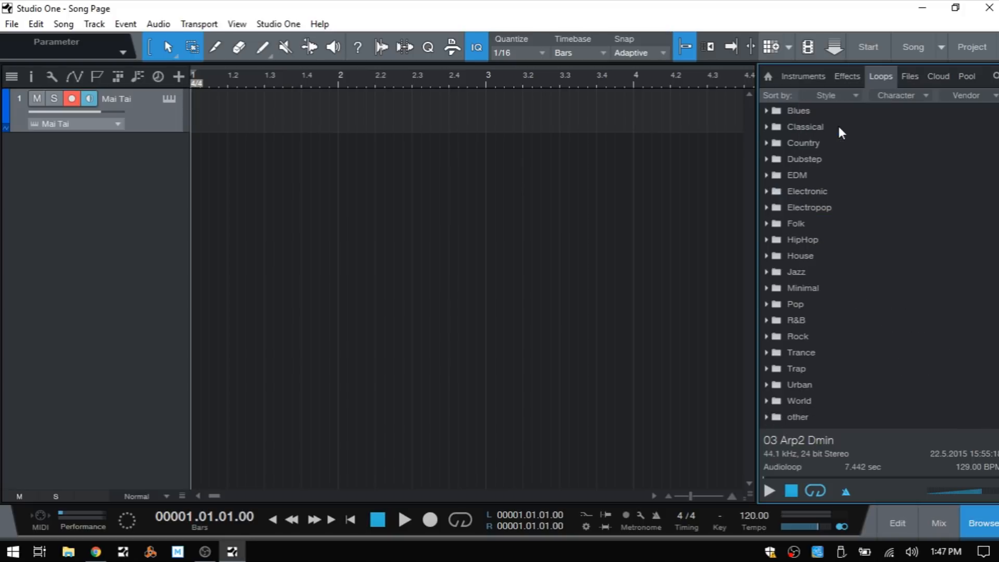
mouse_move(796, 273)
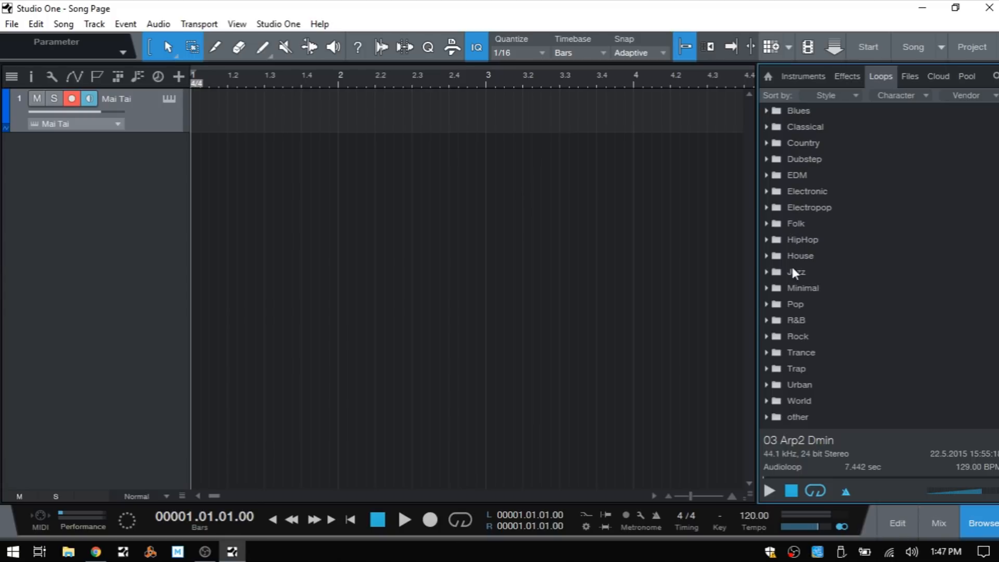
mouse_move(806, 385)
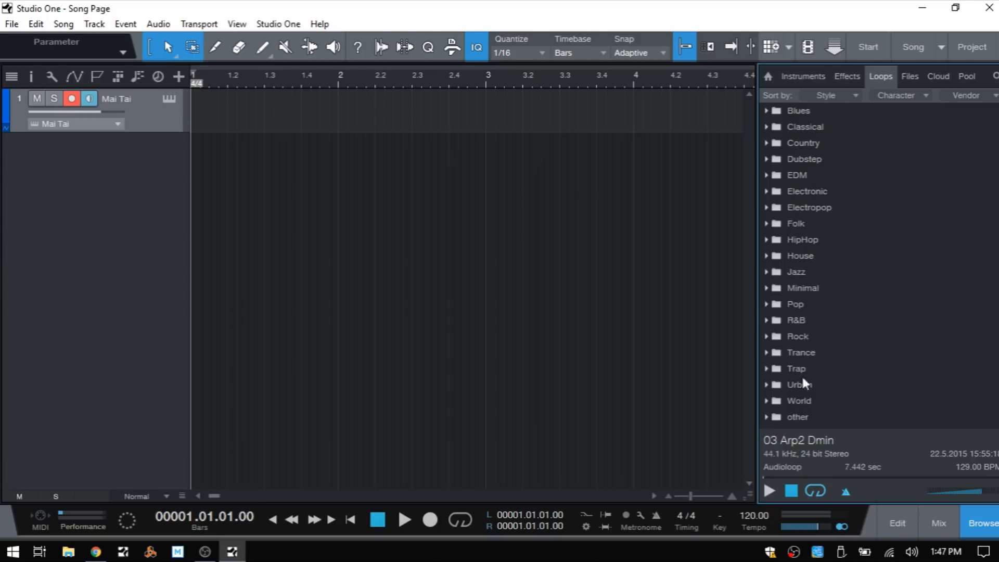
mouse_move(820, 165)
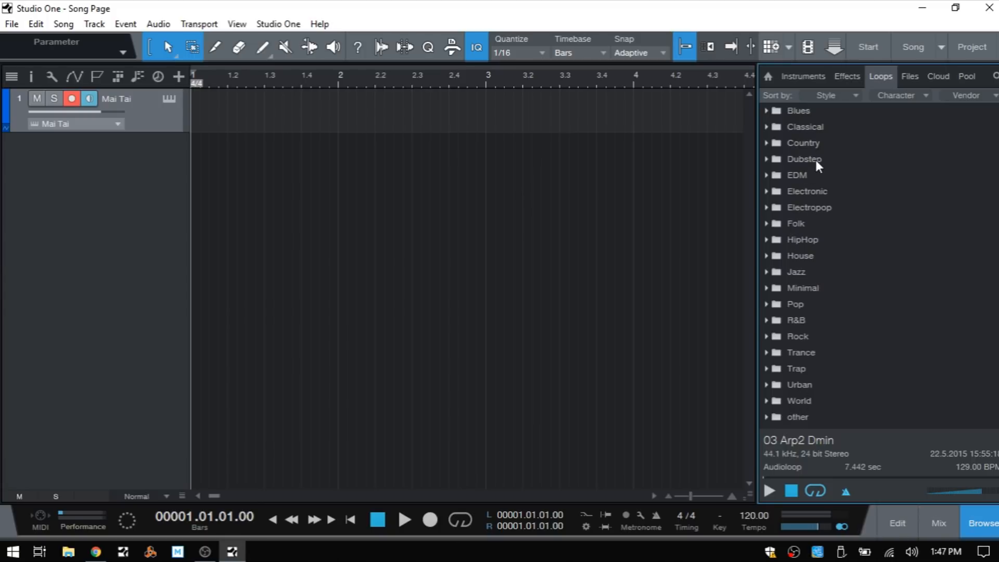
mouse_move(846, 170)
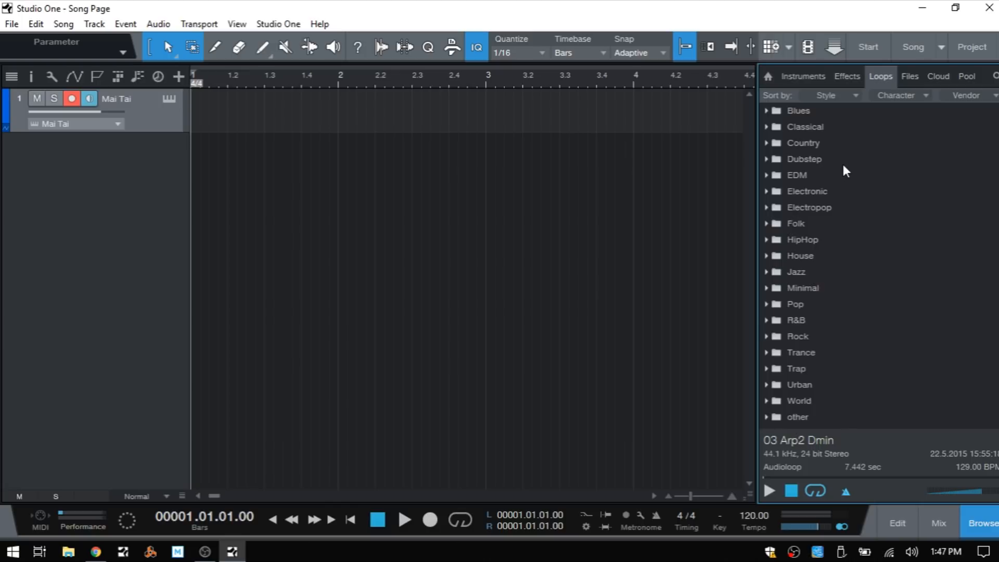
mouse_move(835, 134)
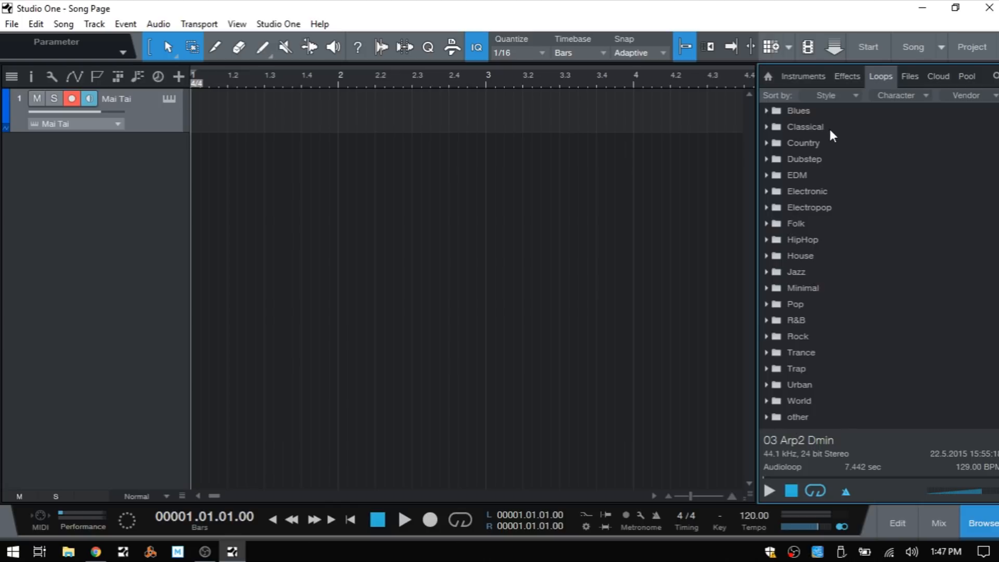
mouse_move(835, 161)
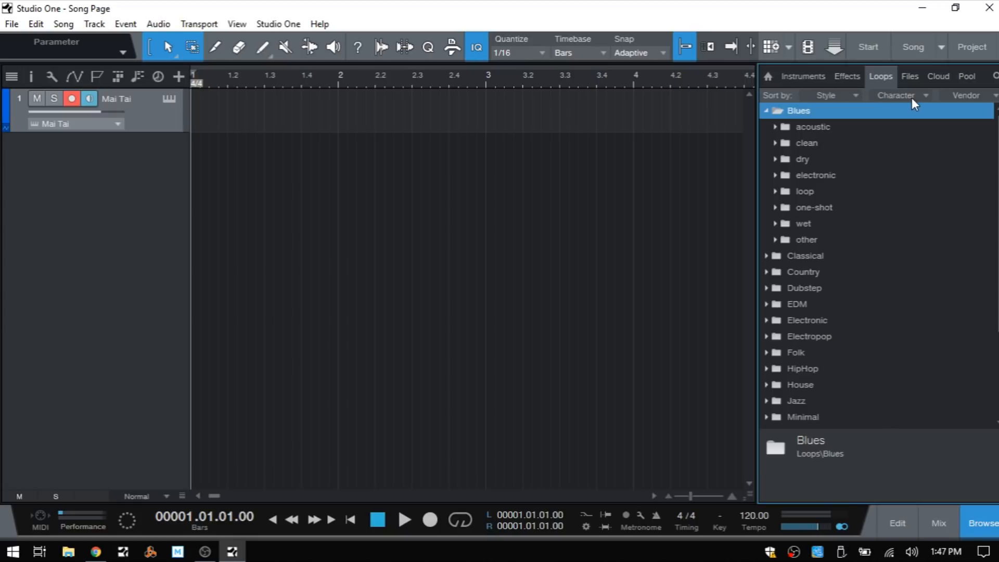
mouse_move(806, 240)
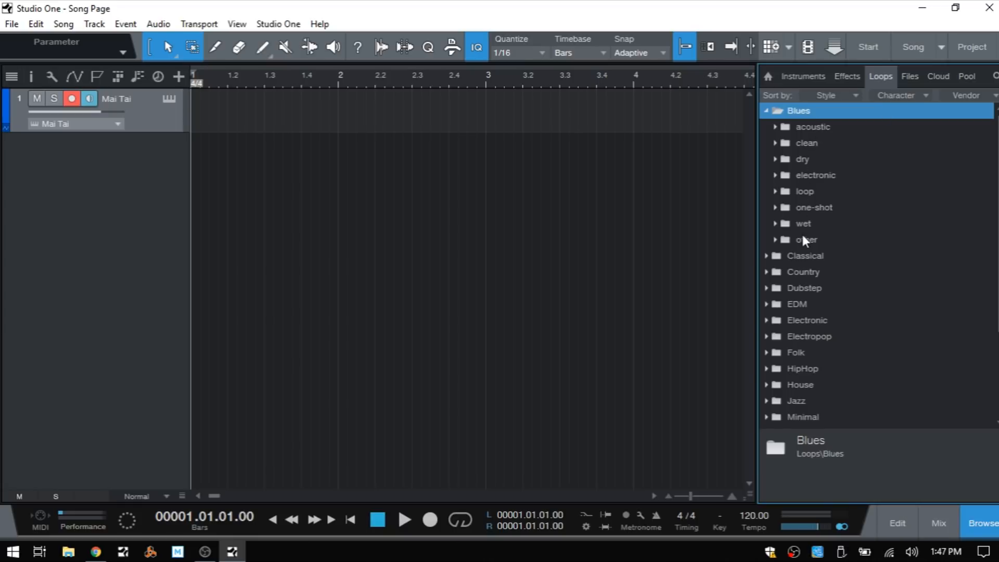
Step: Group Blues loops by Instrument and expand Bass down to its PreSonus folder
click(923, 94)
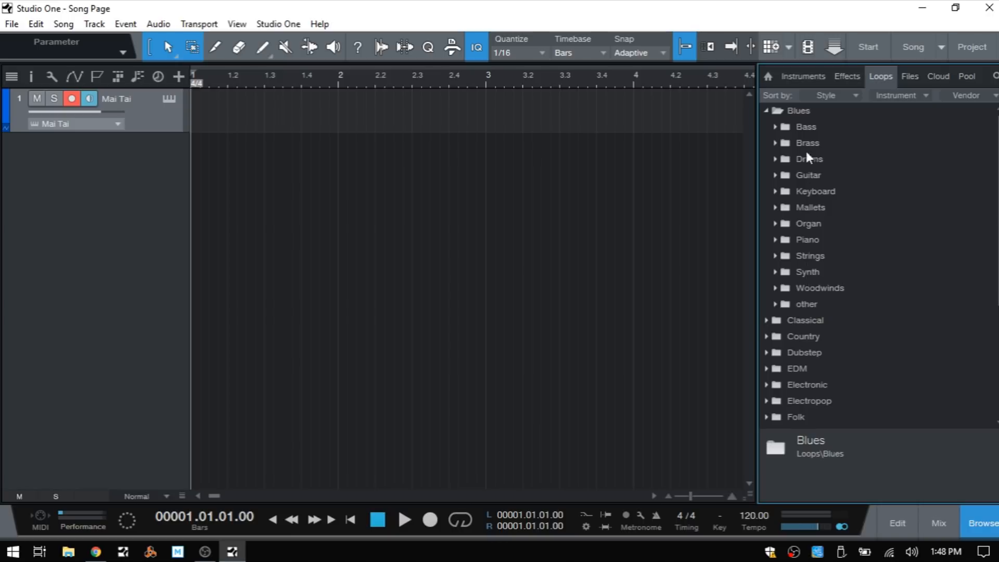
mouse_move(995, 98)
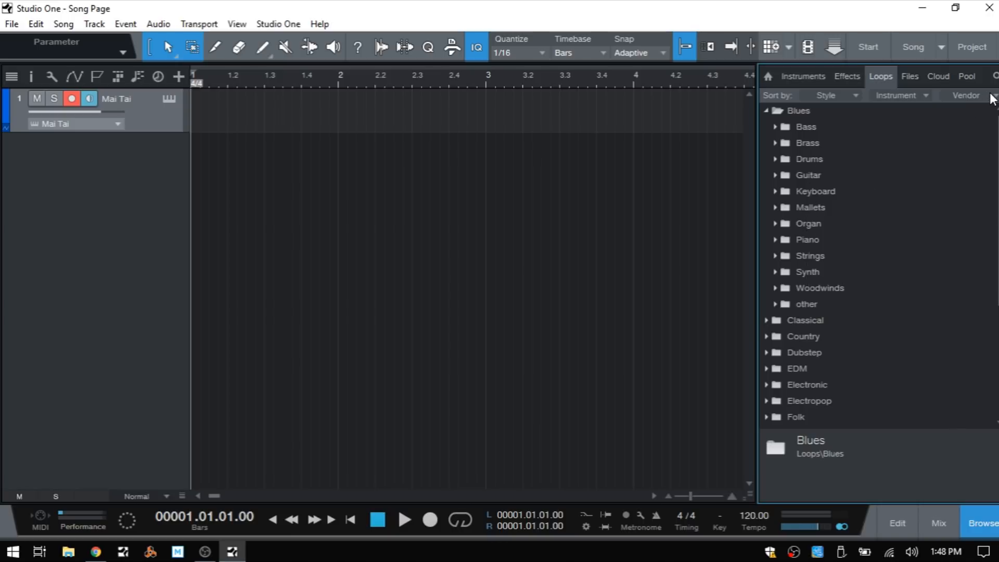
mouse_move(781, 132)
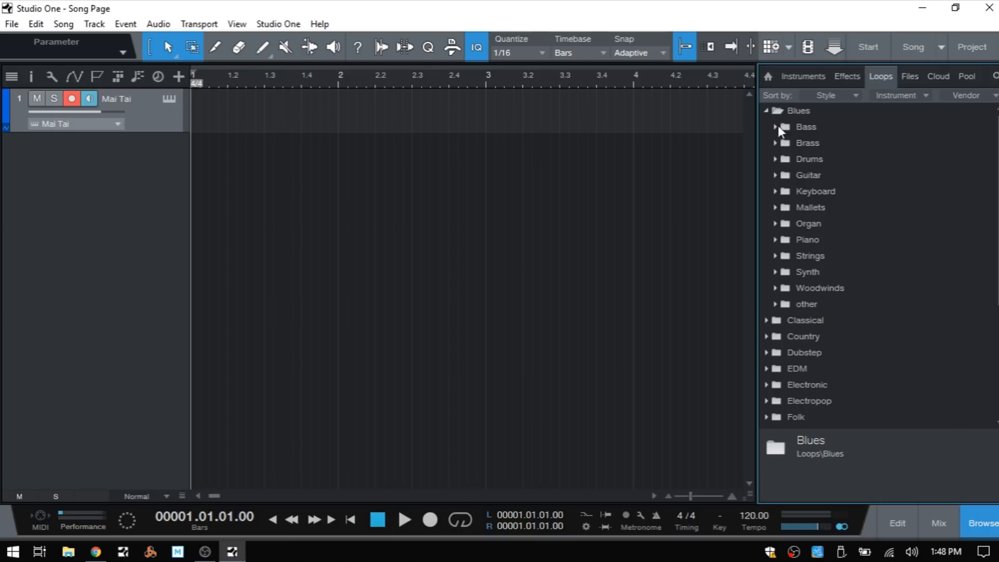
click(778, 127)
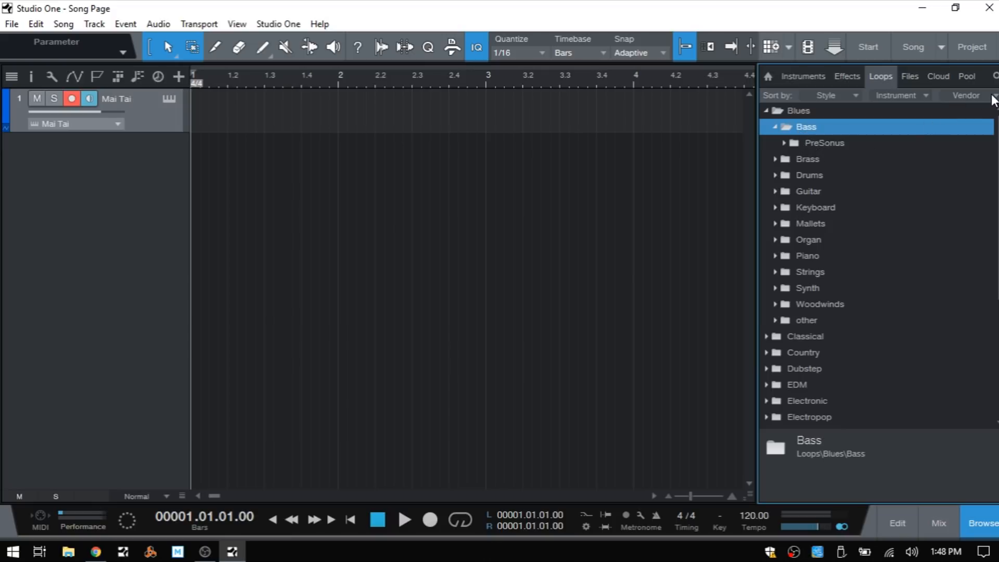
click(993, 95)
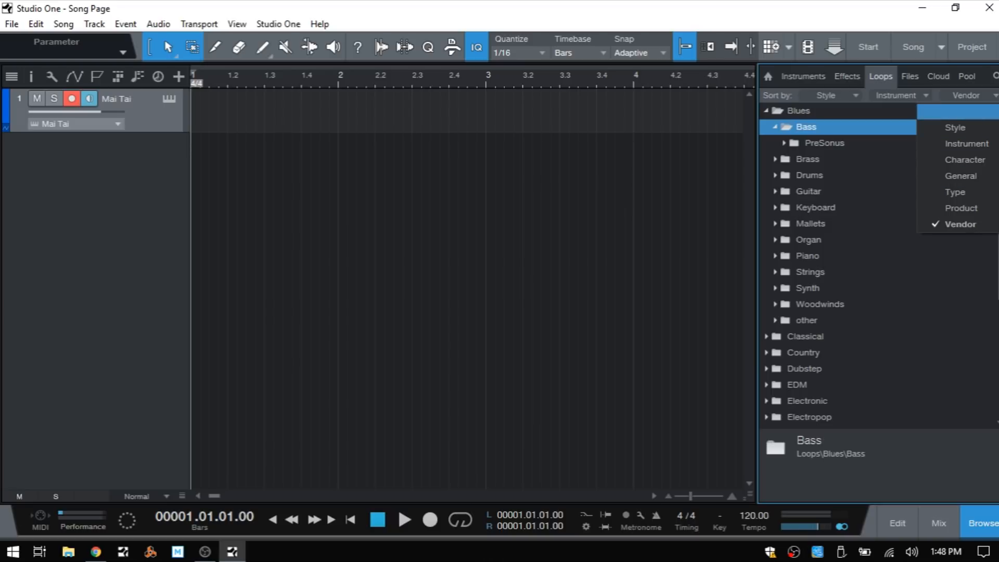
click(784, 148)
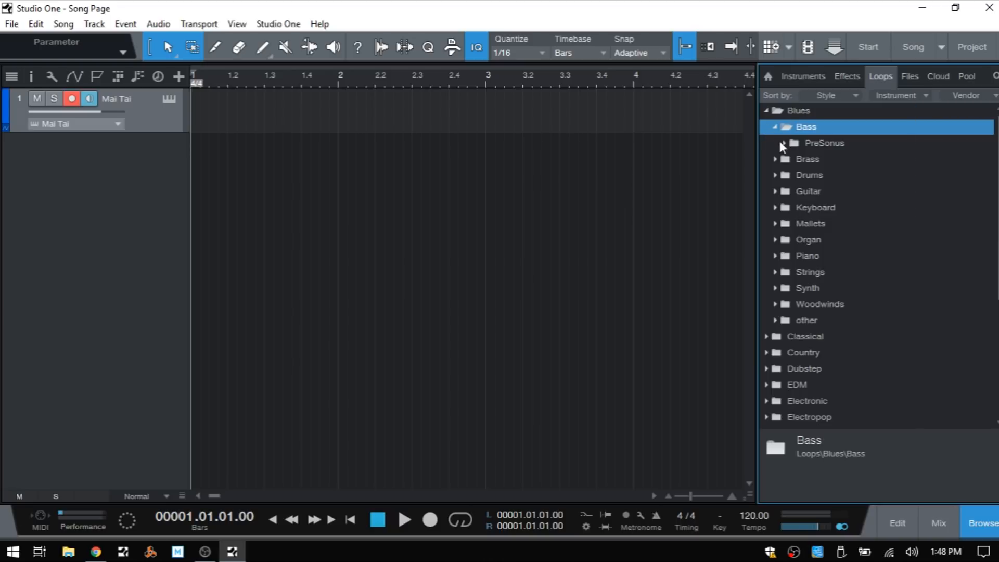
click(785, 143)
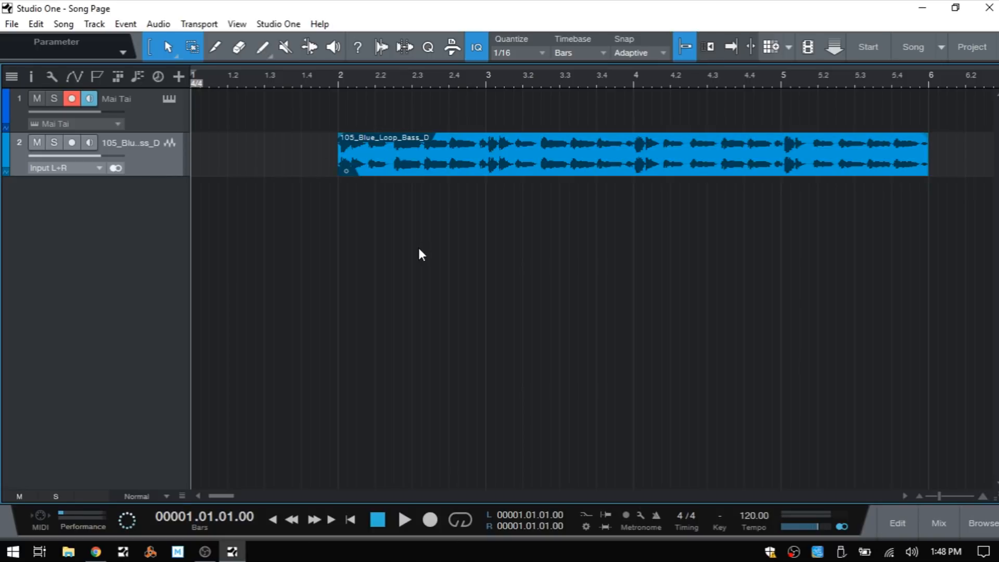
mouse_move(537, 292)
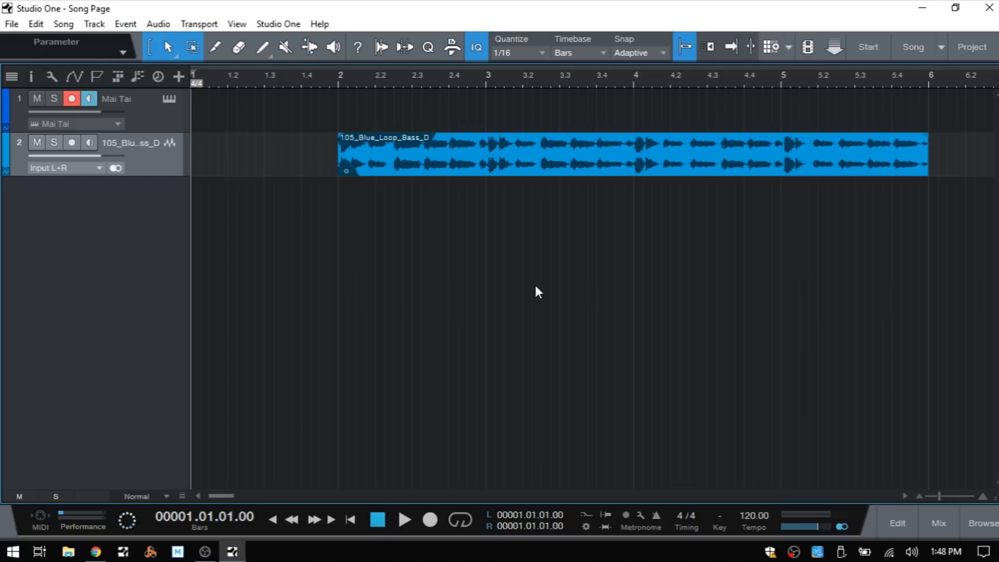
mouse_move(402, 295)
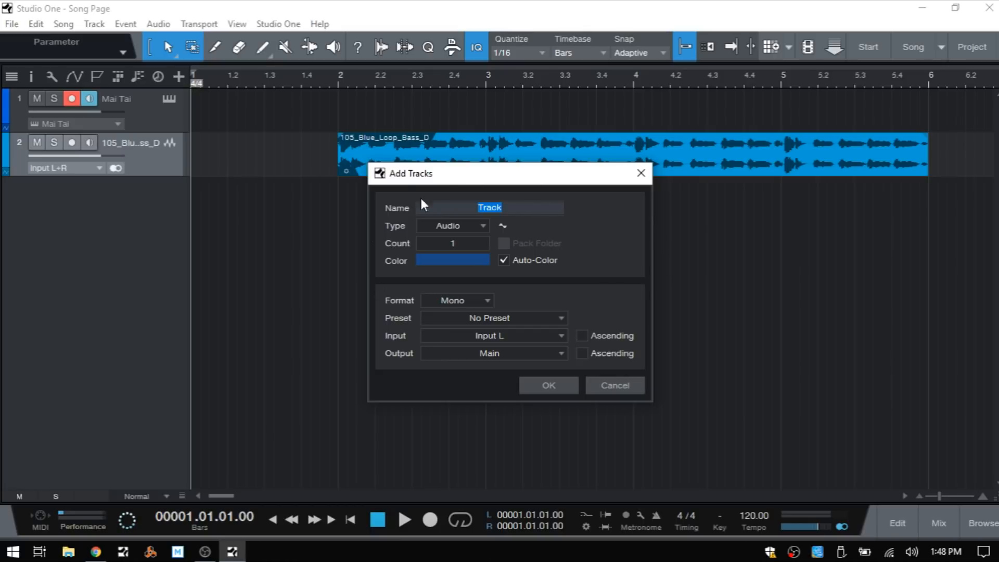
Step: Reopen Add Tracks, keeping the new track's type Audio and format Mono
click(615, 386)
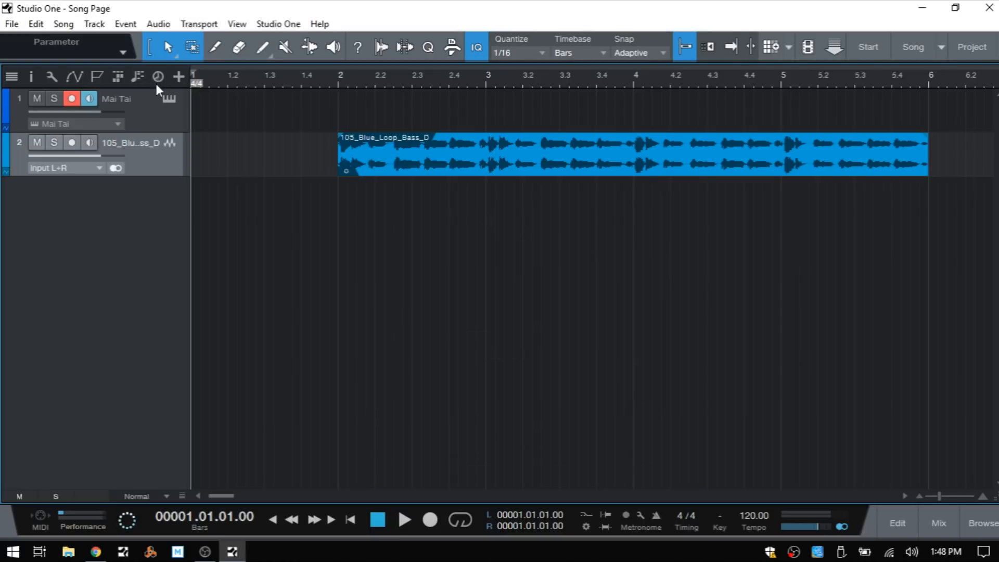
mouse_move(179, 77)
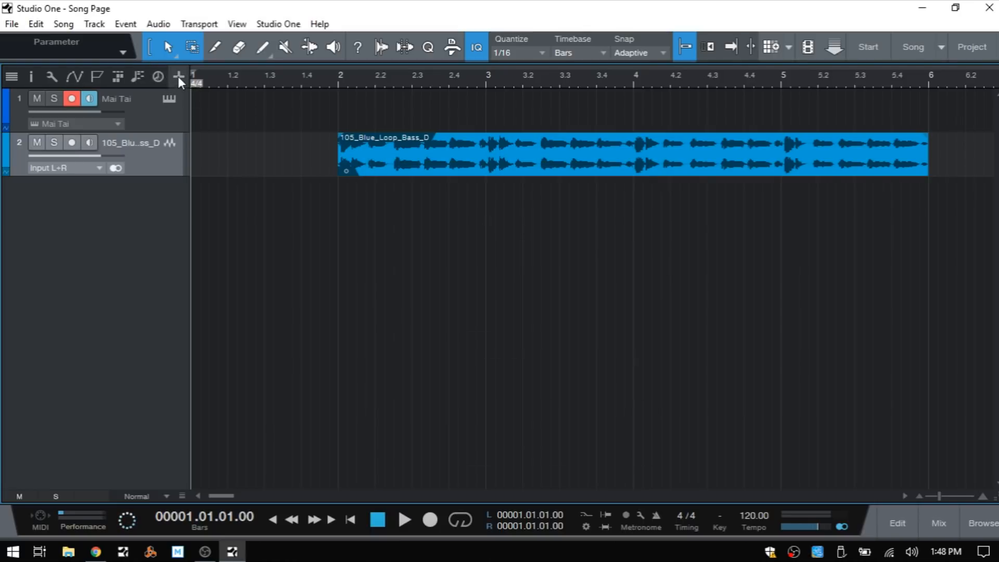
click(178, 77)
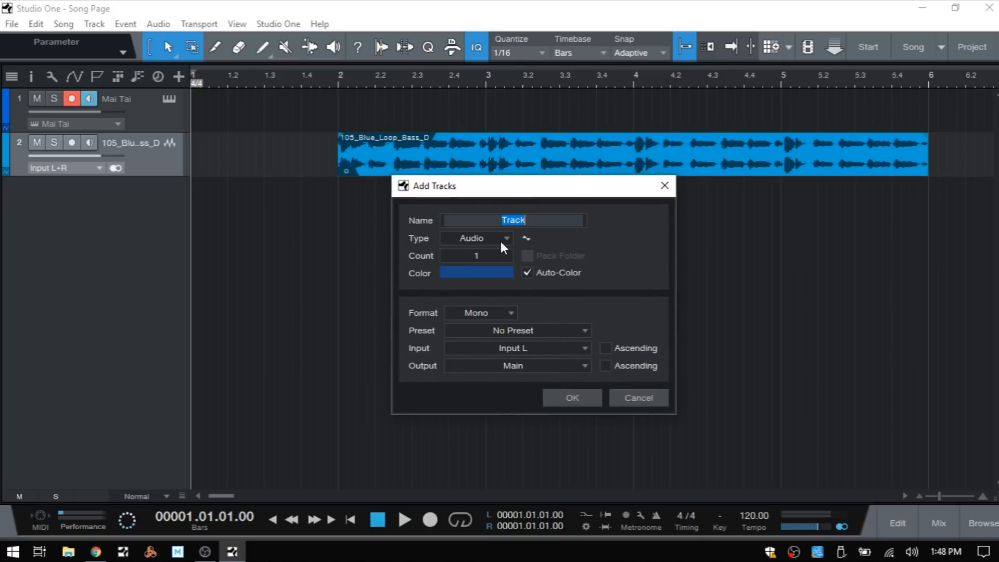
mouse_move(508, 242)
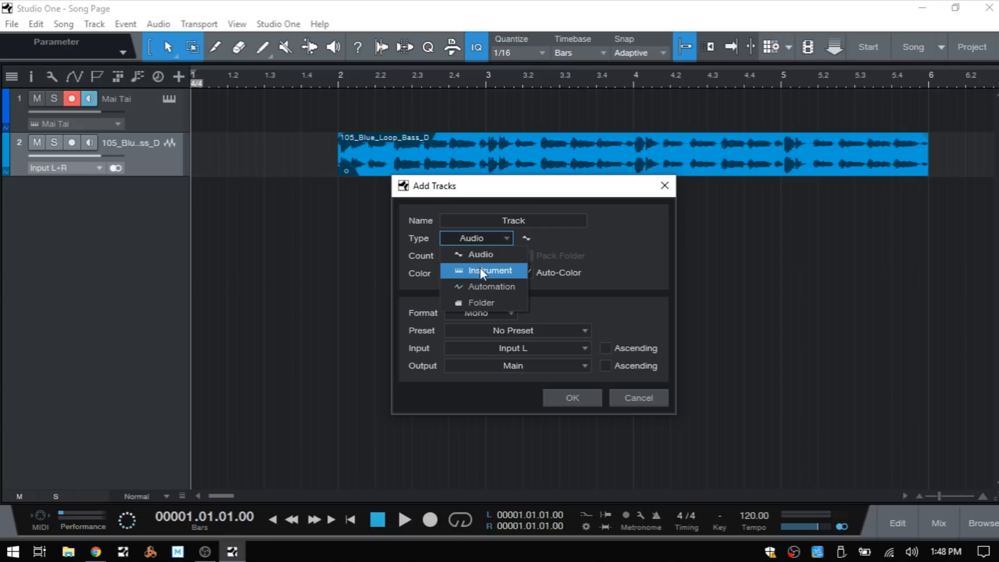
mouse_move(481, 312)
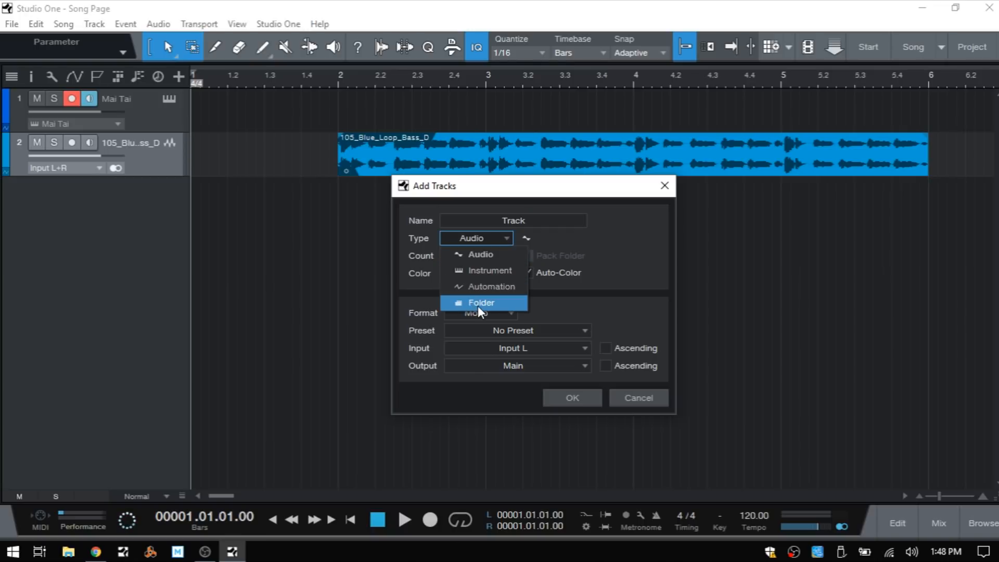
click(480, 254)
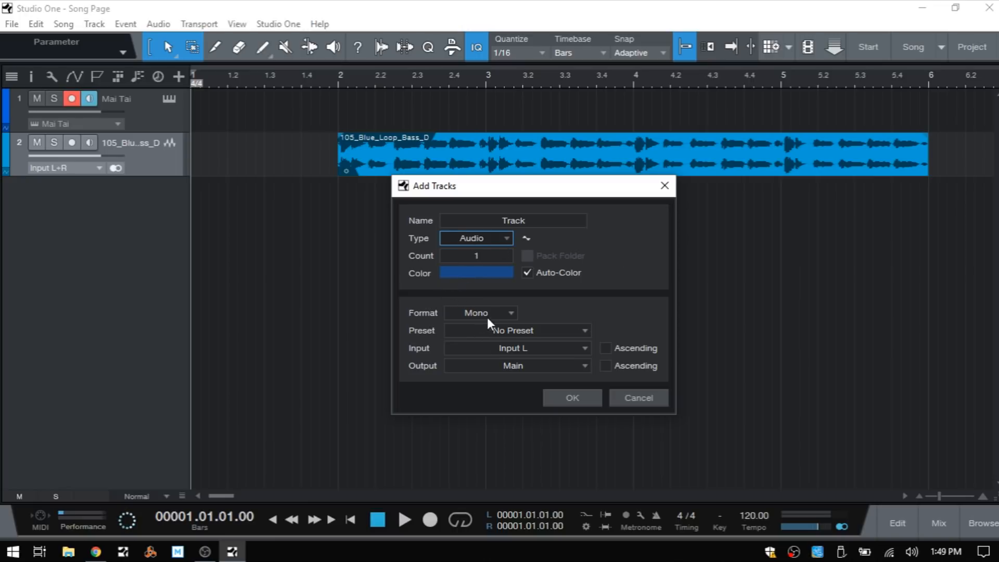
click(480, 312)
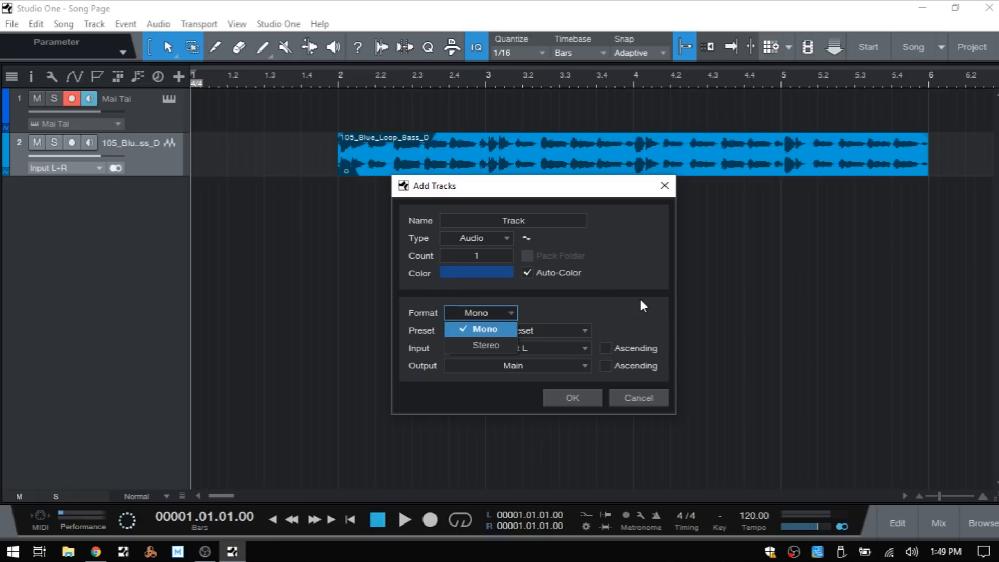
click(485, 329)
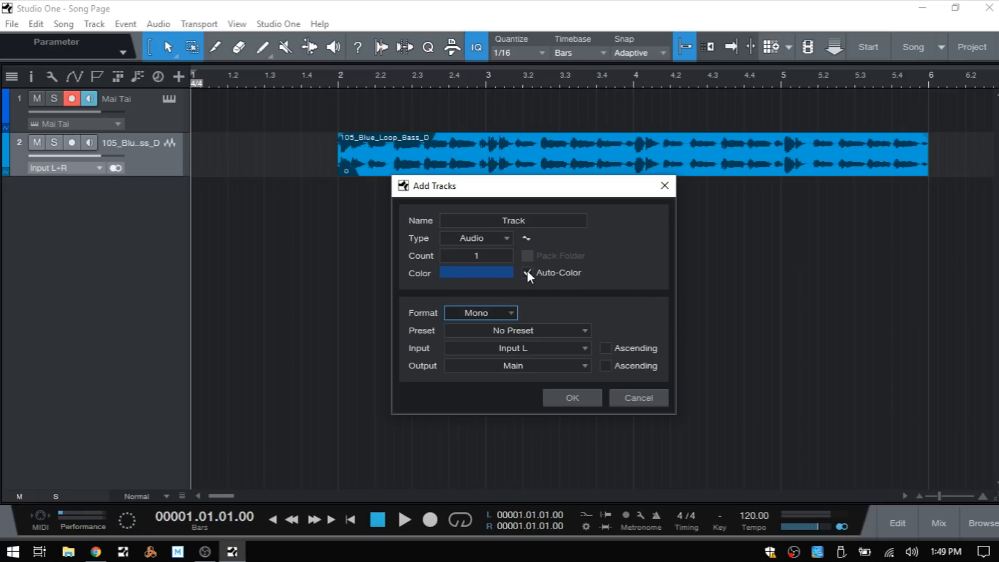
Step: Turn off Auto-Color, pick red, and create the third track named Track
click(475, 273)
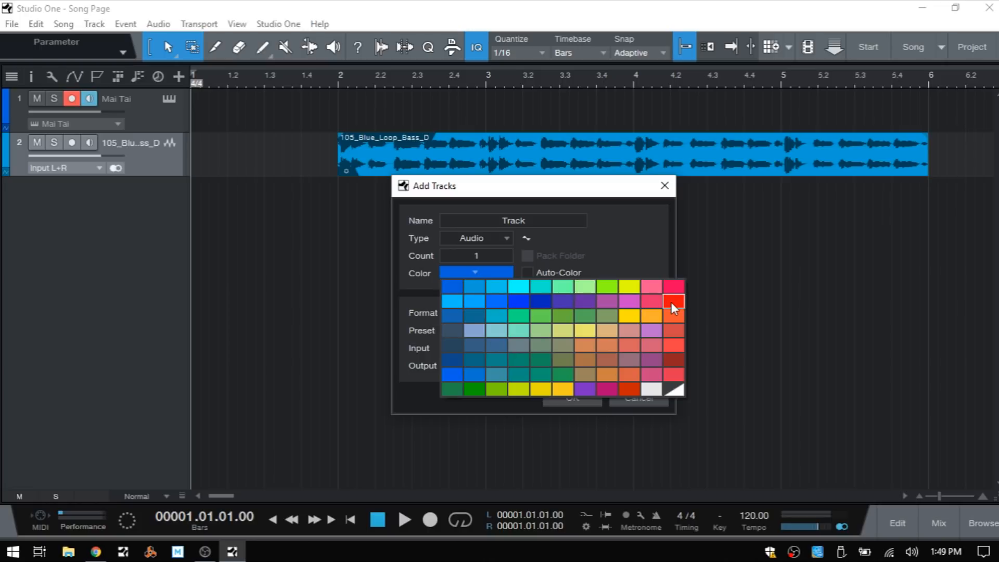
click(673, 299)
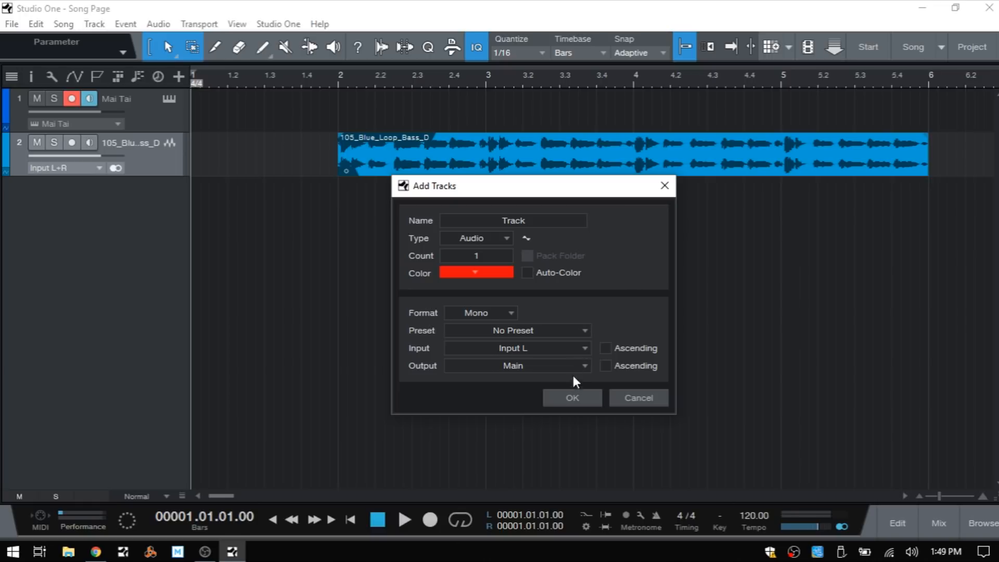
click(573, 398)
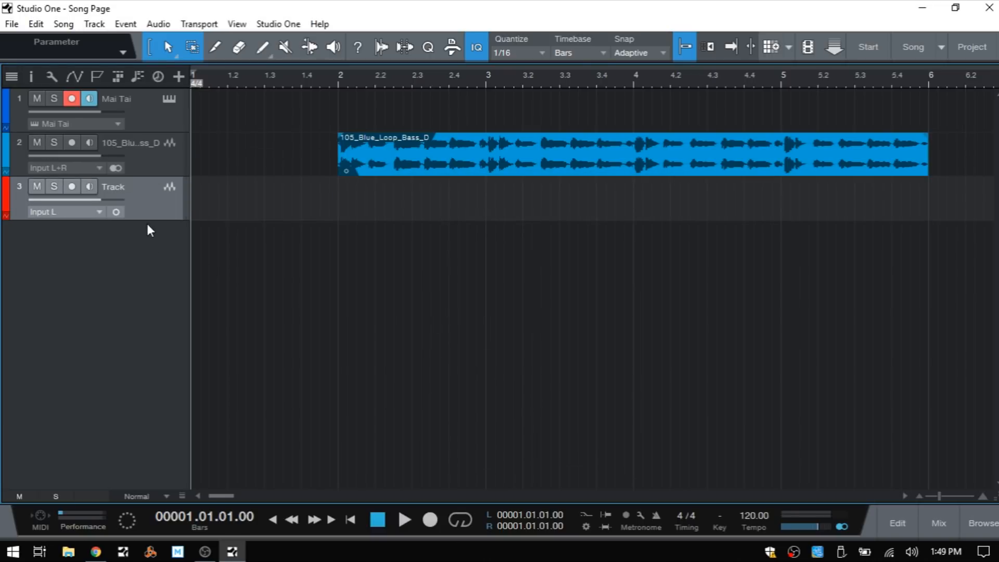
mouse_move(153, 225)
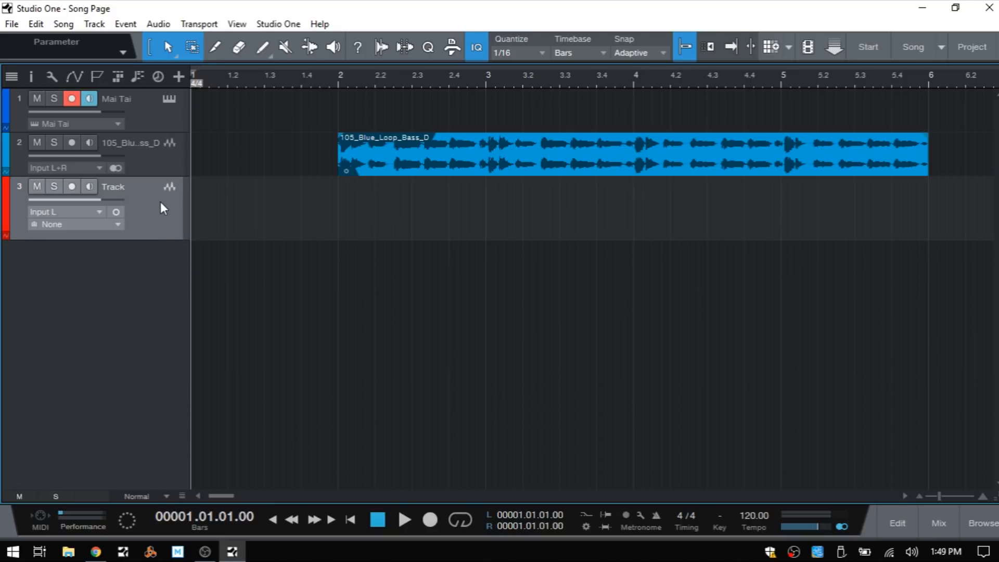
Step: Resize the red track by dragging, try Large and Minimal heights, then set all tracks to Tiny
drag(156, 239, 156, 318)
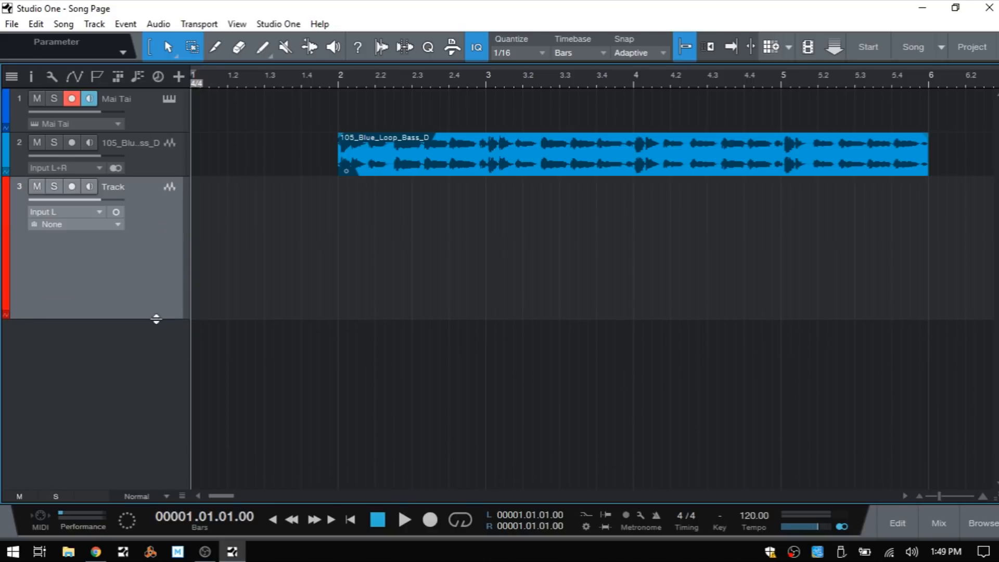
drag(156, 319, 170, 243)
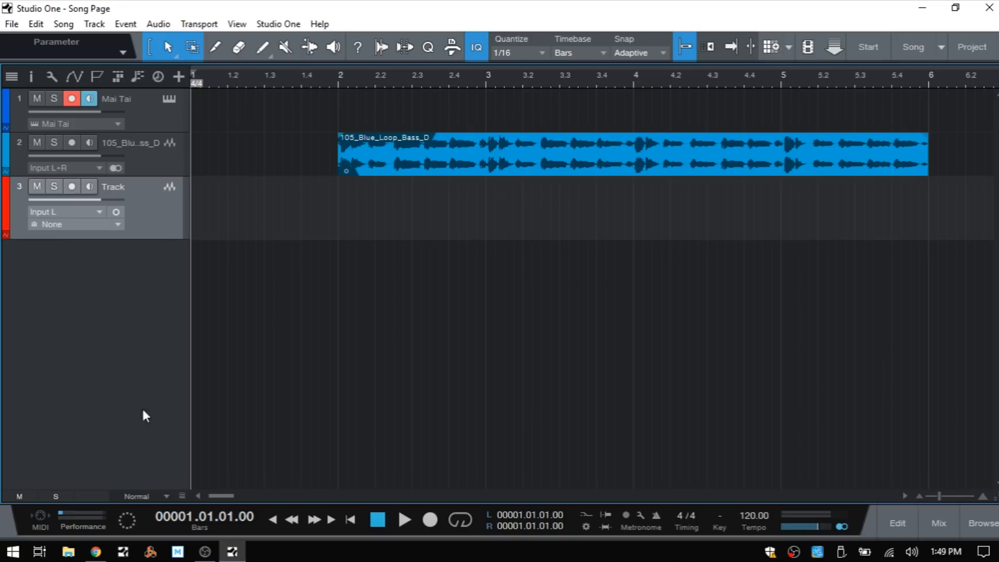
mouse_move(123, 508)
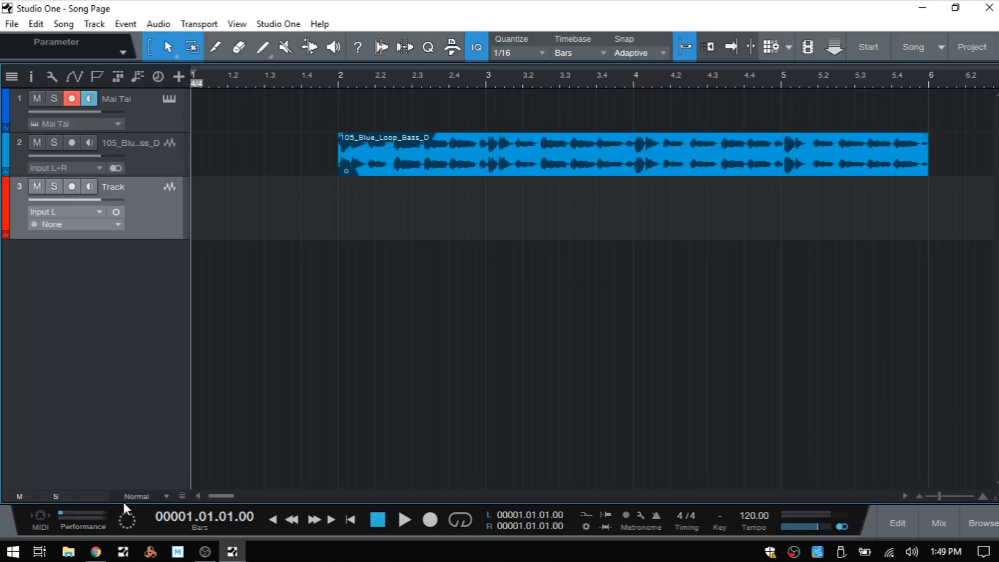
mouse_move(166, 501)
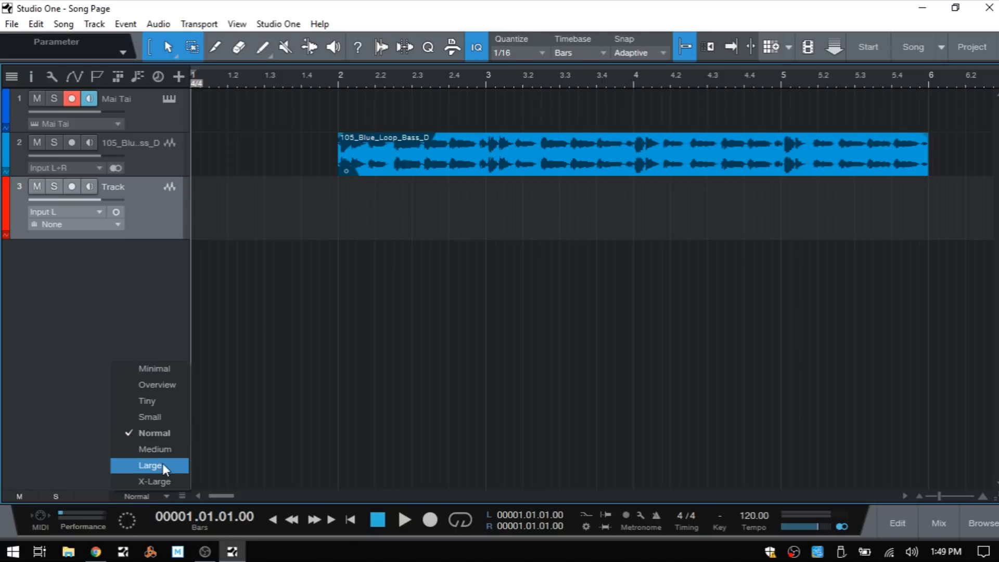
click(151, 466)
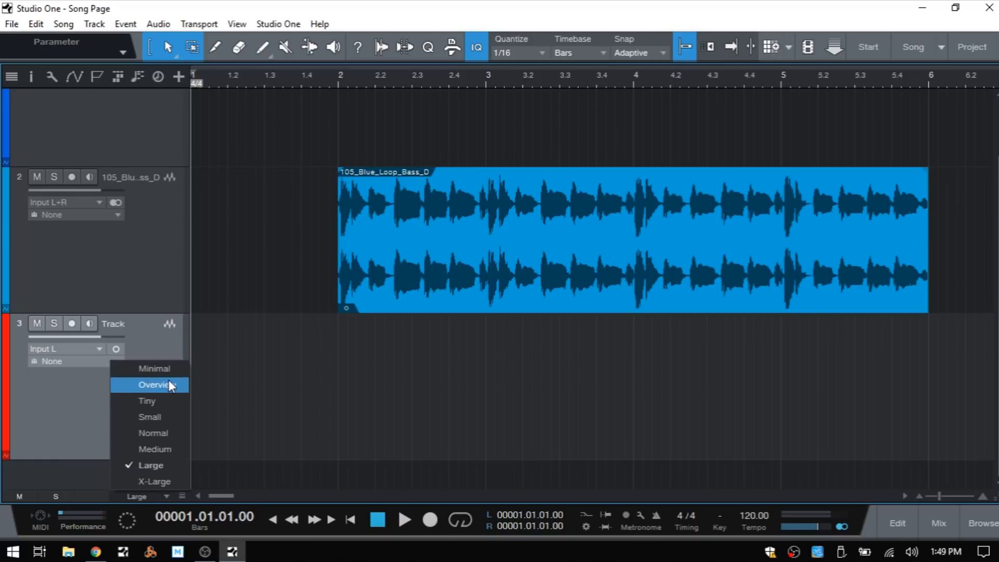
click(153, 368)
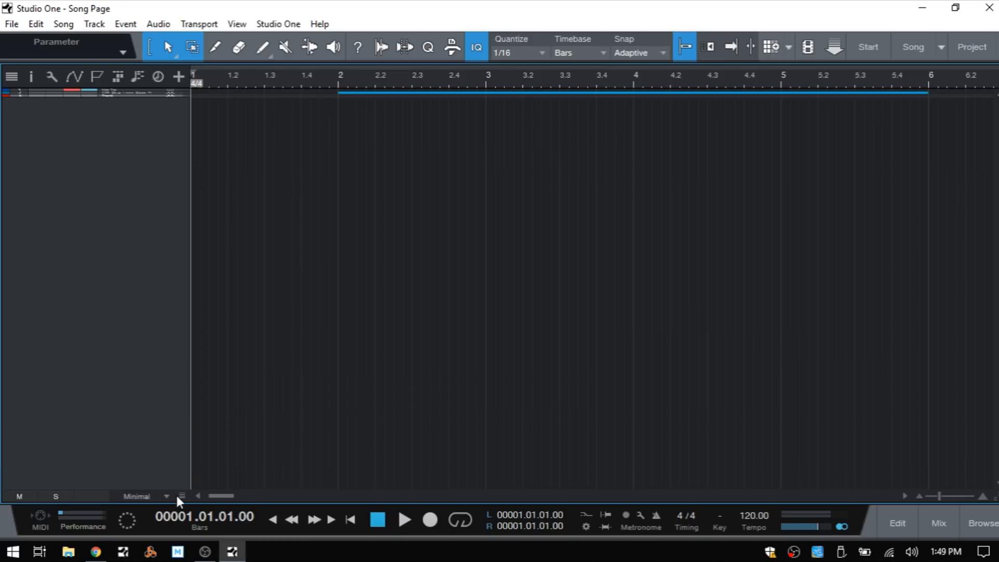
click(165, 496)
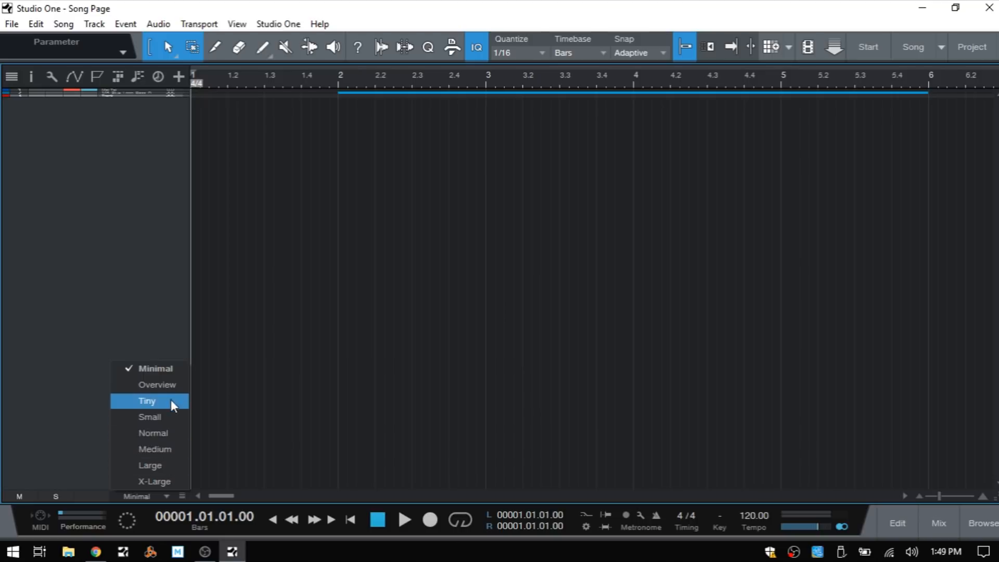
click(147, 402)
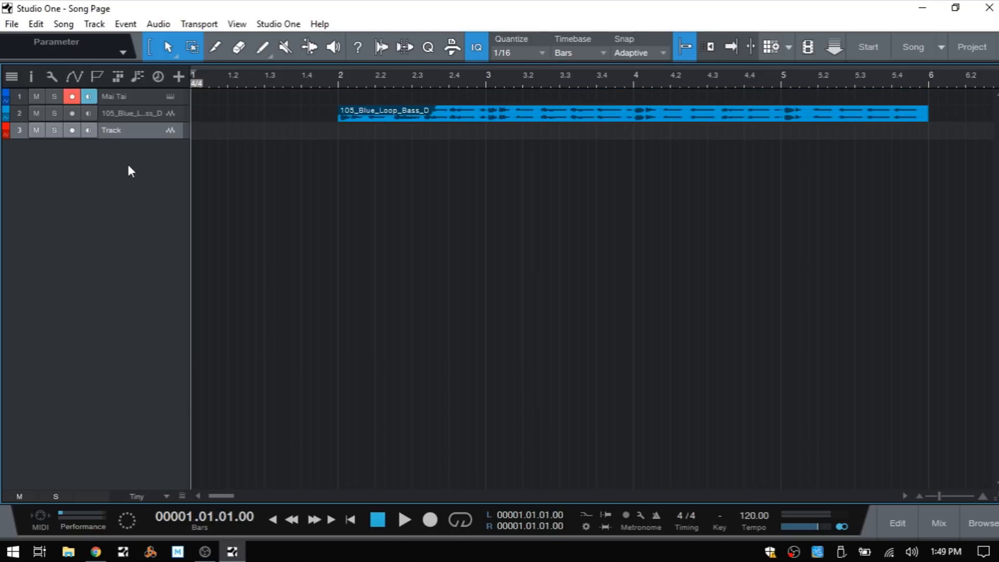
mouse_move(382, 287)
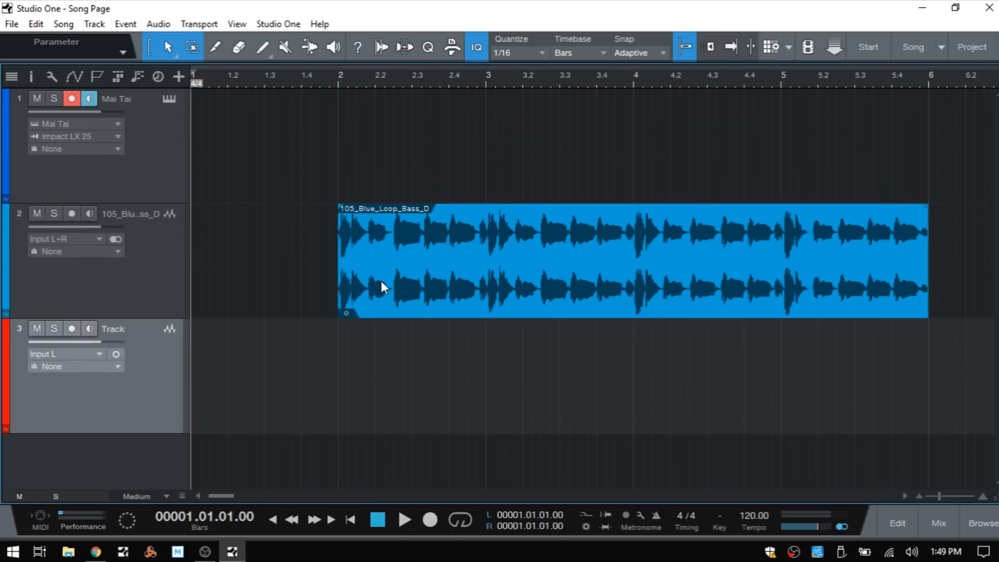
Step: Cycle the track height through Small and back to Normal
click(136, 495)
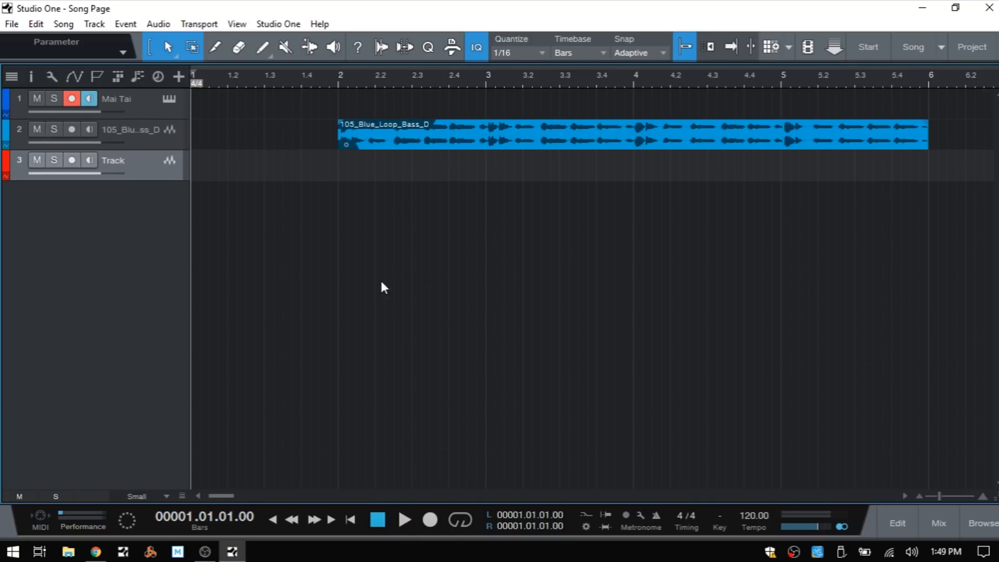
click(147, 496)
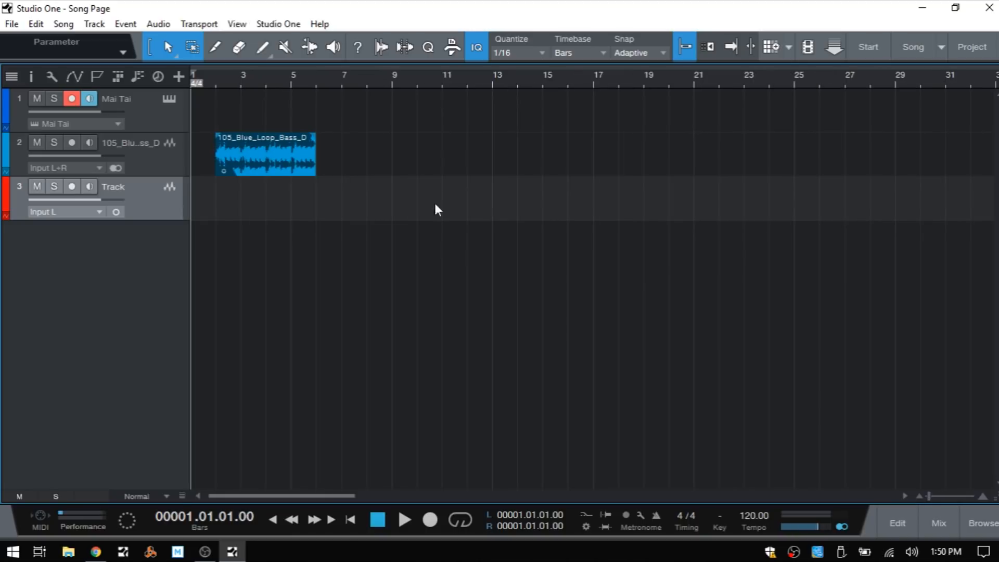
mouse_move(627, 89)
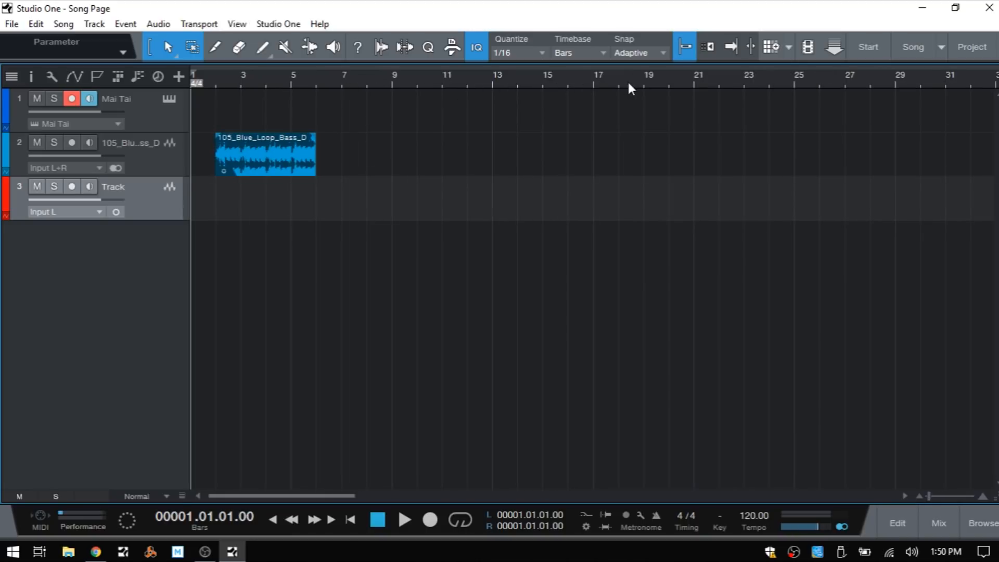
mouse_move(476, 87)
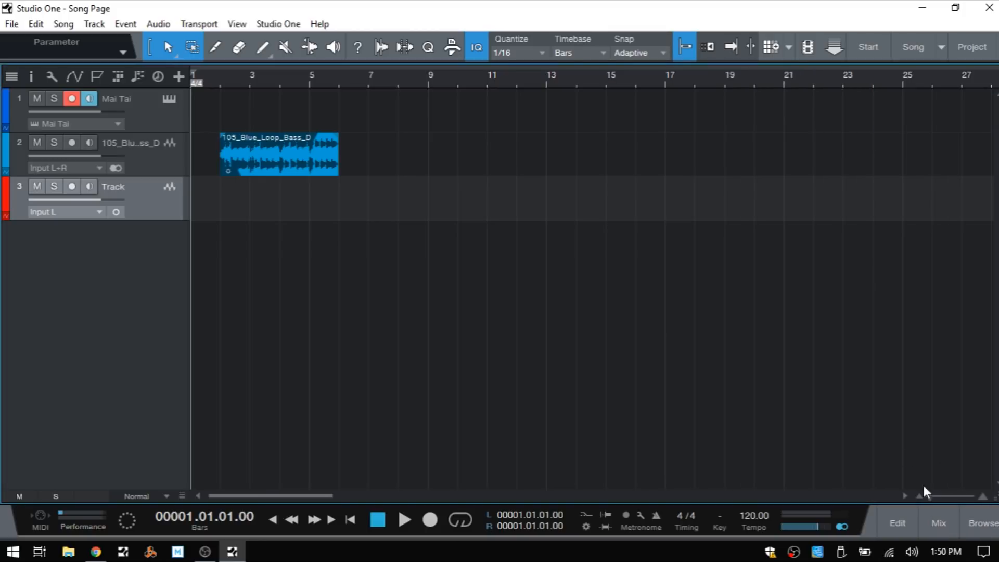
Step: Show the Console with the Mai Tai, bass loop, Track and Main channel strips
click(939, 522)
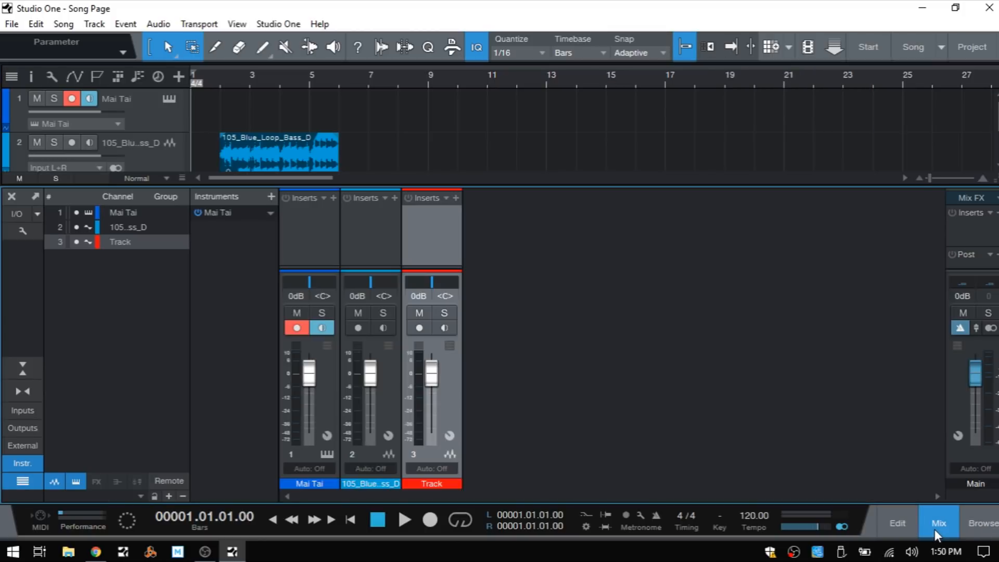
mouse_move(642, 271)
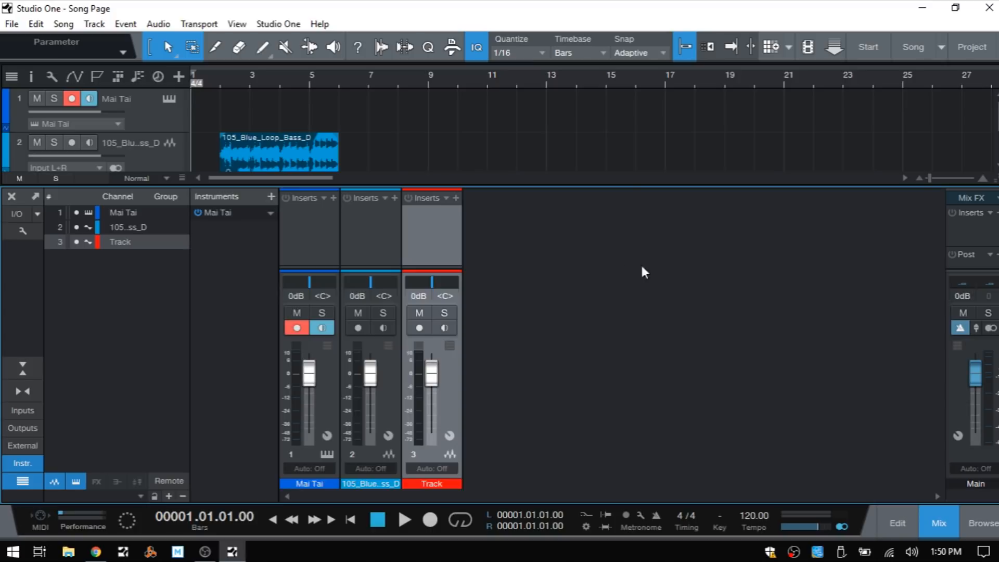
mouse_move(310, 279)
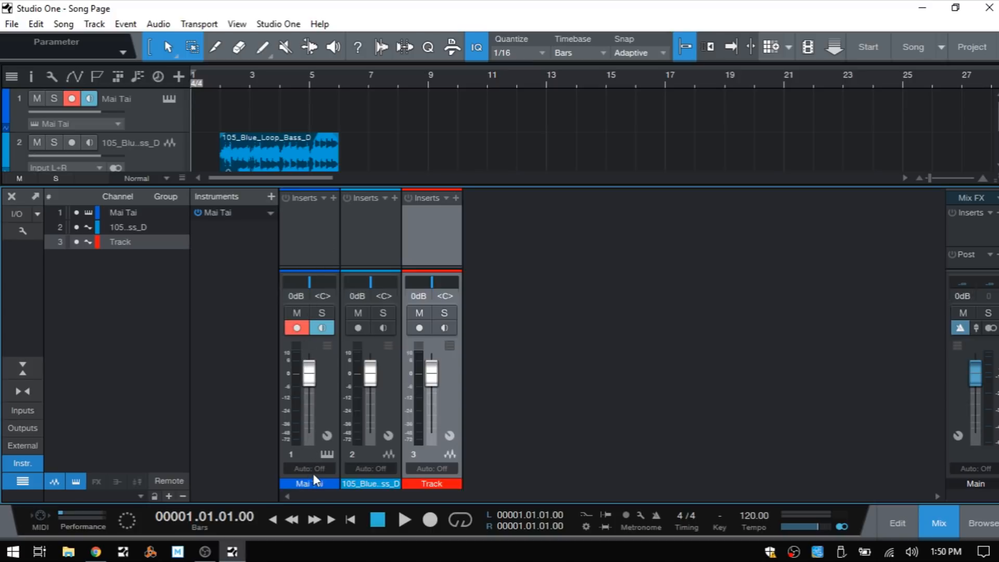
mouse_move(329, 462)
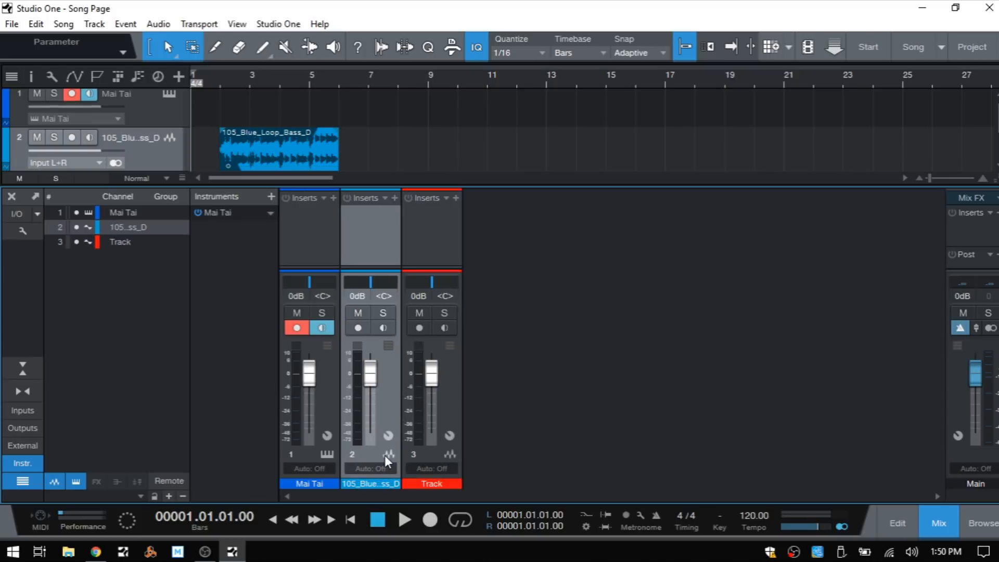
mouse_move(391, 477)
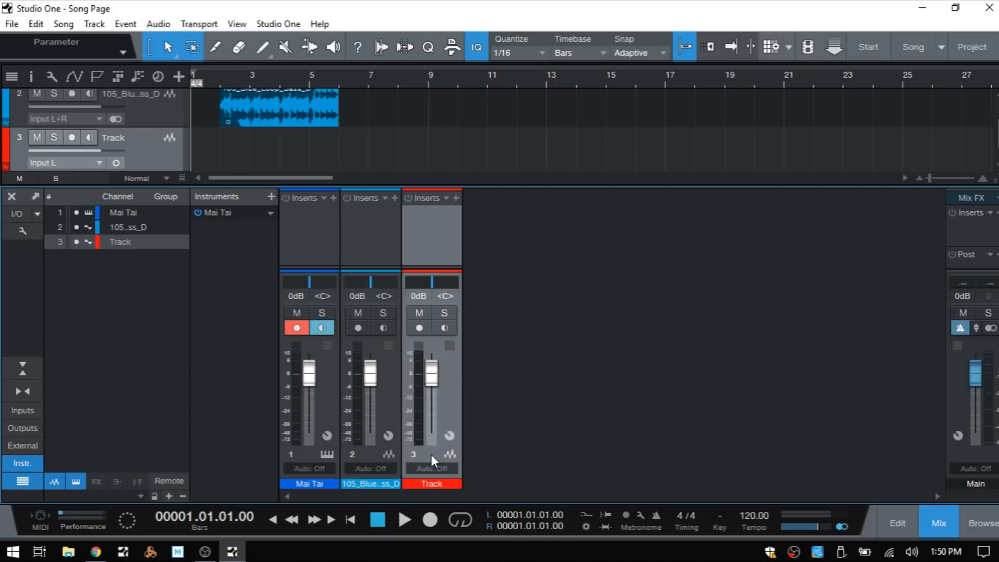
mouse_move(584, 436)
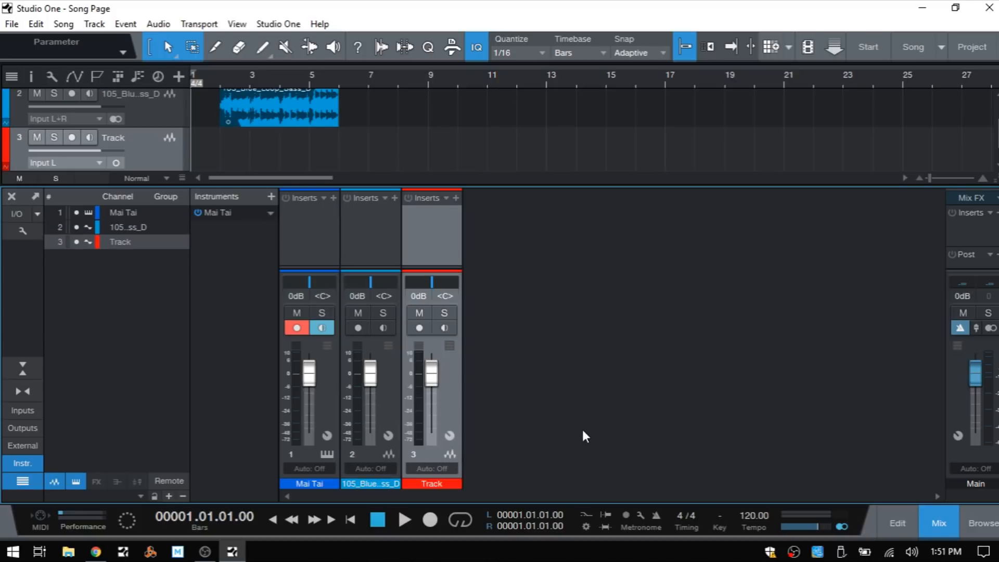
Step: Add a Bus 1 channel for the selected channels and an FX 1 effects channel from the console menu
right_click(586, 436)
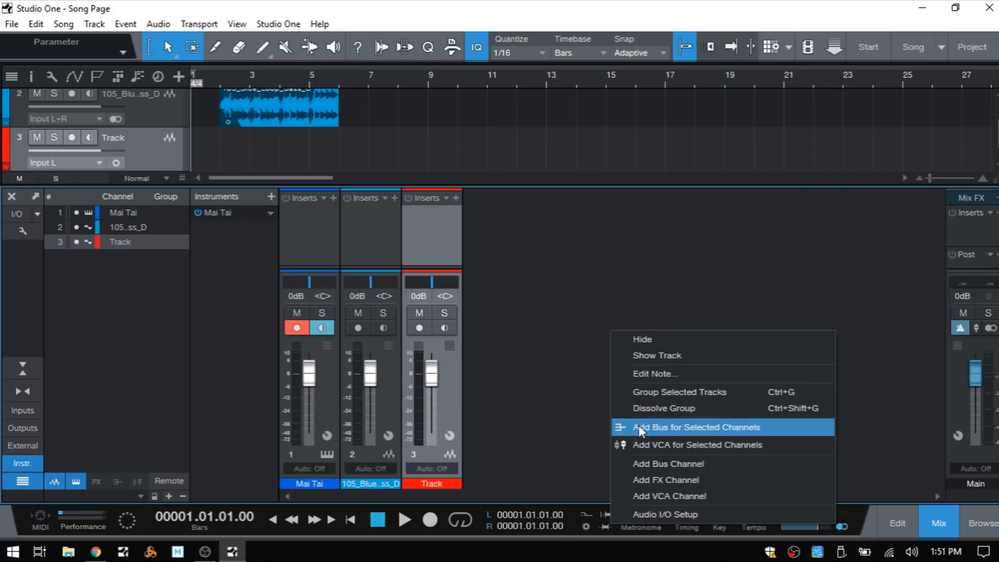
click(696, 427)
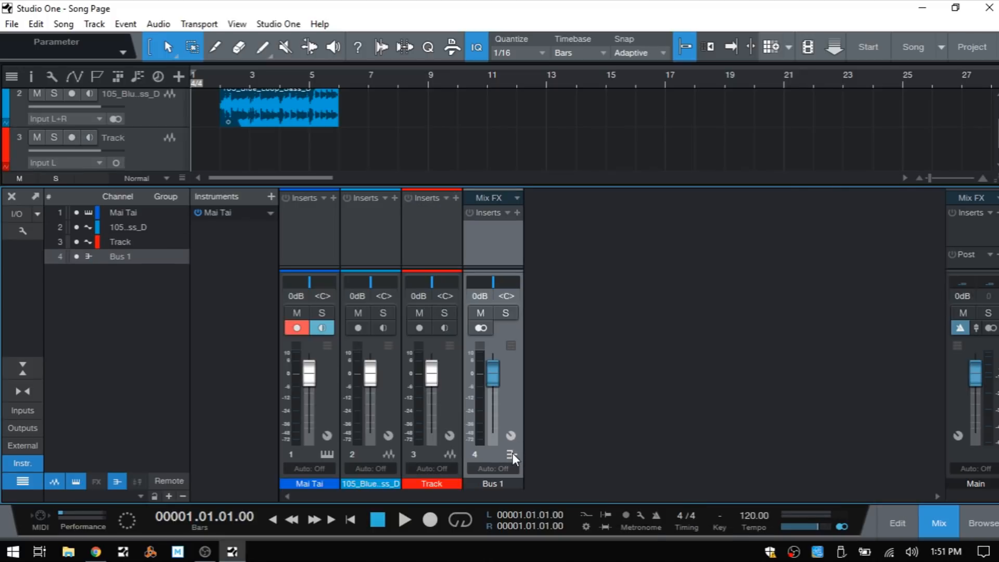
right_click(510, 454)
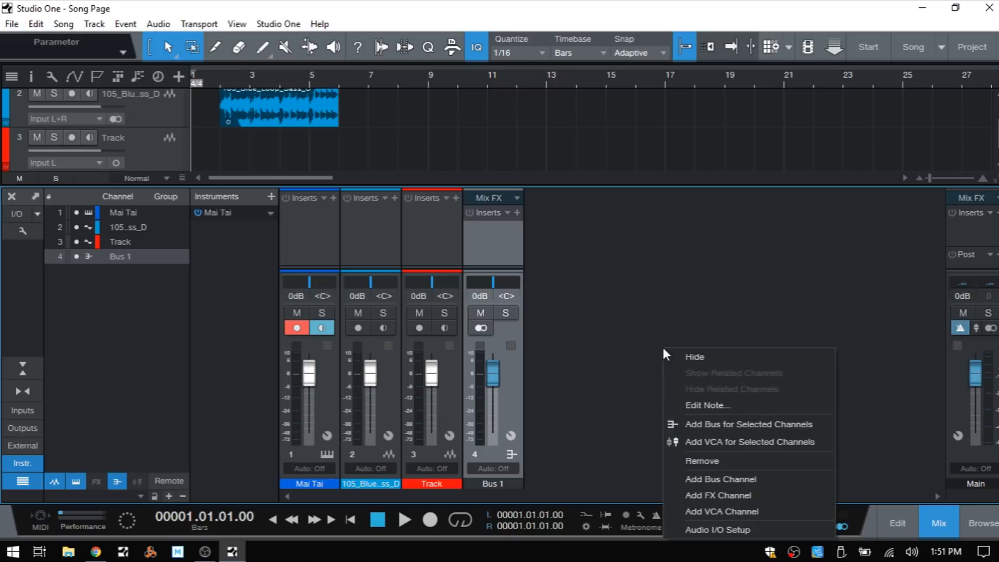
click(718, 496)
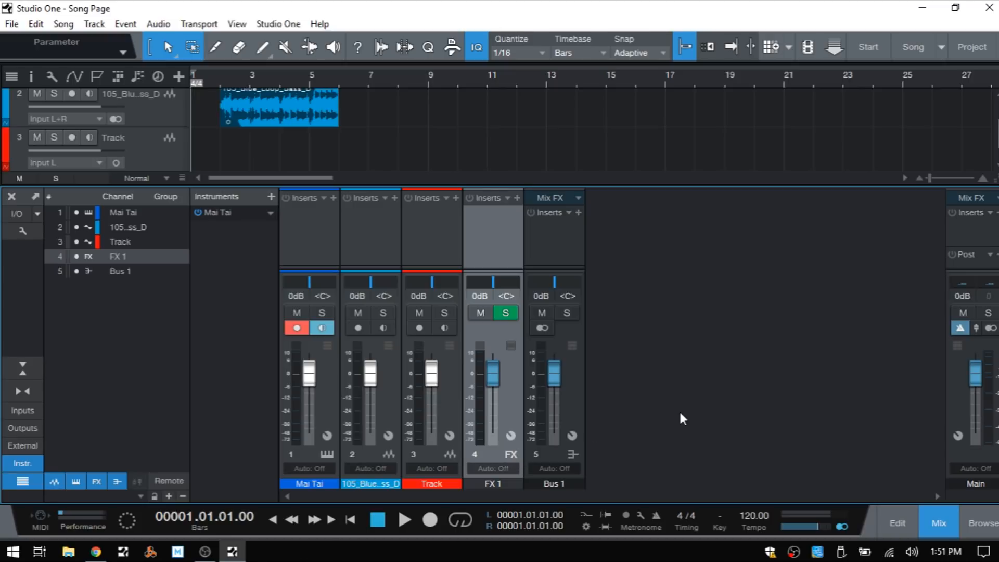
mouse_move(298, 440)
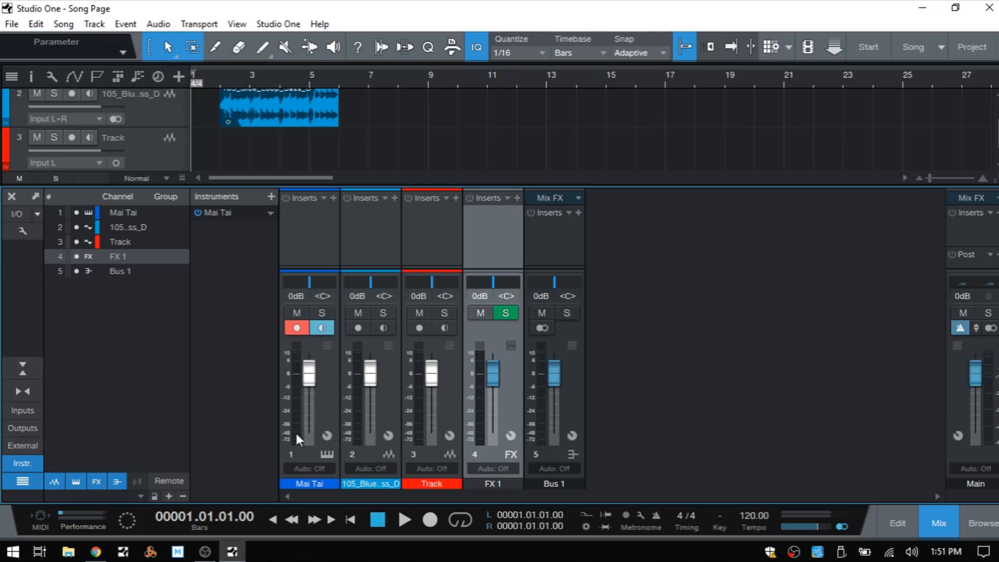
mouse_move(431, 447)
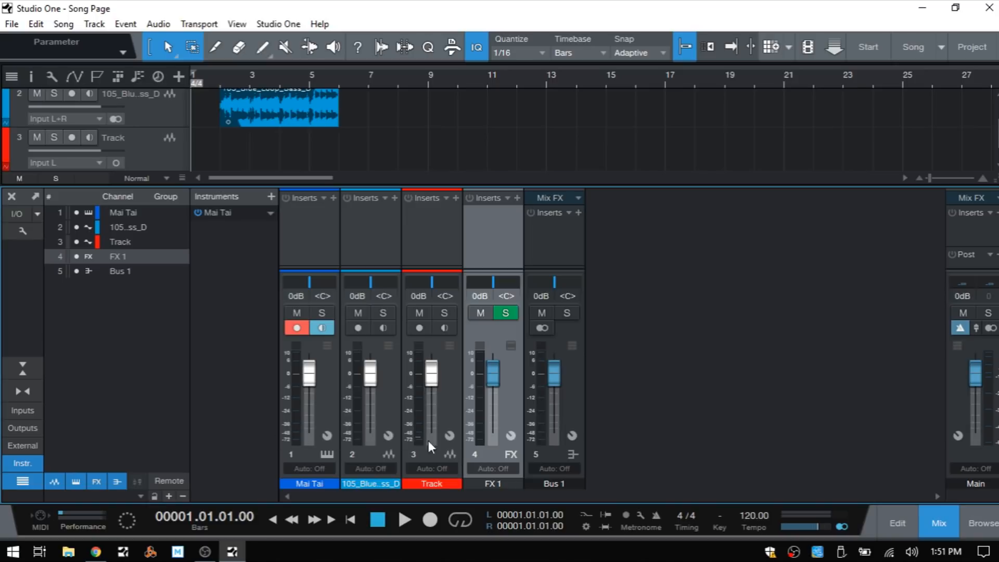
mouse_move(446, 367)
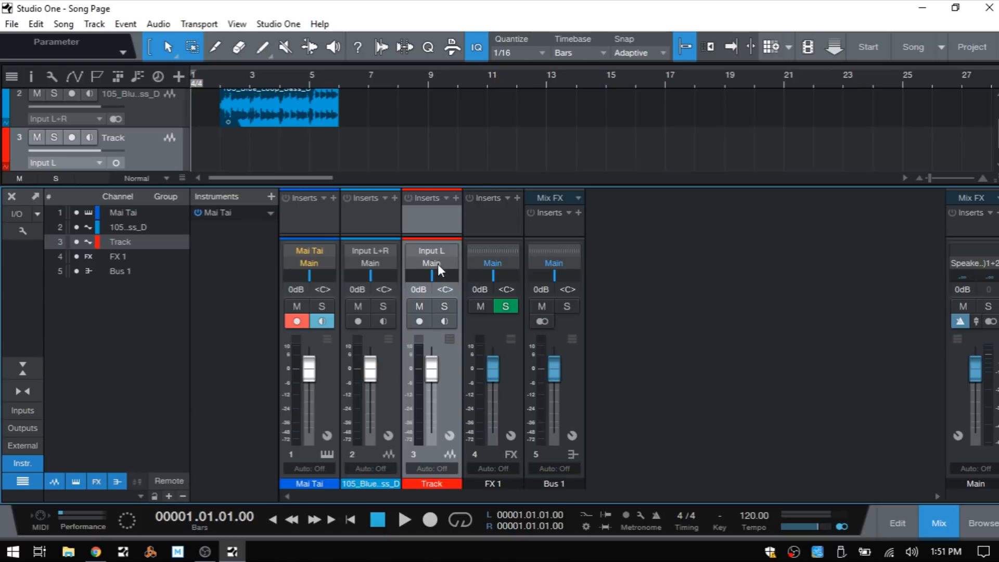
Step: List the Track channel's output destinations: Main, Bus 1 and FX 1
click(431, 263)
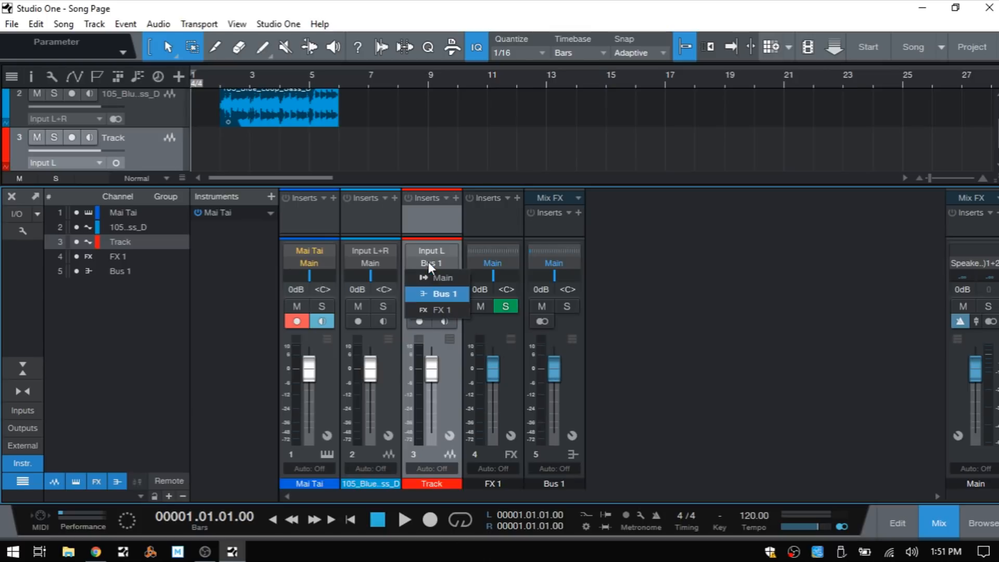
mouse_move(437, 310)
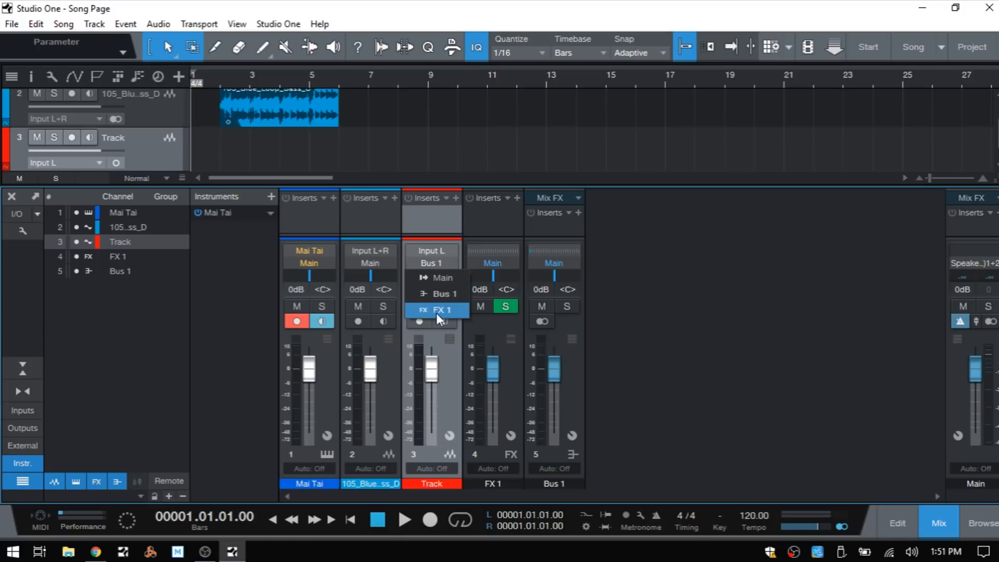
mouse_move(619, 304)
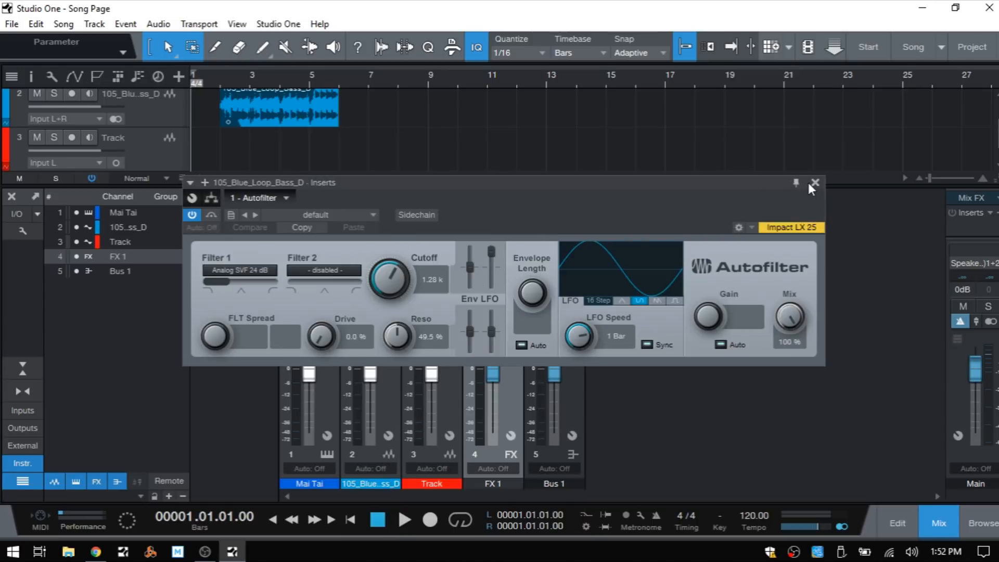
Step: Close the Autofilter plug-in window, leaving the insert on the bass loop channel
click(815, 183)
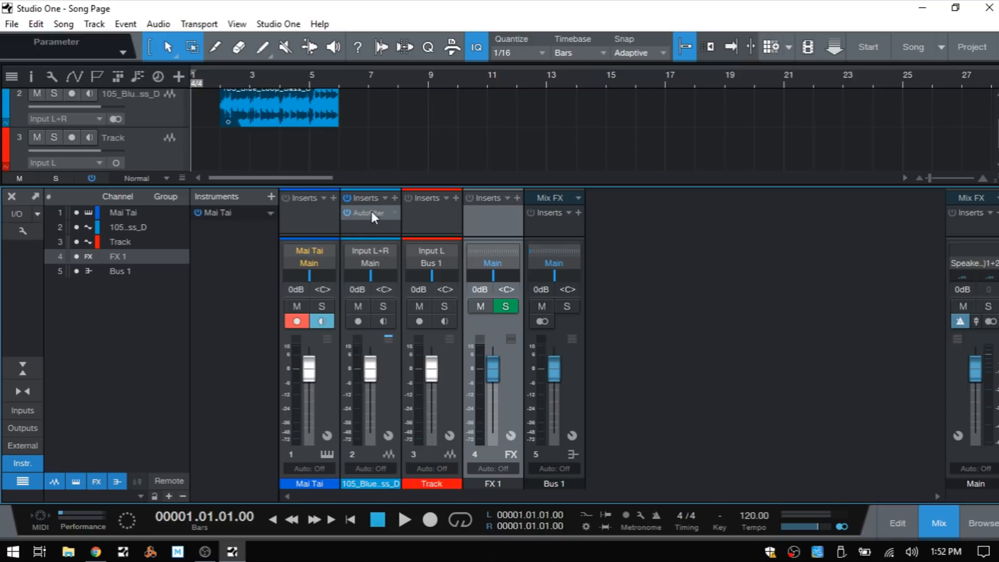
mouse_move(366, 221)
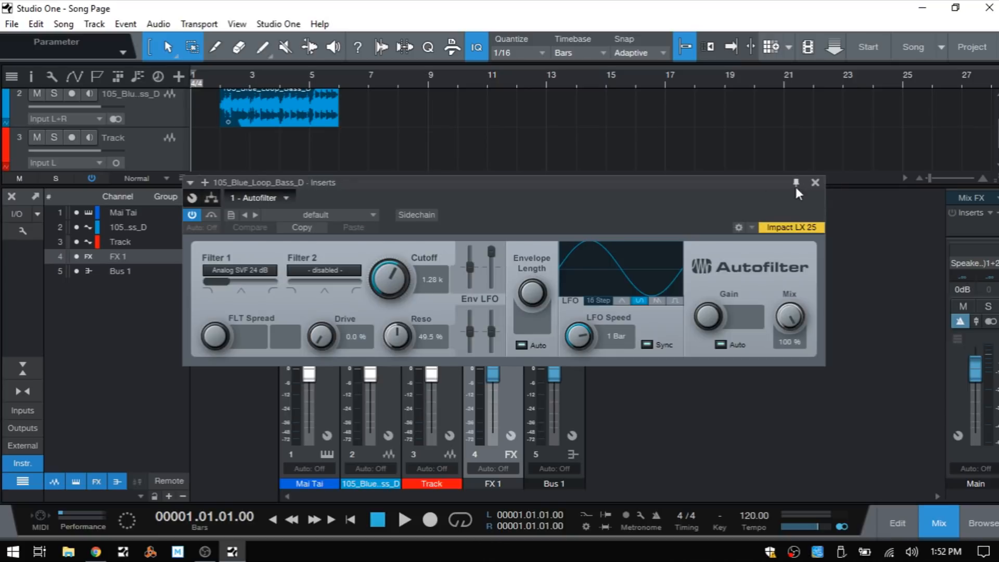
click(815, 182)
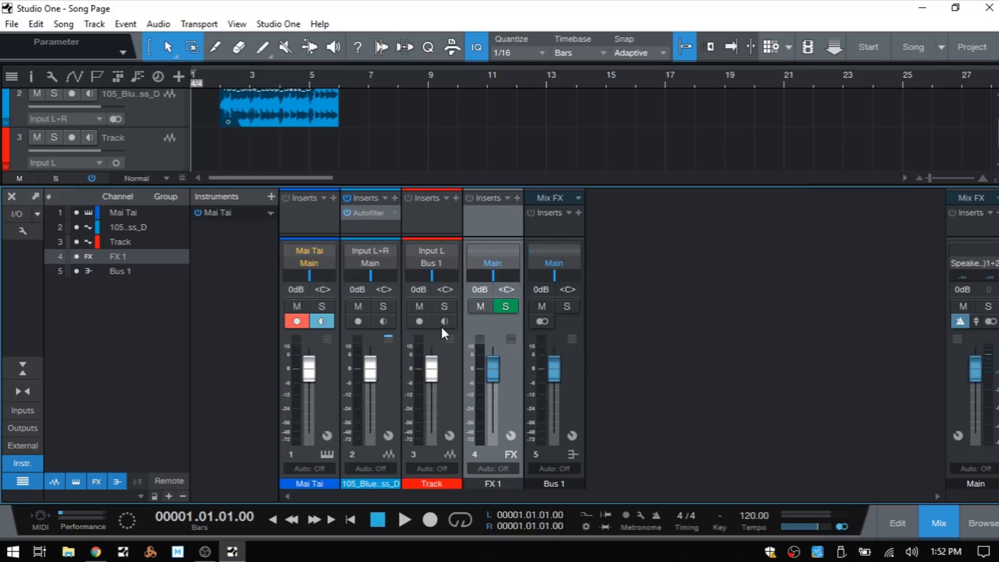
click(937, 523)
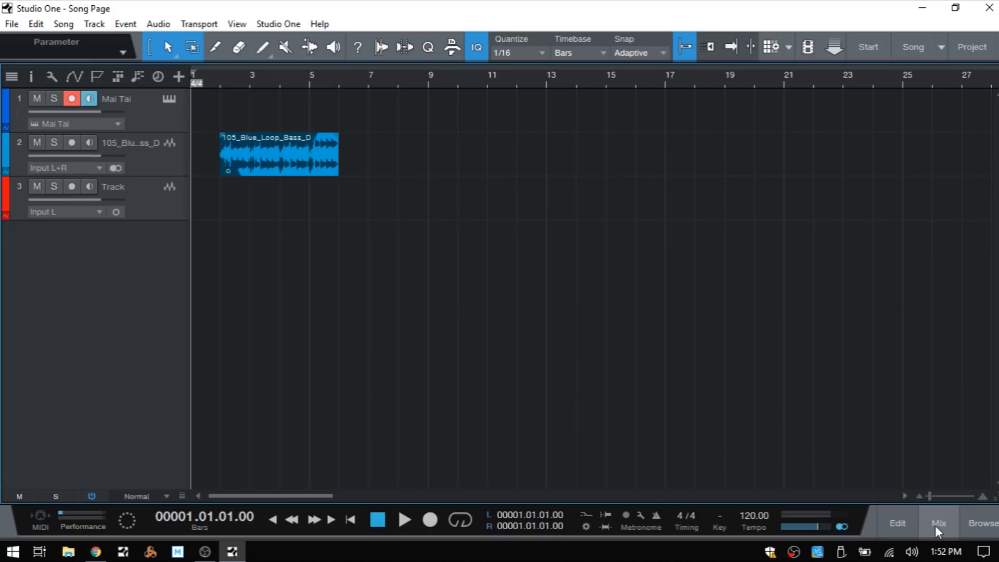
mouse_move(442, 291)
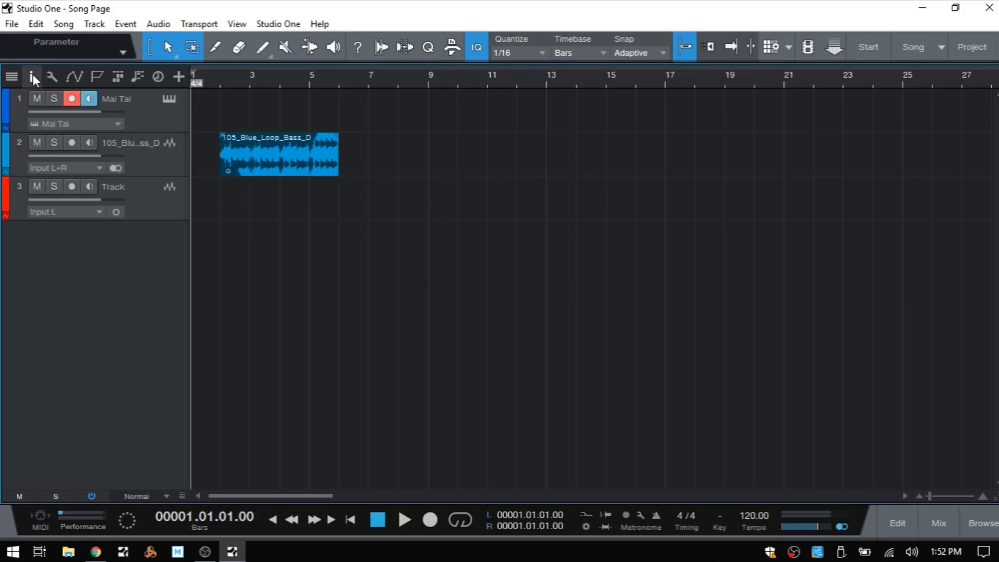
click(32, 76)
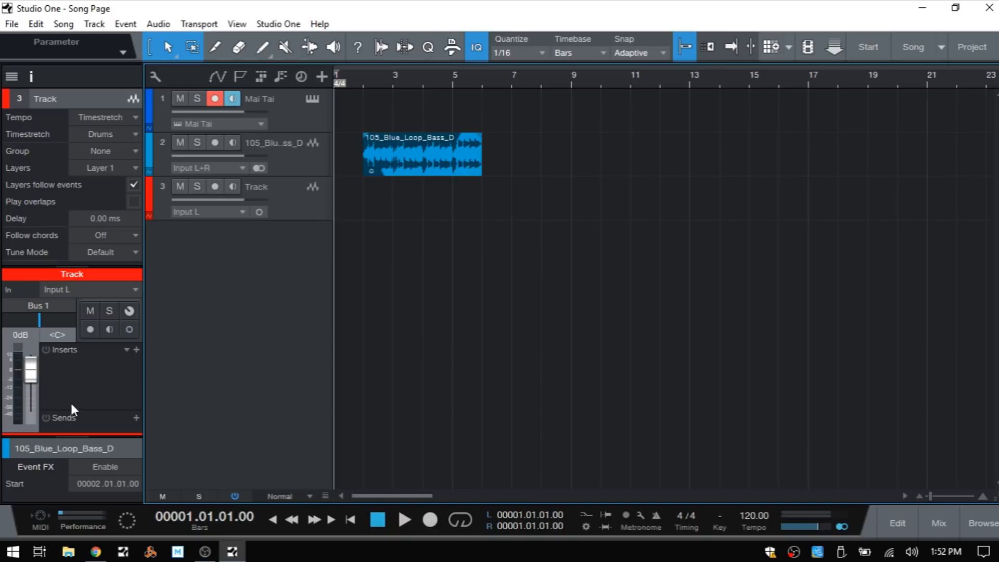
mouse_move(64, 385)
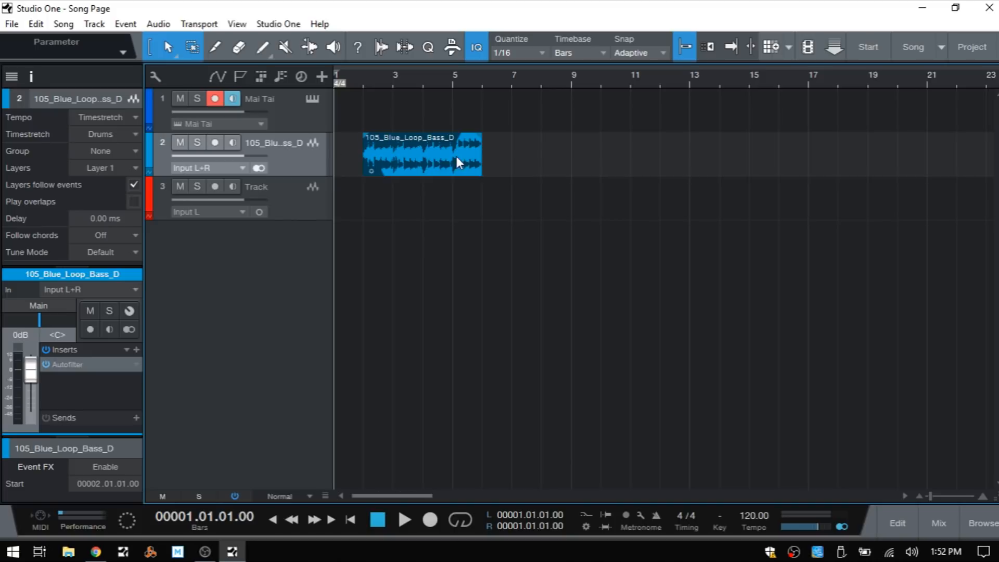
mouse_move(65, 373)
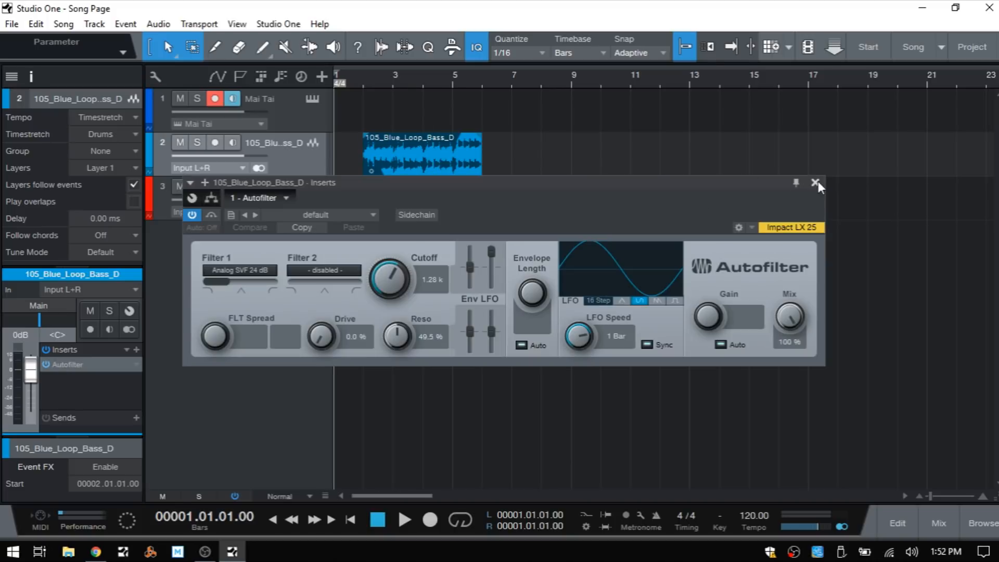
click(815, 183)
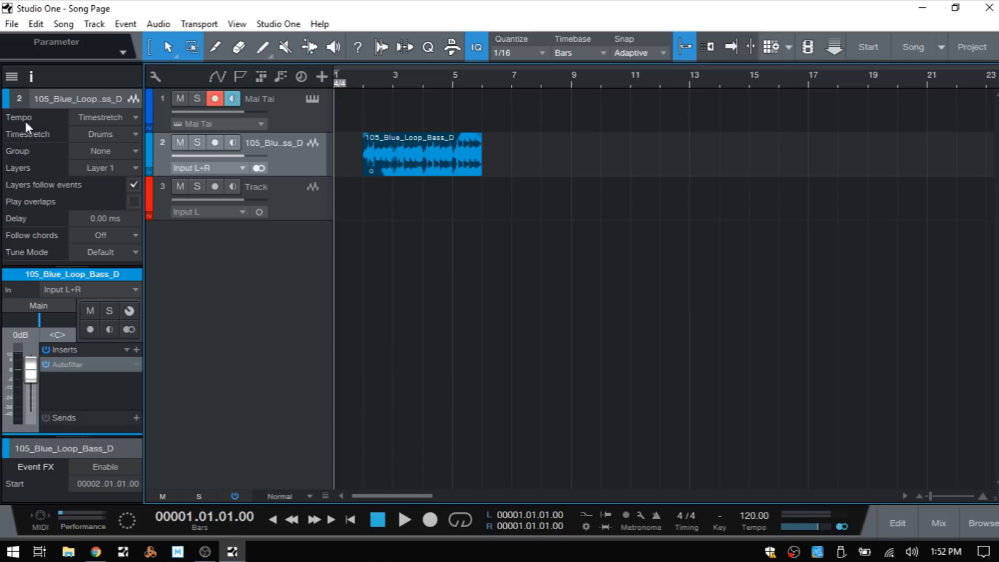
mouse_move(77, 123)
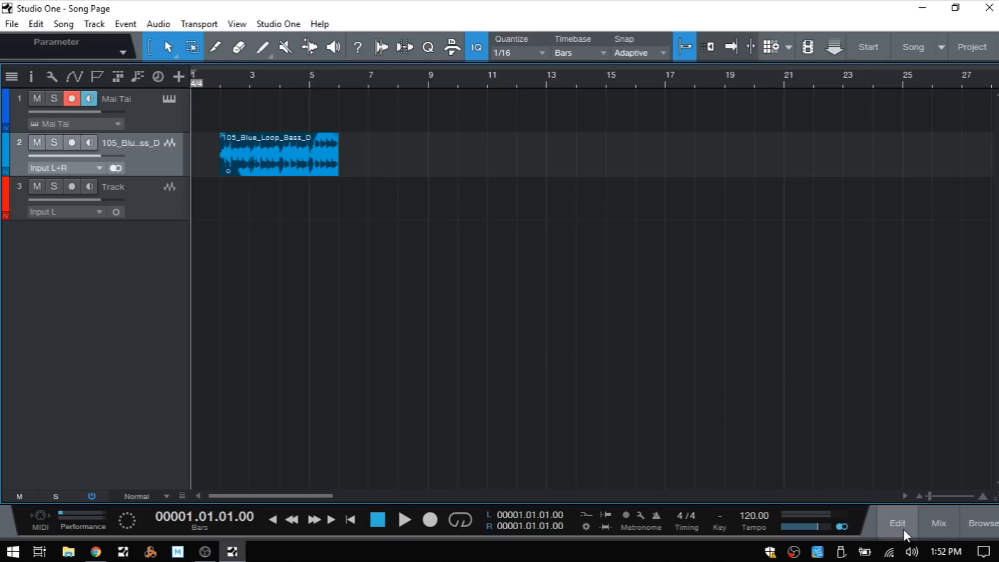
Step: Toggle the editor with Edit, then reopen the bass loop waveform by double-clicking its event
click(897, 522)
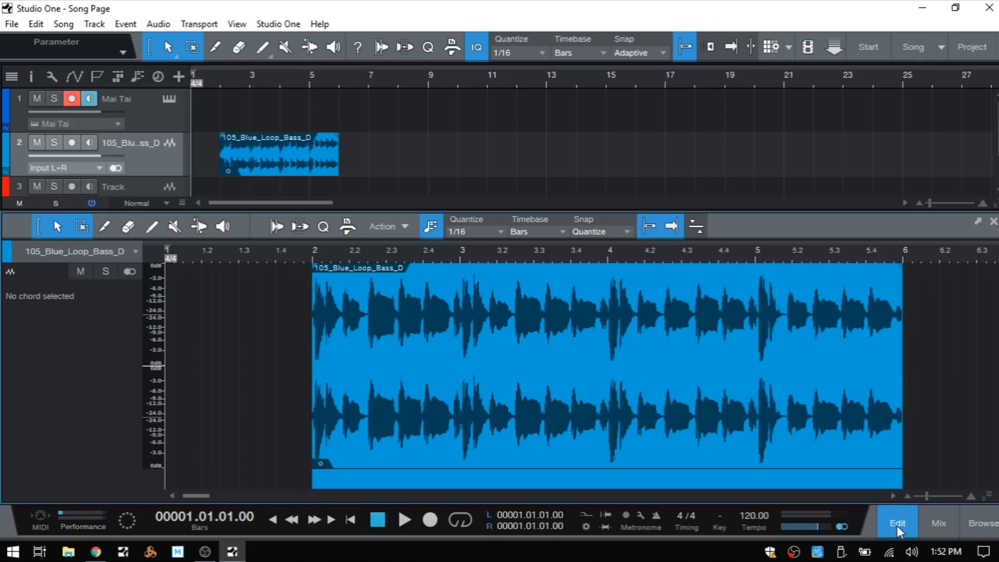
click(898, 523)
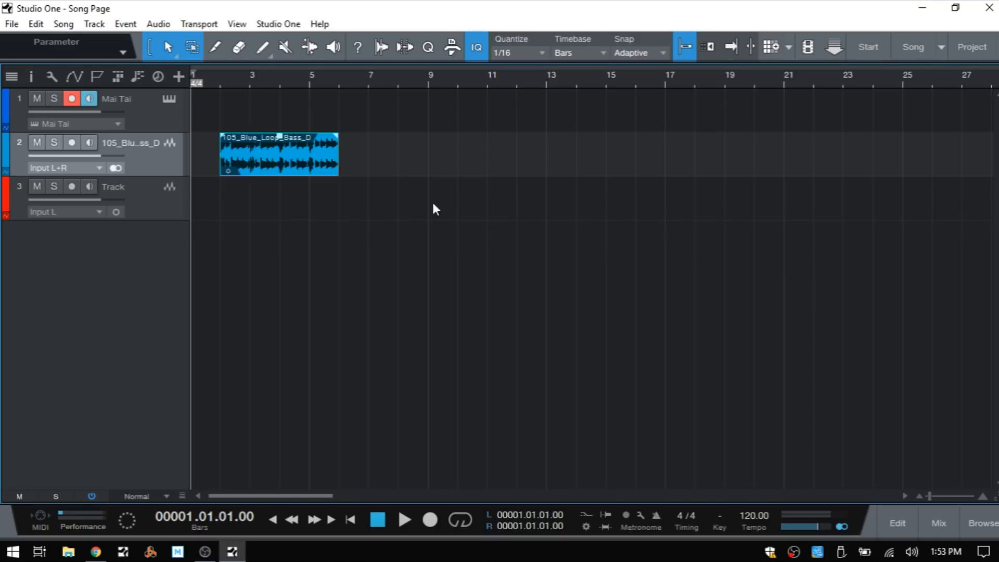
mouse_move(293, 169)
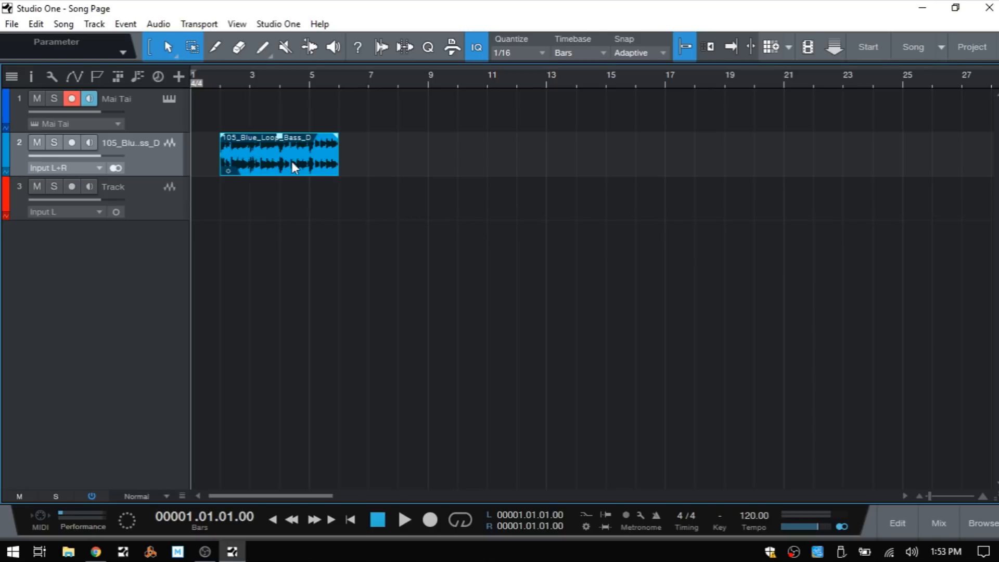
double_click(280, 154)
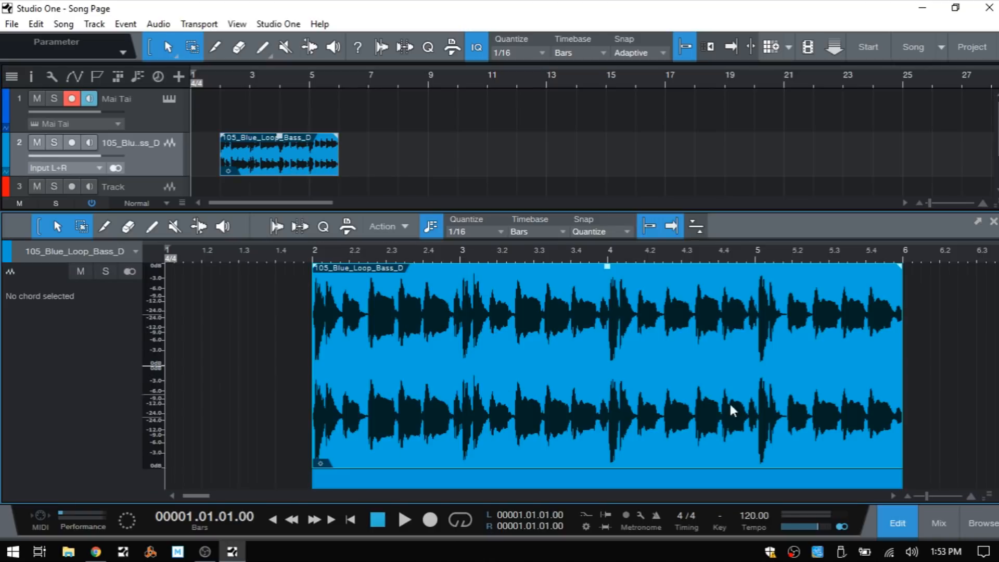
mouse_move(727, 409)
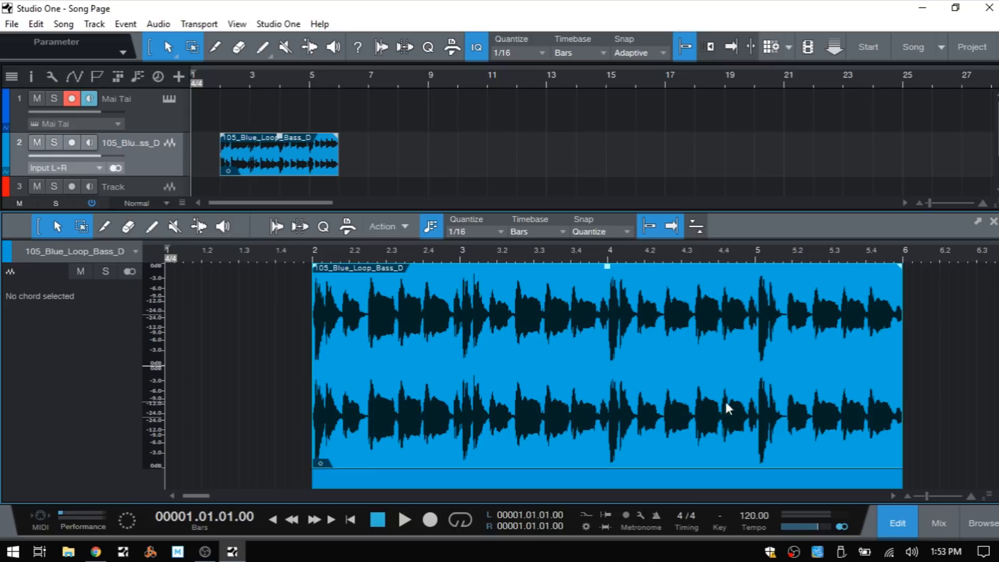
mouse_move(462, 429)
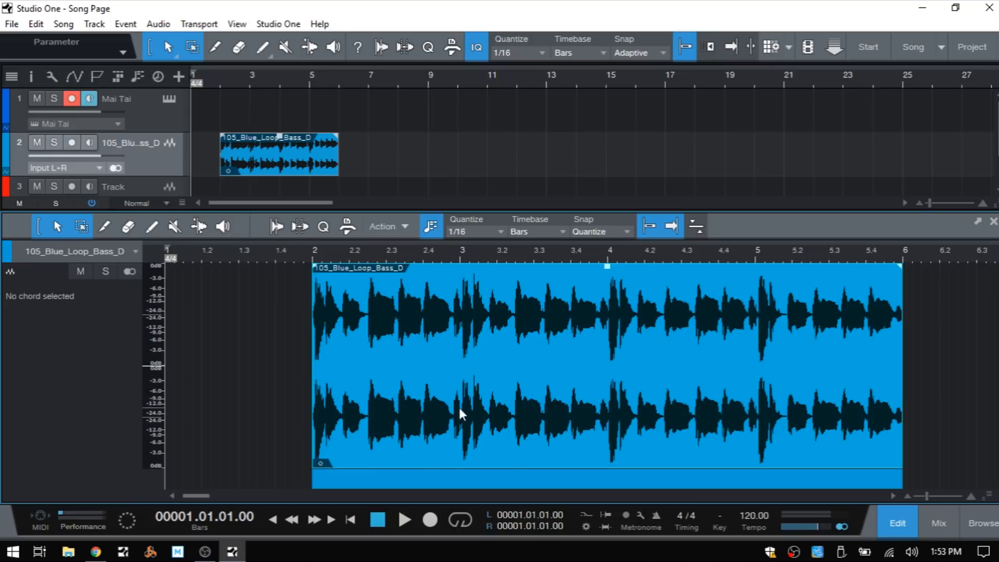
mouse_move(483, 375)
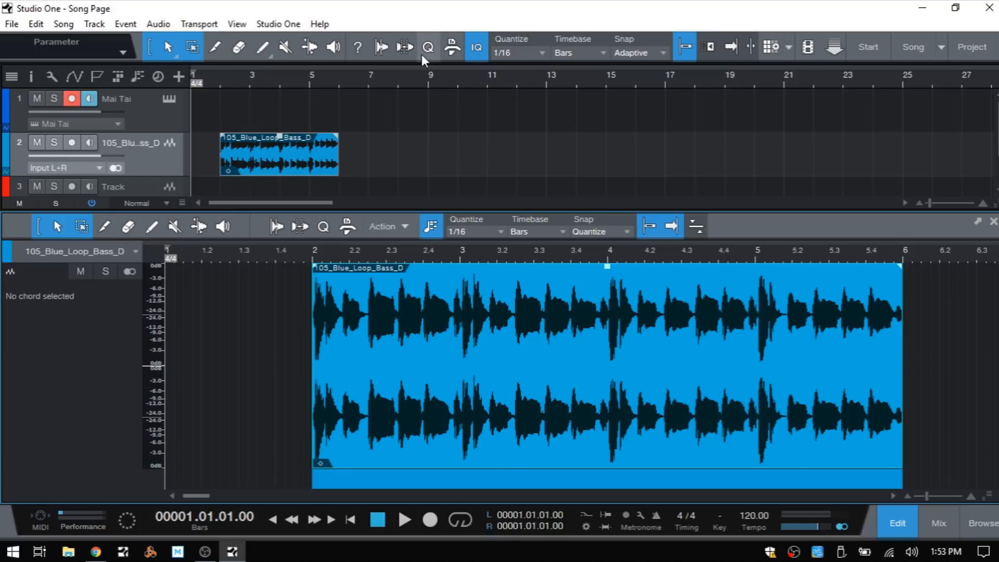
Step: Close the editor and step through the Range, Split, Eraser, Mute and Bend tools
click(897, 523)
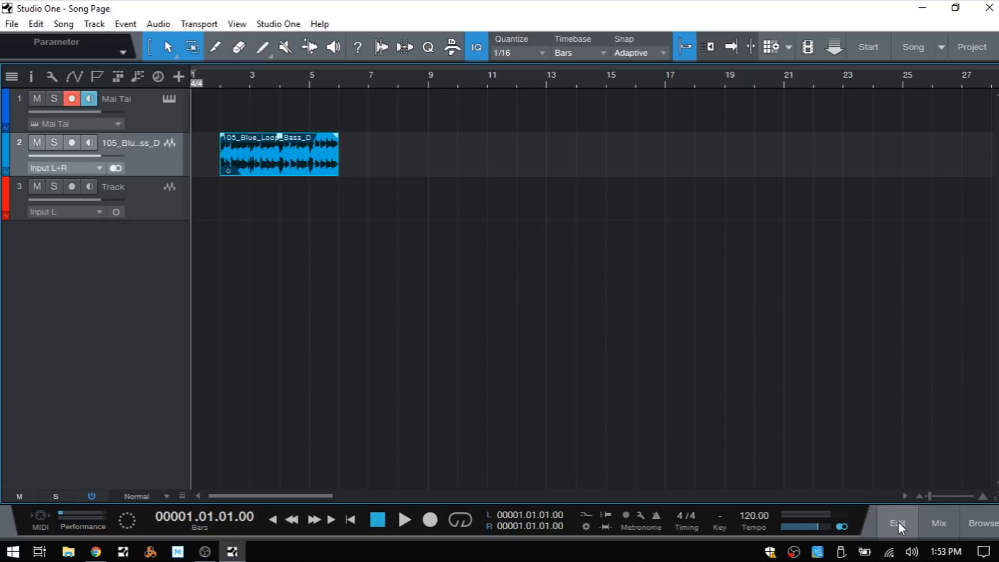
mouse_move(404, 48)
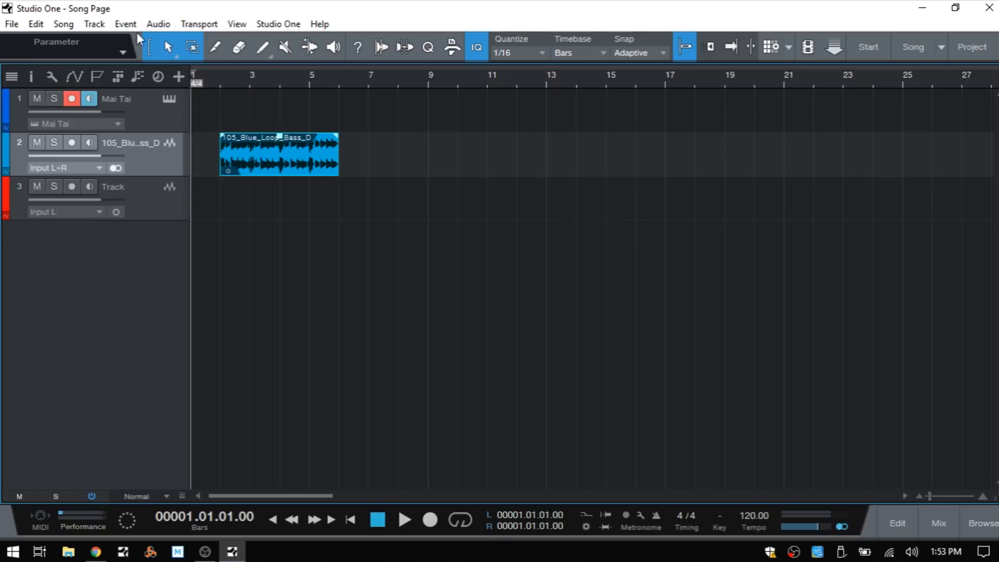
mouse_move(497, 154)
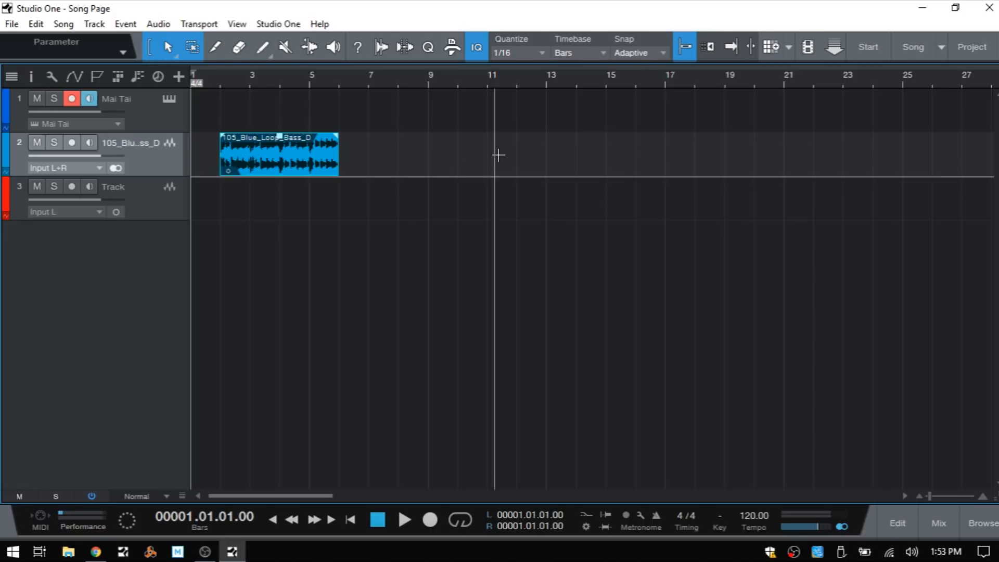
click(191, 47)
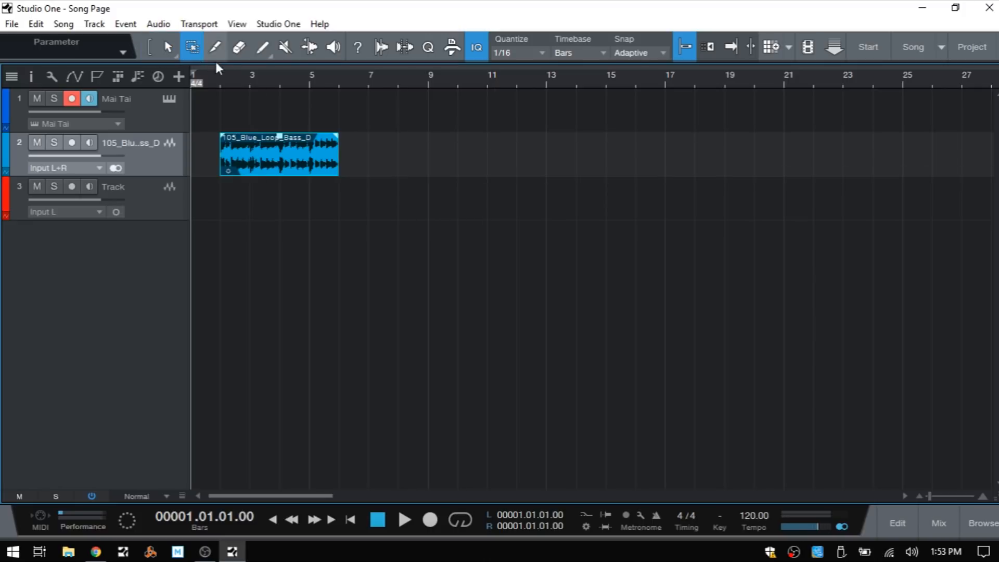
click(214, 47)
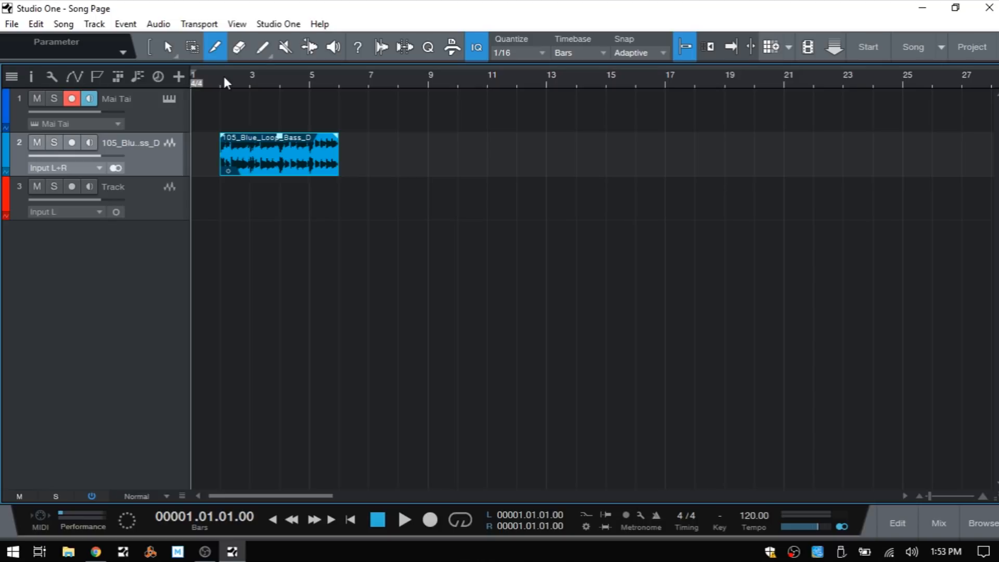
click(238, 48)
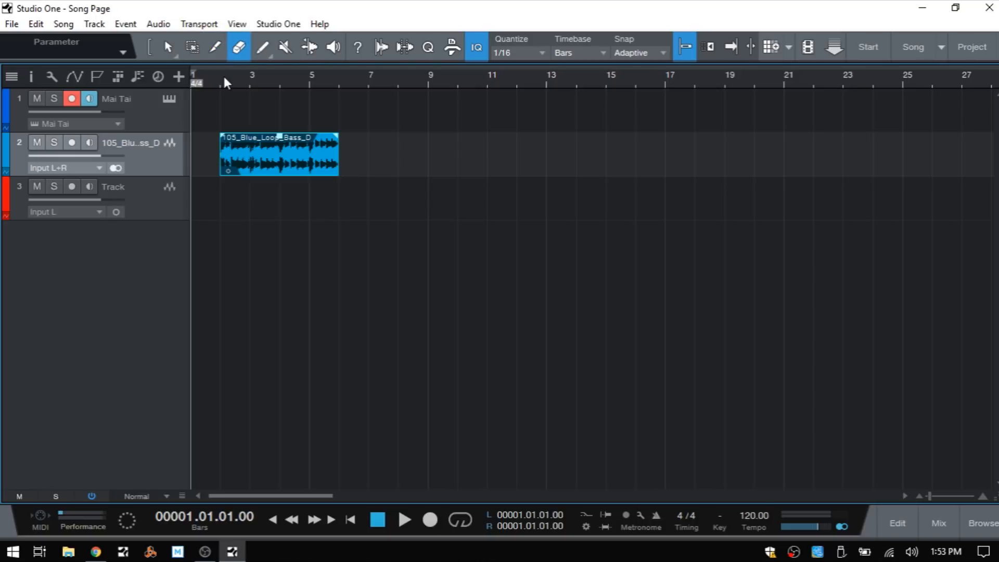
click(286, 47)
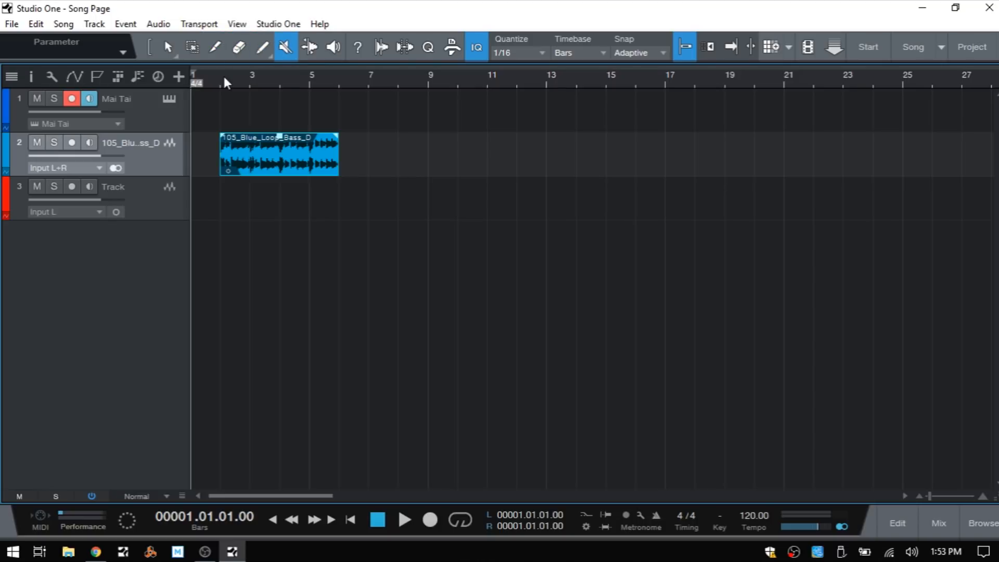
click(310, 47)
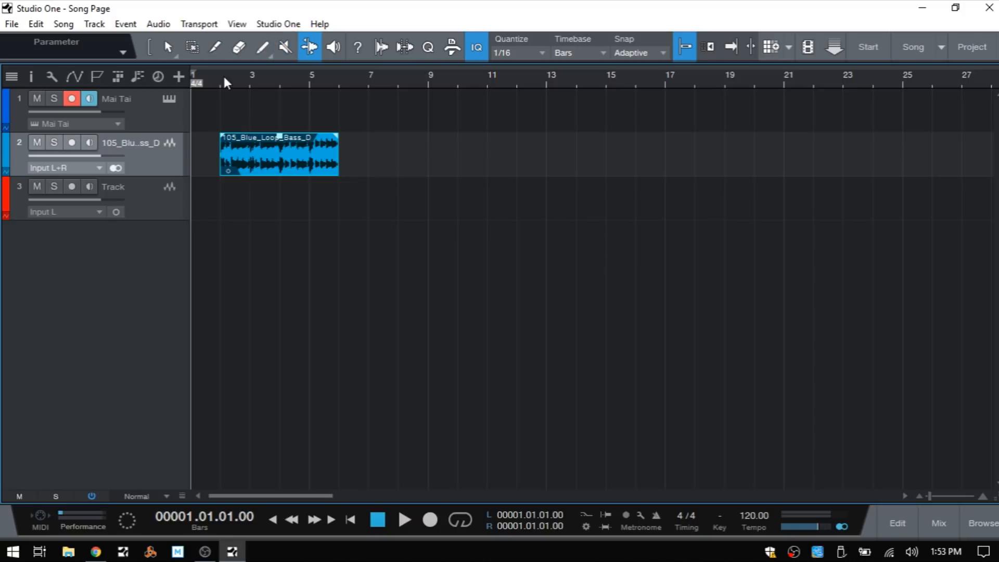
mouse_move(290, 102)
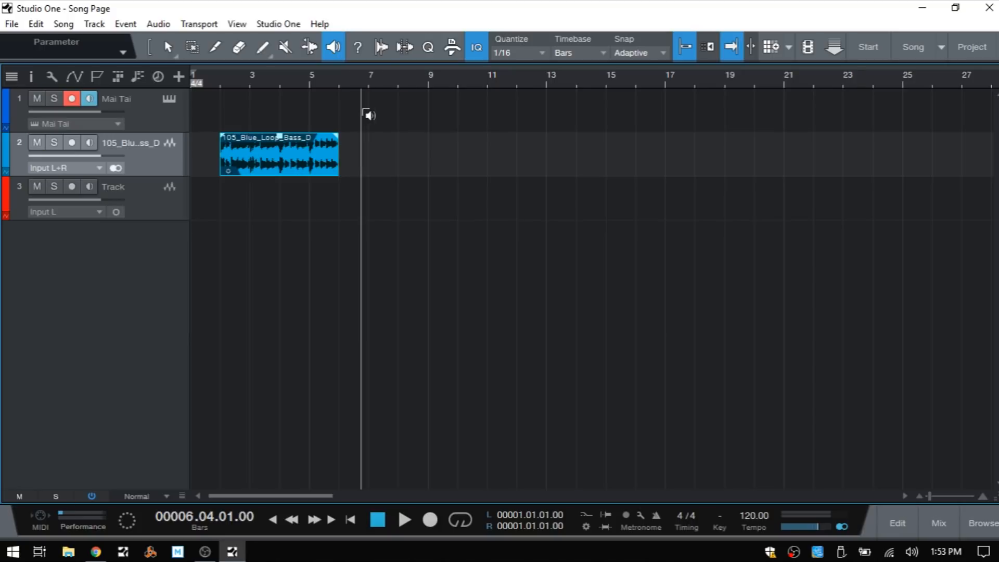
Step: Reopen the editor showing the bass loop waveform from bar 2 to 6
click(898, 523)
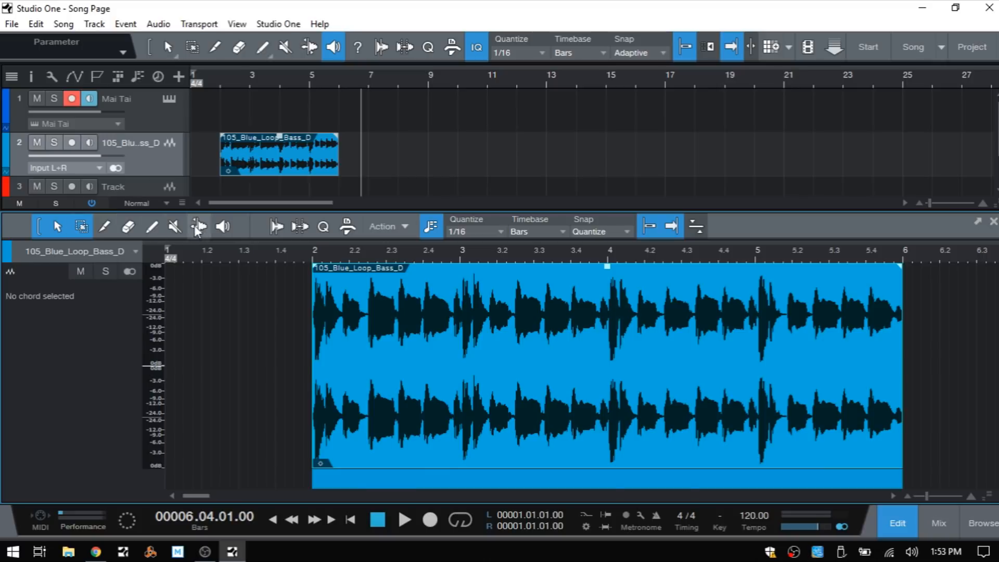
mouse_move(221, 240)
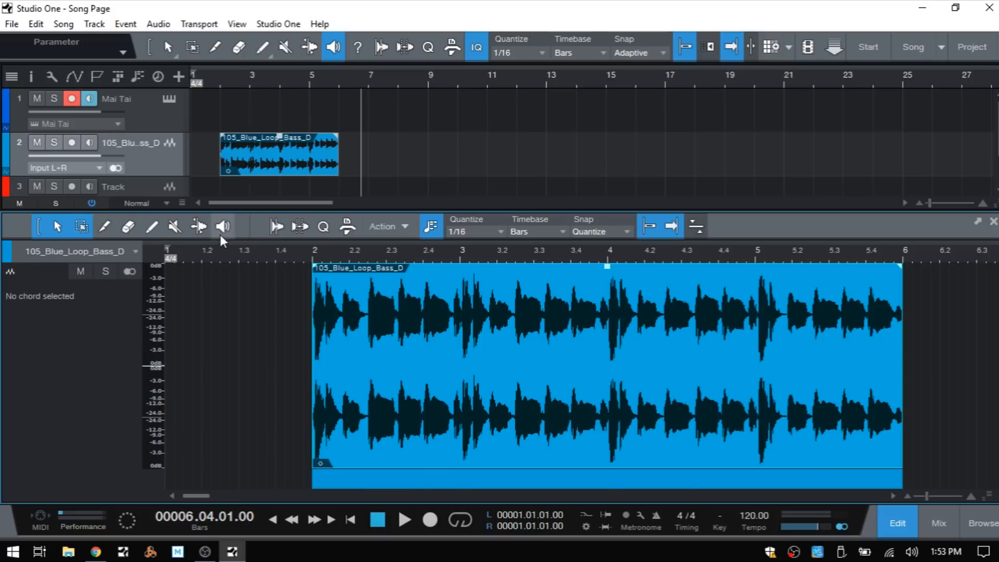
mouse_move(228, 242)
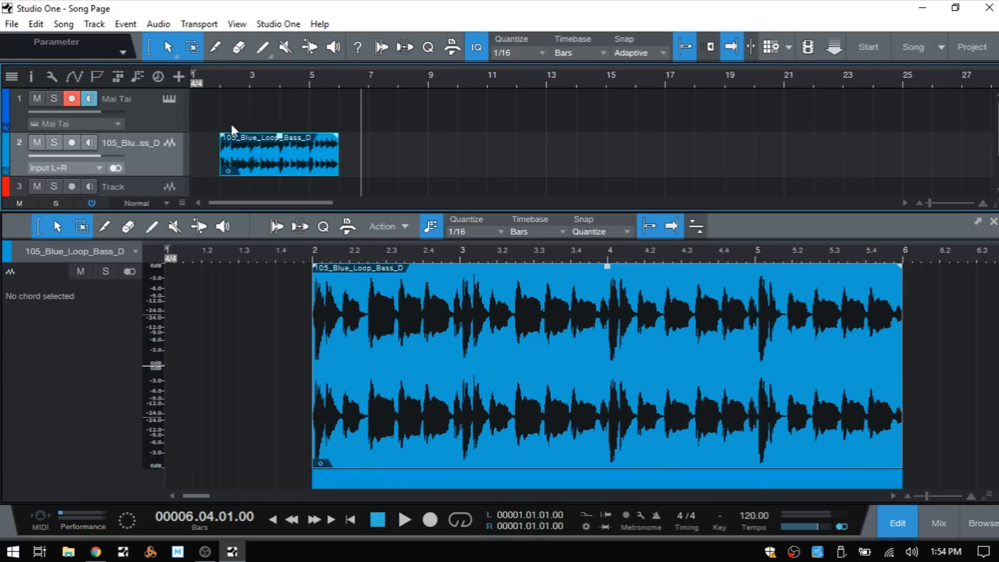
mouse_move(153, 106)
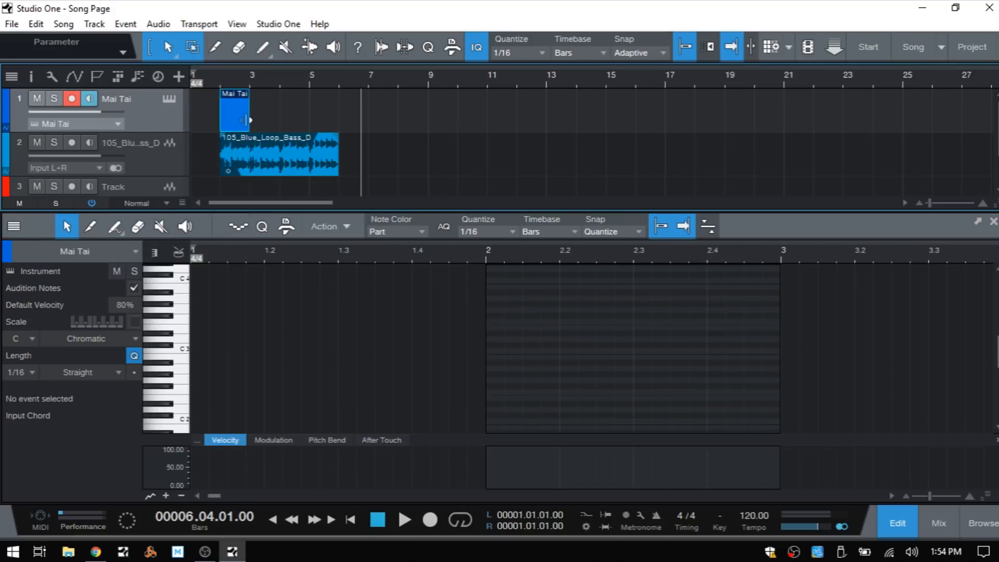
drag(248, 120, 339, 121)
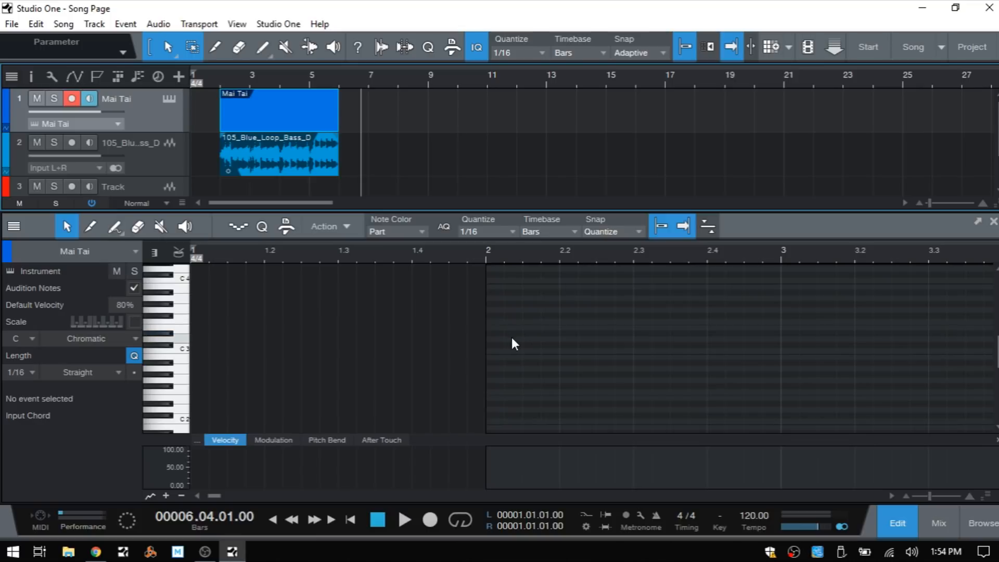
mouse_move(527, 368)
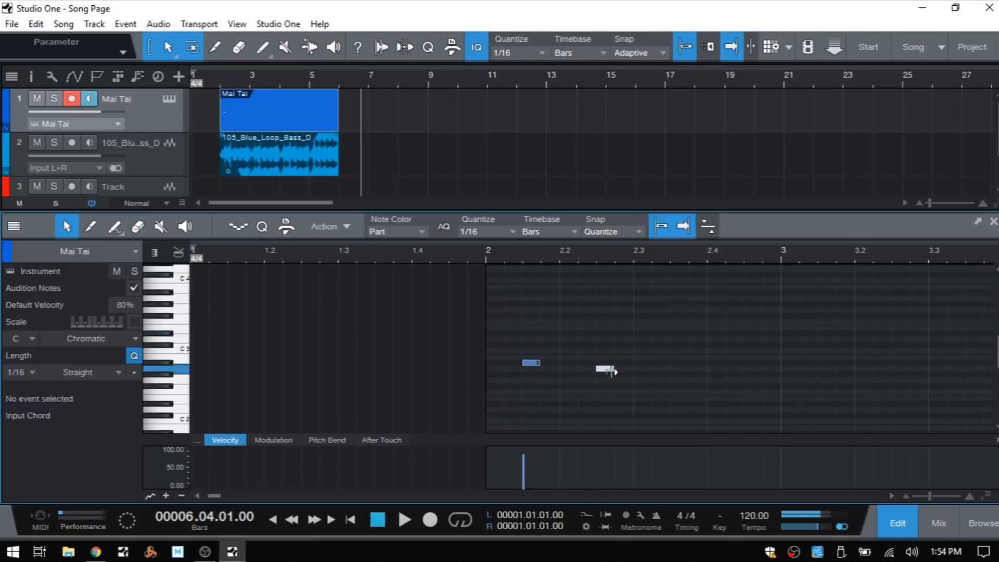
click(605, 370)
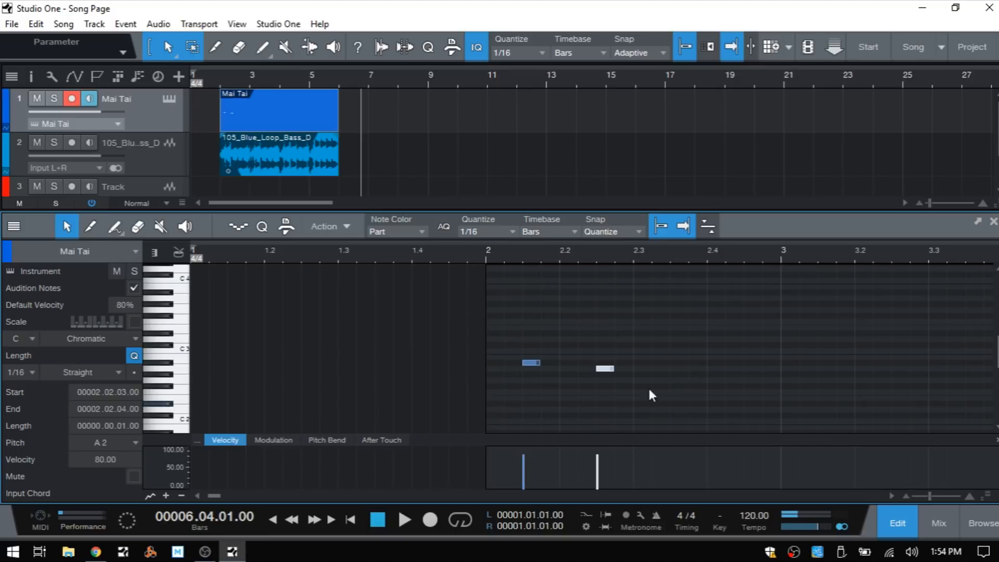
mouse_move(595, 386)
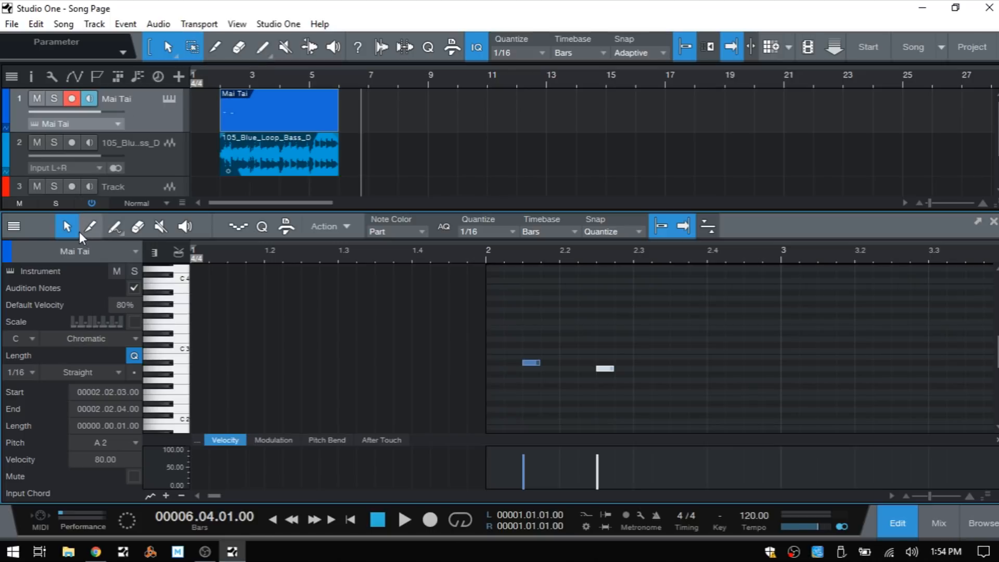
mouse_move(668, 374)
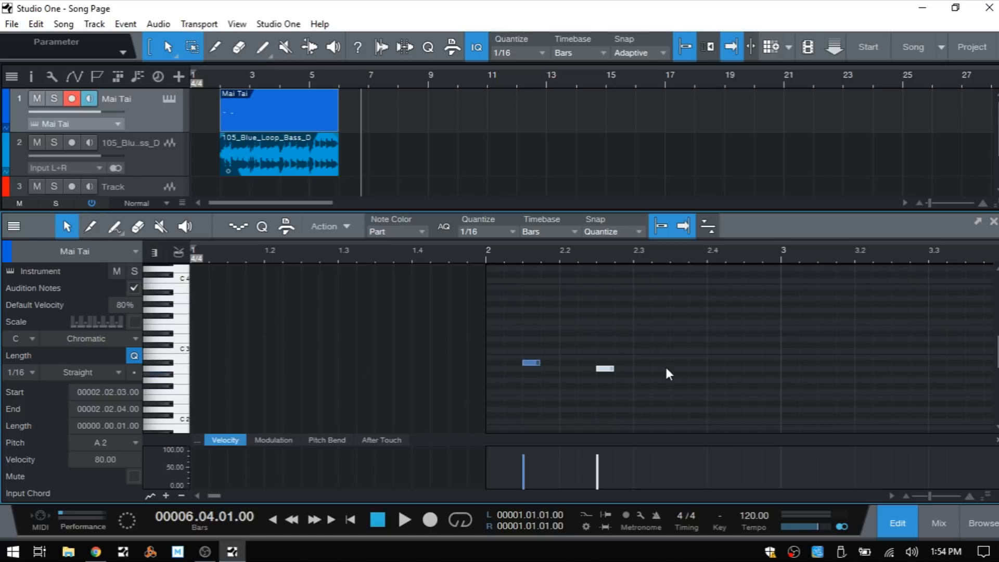
mouse_move(668, 333)
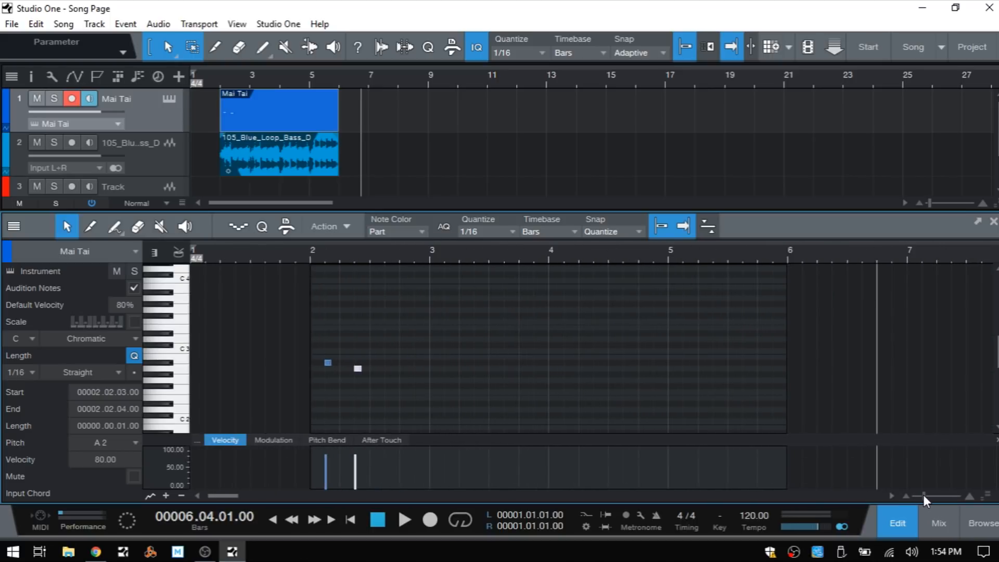
mouse_move(756, 331)
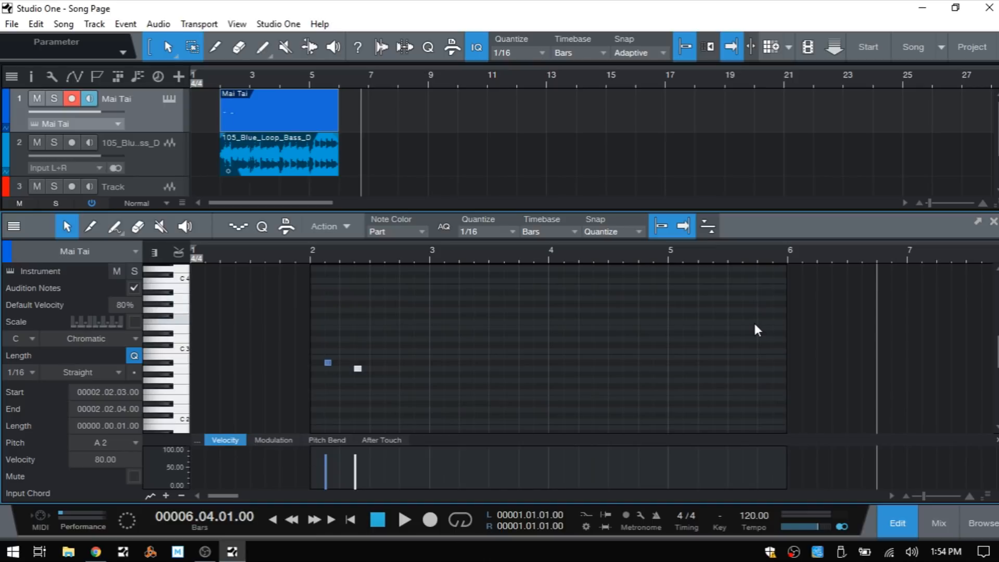
mouse_move(307, 473)
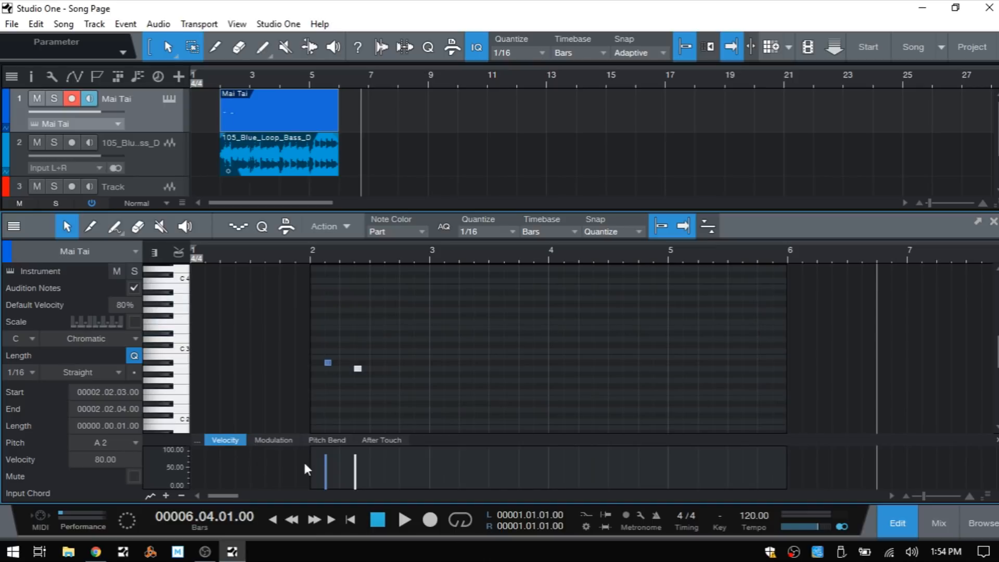
mouse_move(595, 470)
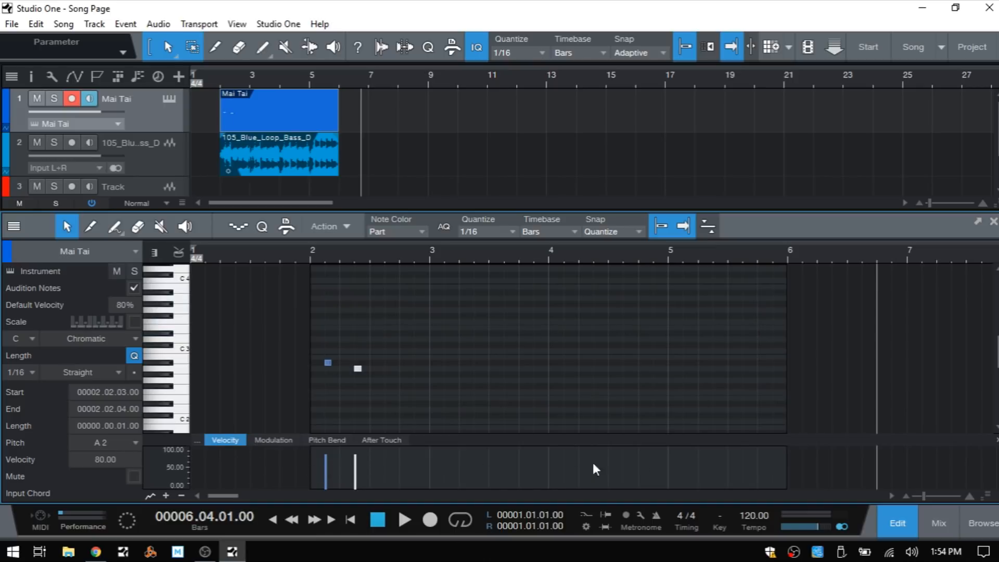
mouse_move(271, 451)
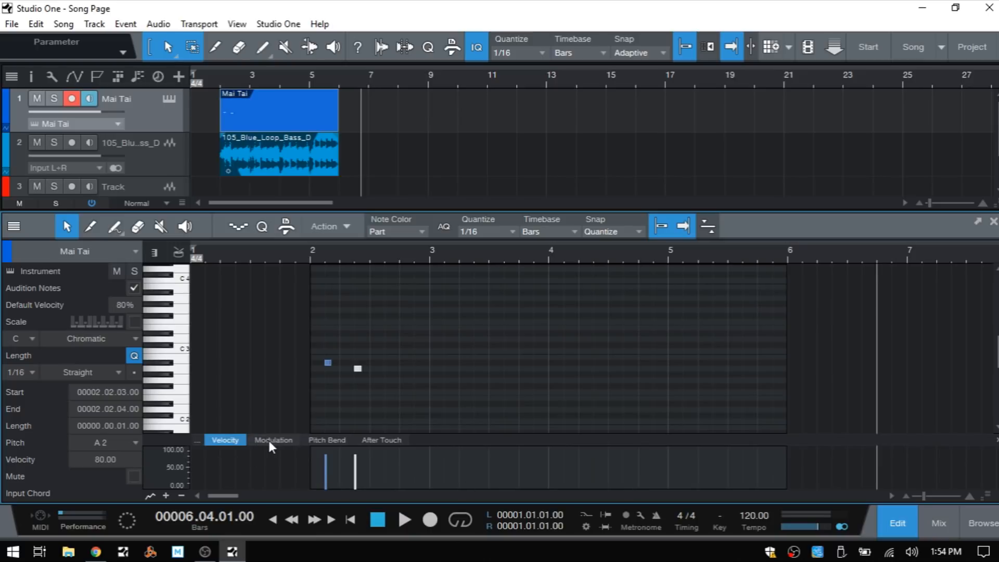
Step: Switch the lower lane from Pitch Bend to After Touch controller data
click(326, 440)
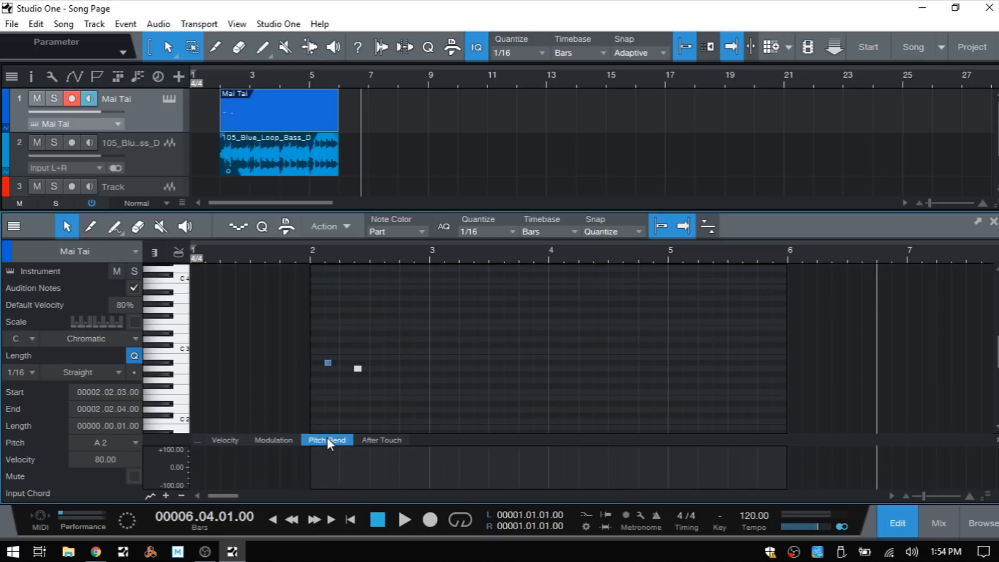
click(381, 439)
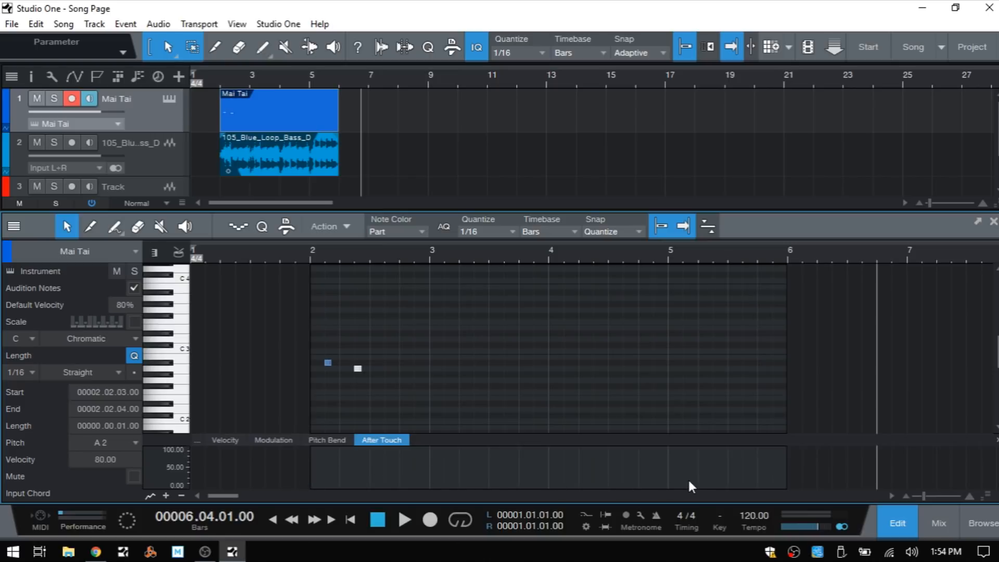
mouse_move(631, 494)
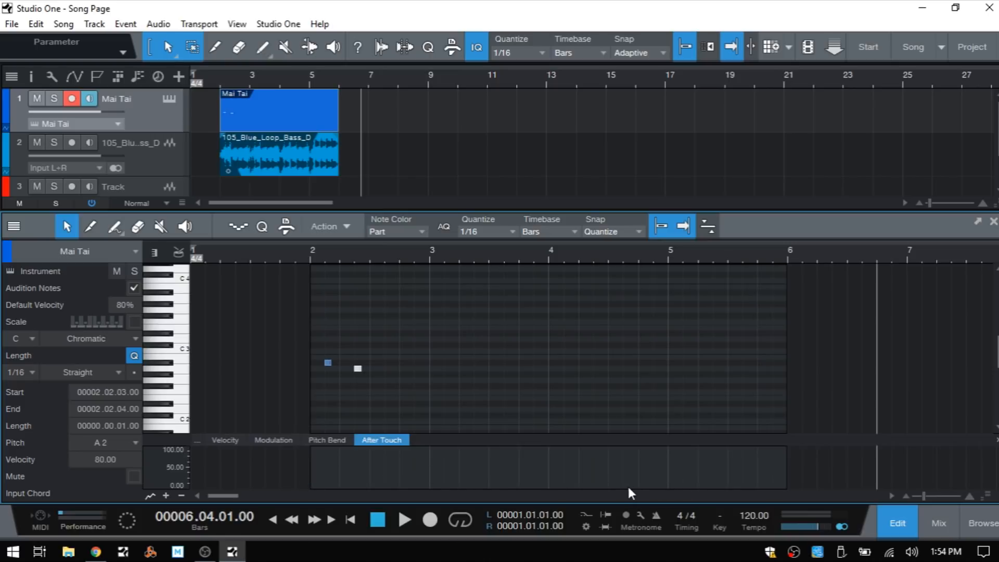
mouse_move(385, 467)
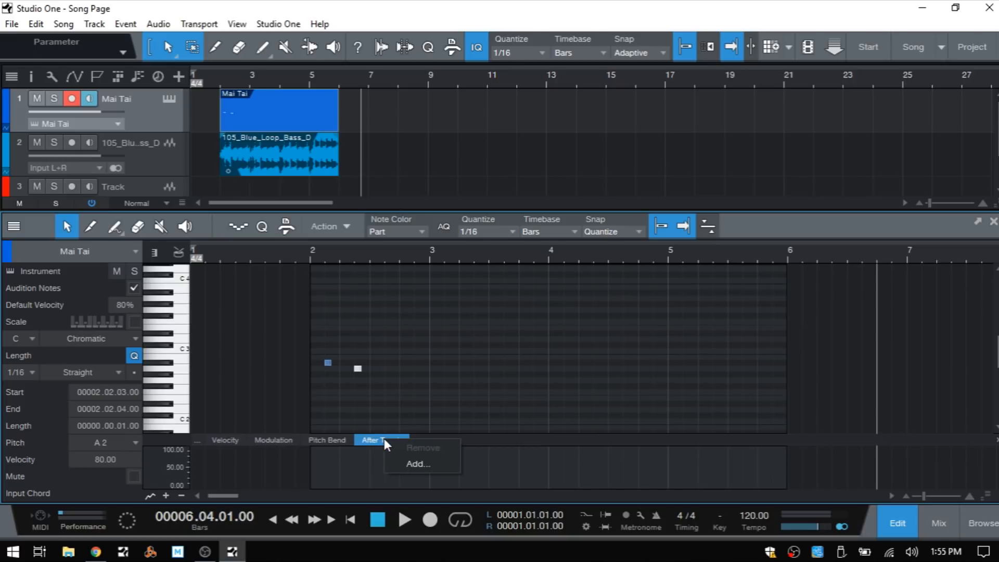
mouse_move(427, 474)
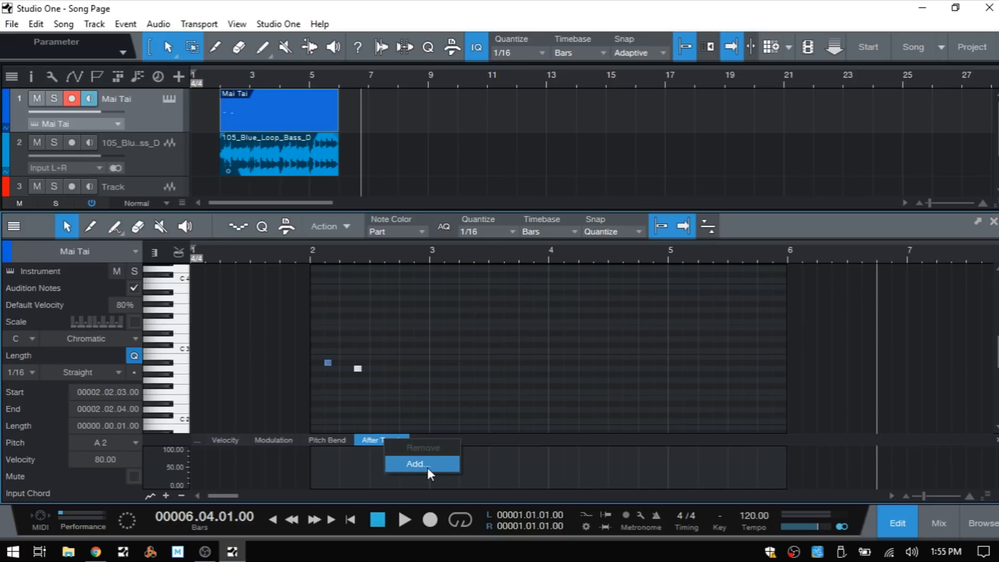
Step: Add the Mai Tai filter Cutoff parameter as a lane and close the Automation dialog
click(421, 465)
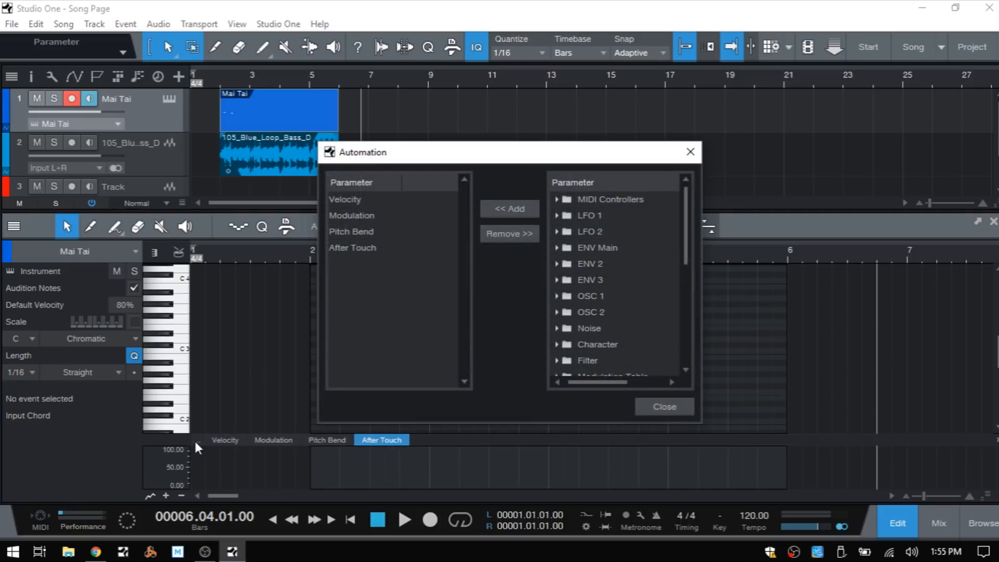
mouse_move(469, 161)
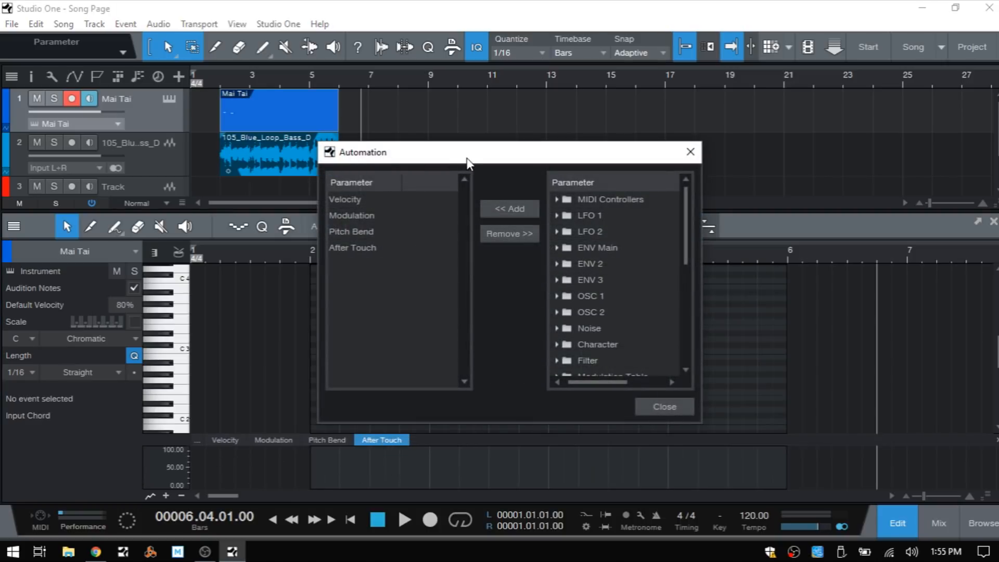
mouse_move(584, 242)
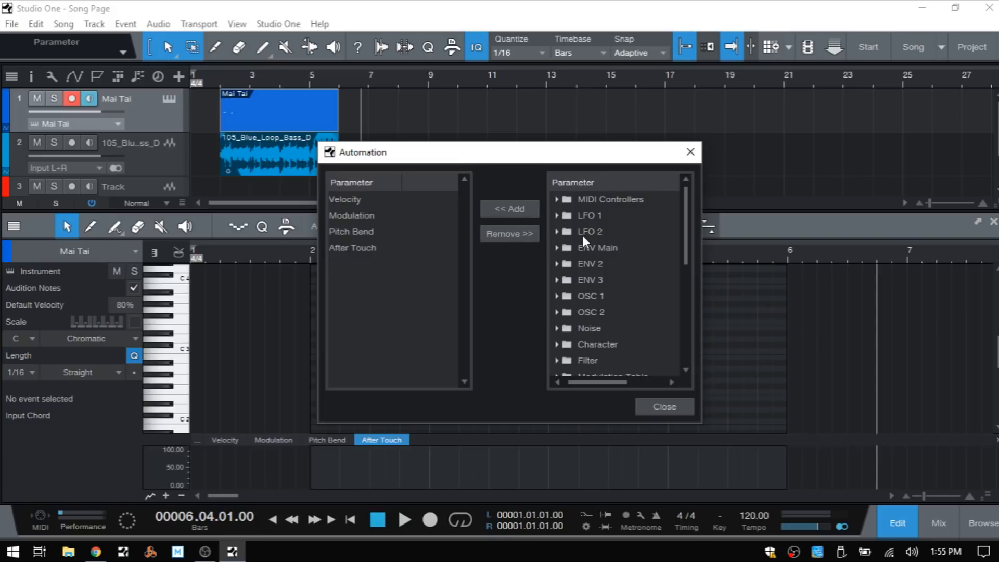
mouse_move(524, 244)
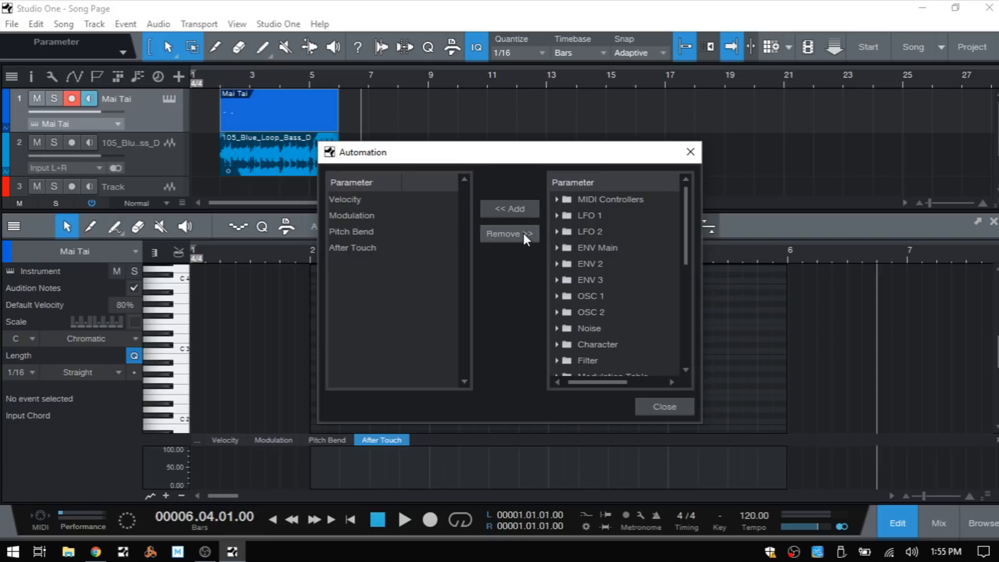
mouse_move(341, 191)
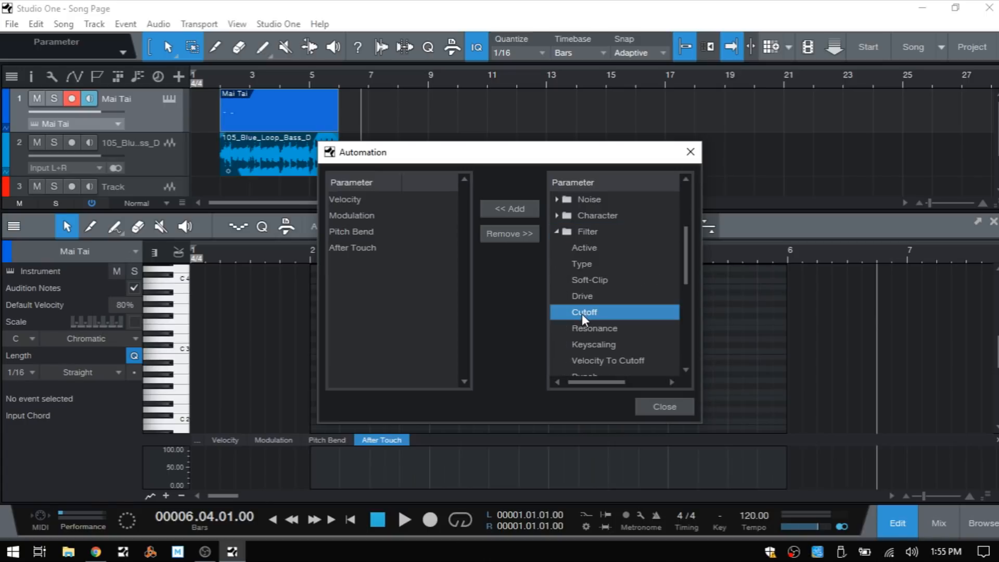
click(509, 208)
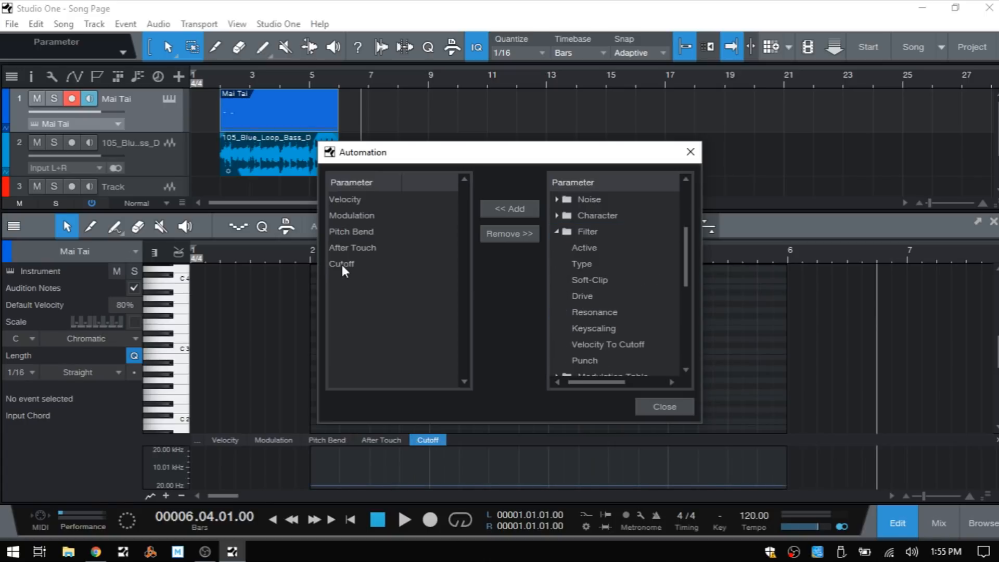
click(664, 406)
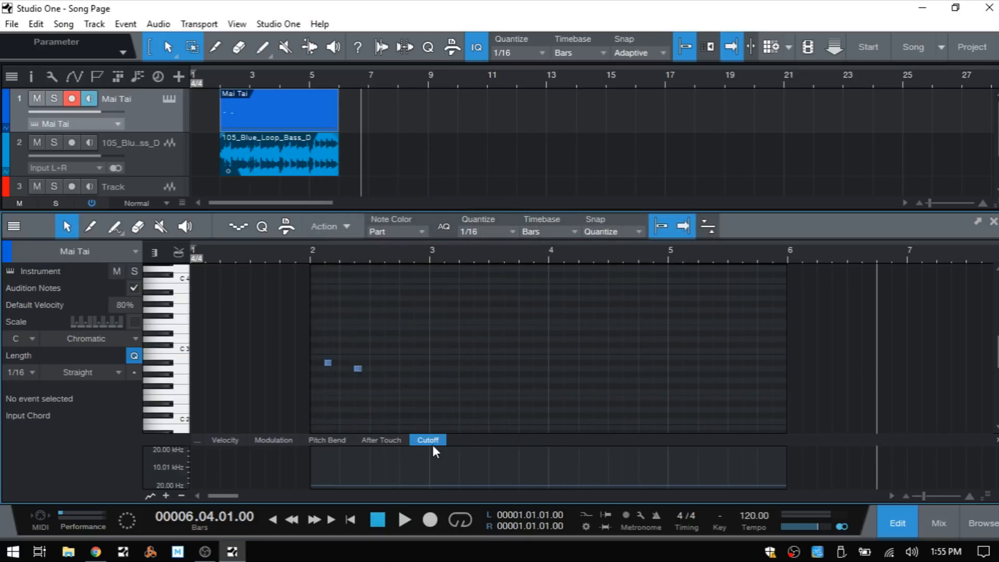
mouse_move(313, 356)
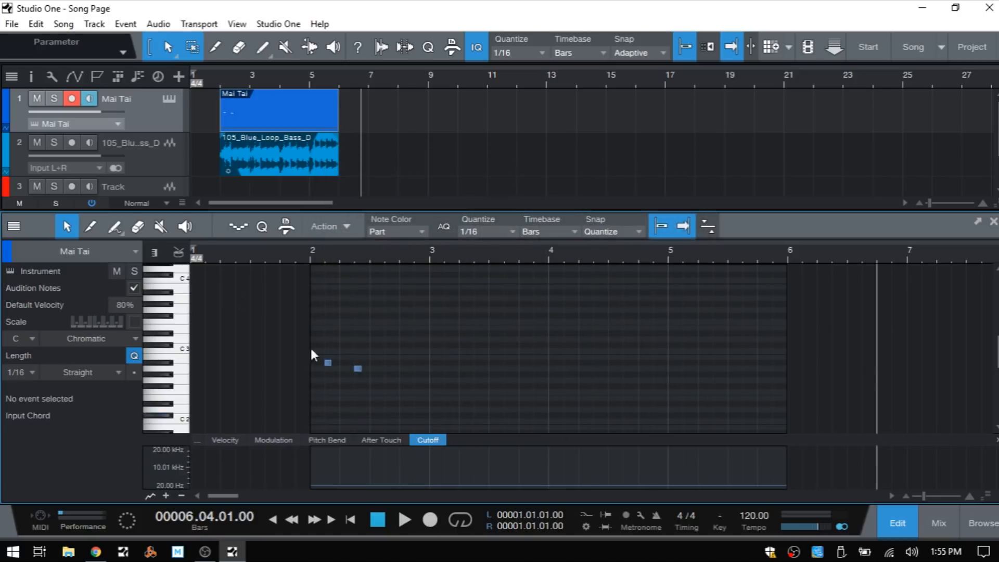
Step: Paint a Saw-shaped Cutoff automation wave across the Mai Tai part from bar 2 to bar 6
click(115, 226)
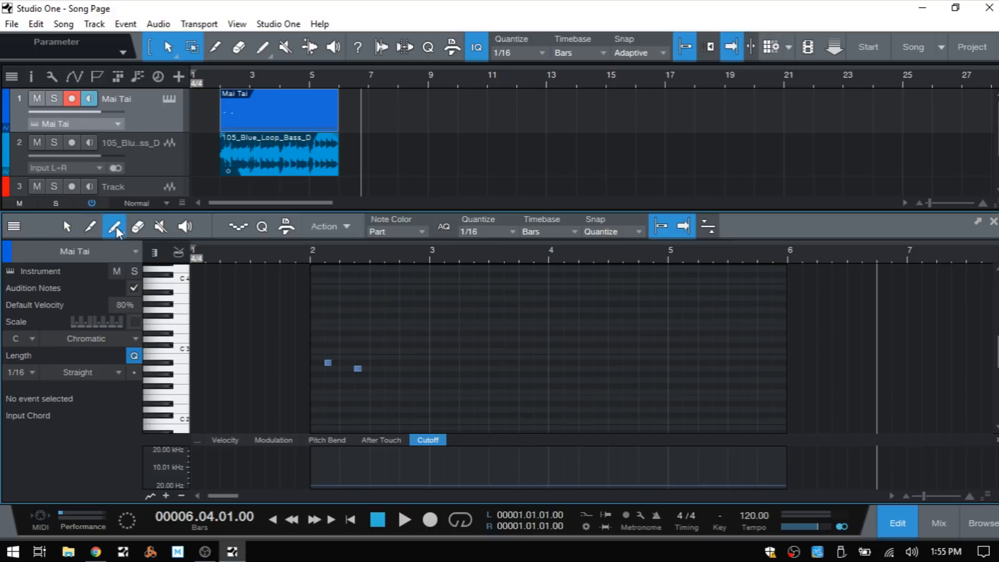
mouse_move(123, 238)
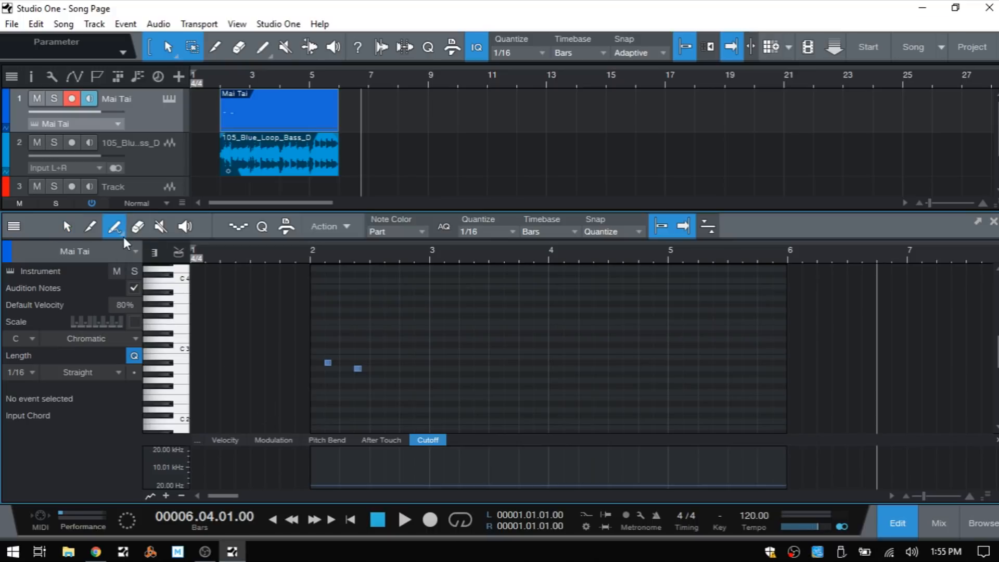
click(114, 226)
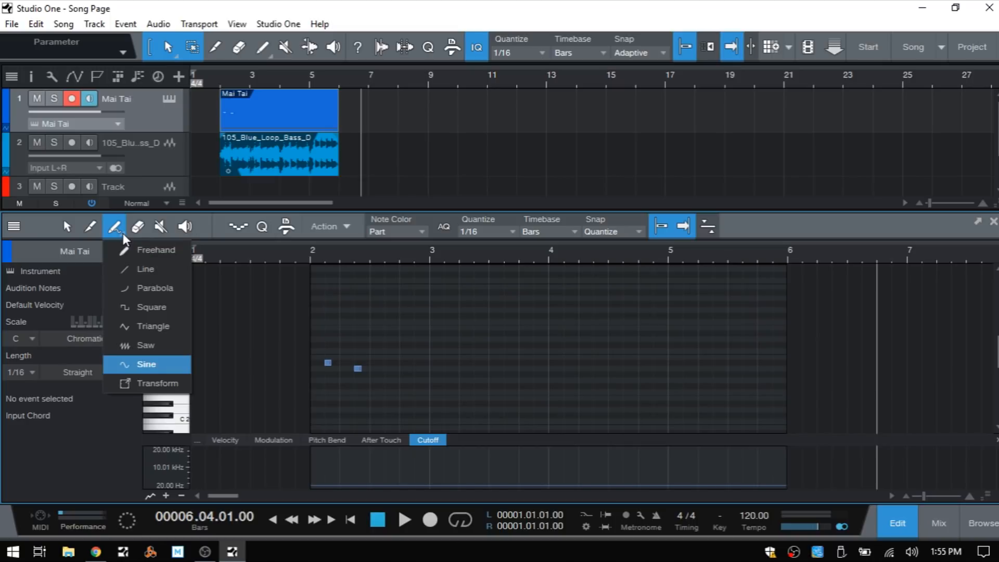
mouse_move(136, 355)
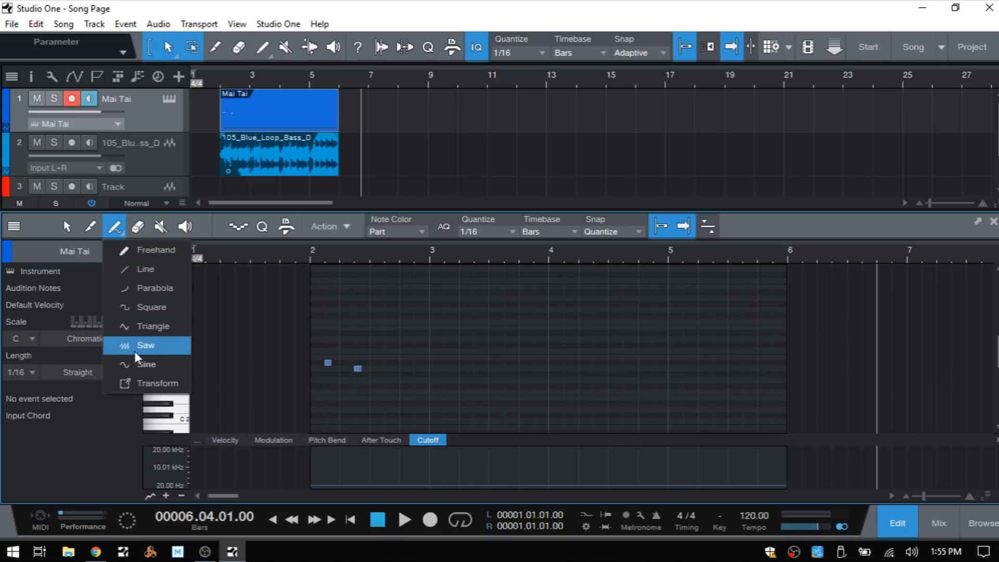
mouse_move(145, 273)
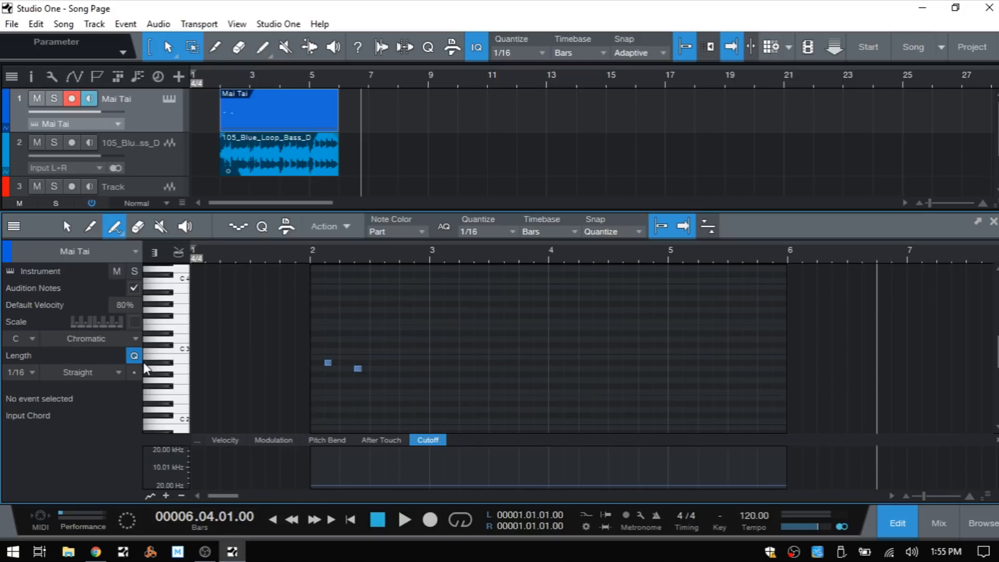
drag(312, 469, 360, 469)
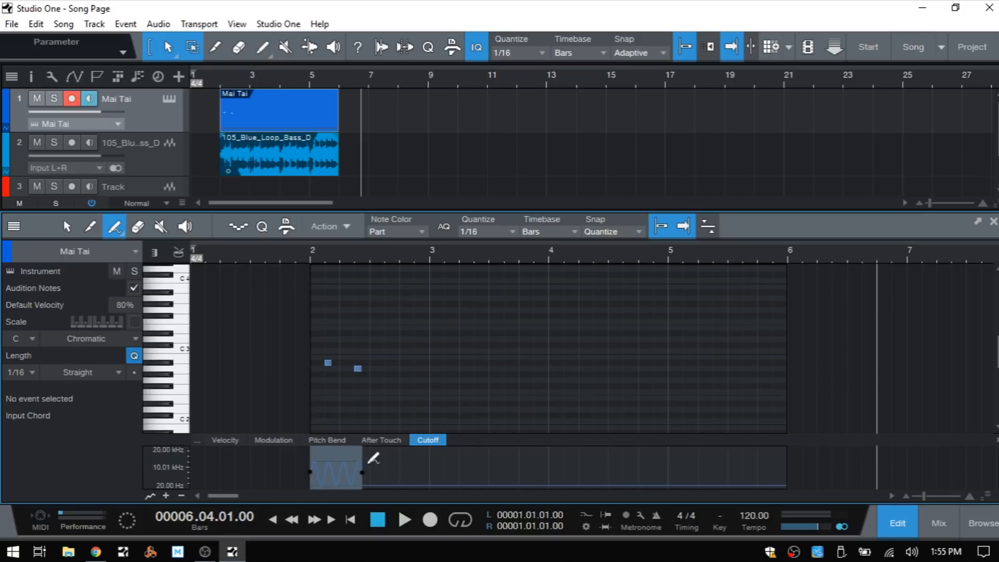
drag(361, 471, 658, 471)
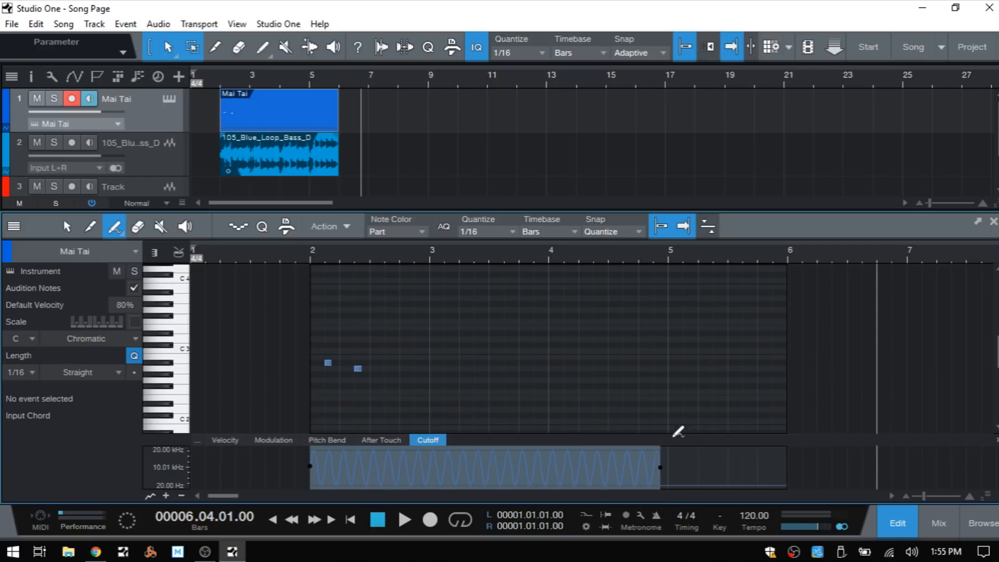
drag(660, 466, 771, 467)
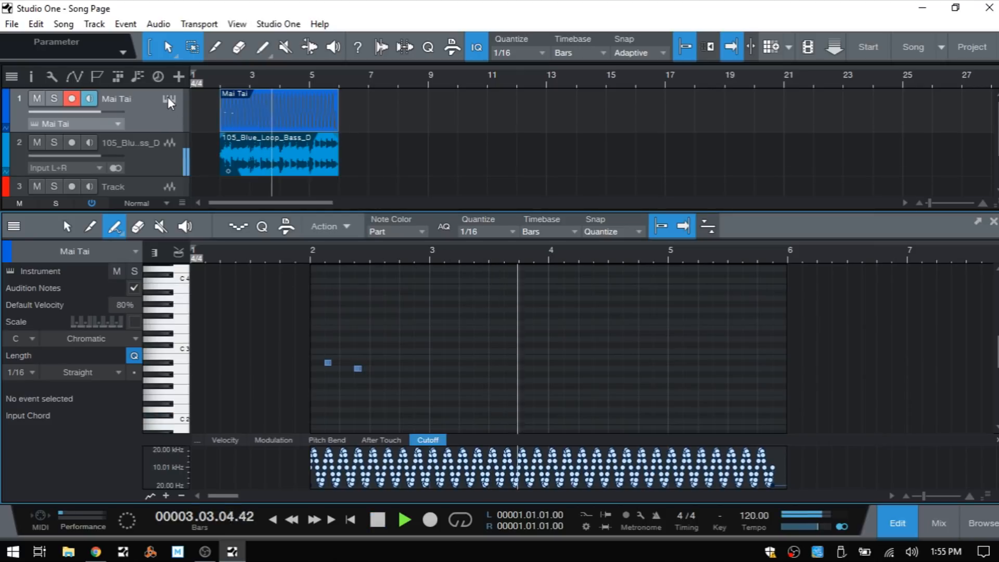
Step: Turn the Mai Tai filter Cutoff knob and bring up its automation options
click(168, 100)
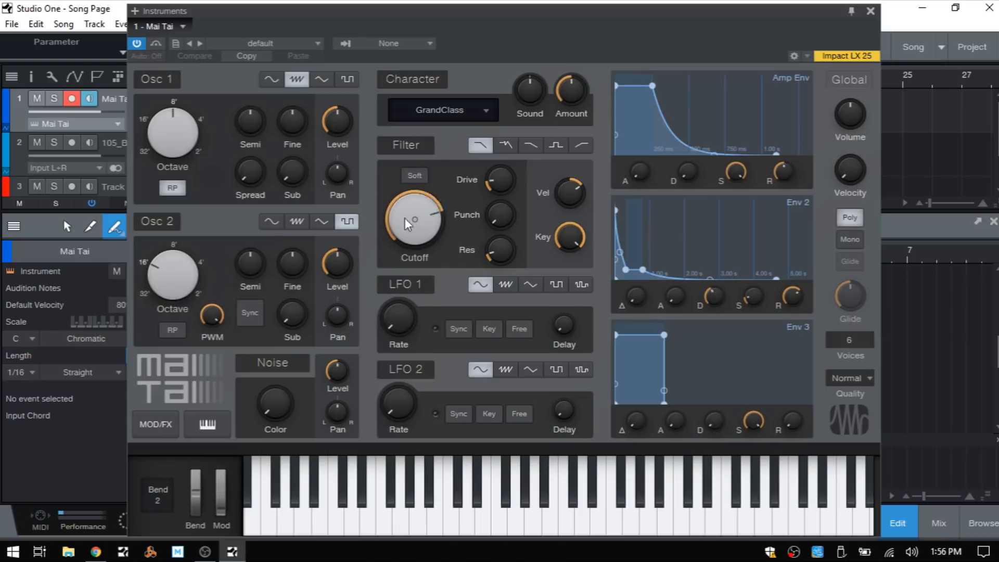
drag(415, 223, 402, 255)
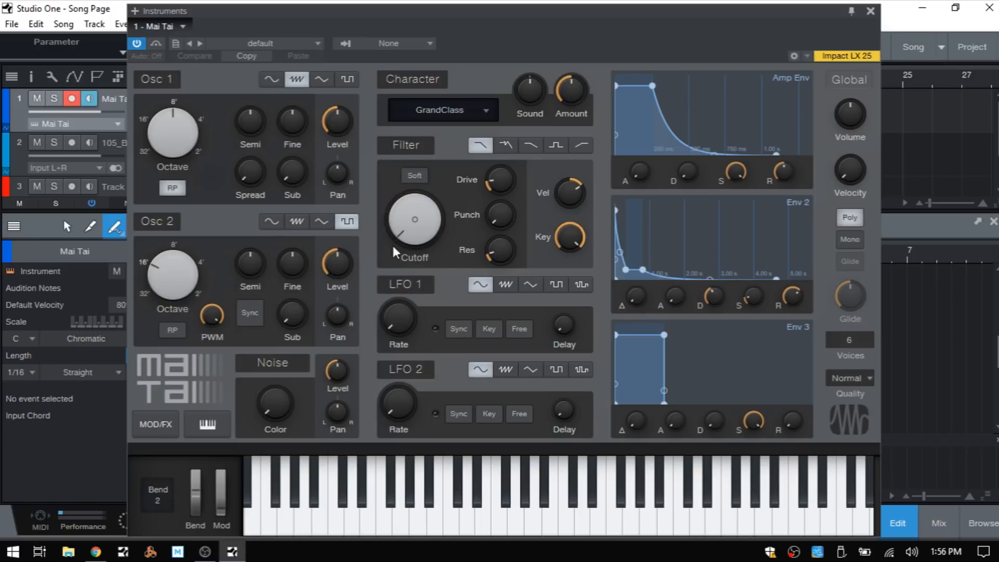
mouse_move(406, 234)
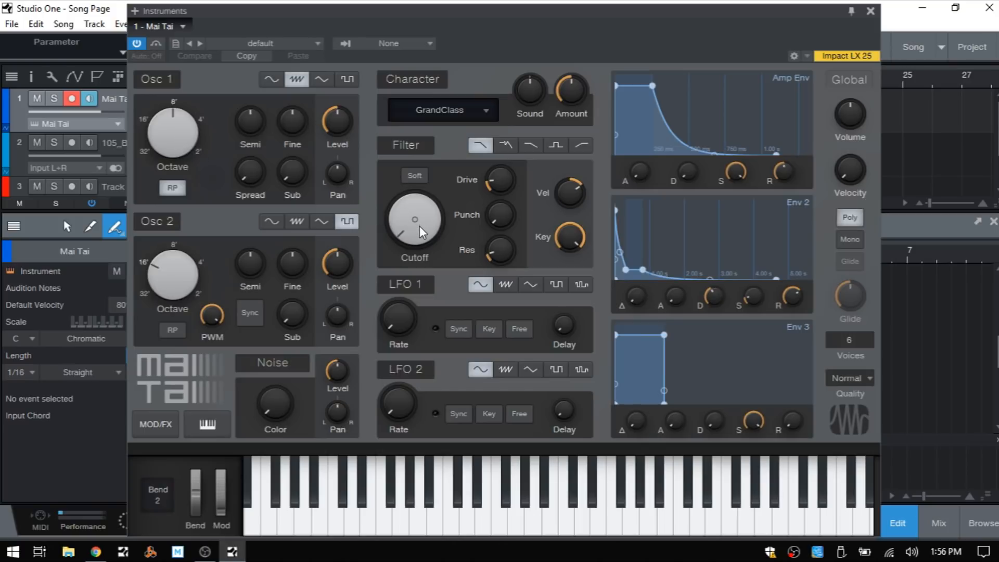
right_click(414, 223)
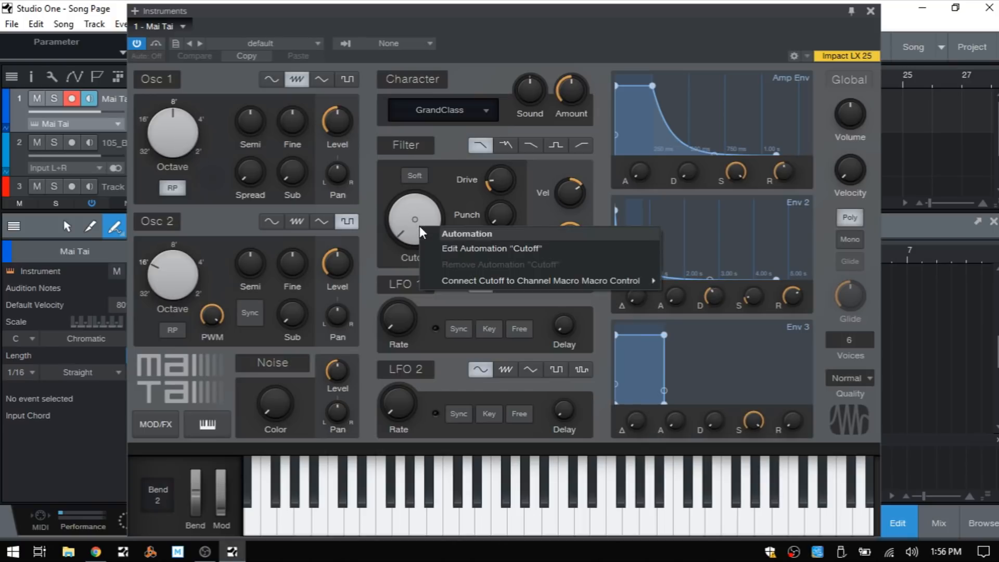
mouse_move(498, 248)
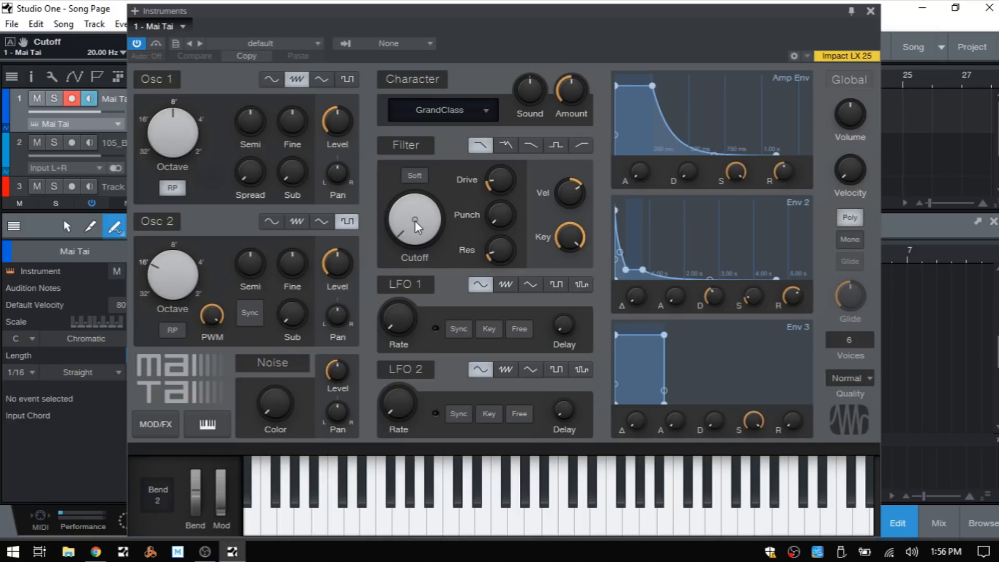
Step: Show the Cutoff automation lane via Edit Automation "Cutoff" and return to the Arrow tool
right_click(414, 222)
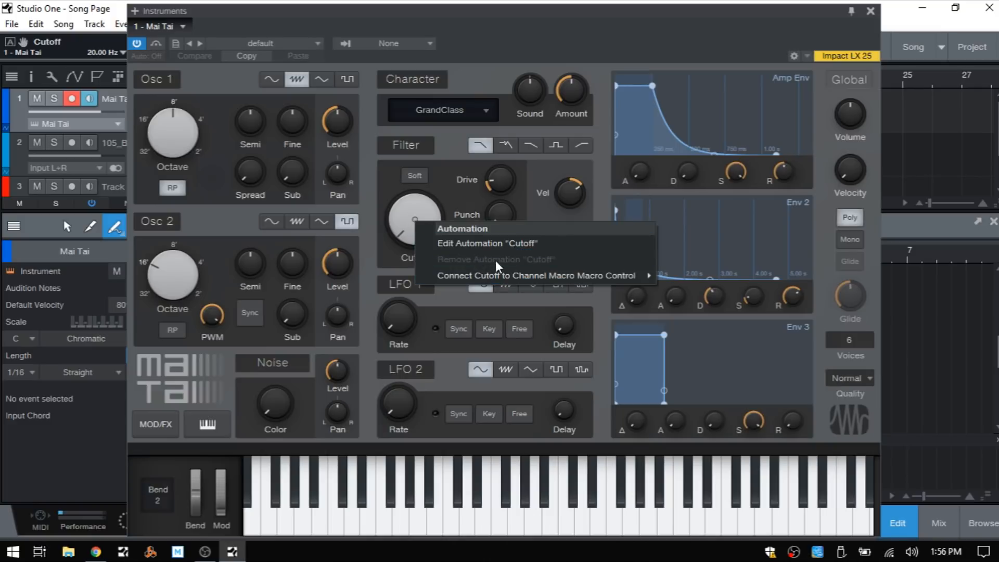
mouse_move(435, 181)
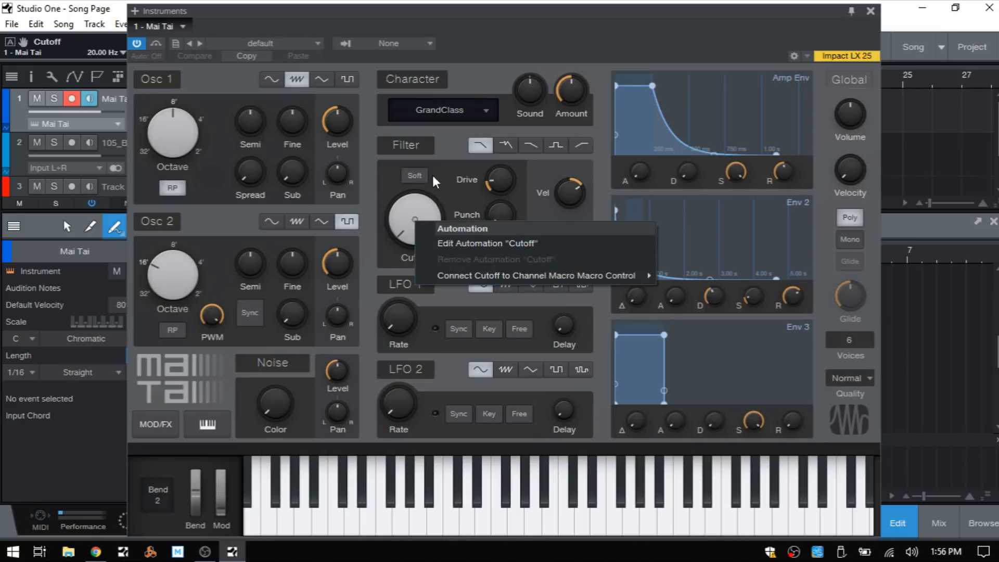
click(486, 244)
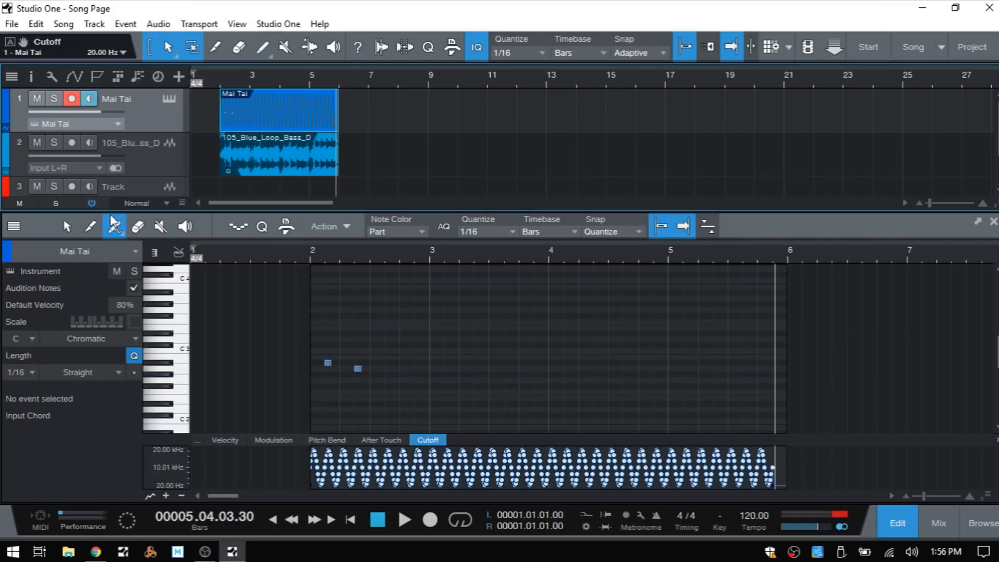
click(67, 227)
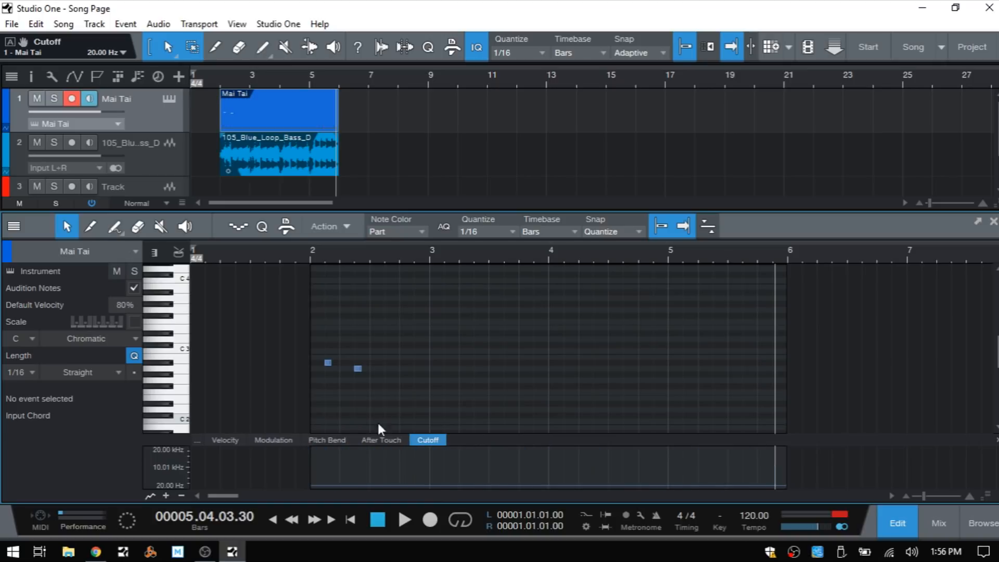
mouse_move(264, 479)
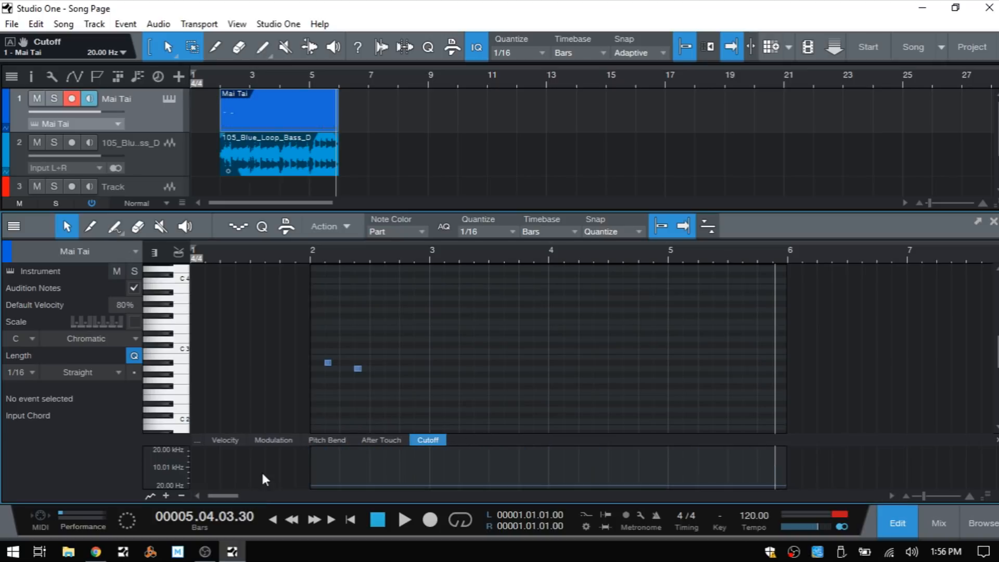
mouse_move(840, 504)
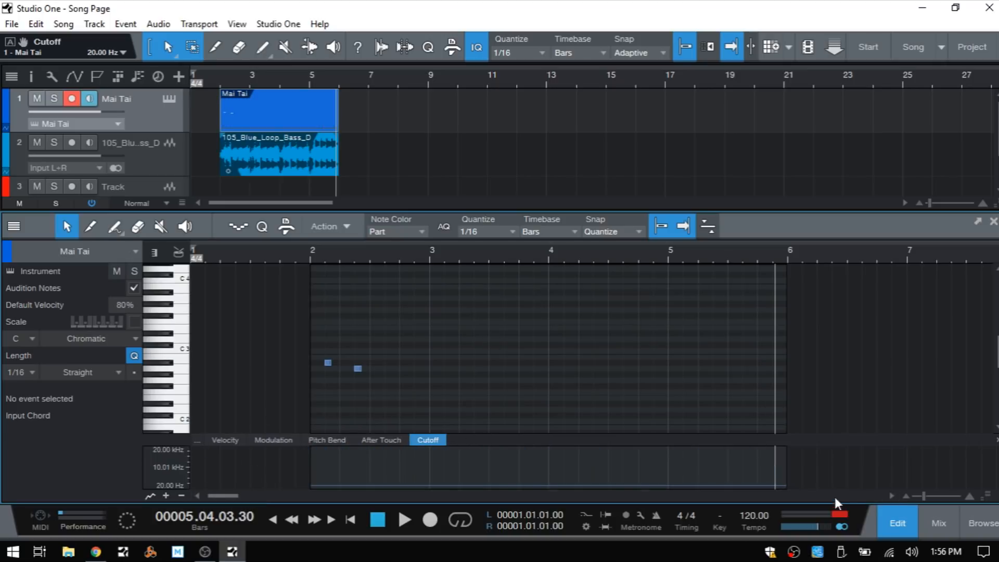
Step: Close the note editor, leaving only the three-track arrangement
click(993, 221)
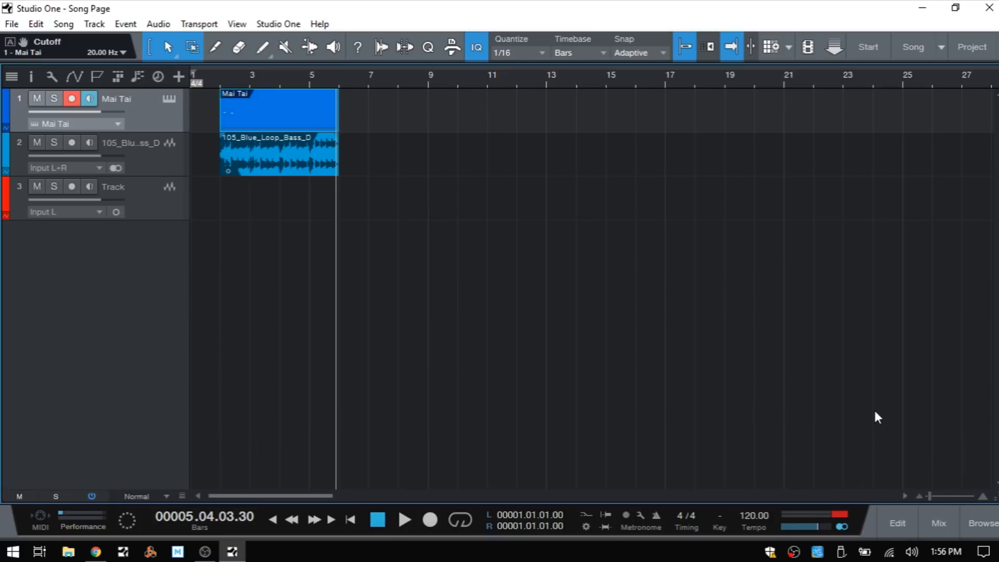
mouse_move(424, 314)
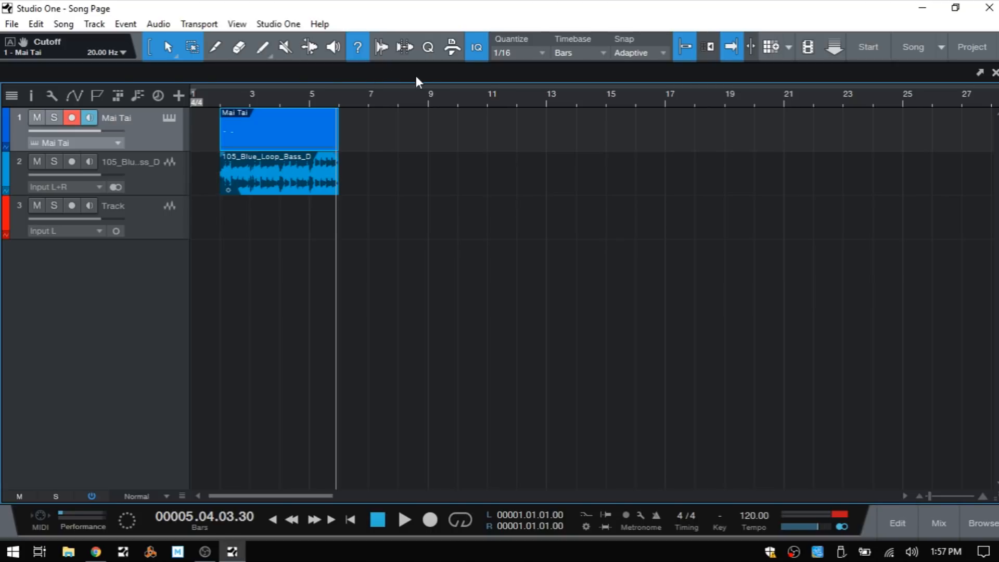
mouse_move(130, 187)
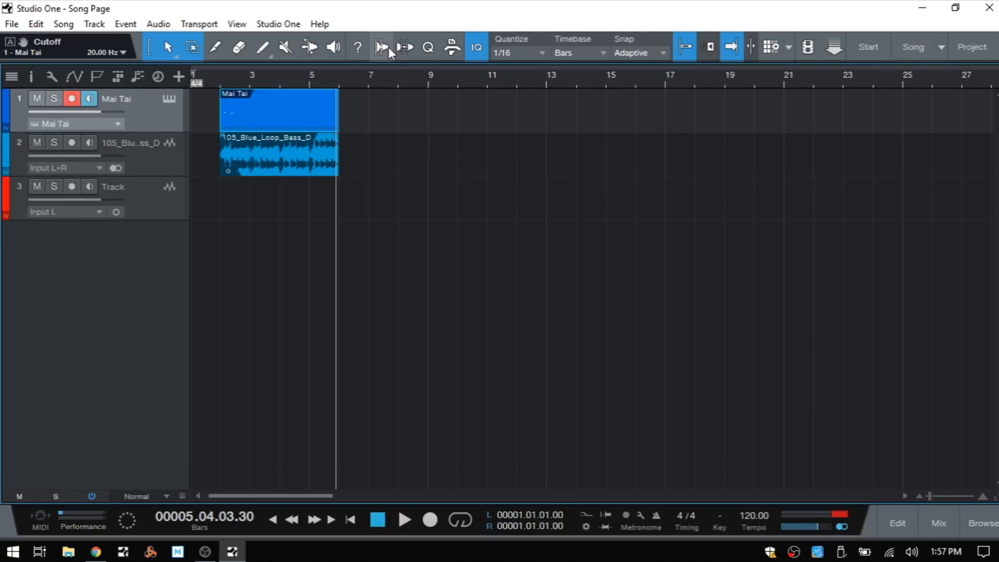
mouse_move(382, 48)
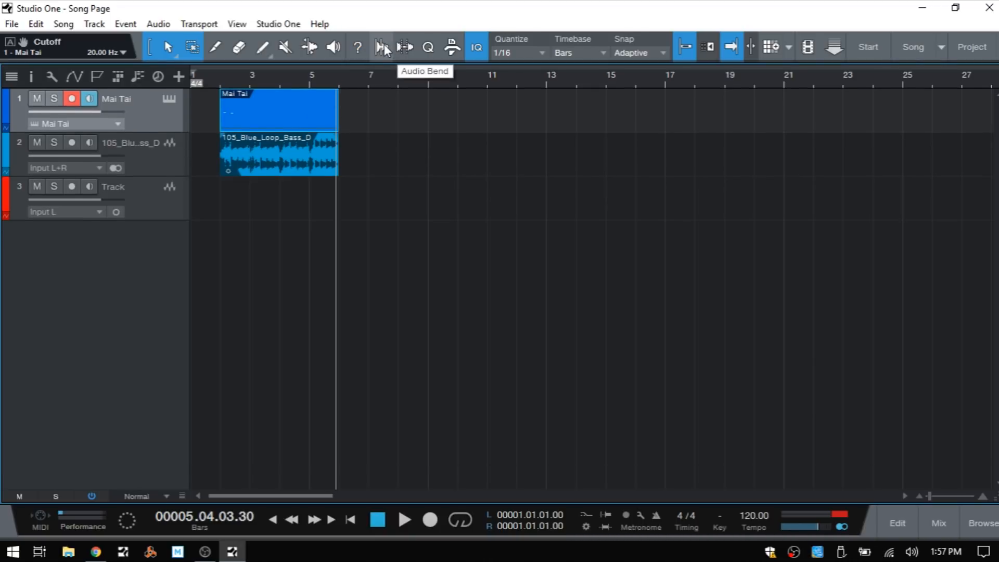
click(381, 46)
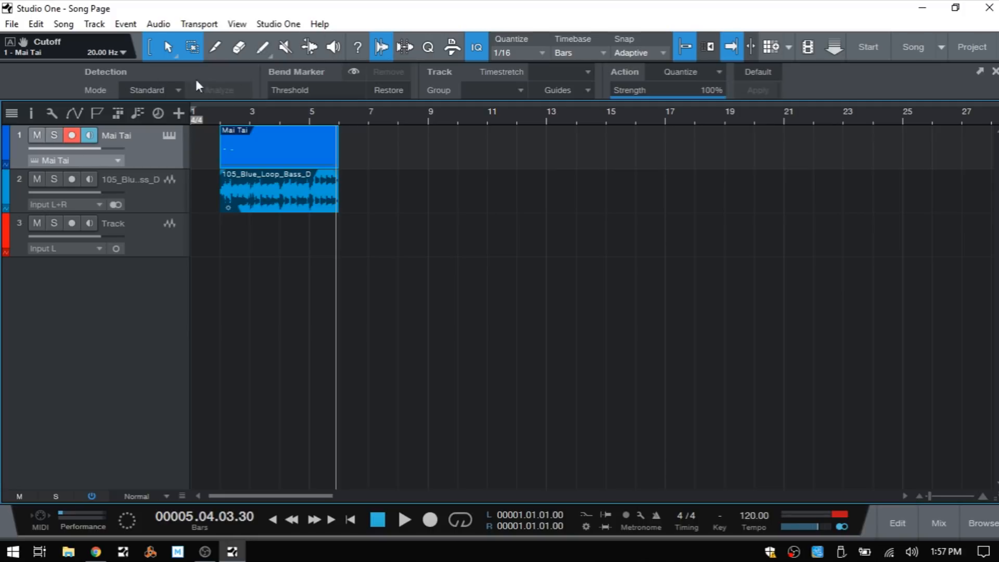
mouse_move(729, 95)
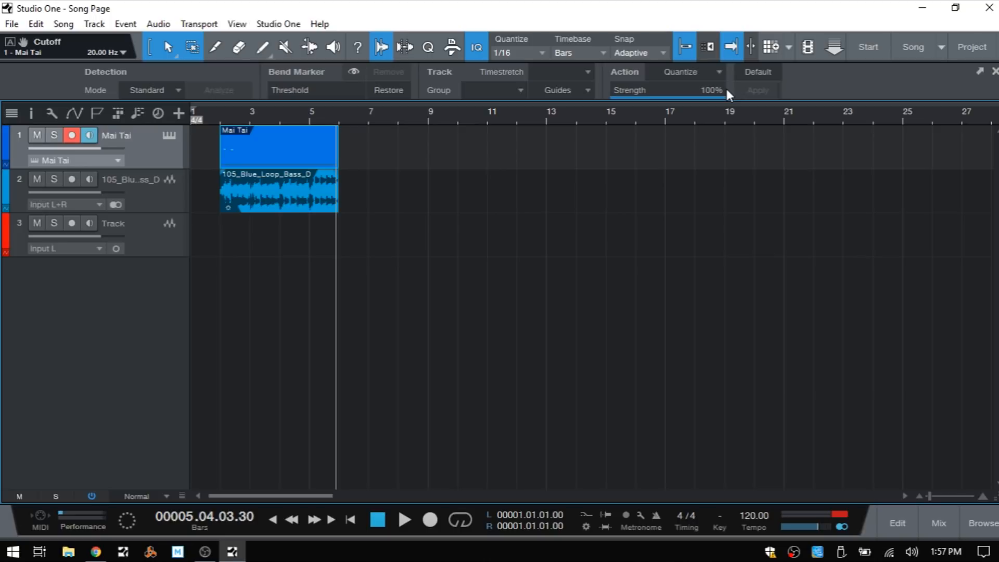
mouse_move(402, 204)
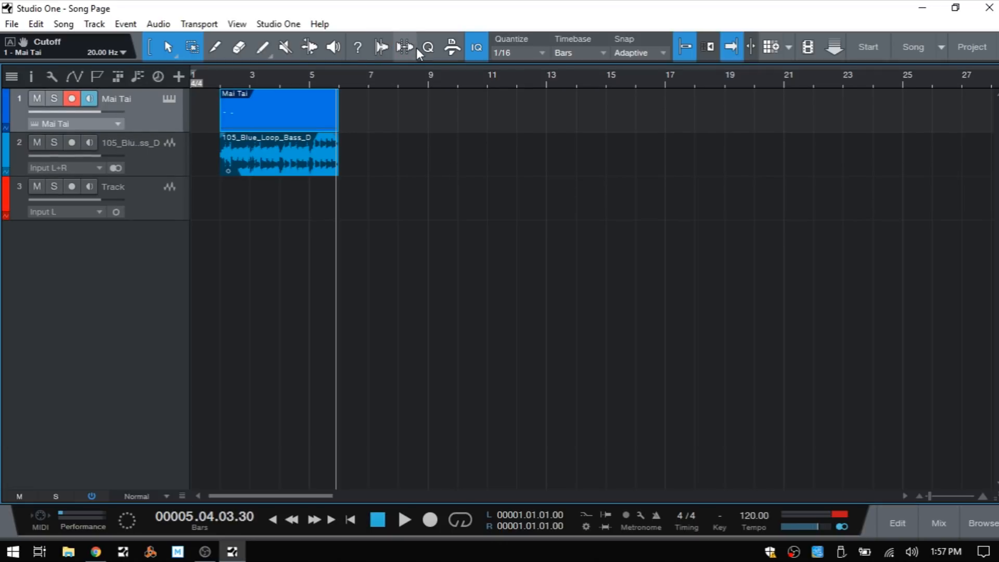
click(401, 47)
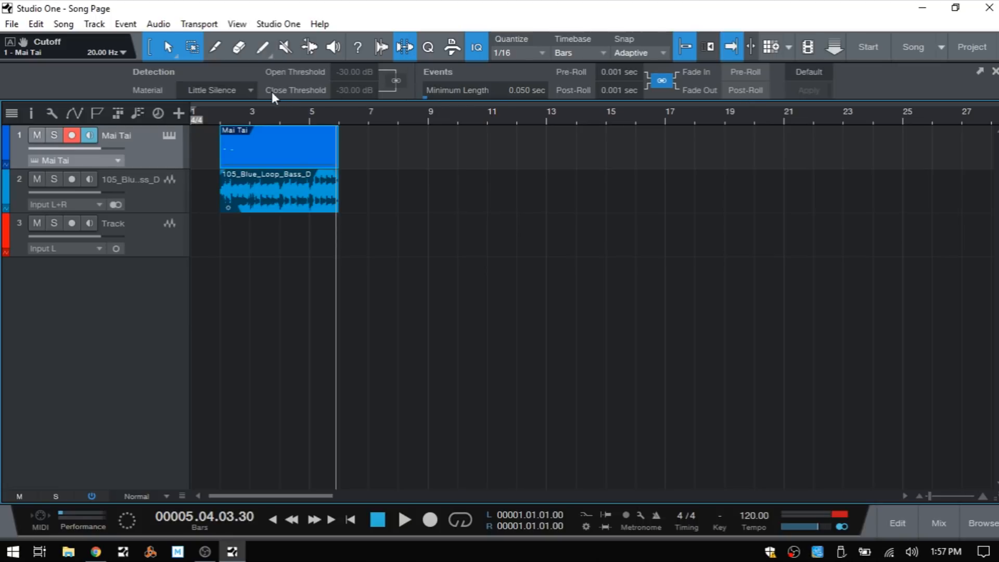
mouse_move(368, 78)
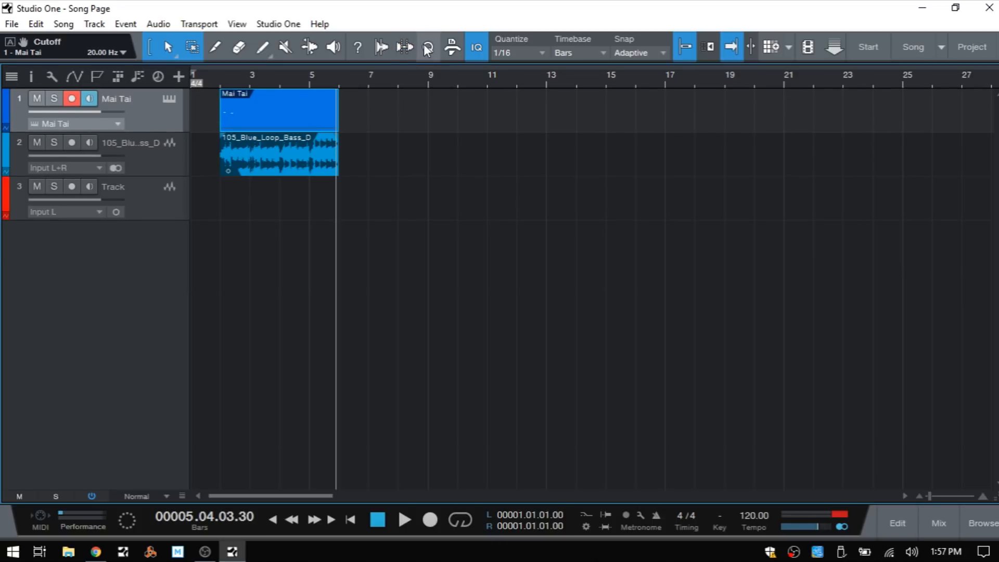
click(427, 47)
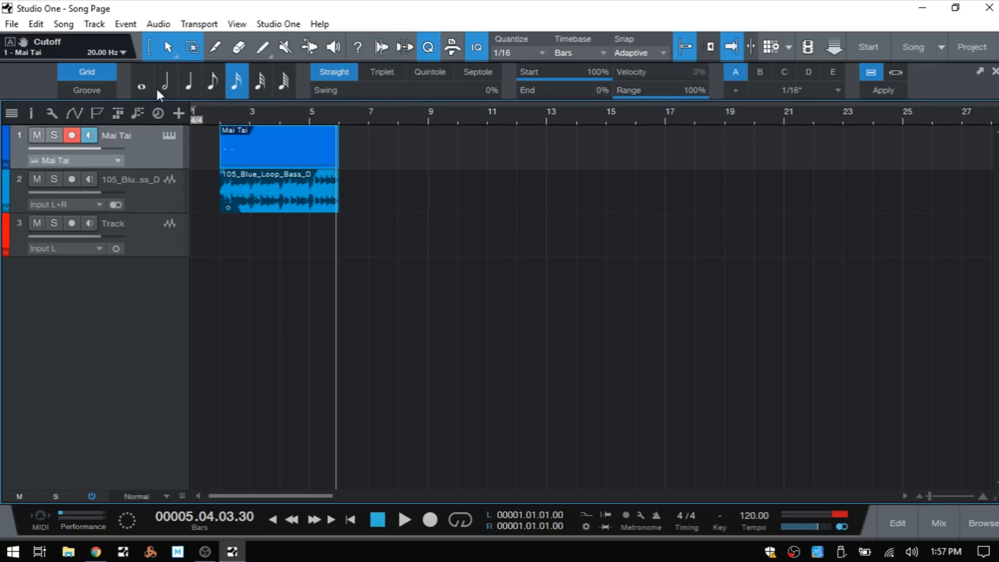
mouse_move(231, 100)
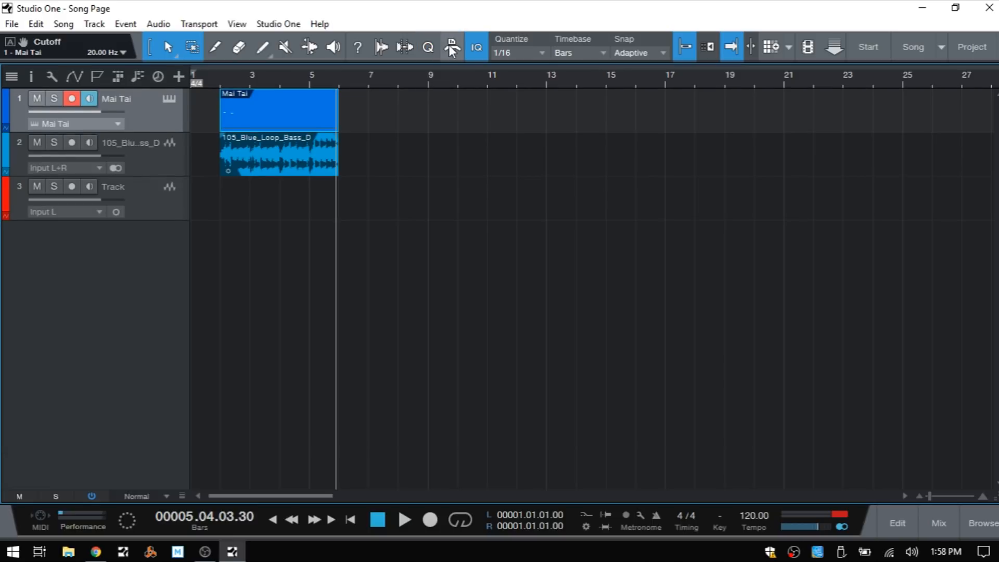
click(449, 48)
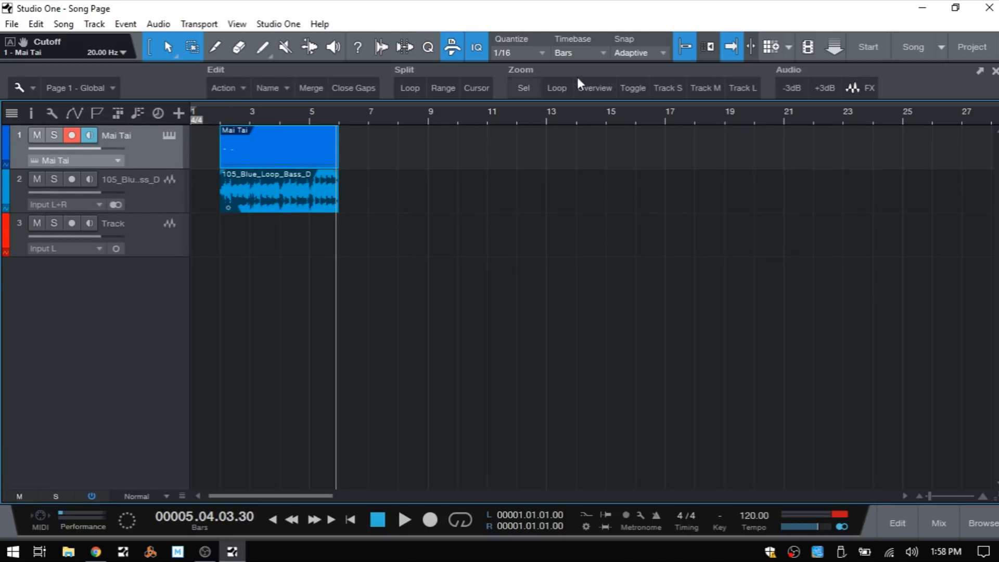
mouse_move(386, 99)
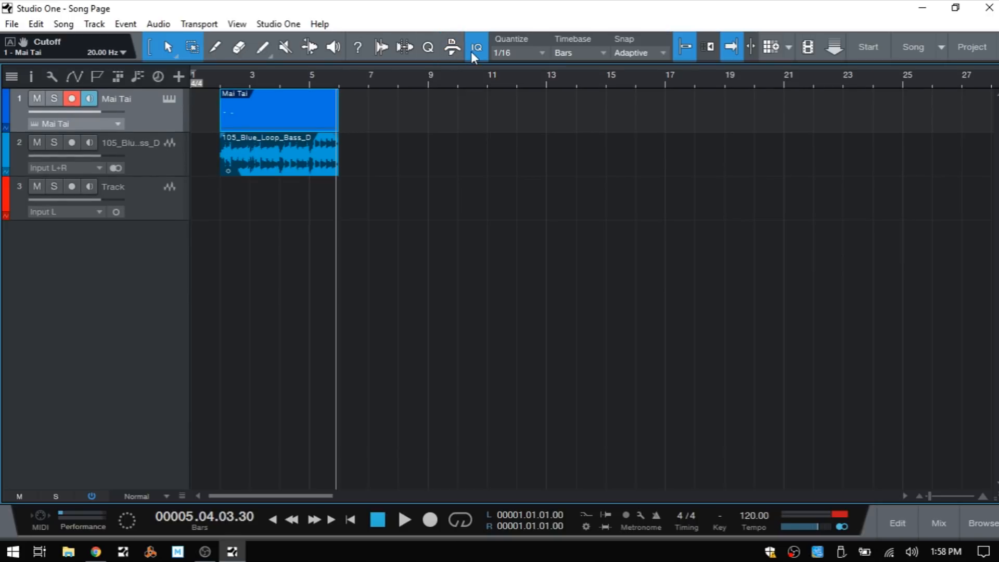
mouse_move(479, 52)
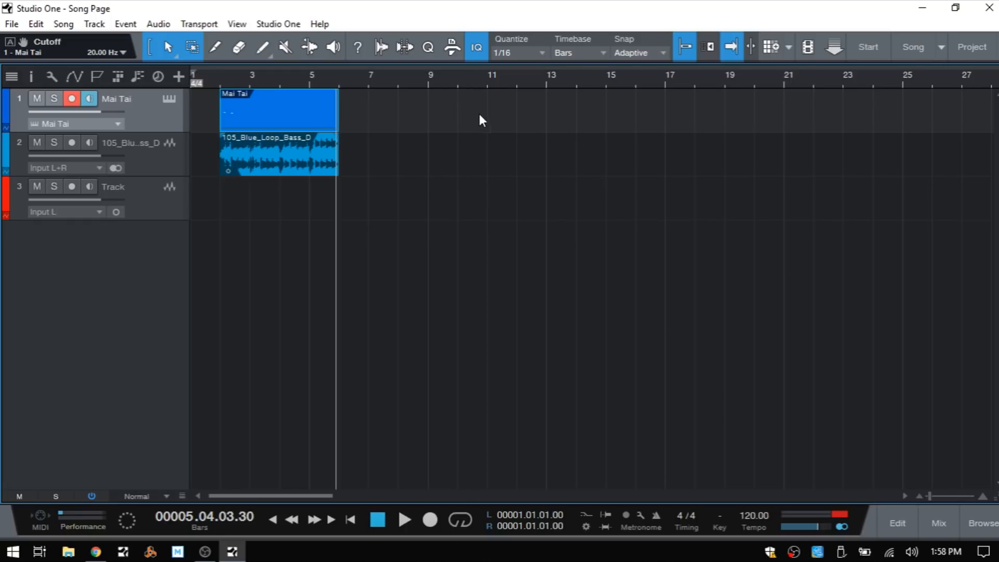
mouse_move(542, 54)
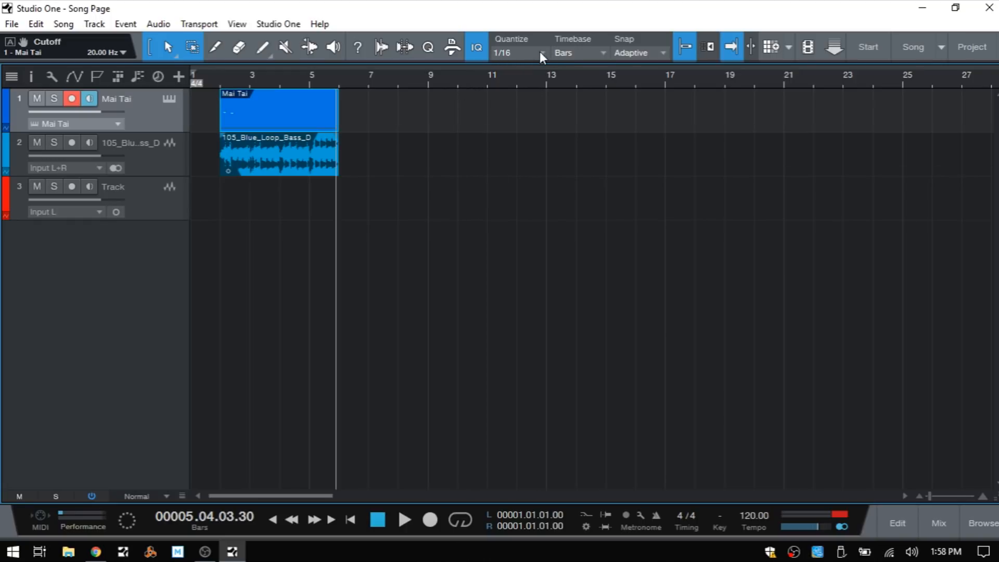
mouse_move(521, 61)
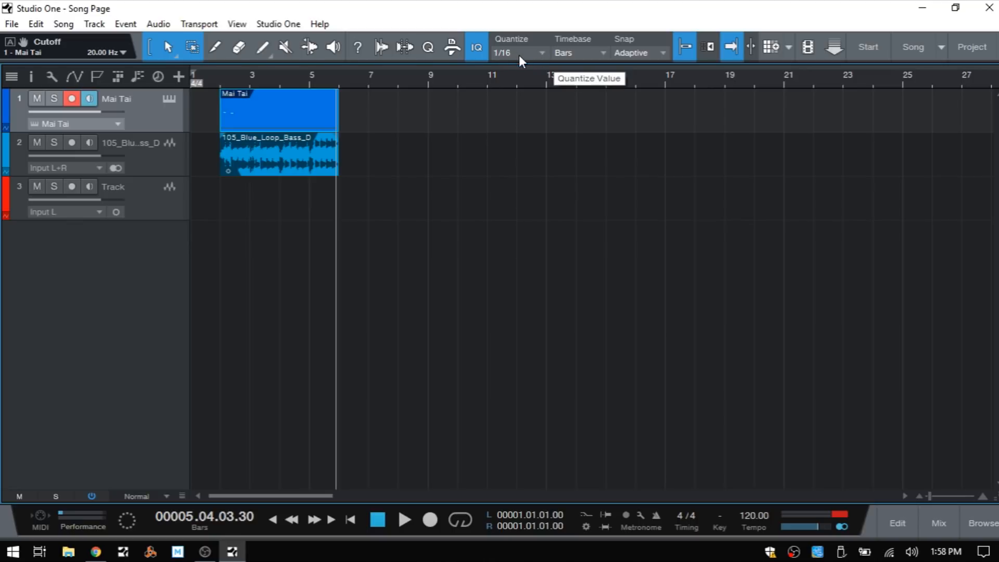
mouse_move(644, 58)
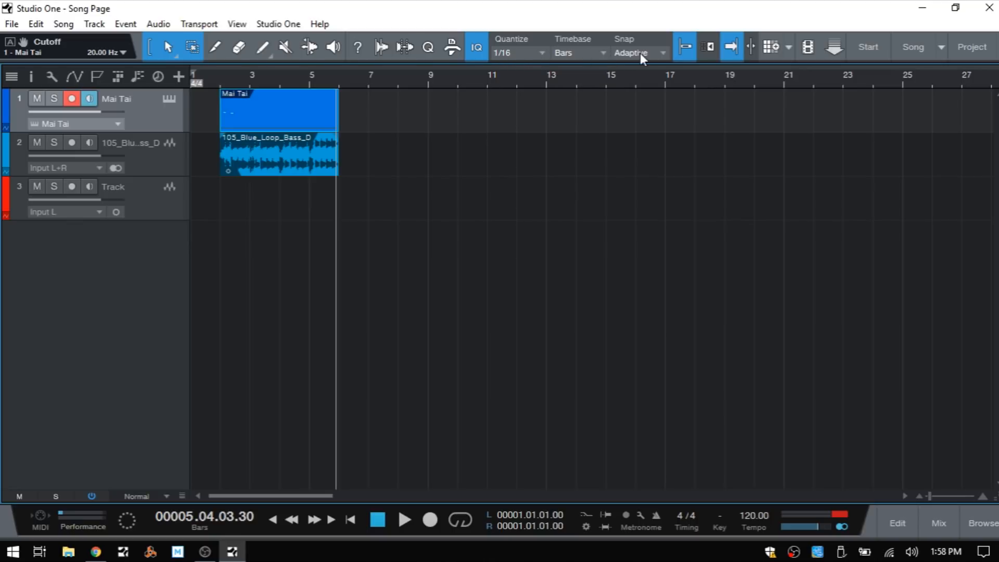
Step: Set the toolbar Quantize value from 1/16 to 1/4
click(427, 47)
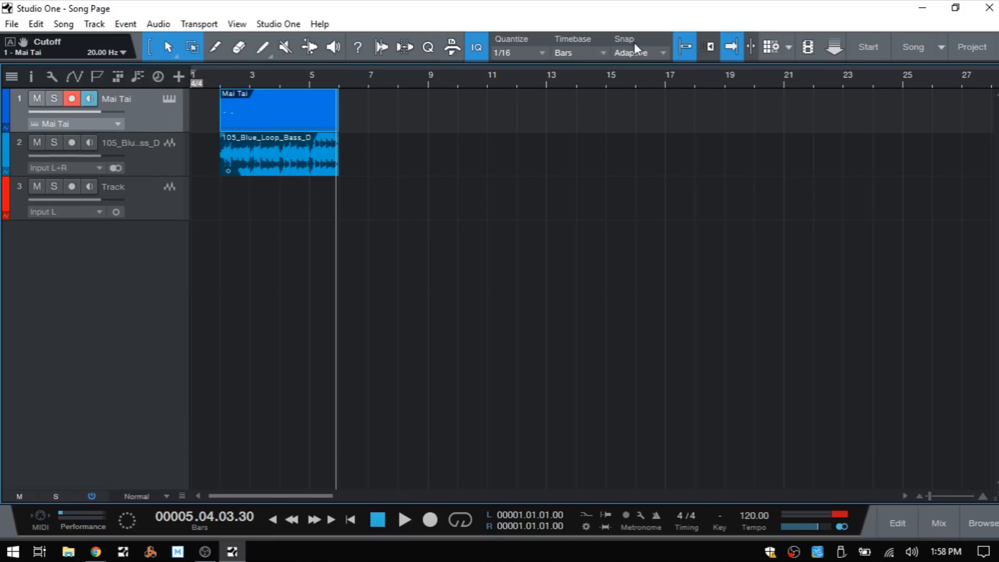
mouse_move(535, 65)
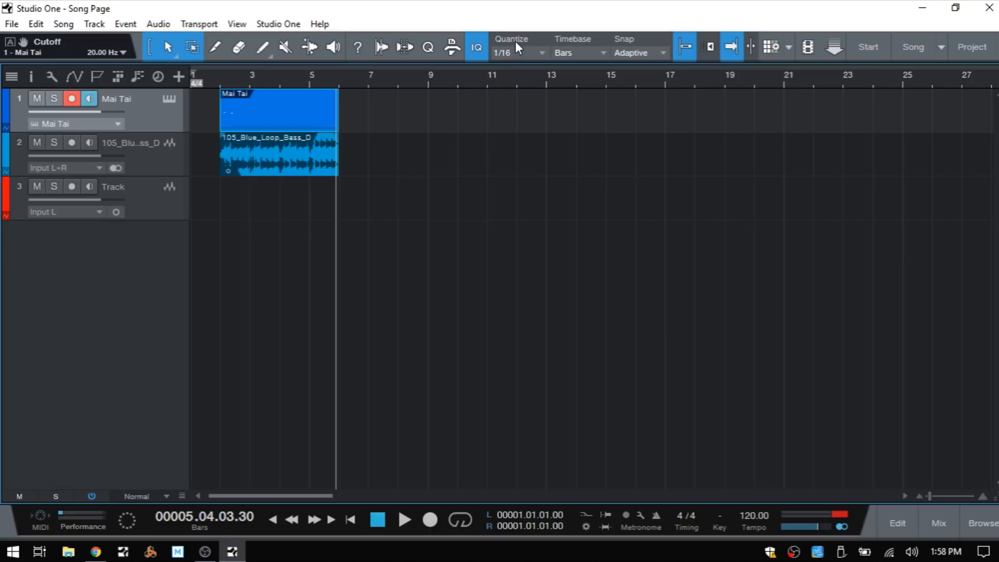
mouse_move(521, 68)
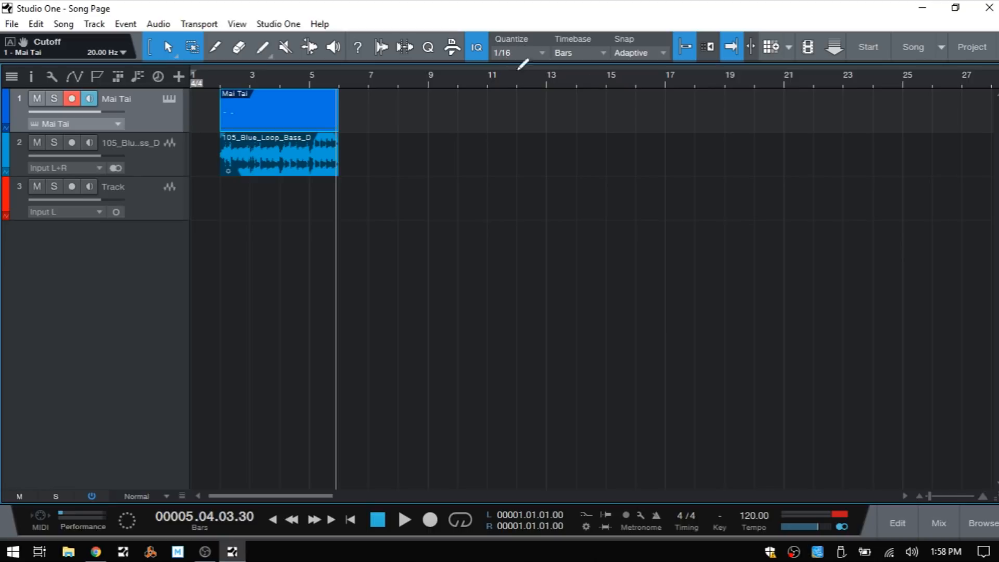
scroll(right, 3)
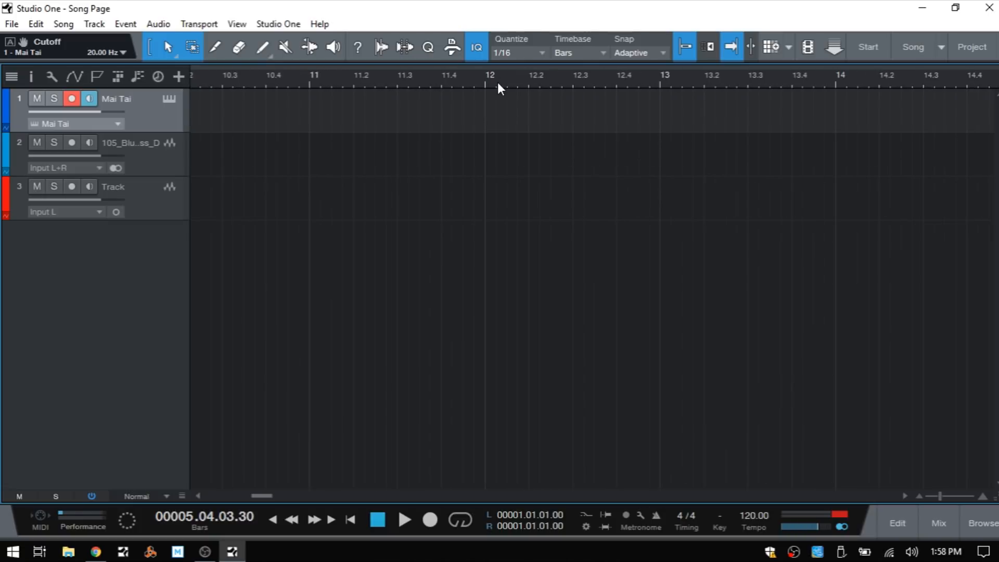
mouse_move(543, 250)
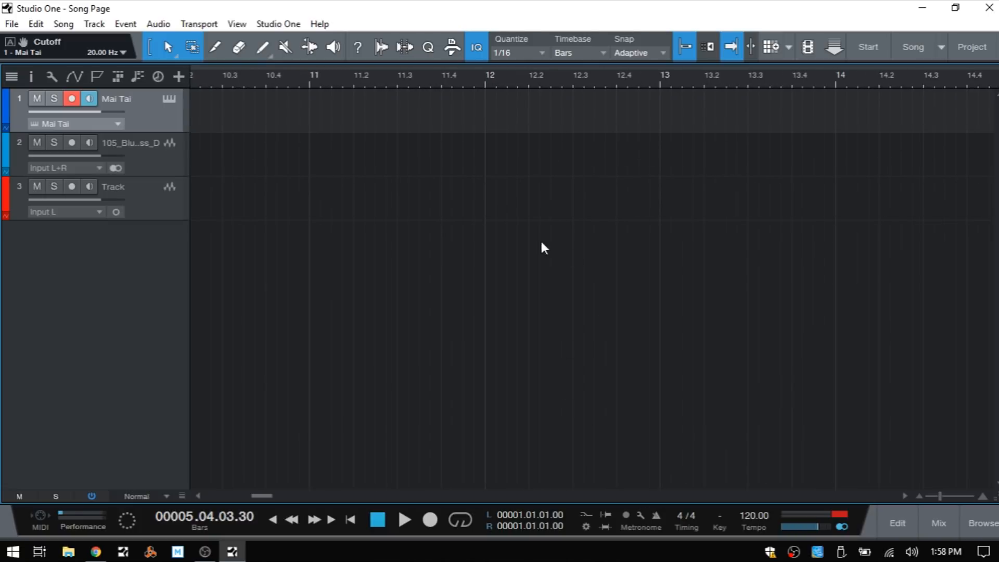
mouse_move(507, 81)
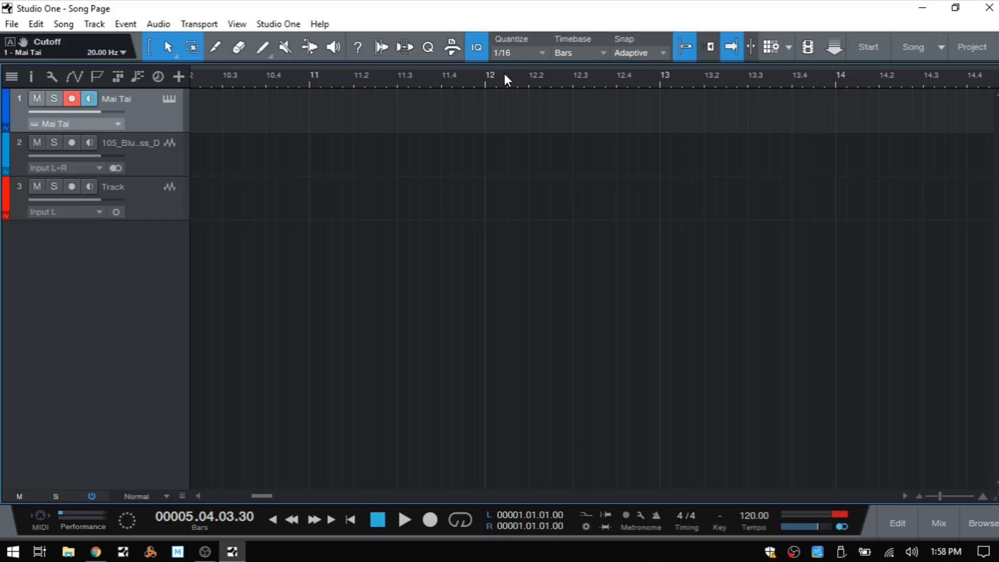
mouse_move(561, 93)
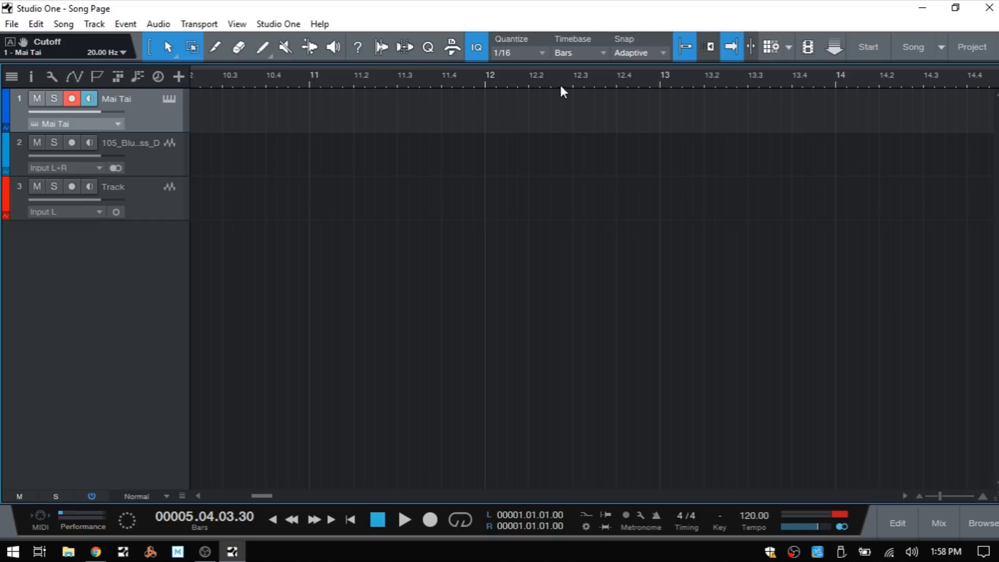
click(539, 52)
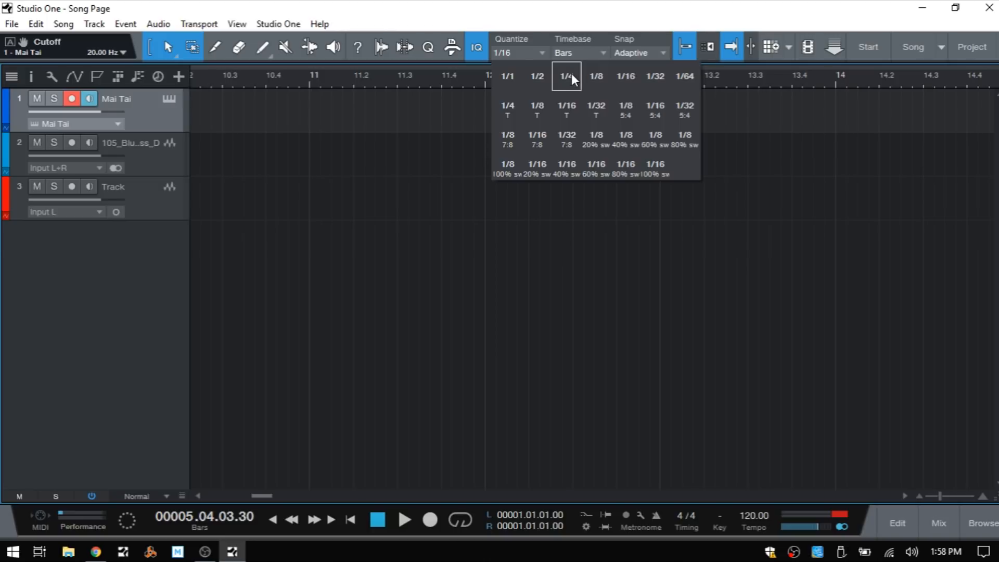
click(567, 75)
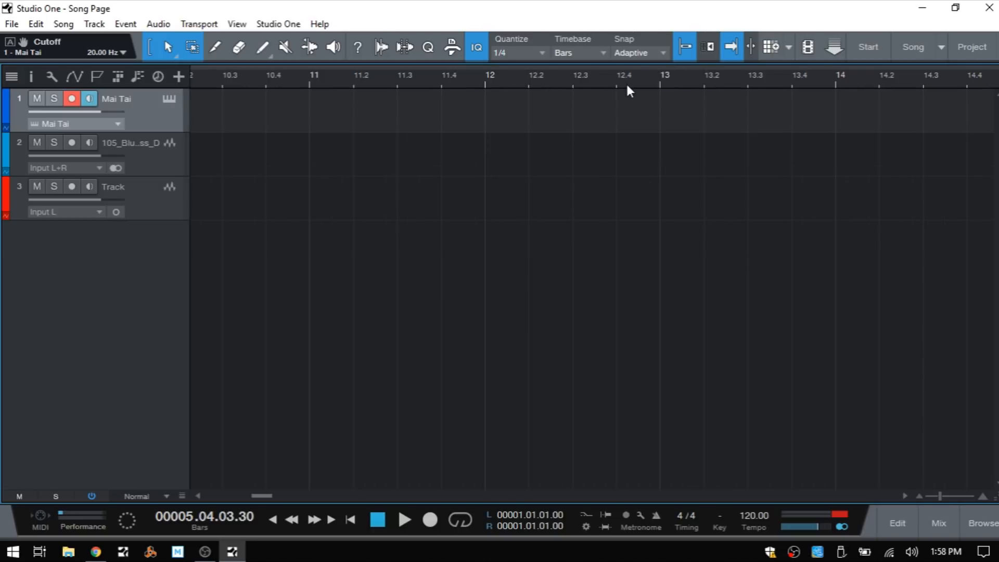
mouse_move(542, 238)
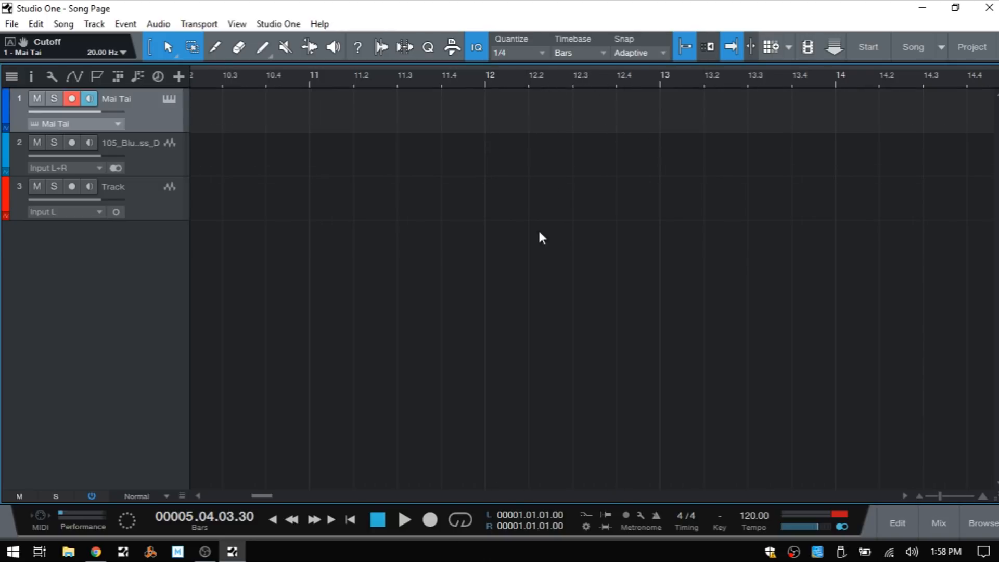
mouse_move(526, 63)
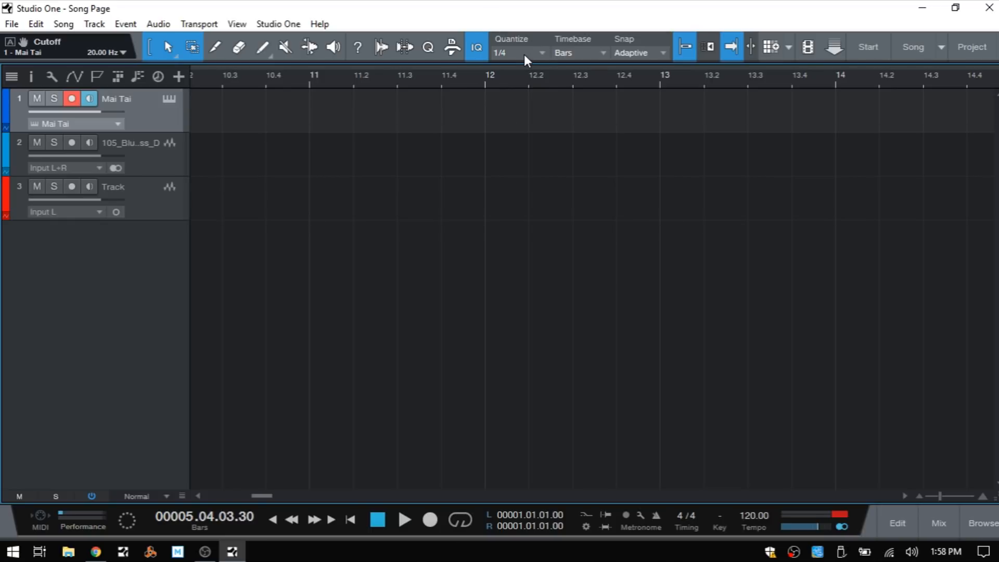
mouse_move(576, 56)
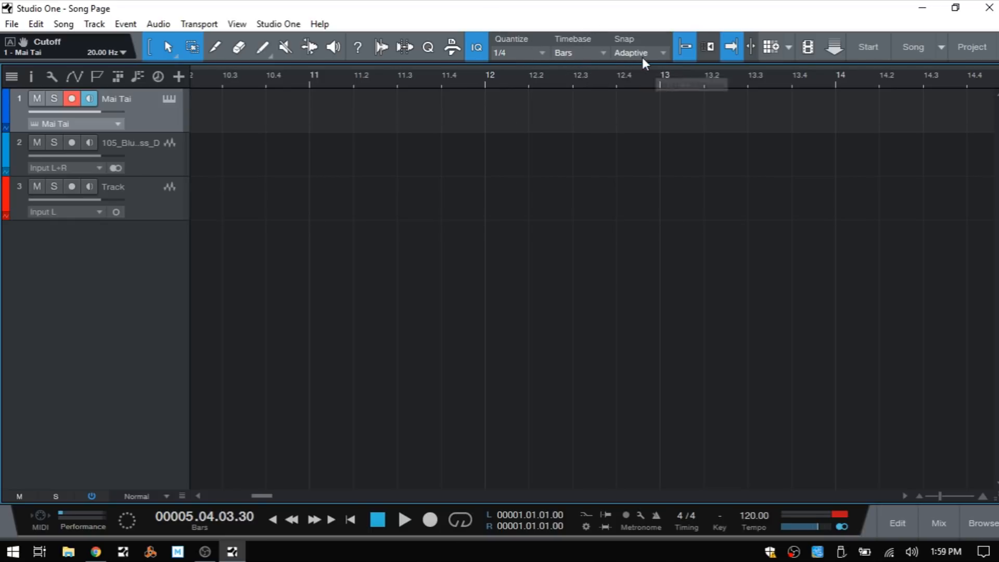
mouse_move(684, 49)
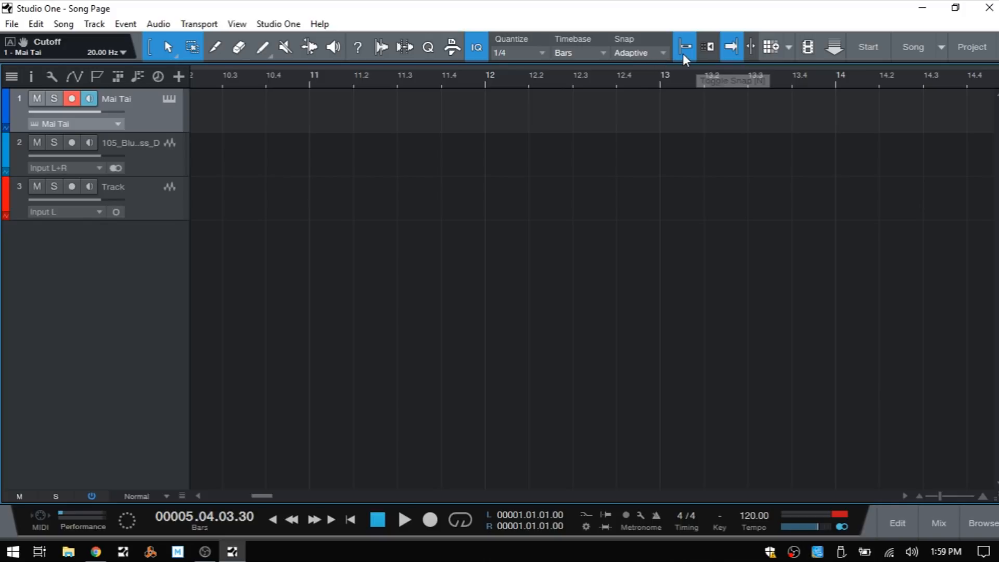
mouse_move(685, 54)
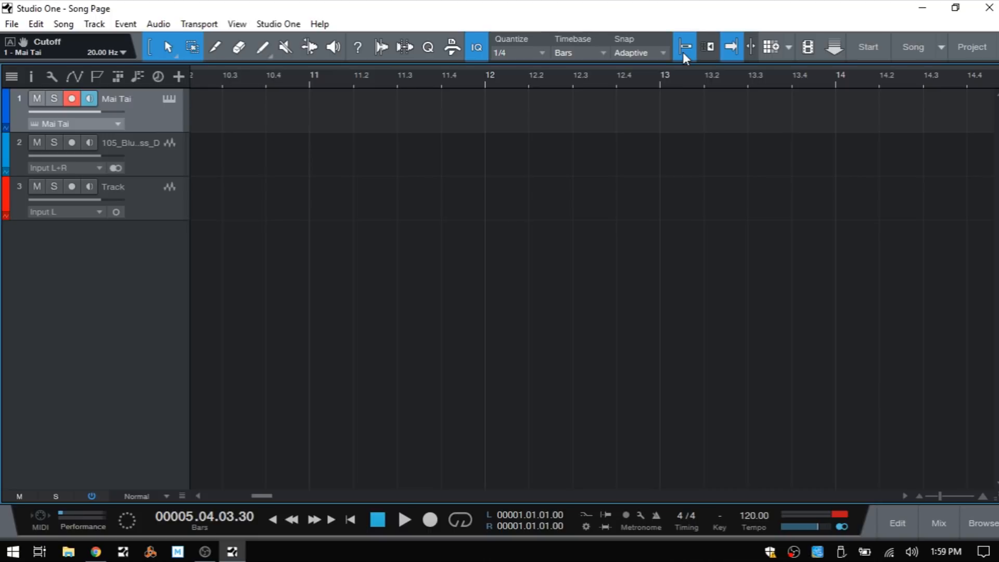
Step: Toggle the snap and autoscroll buttons to bring bar 2 back into view
click(685, 47)
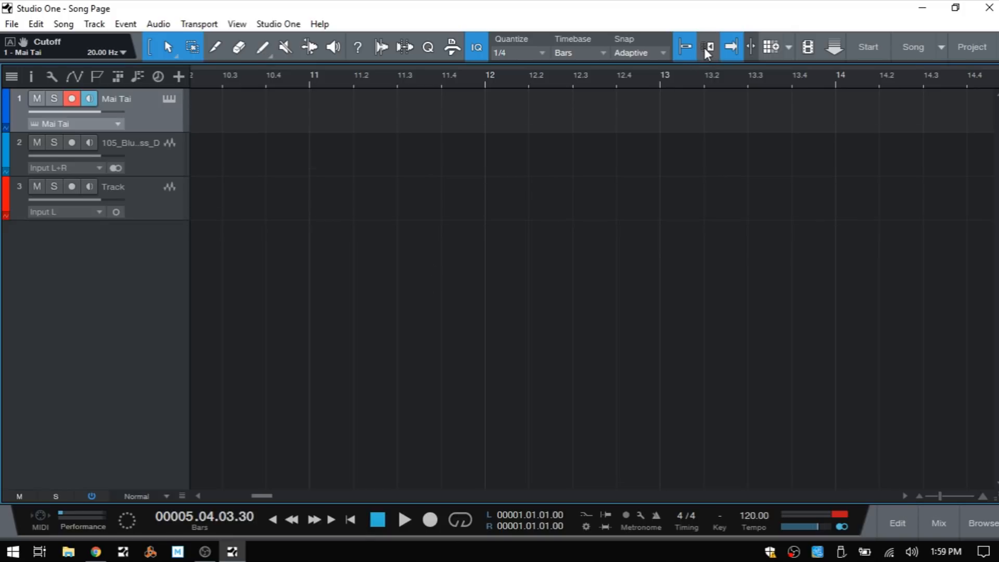
click(708, 46)
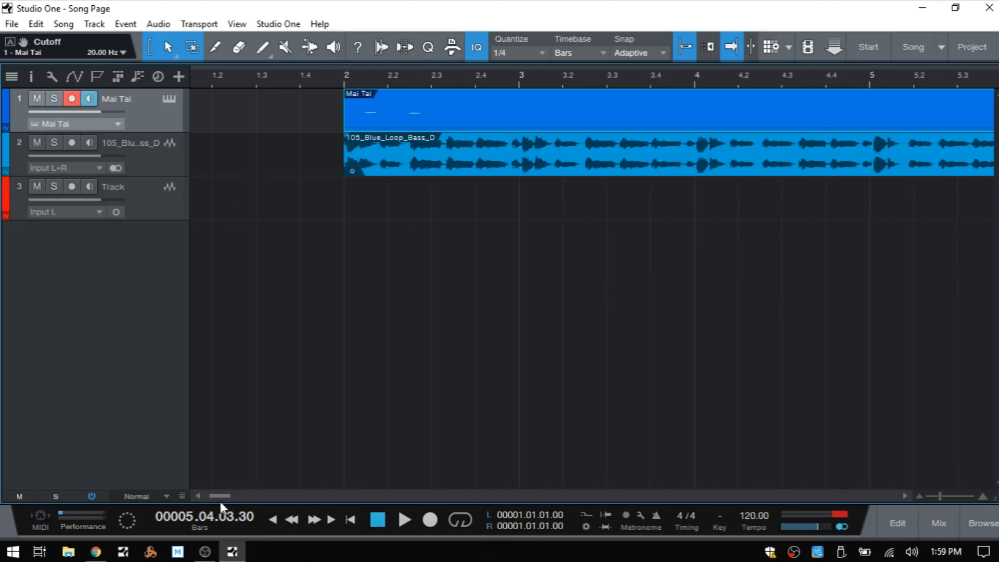
mouse_move(768, 175)
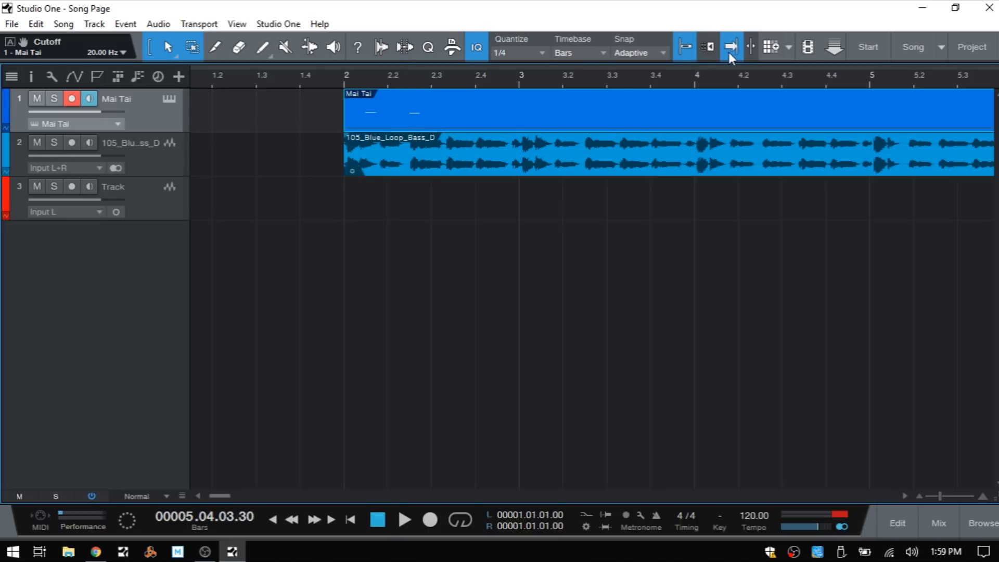
mouse_move(733, 47)
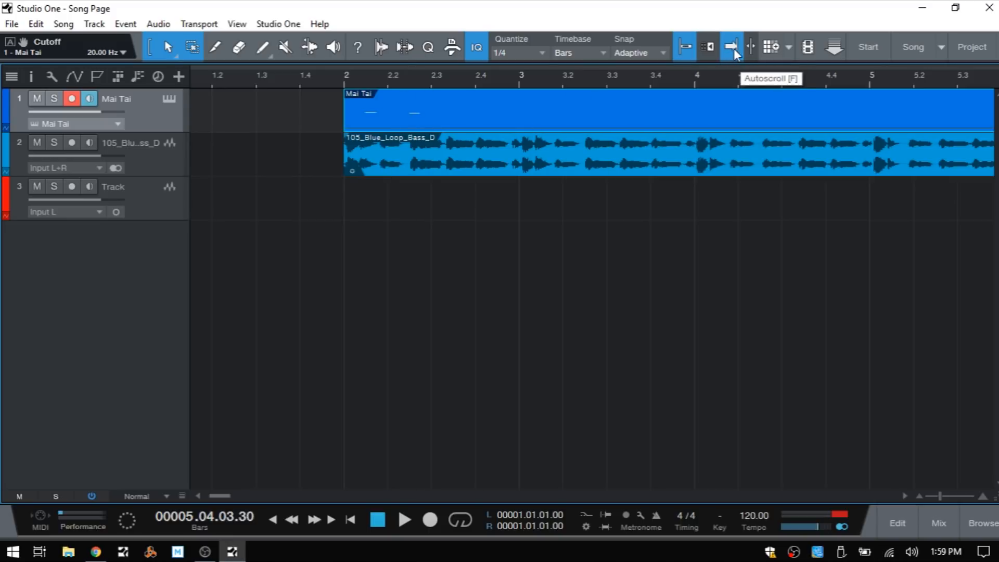
mouse_move(750, 49)
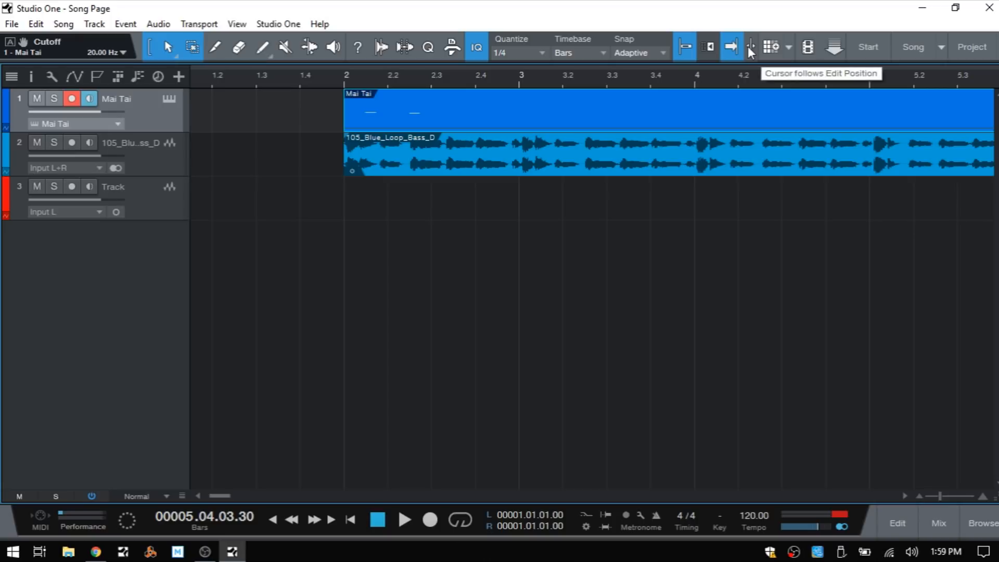
mouse_move(774, 48)
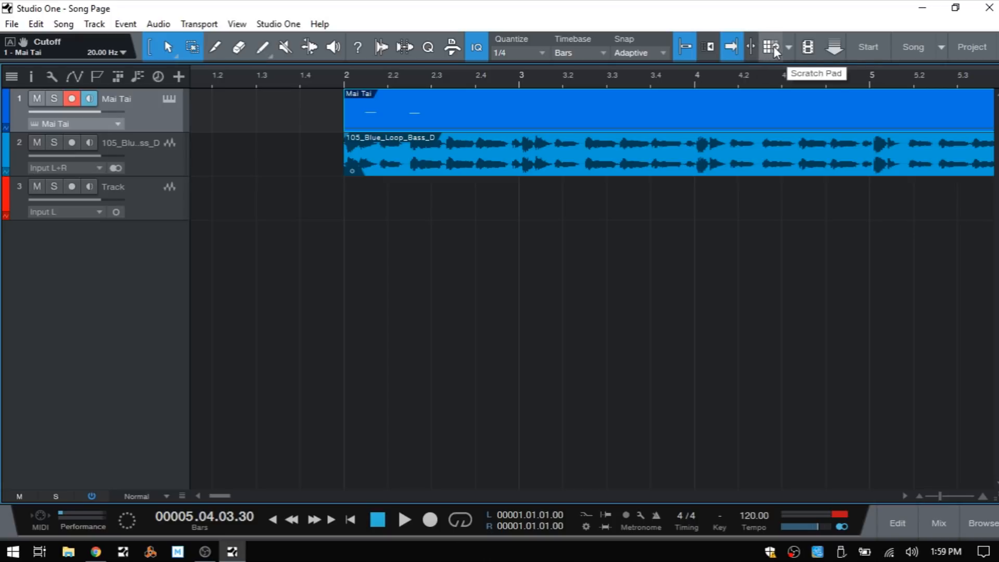
click(770, 47)
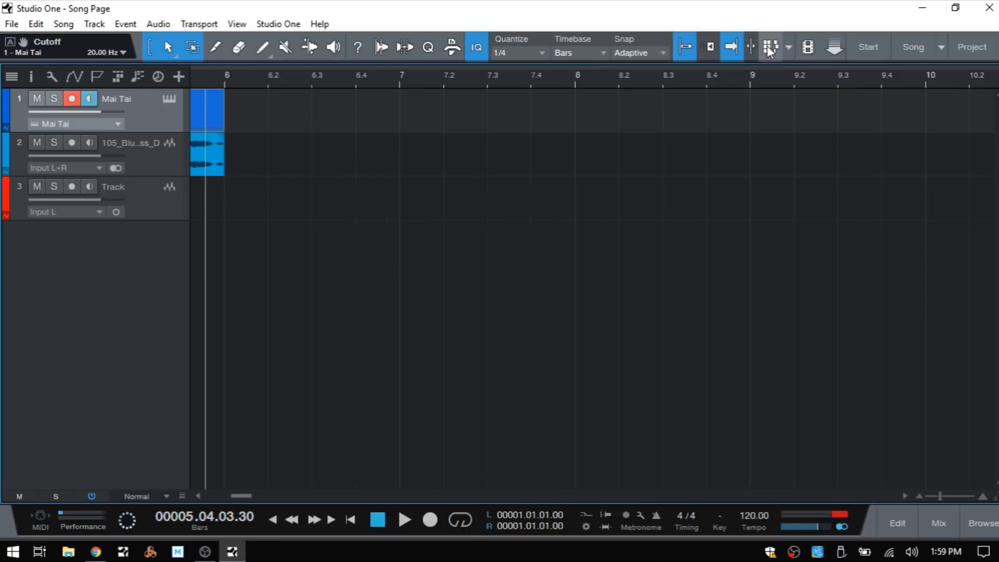
mouse_move(808, 47)
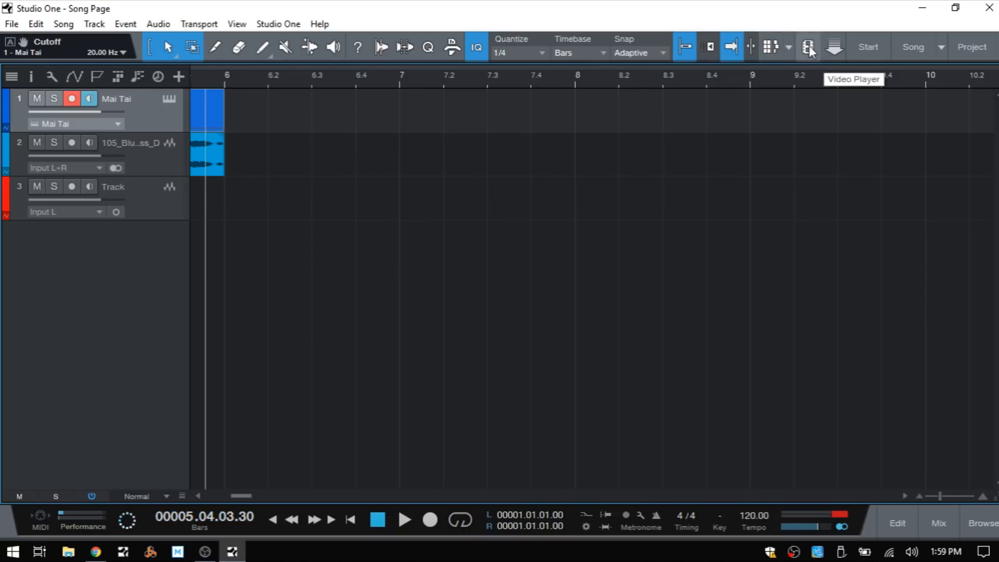
click(808, 47)
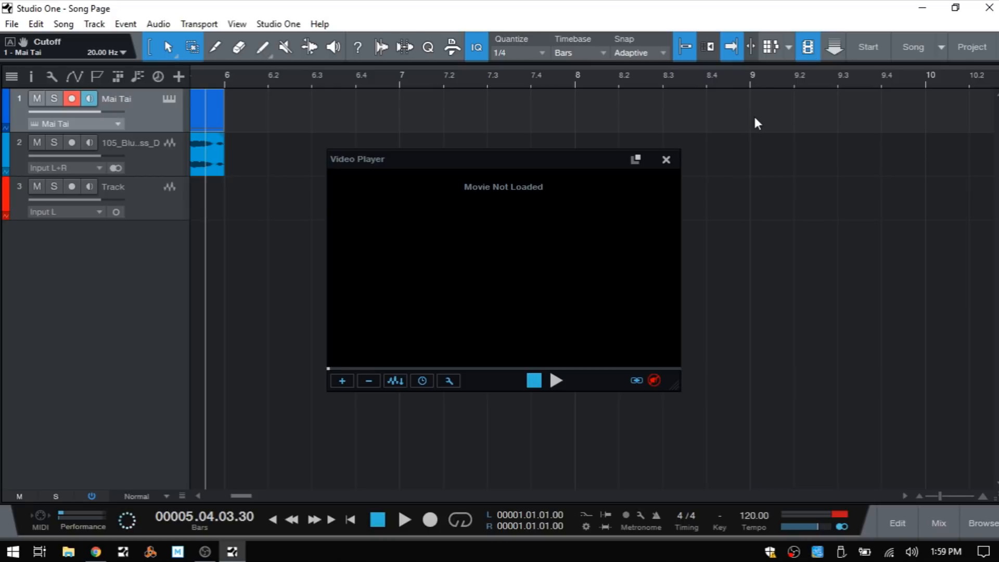
mouse_move(510, 189)
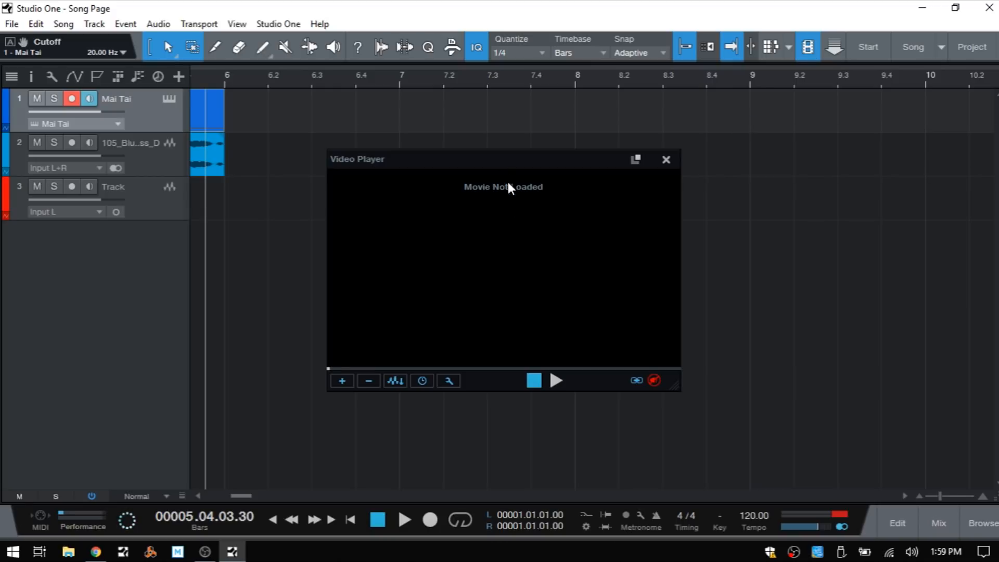
click(666, 159)
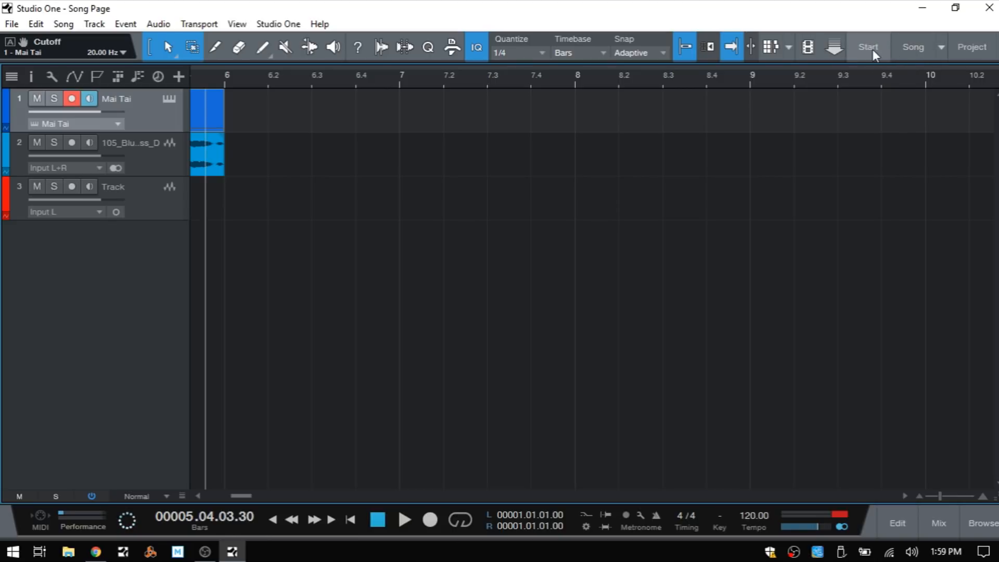
click(869, 46)
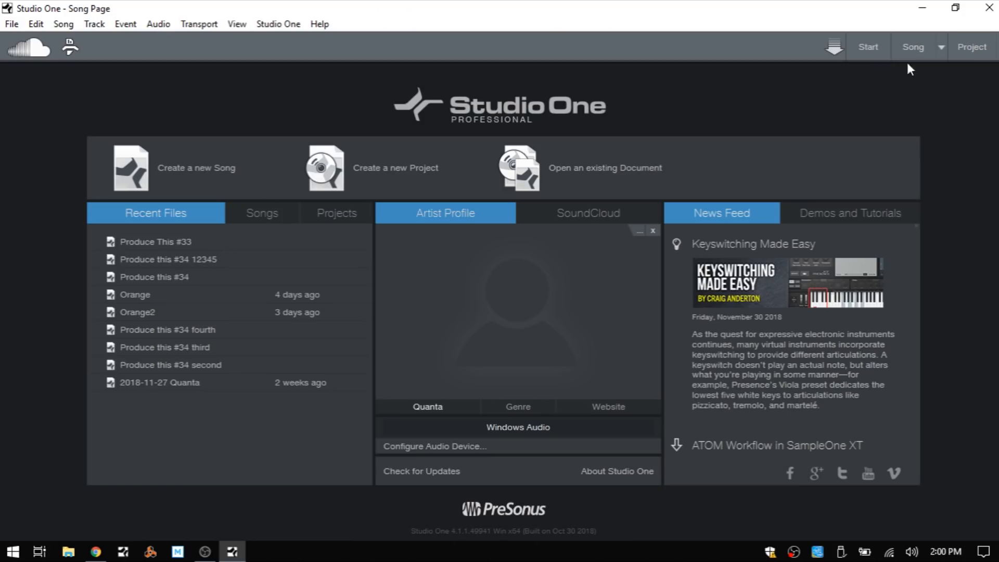
mouse_move(521, 308)
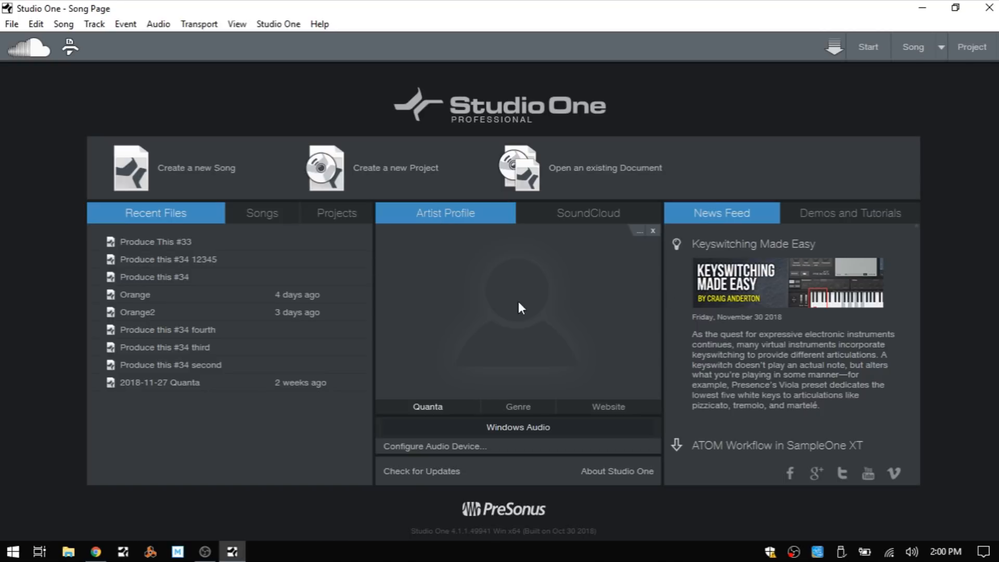
mouse_move(903, 81)
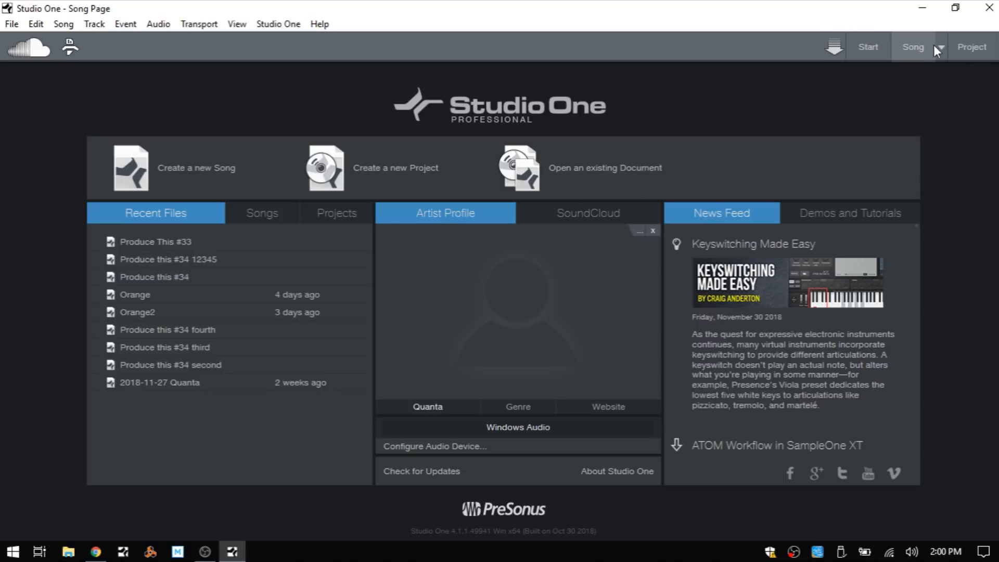
click(941, 47)
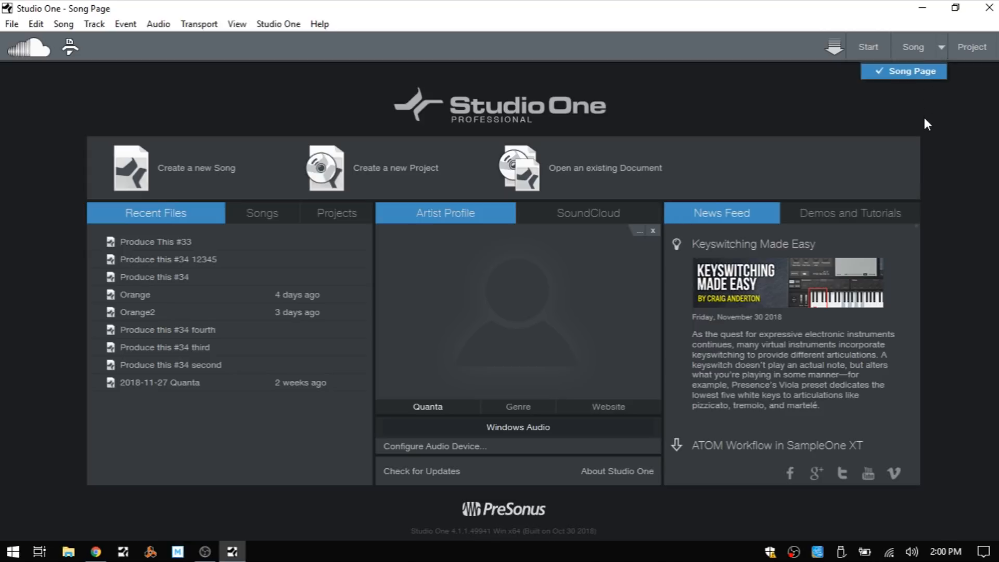
mouse_move(913, 50)
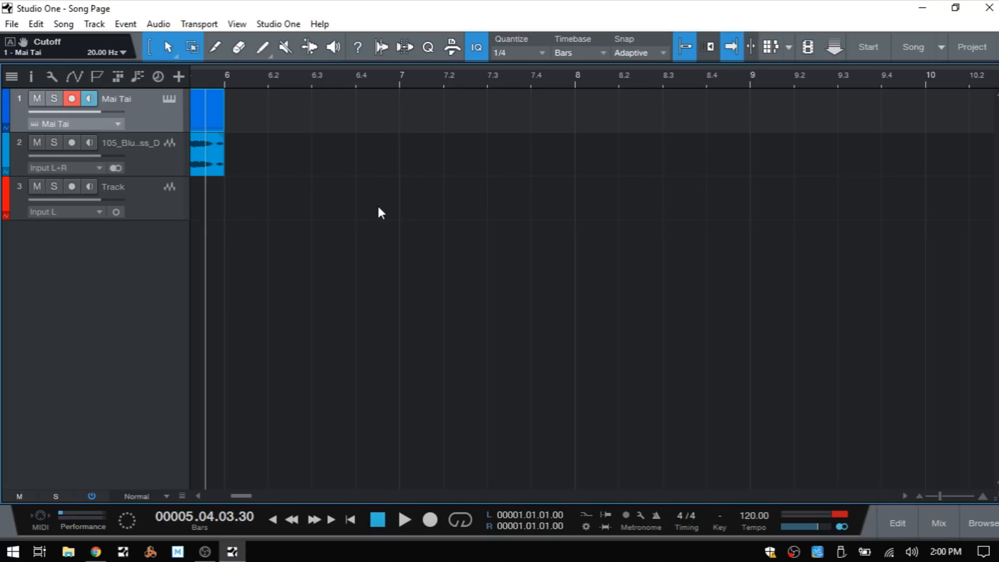
mouse_move(262, 443)
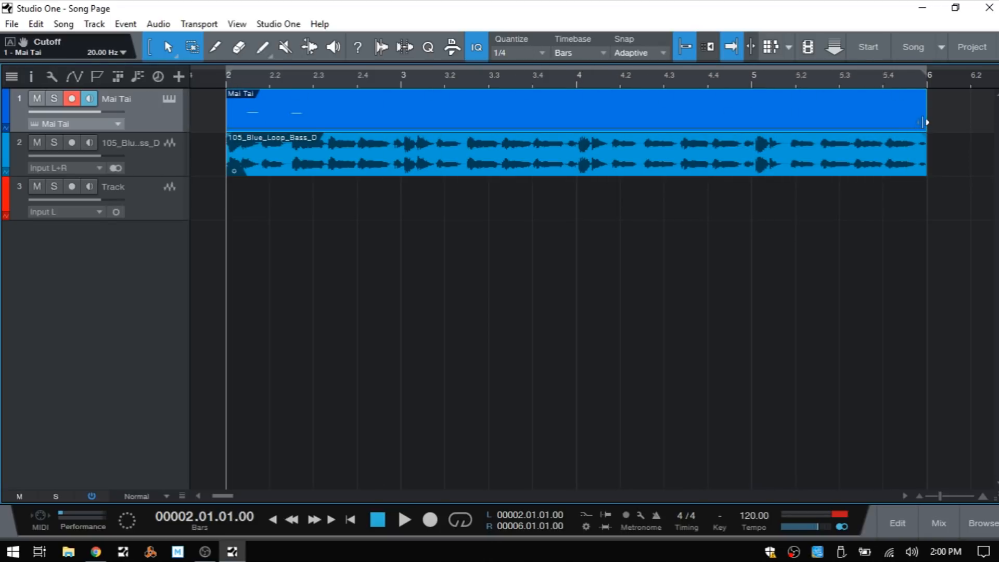
click(462, 520)
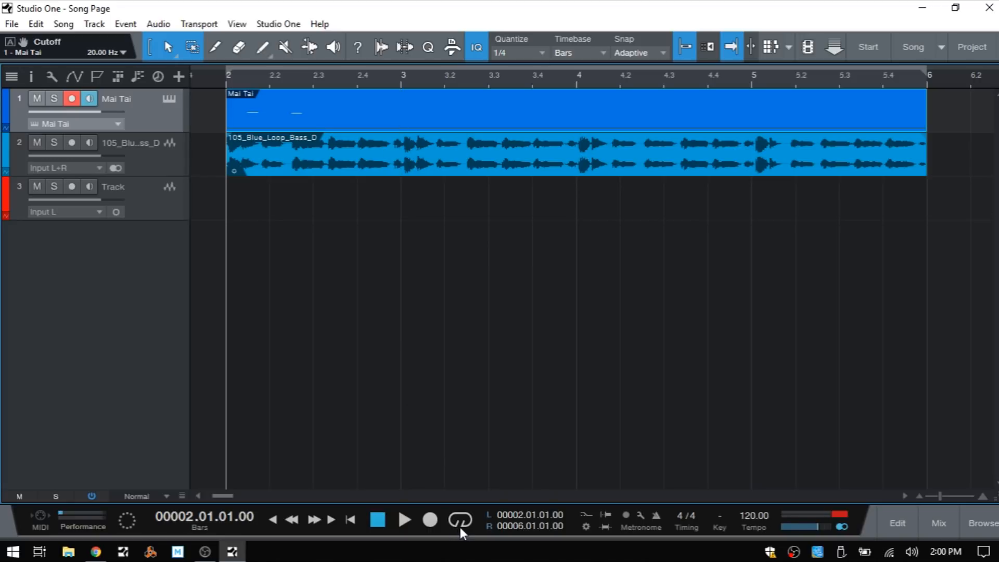
click(463, 523)
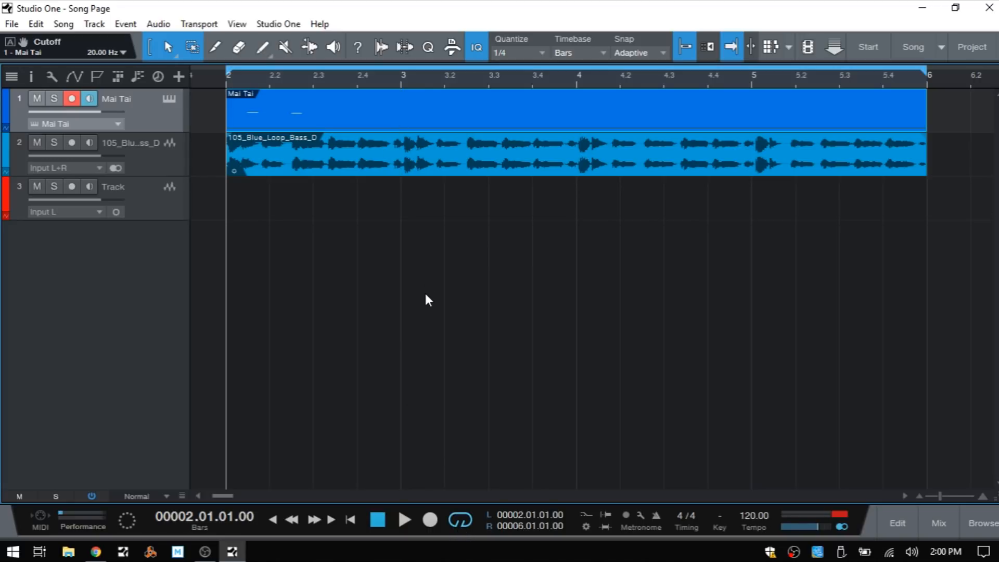
mouse_move(321, 195)
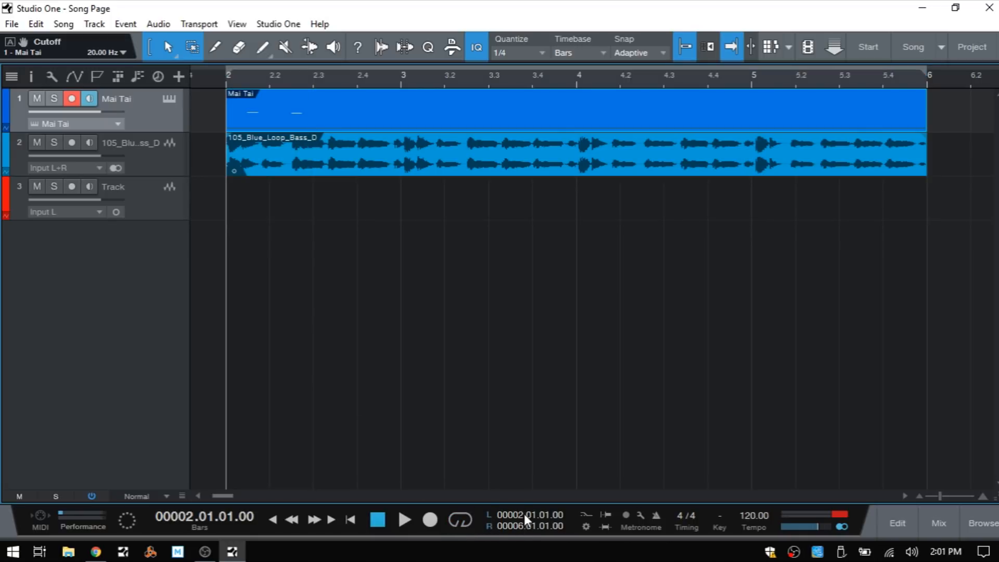
mouse_move(551, 540)
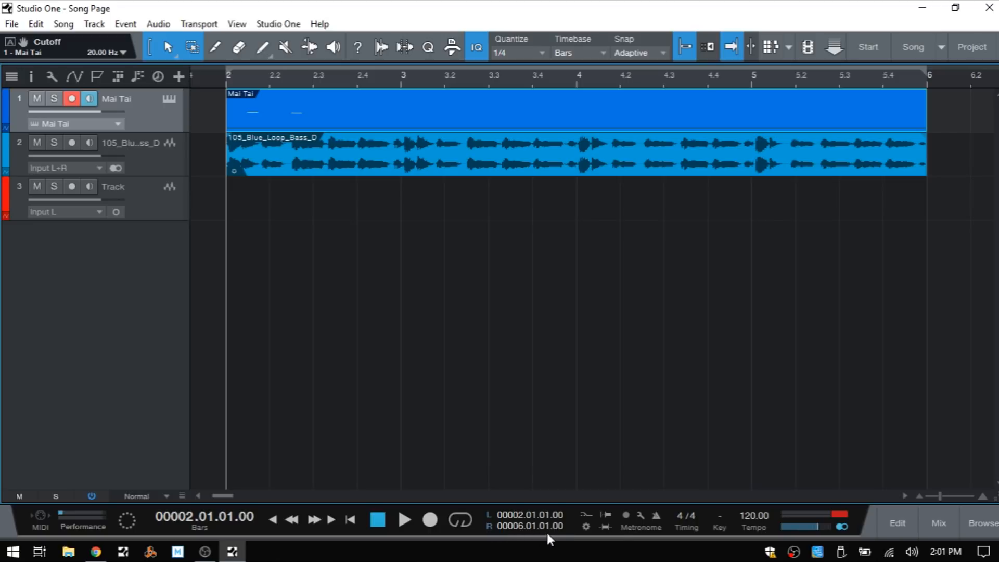
mouse_move(657, 520)
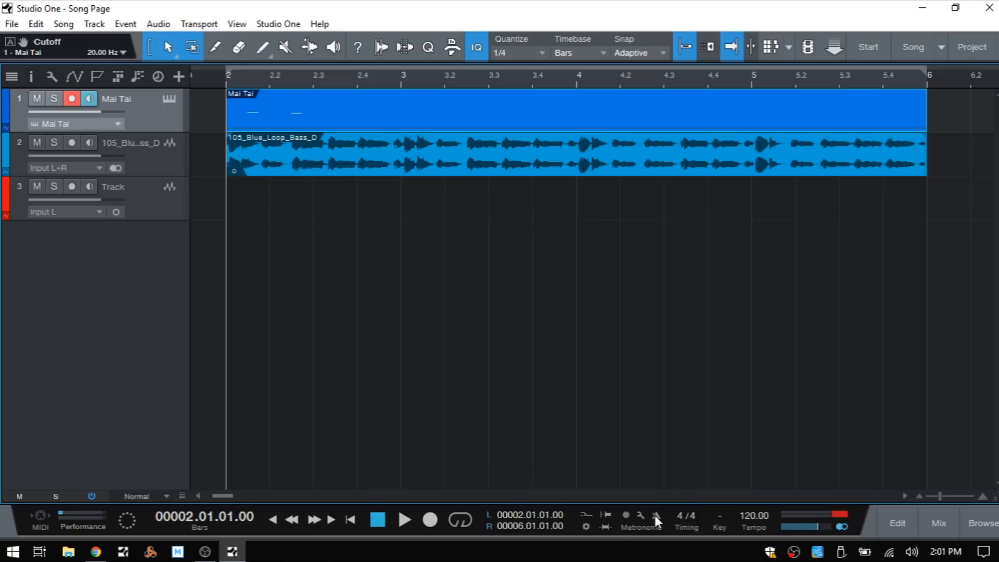
click(655, 529)
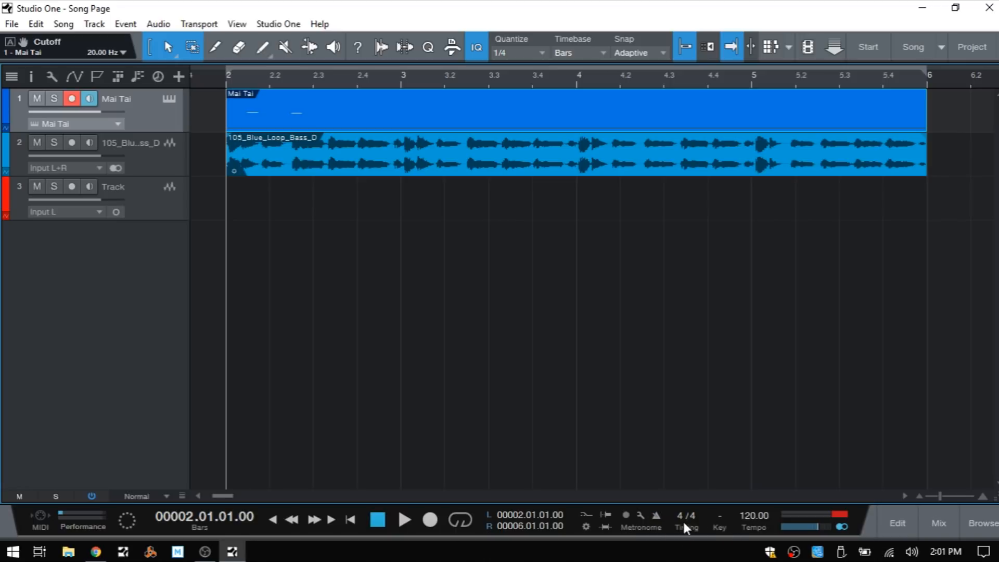
mouse_move(716, 530)
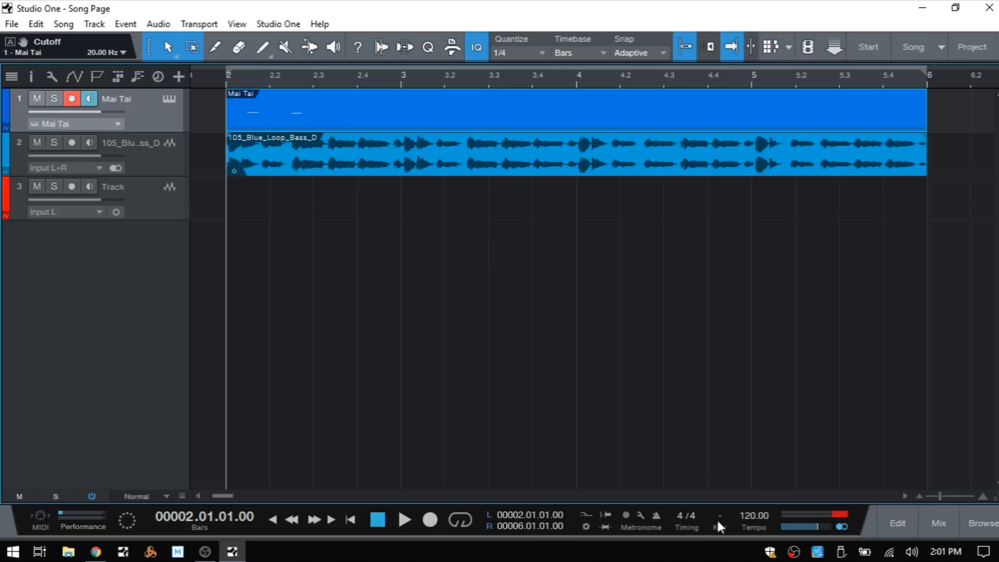
Step: Set the transport Tempo field to 112 BPM instead of 120
double_click(755, 514)
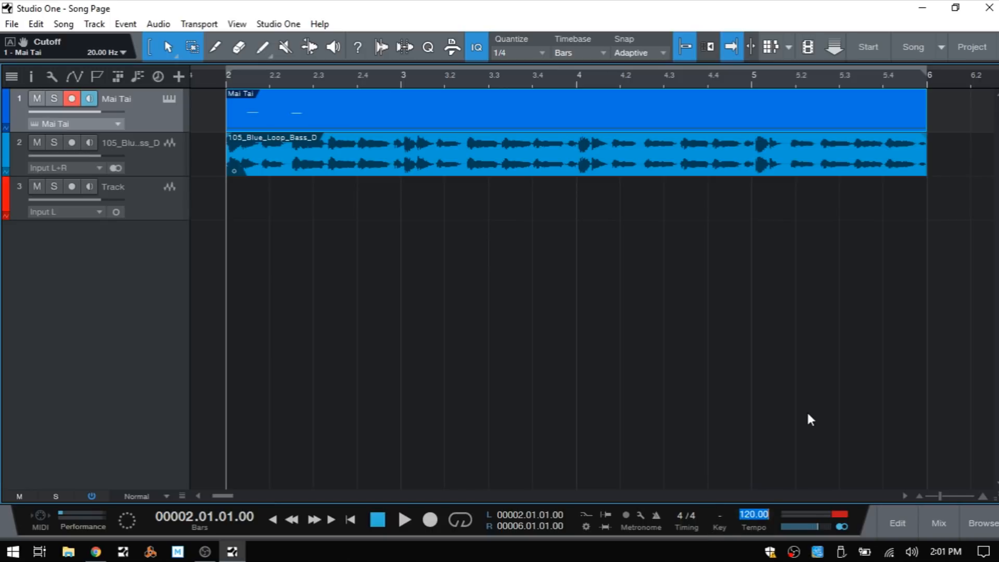
mouse_move(812, 410)
text(90)
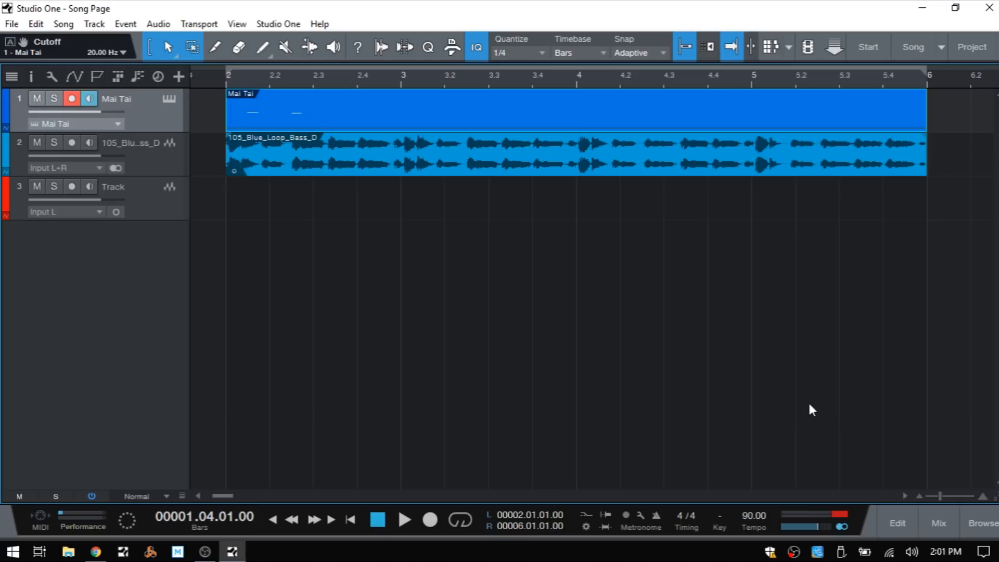
mouse_move(753, 534)
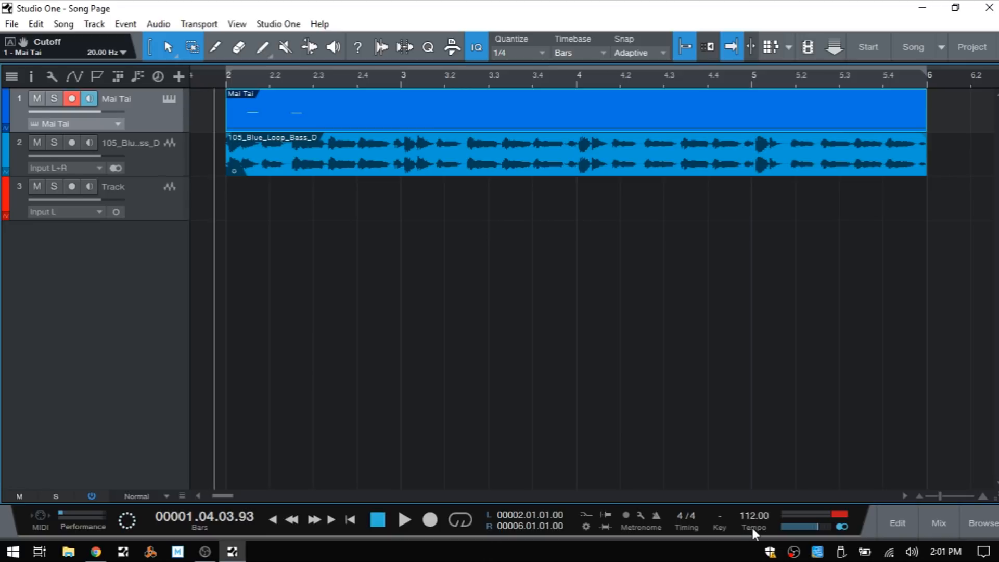
mouse_move(754, 490)
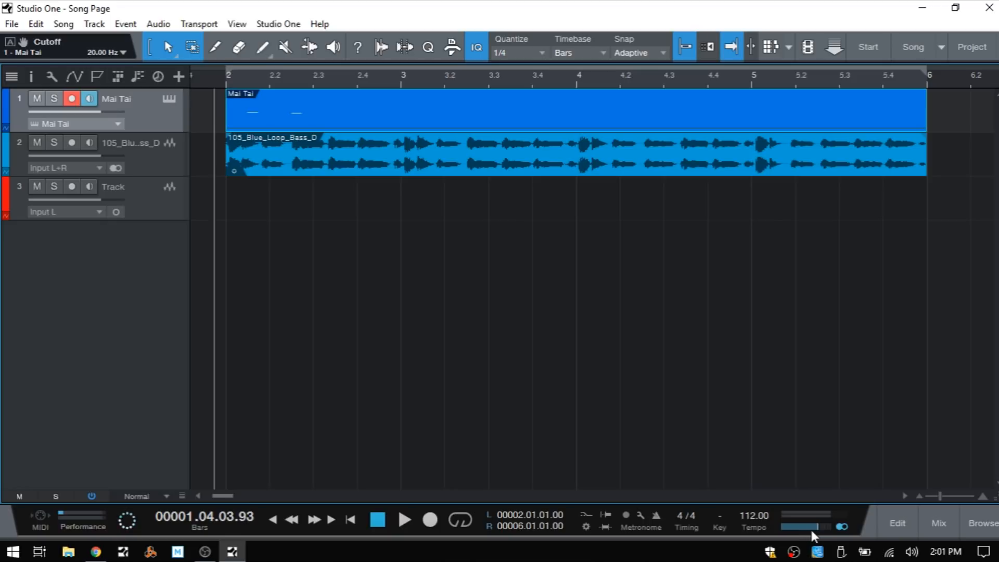
click(939, 523)
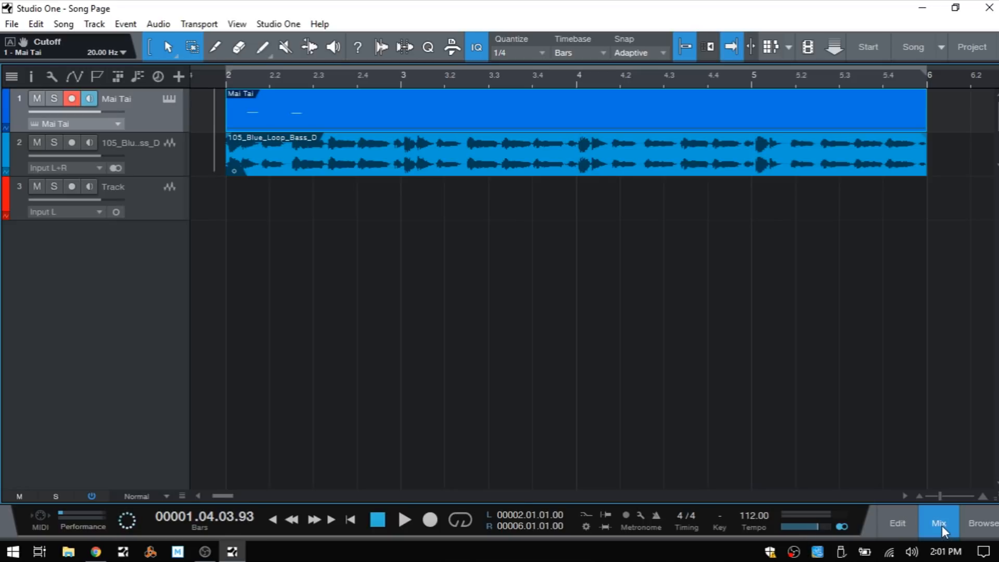
click(939, 522)
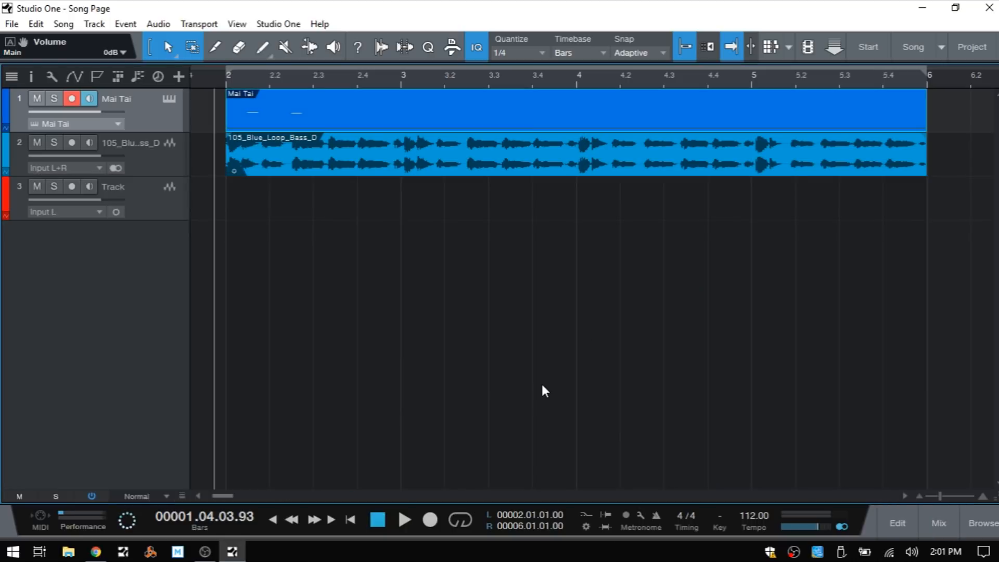
mouse_move(443, 365)
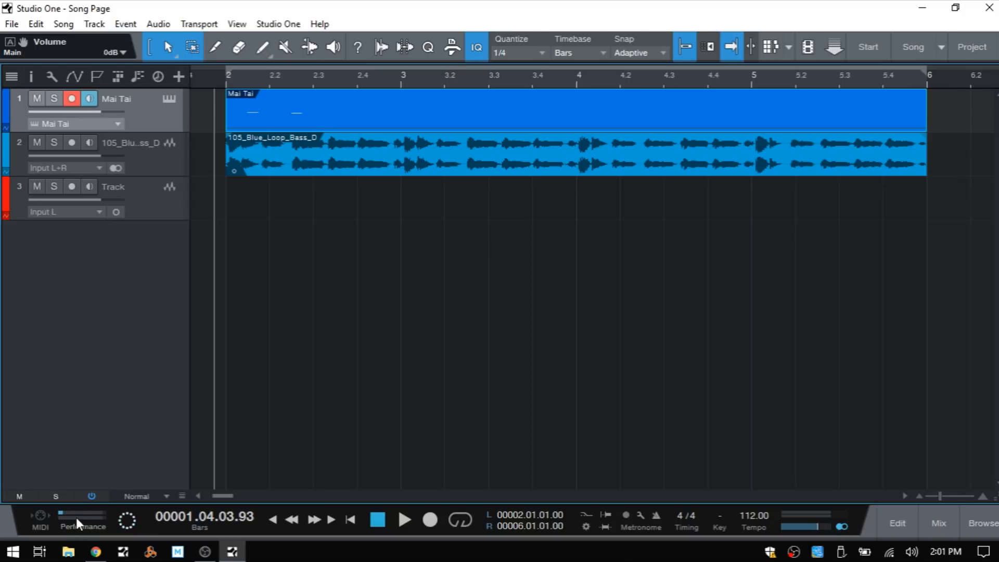
click(81, 527)
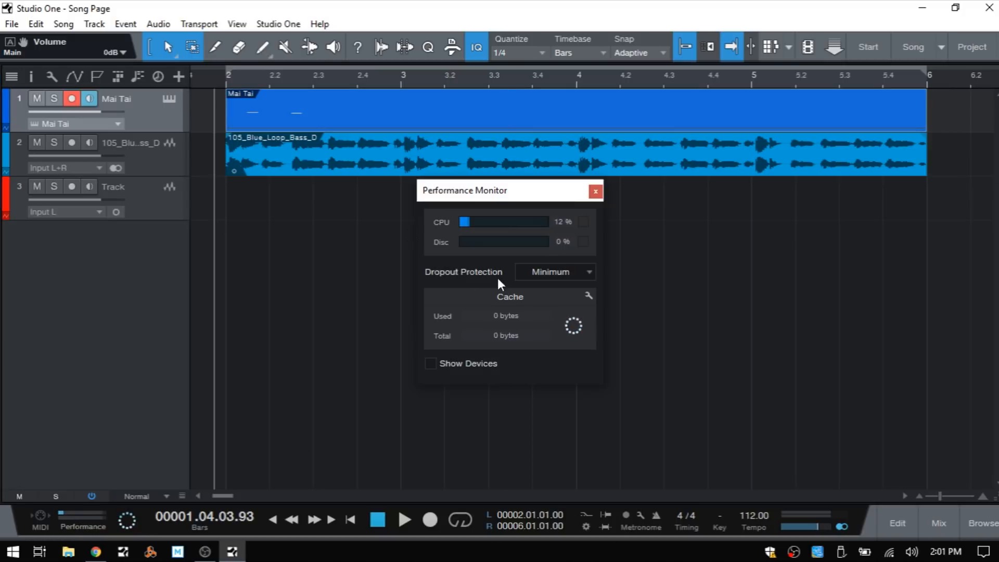
mouse_move(466, 303)
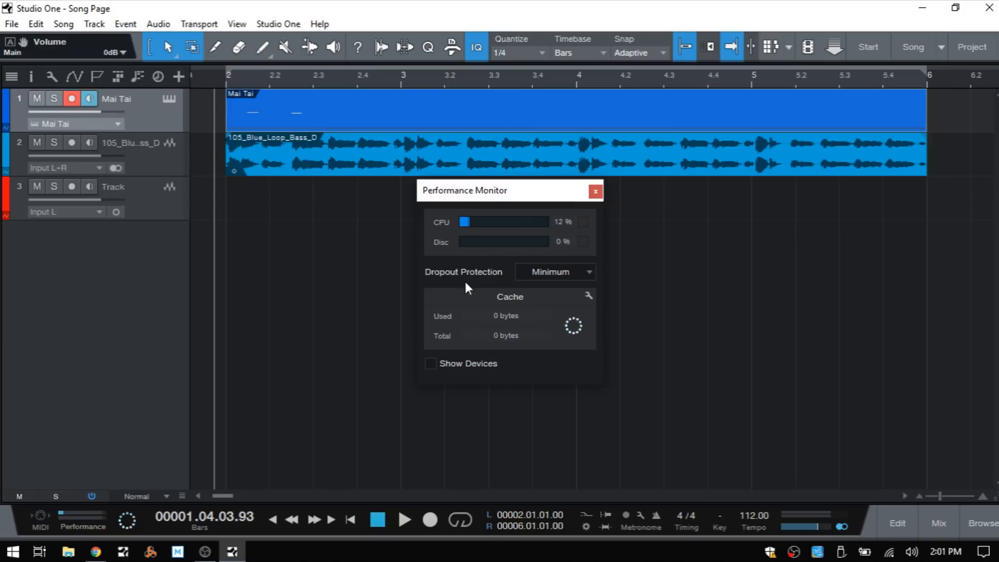
click(431, 363)
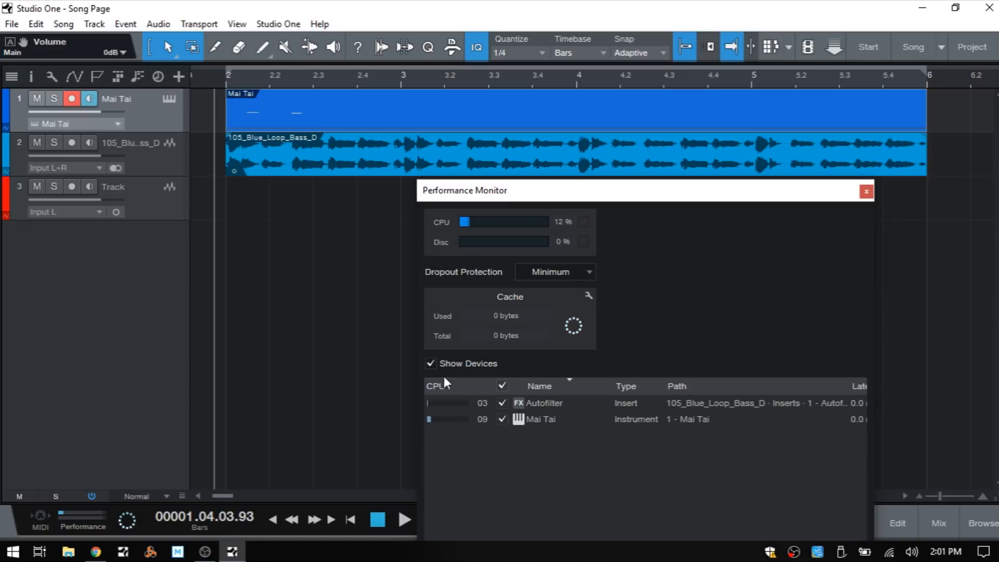
mouse_move(568, 422)
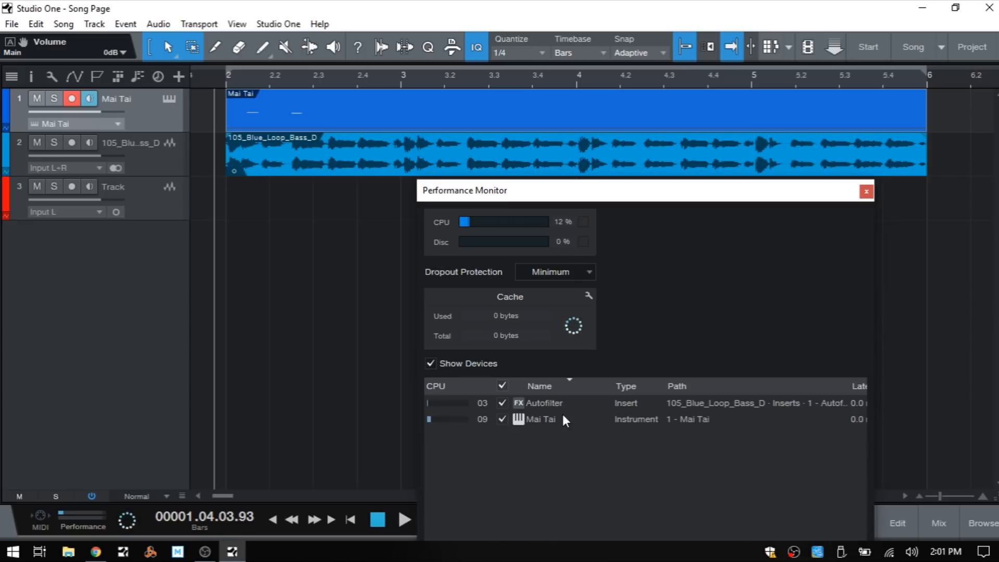
mouse_move(541, 417)
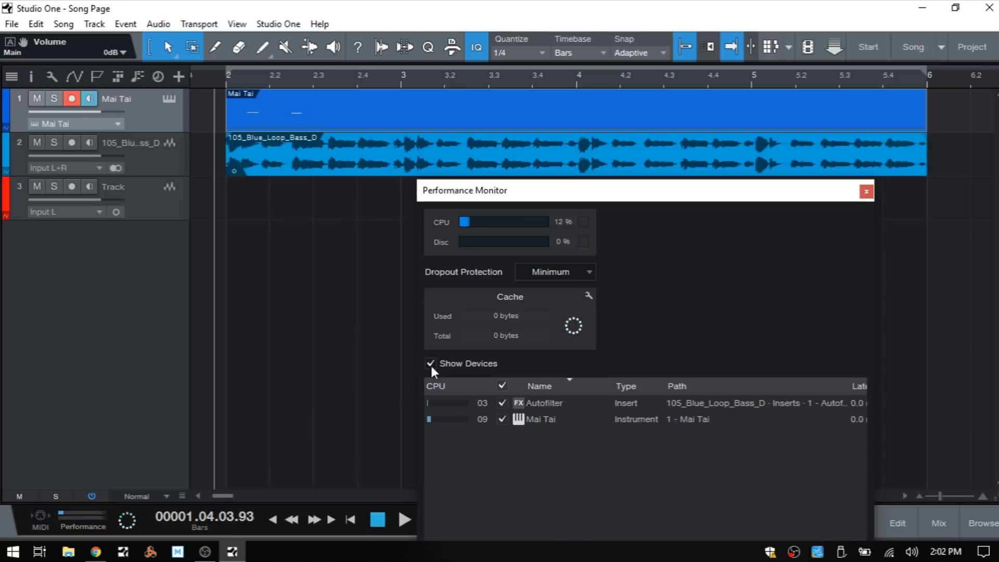
click(866, 191)
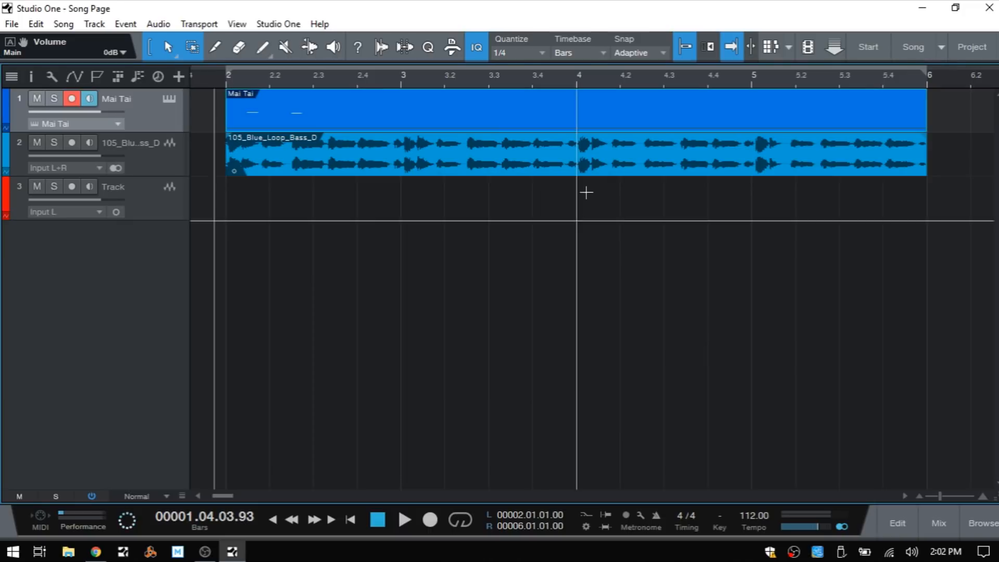
mouse_move(491, 384)
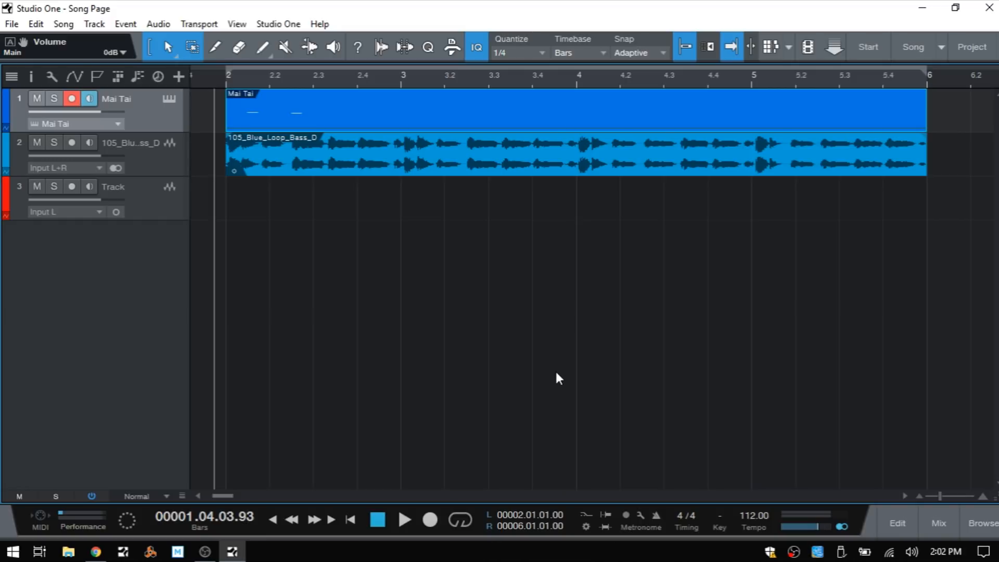
mouse_move(632, 406)
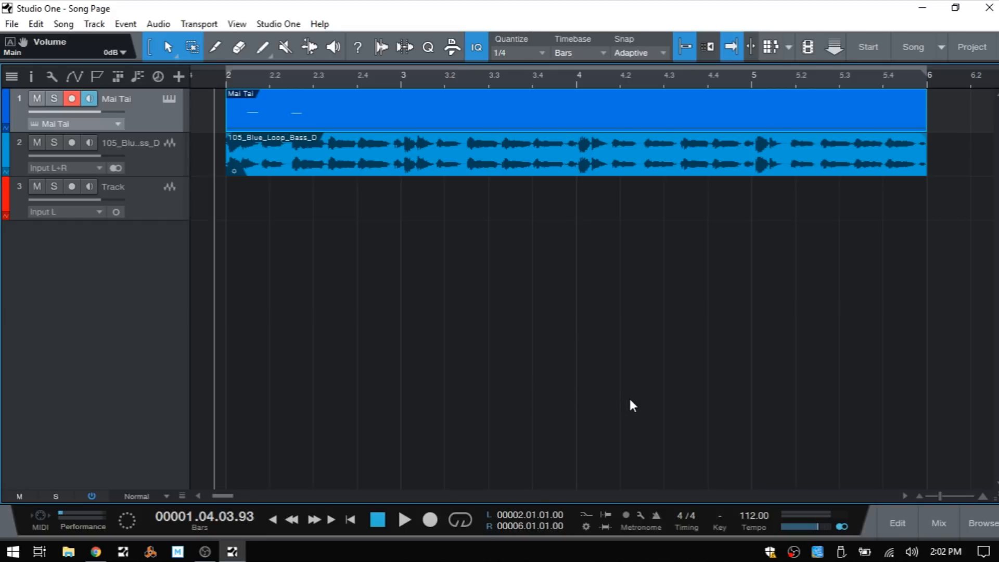
mouse_move(468, 292)
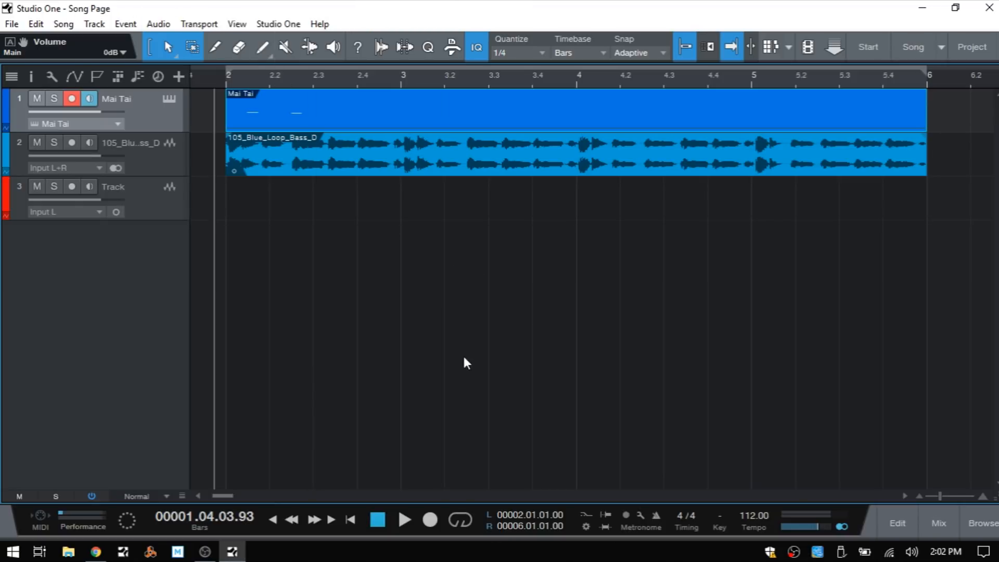
mouse_move(501, 344)
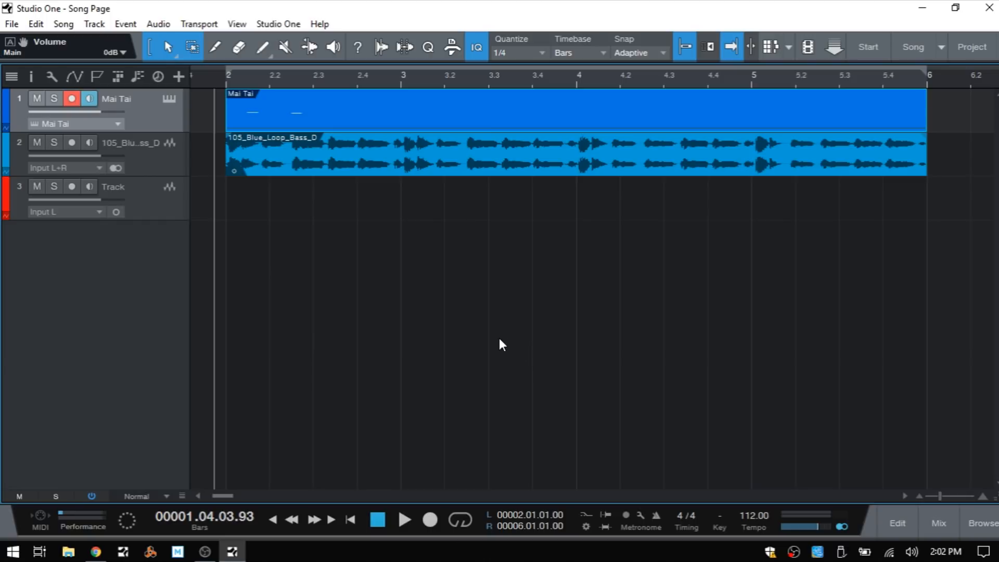
mouse_move(480, 356)
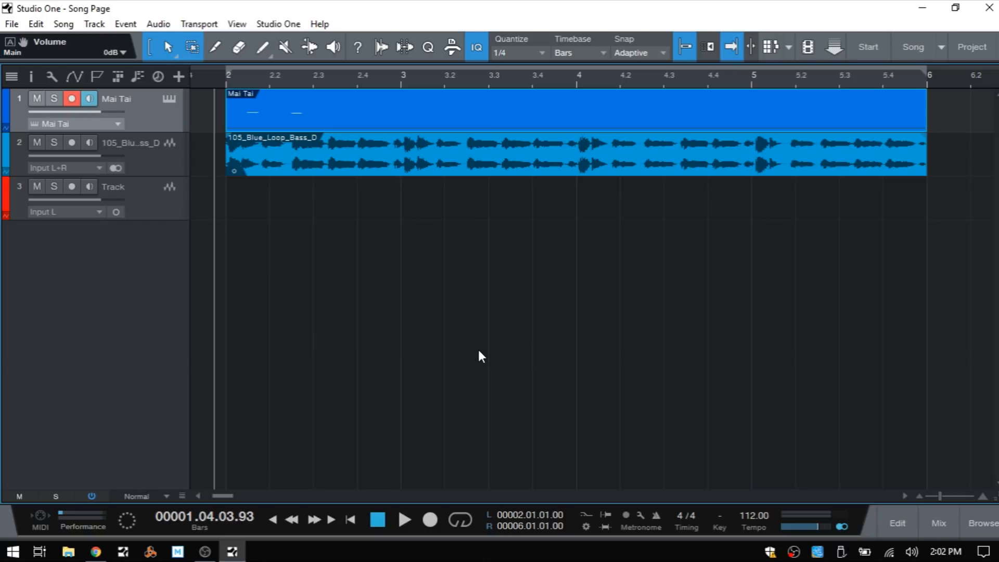
mouse_move(513, 383)
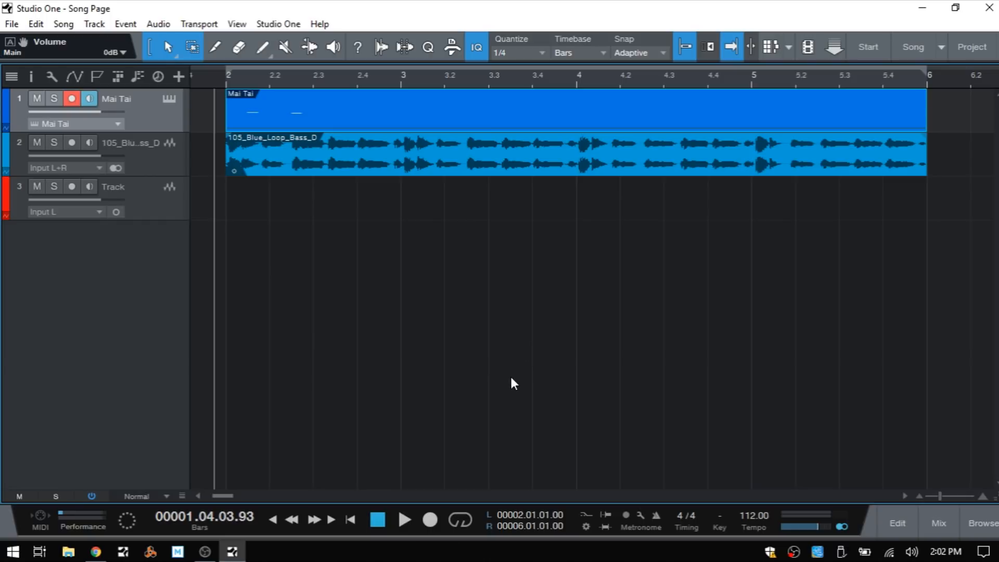
mouse_move(466, 377)
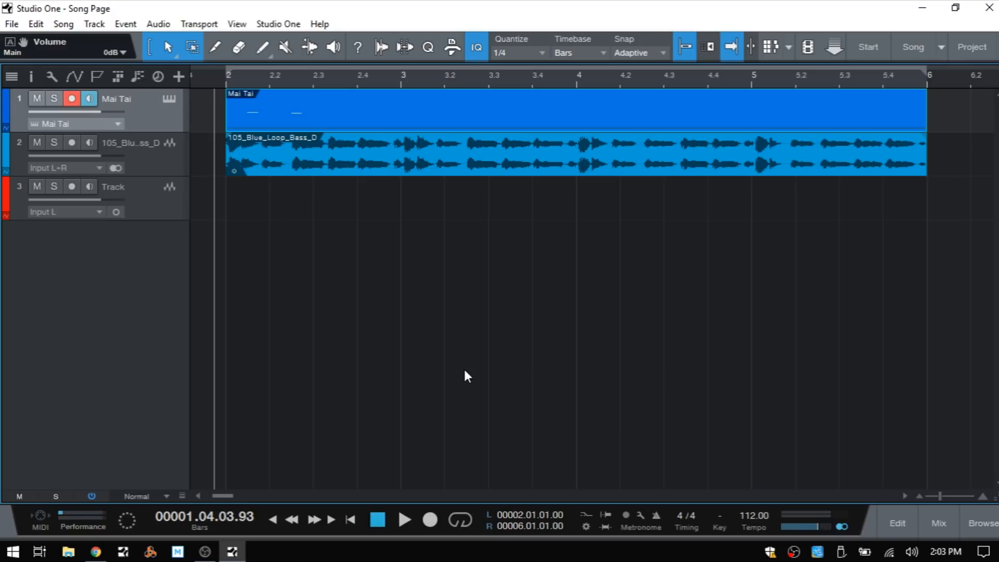
mouse_move(397, 354)
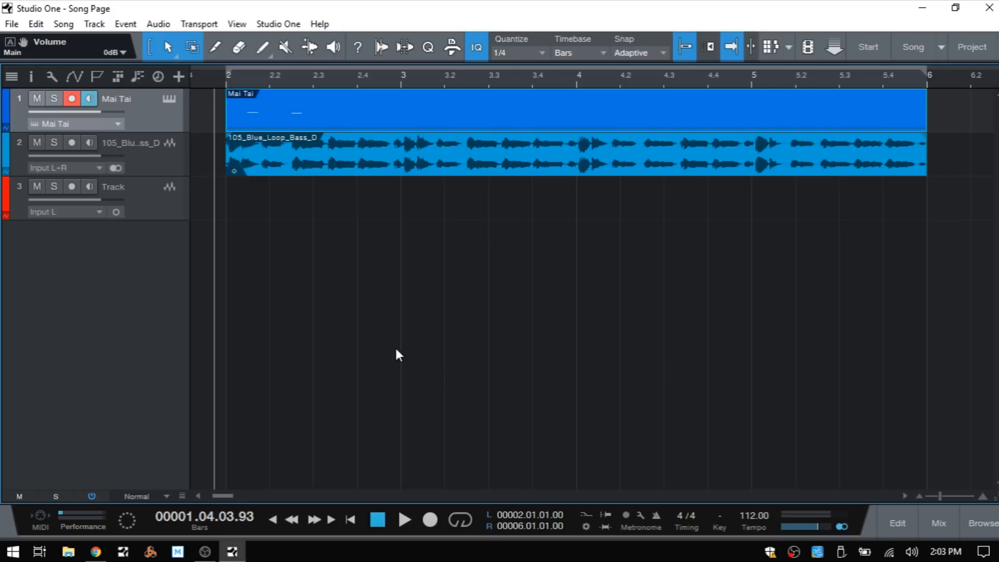
mouse_move(406, 358)
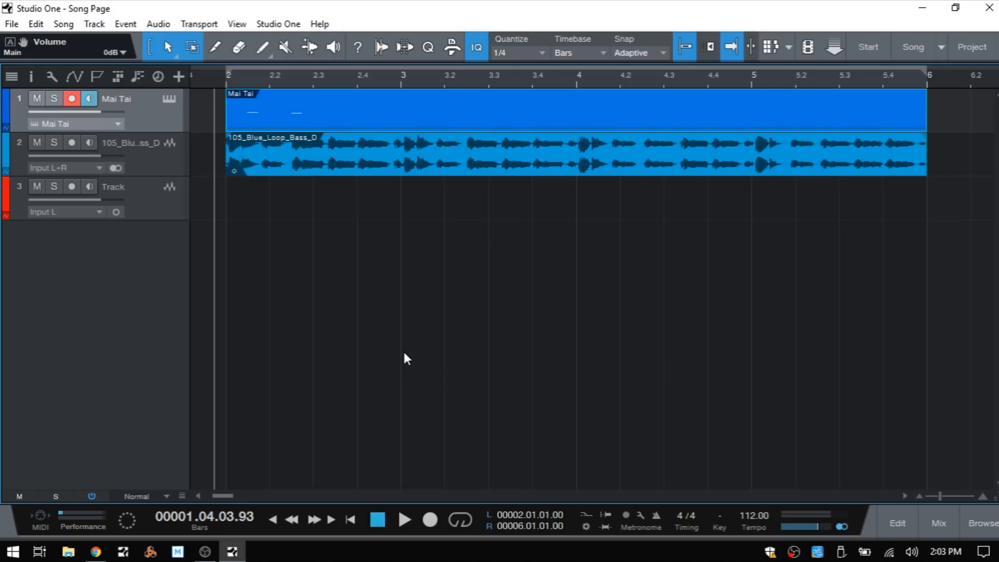
mouse_move(414, 370)
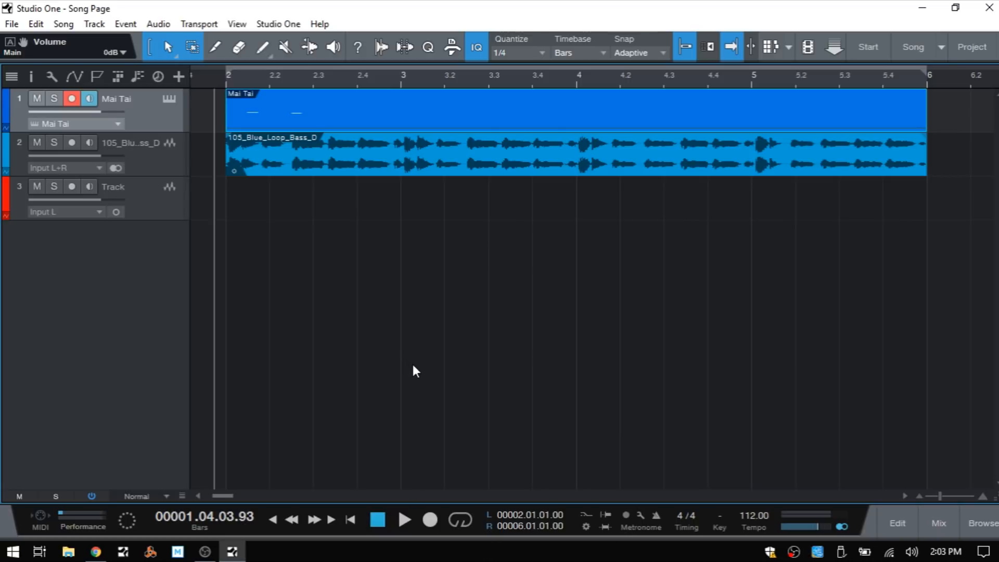
mouse_move(485, 341)
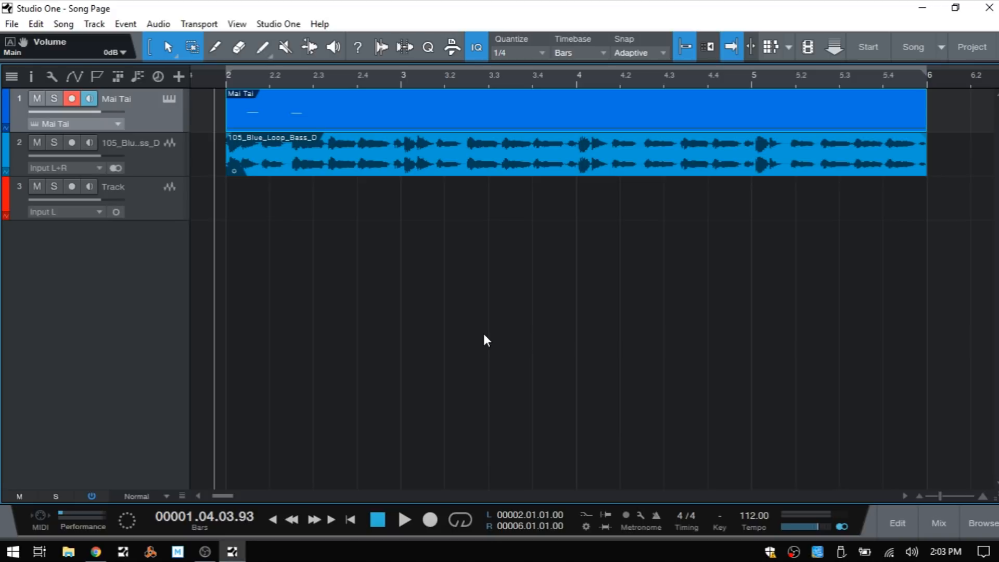
mouse_move(464, 339)
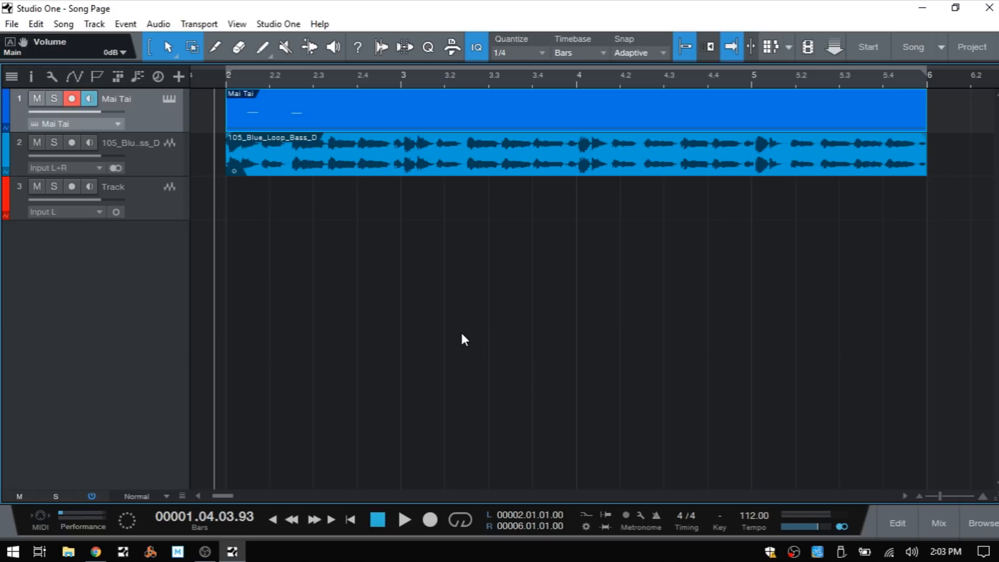
mouse_move(415, 317)
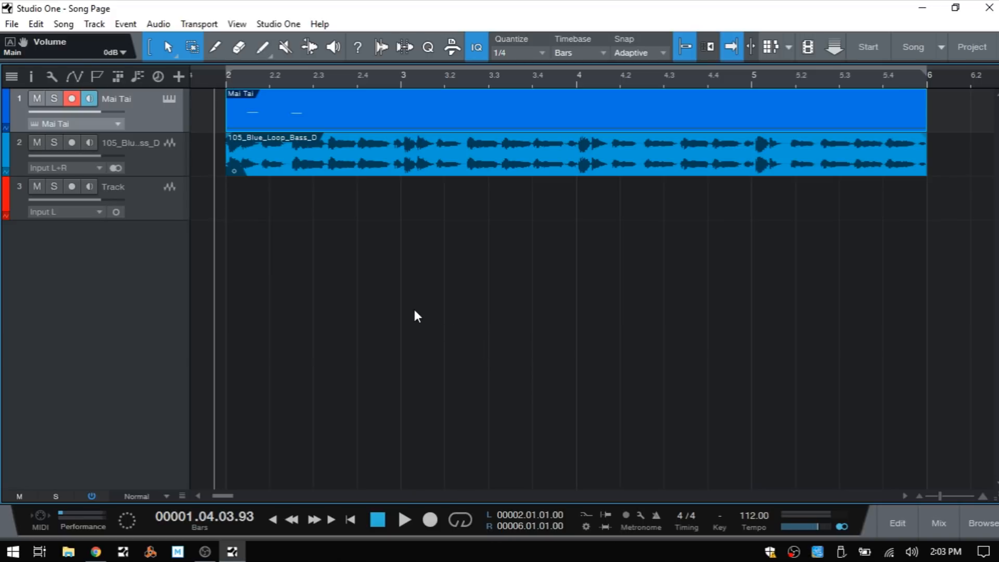